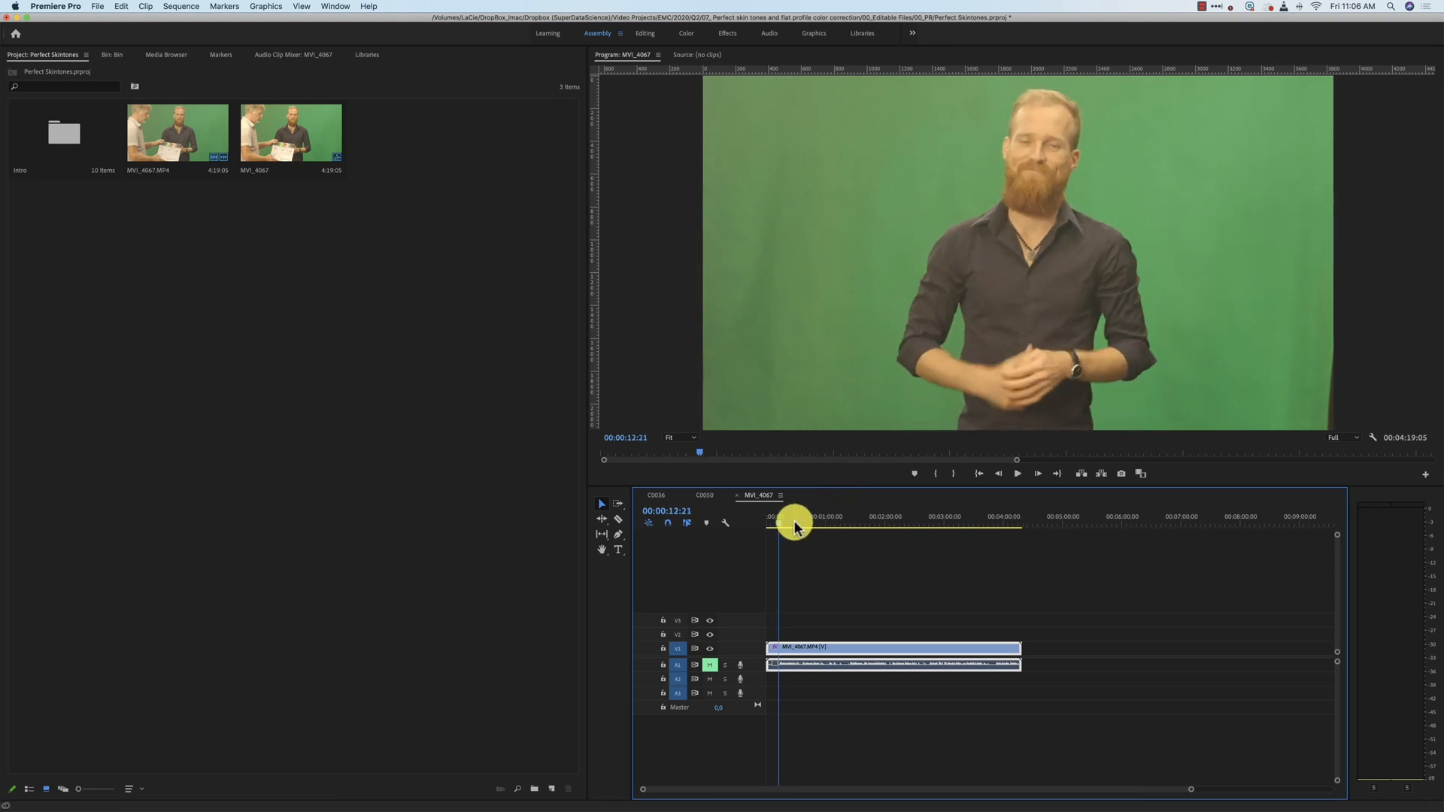
- Move the playhead to about 00:00:30:21 in the MVI_4067 sequence
{"action": "left_click", "coordinate": [797, 525]}
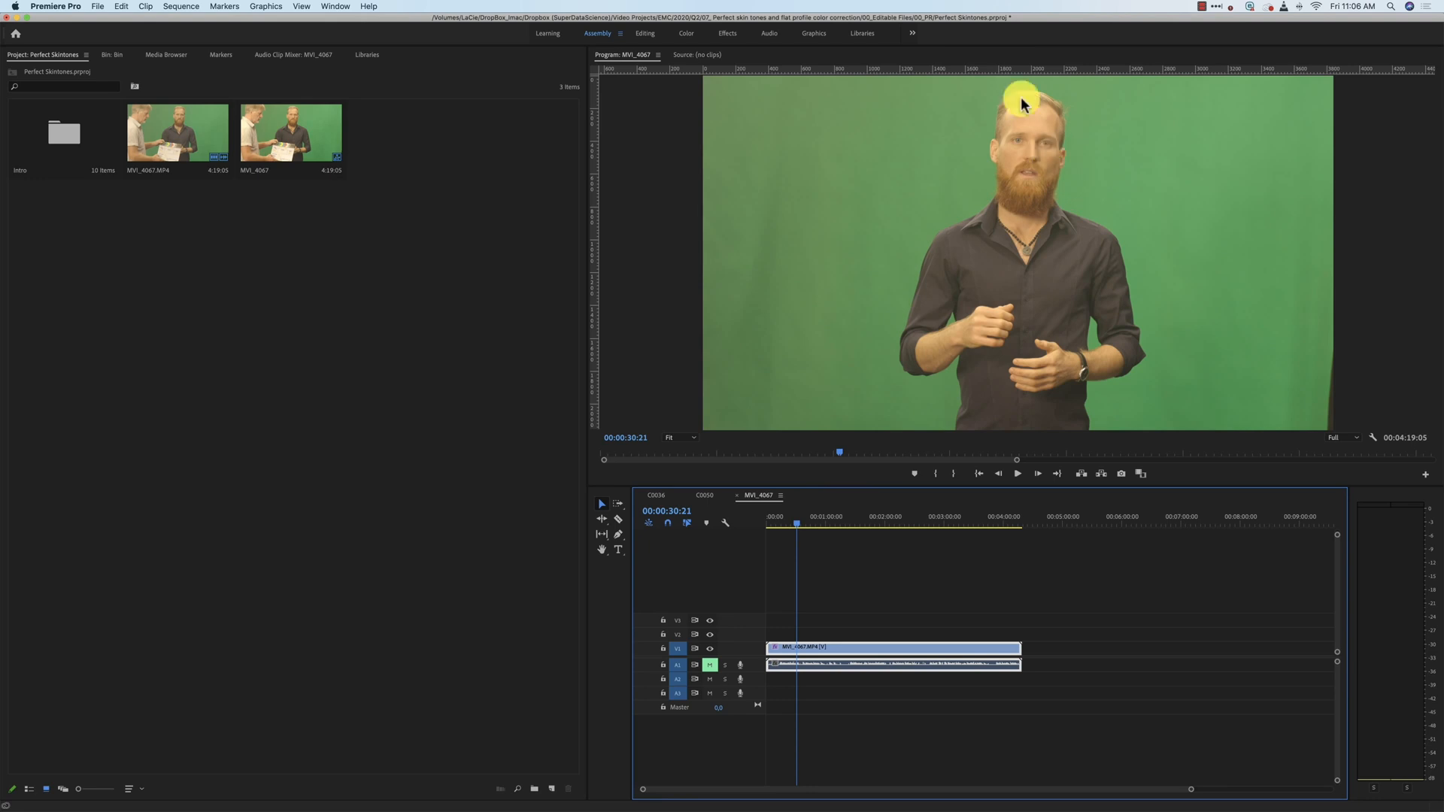
{"action": "mouse_move", "coordinate": [1049, 119]}
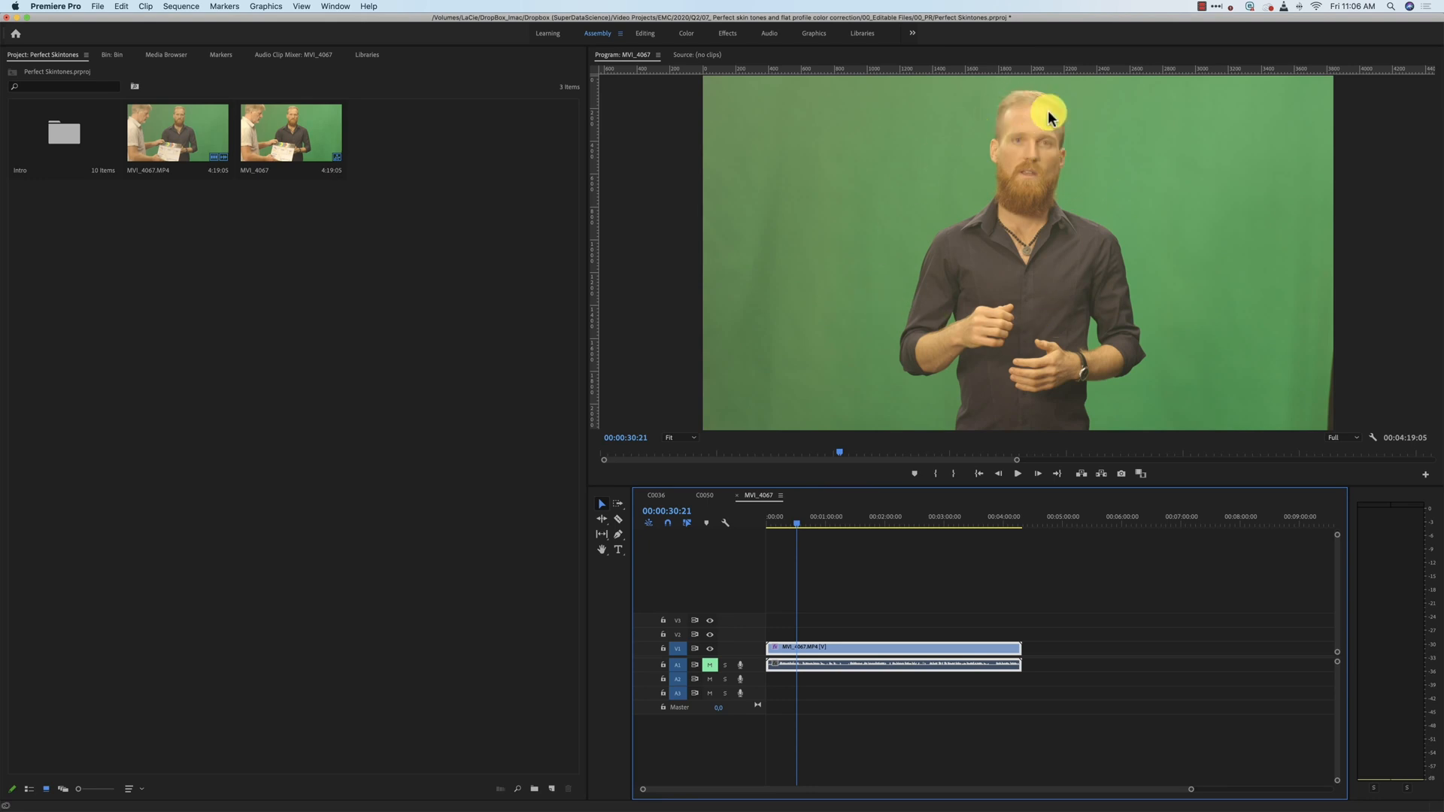
{"action": "mouse_move", "coordinate": [1039, 120]}
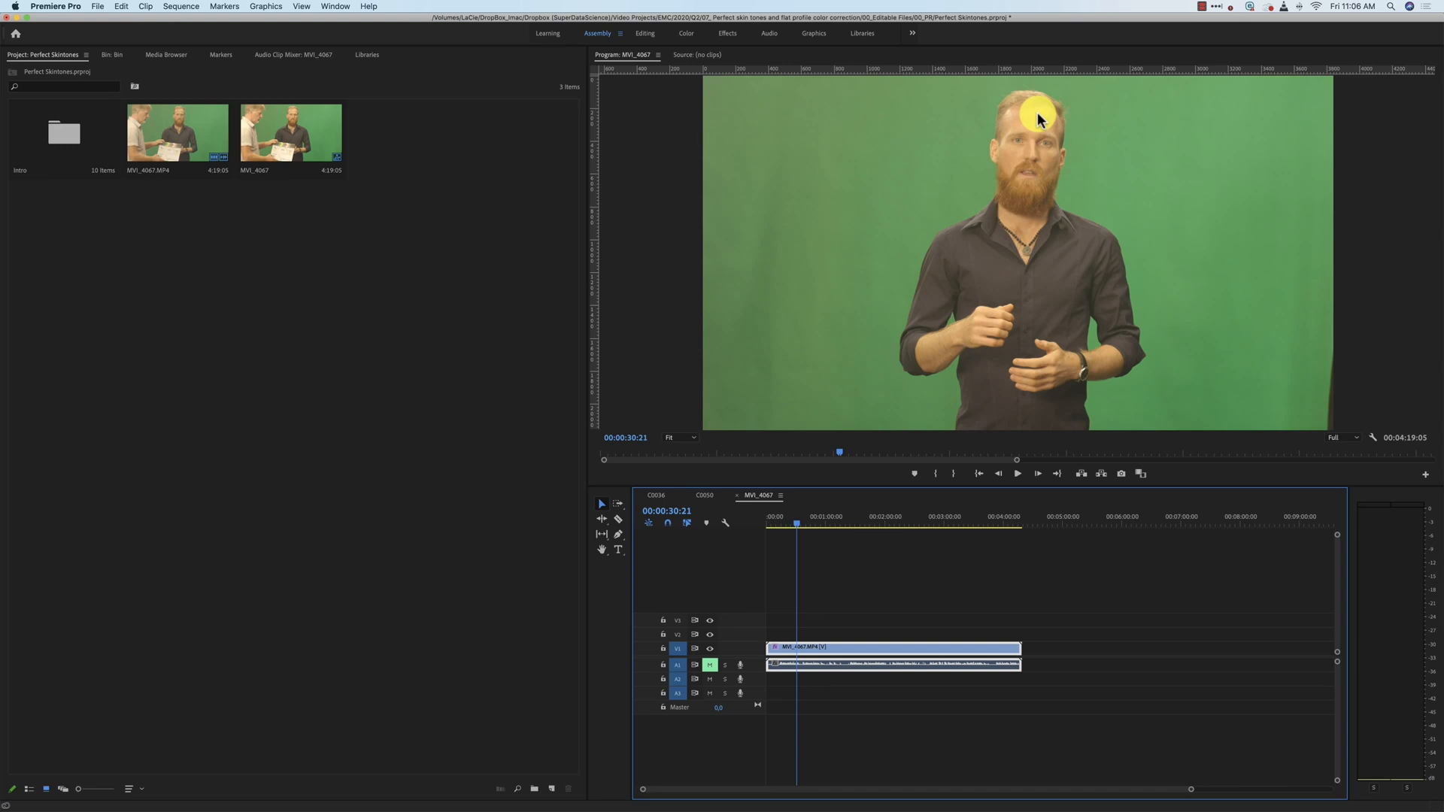
{"action": "mouse_move", "coordinate": [1121, 230]}
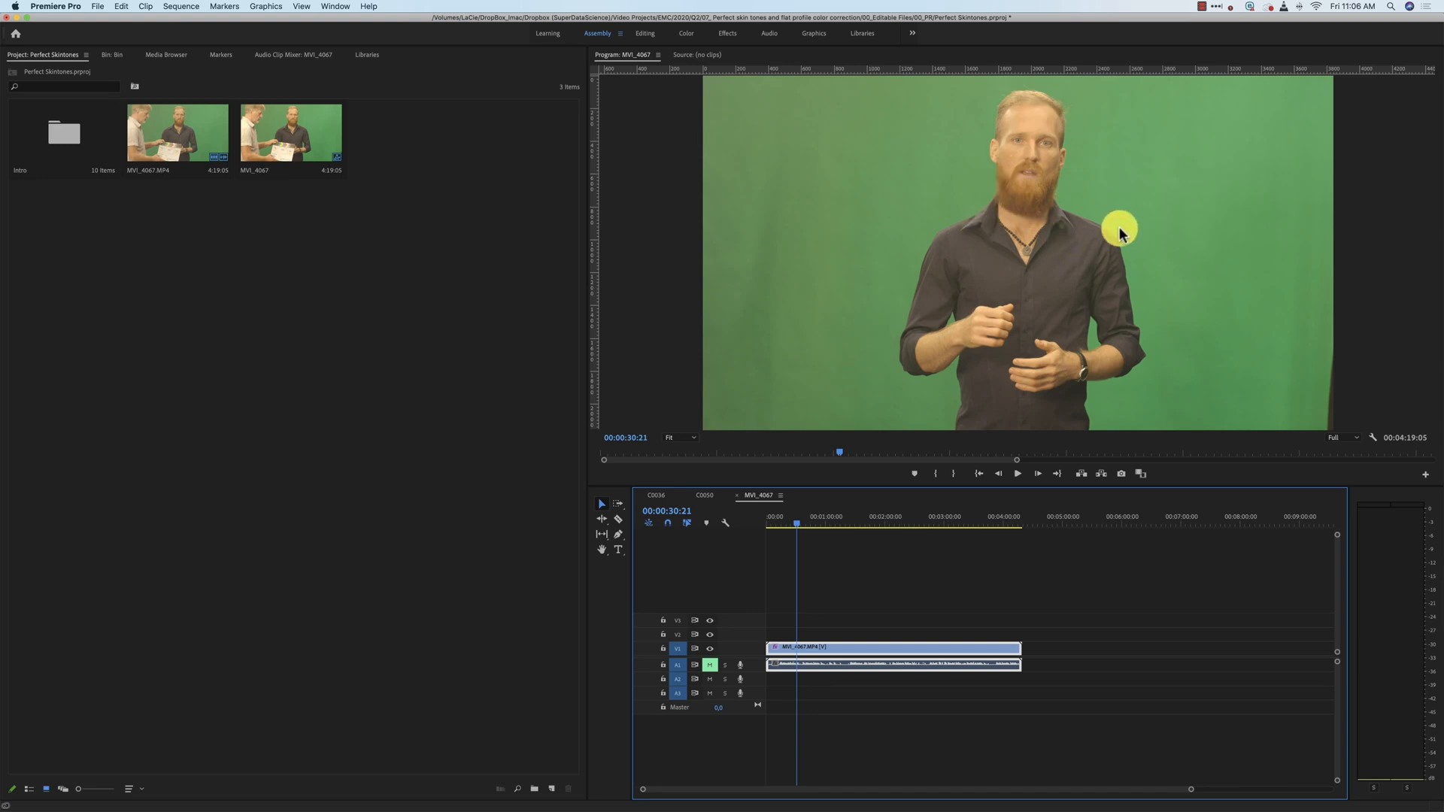
{"action": "mouse_move", "coordinate": [1002, 255]}
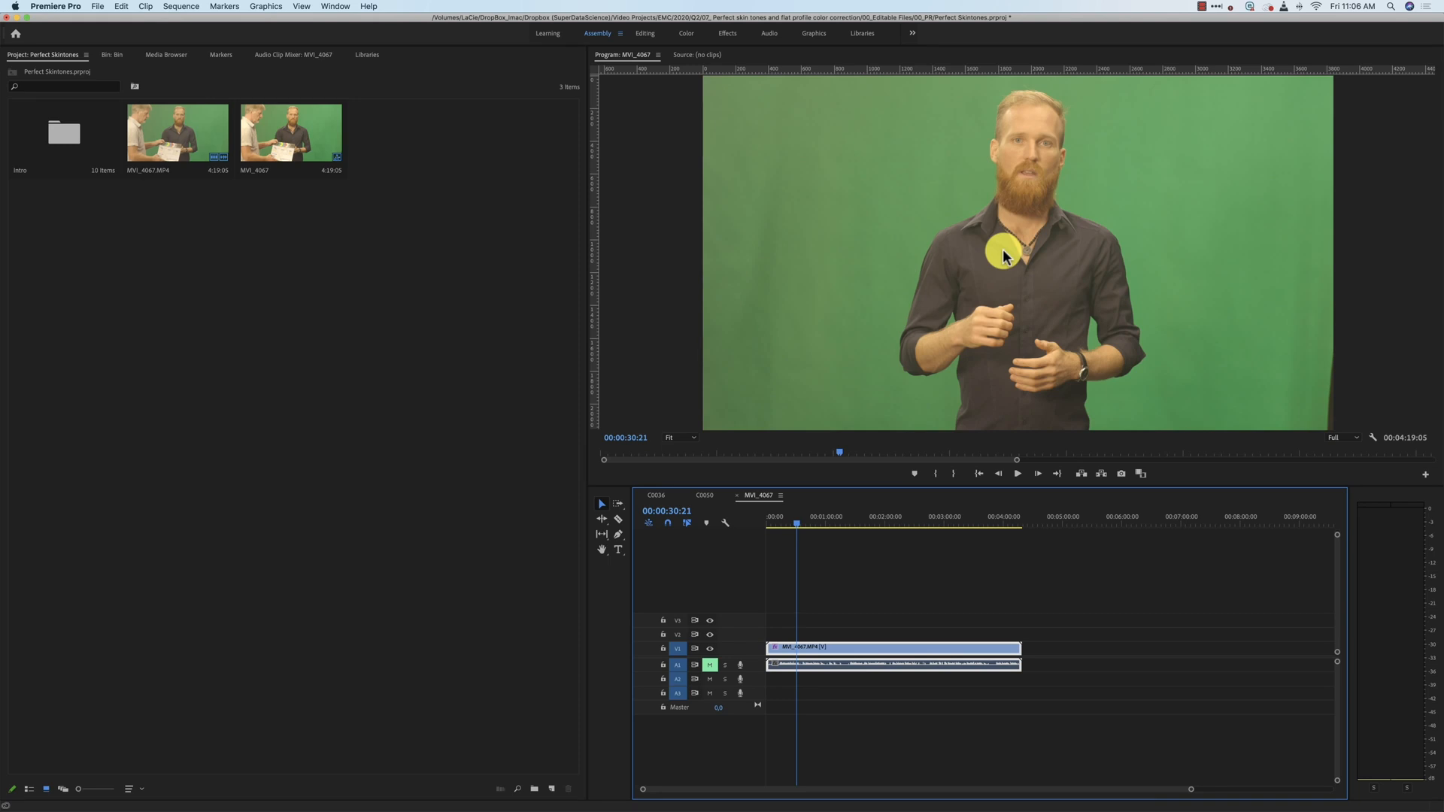
{"action": "mouse_move", "coordinate": [1010, 275]}
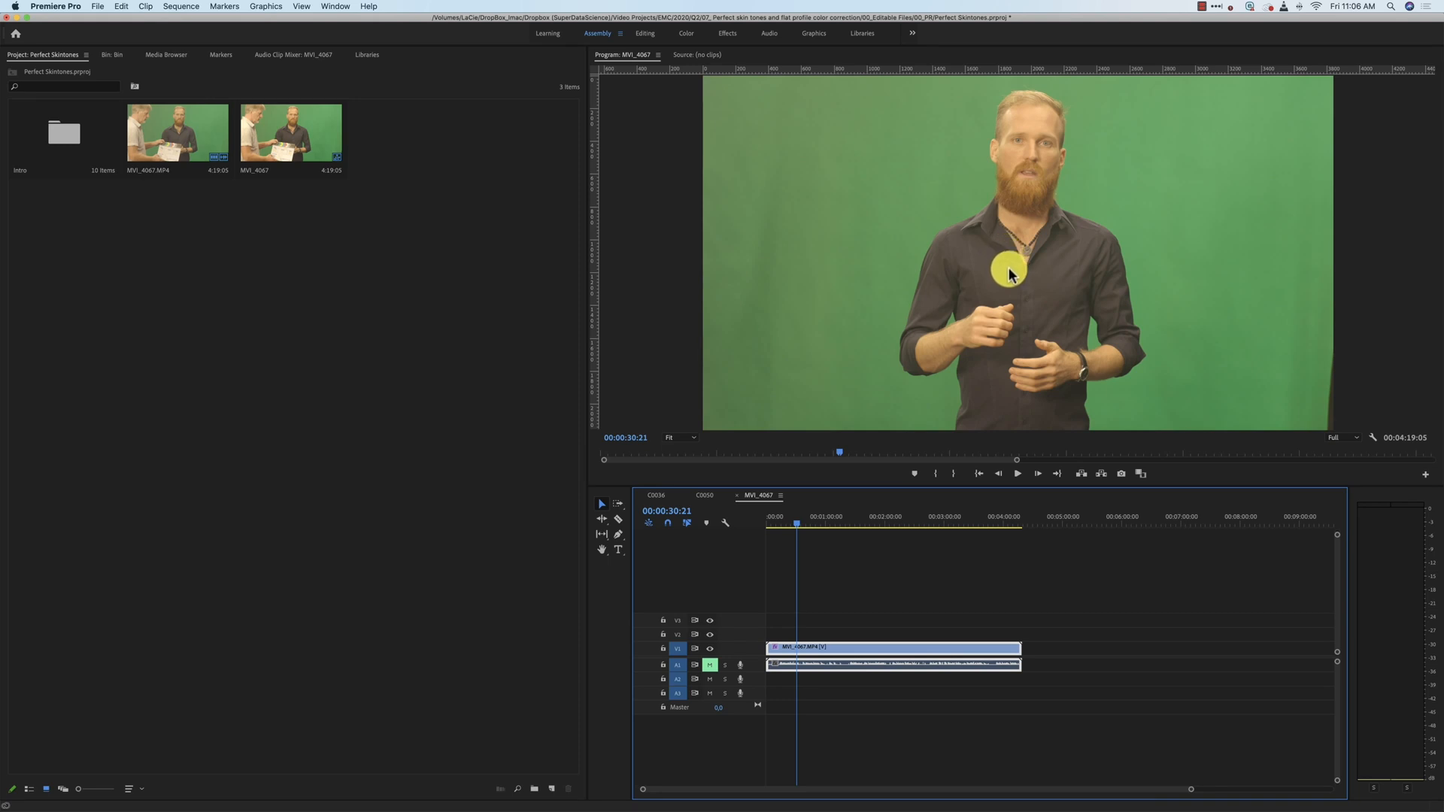
{"action": "mouse_move", "coordinate": [930, 297]}
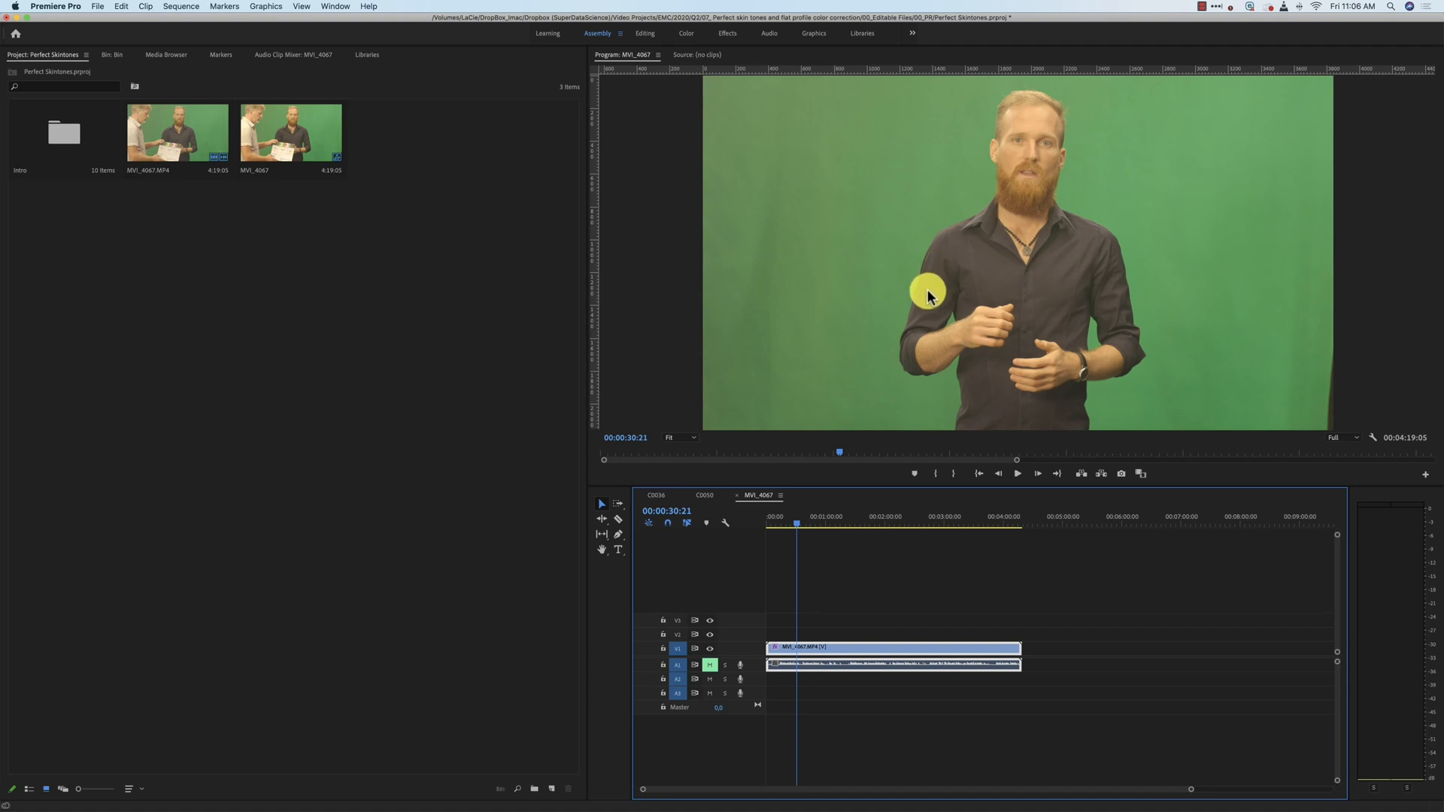
{"action": "mouse_move", "coordinate": [956, 278]}
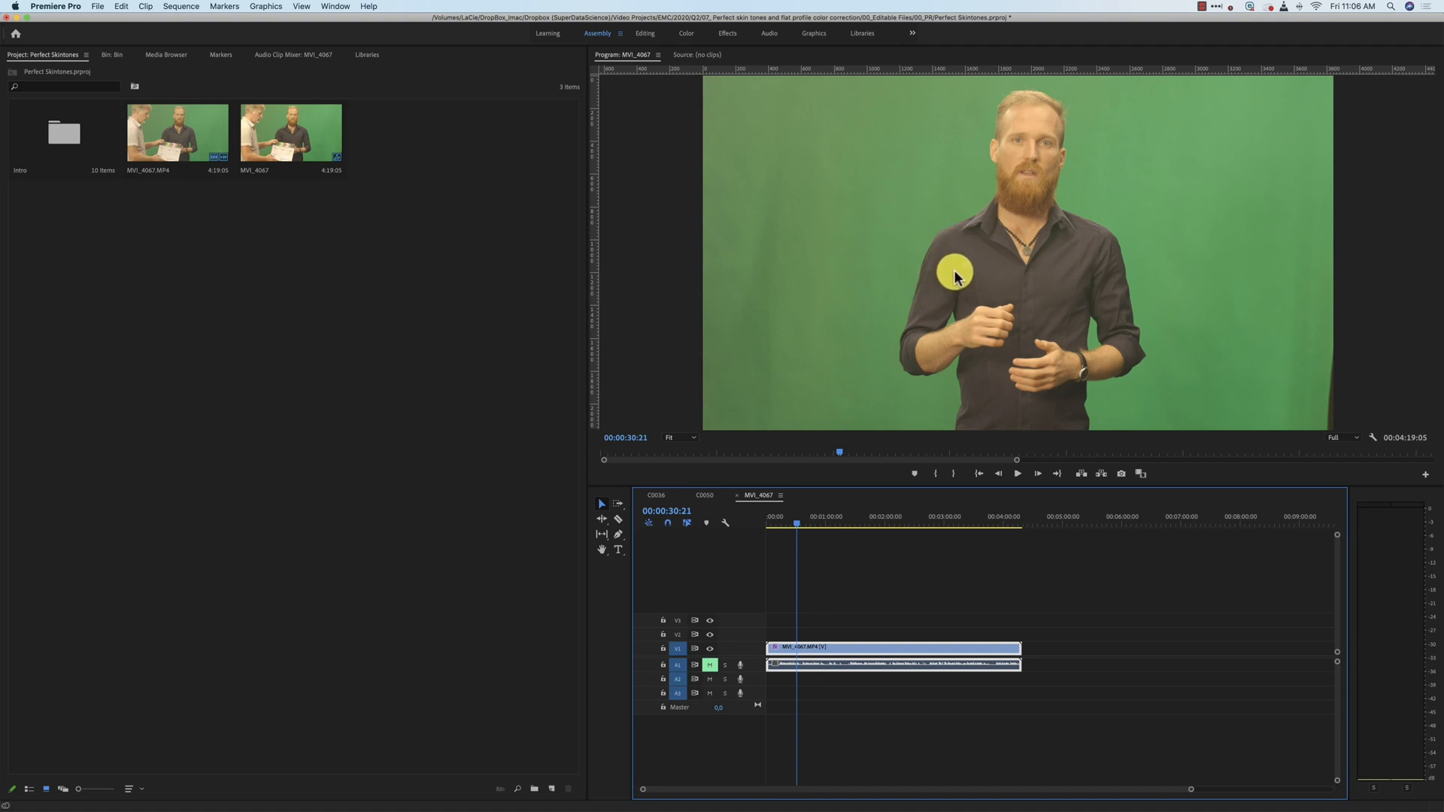
{"action": "mouse_move", "coordinate": [902, 306]}
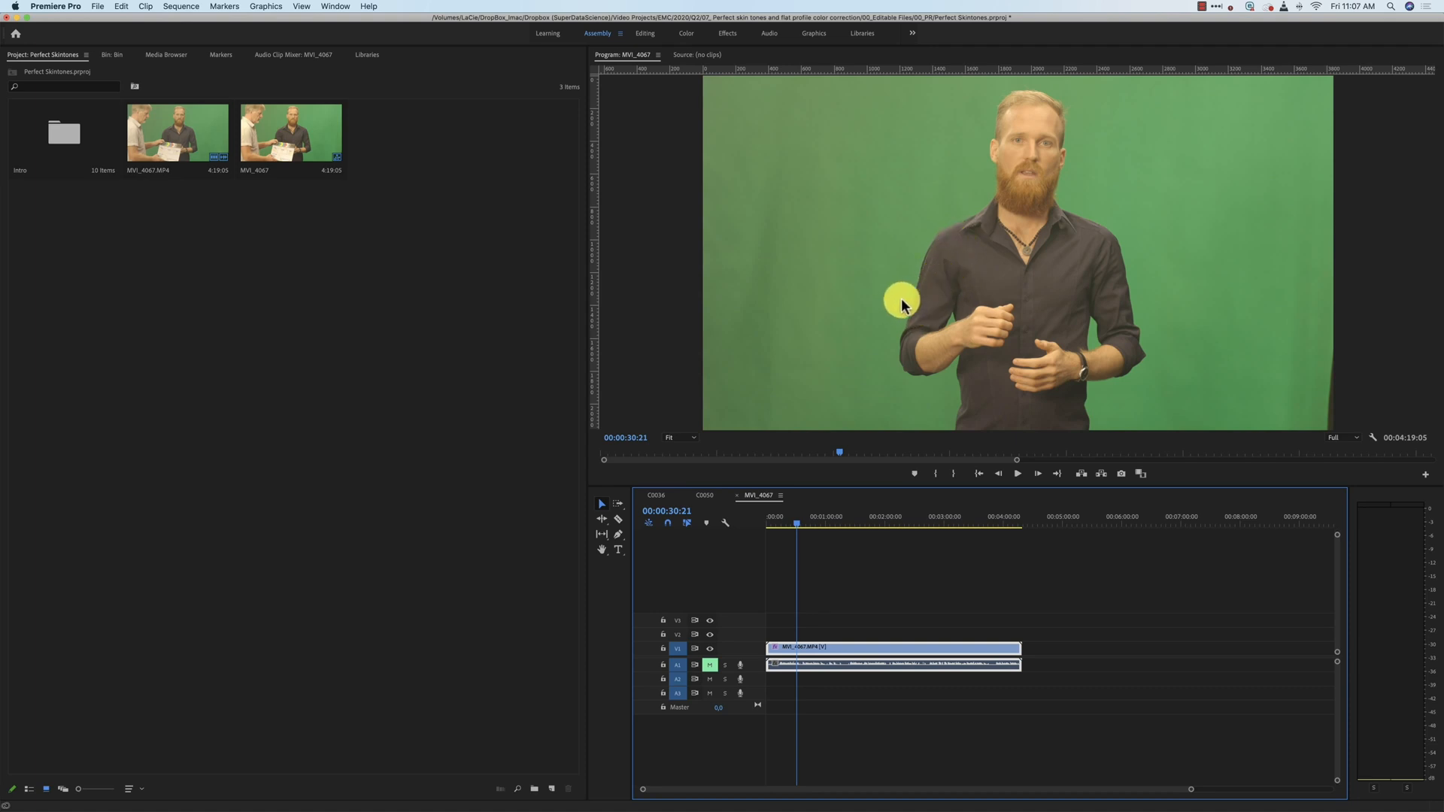
{"action": "mouse_move", "coordinate": [993, 320]}
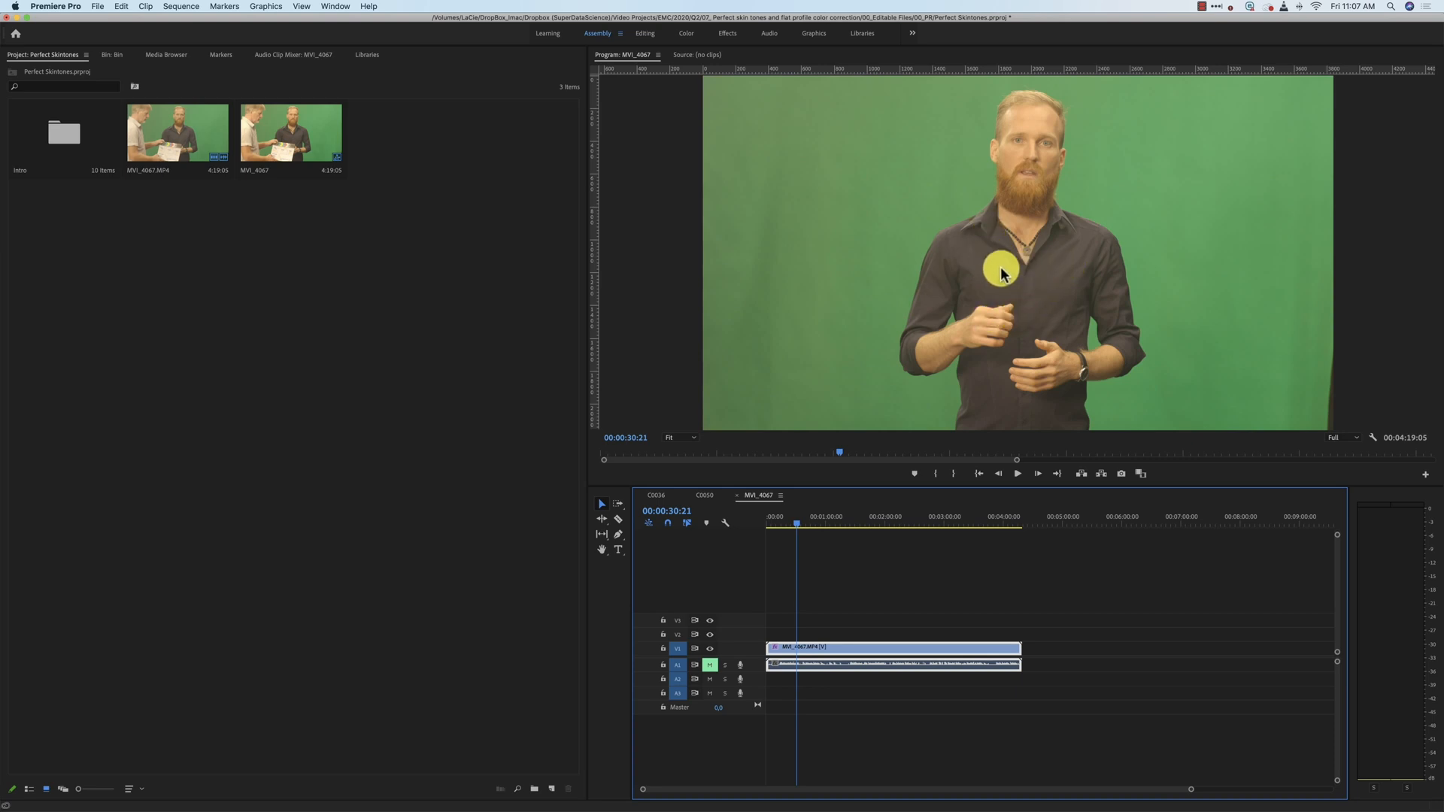
- Enter the Color workspace and add the Lumetri Scopes panel from the Window menu
{"action": "left_click", "coordinate": [686, 33]}
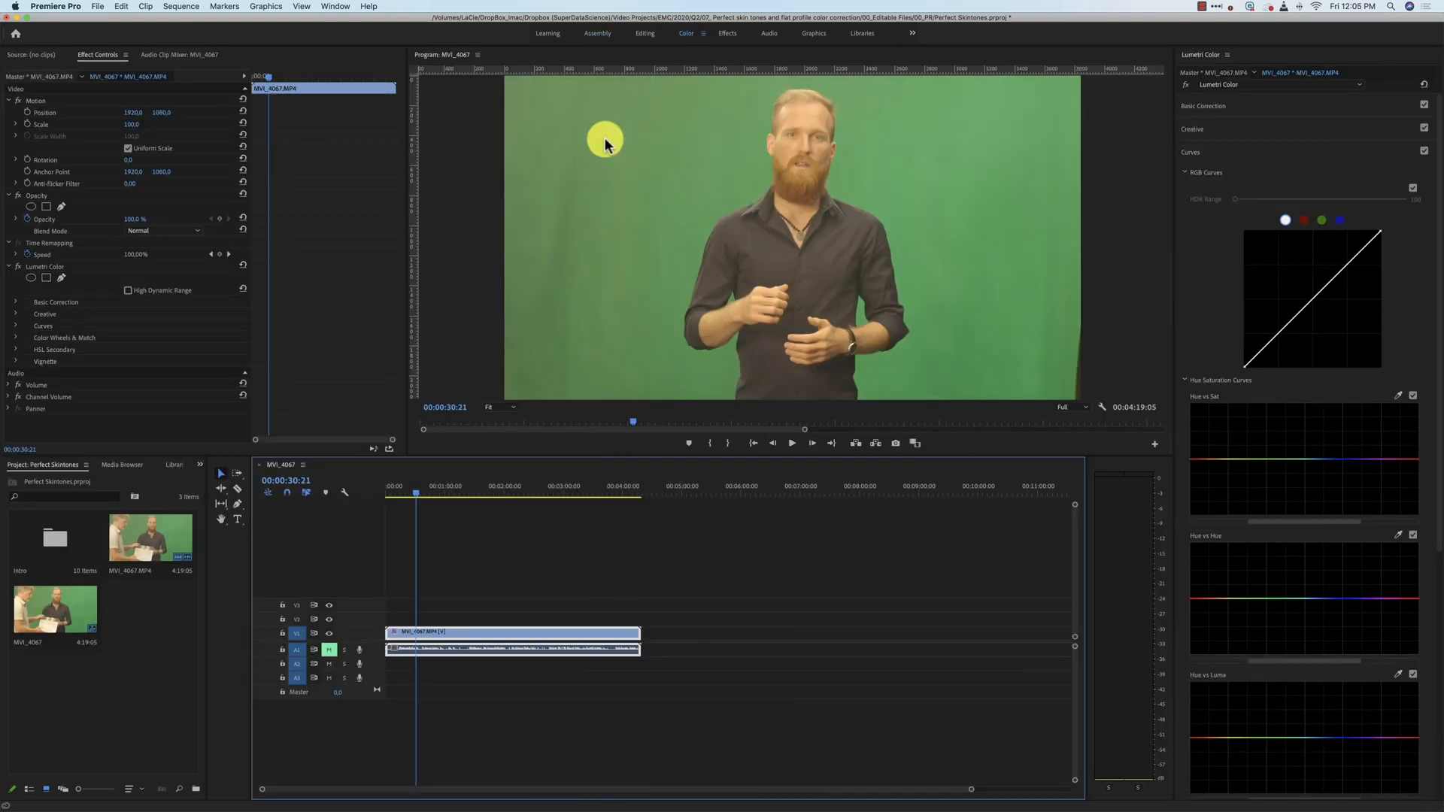
{"action": "mouse_move", "coordinate": [616, 175]}
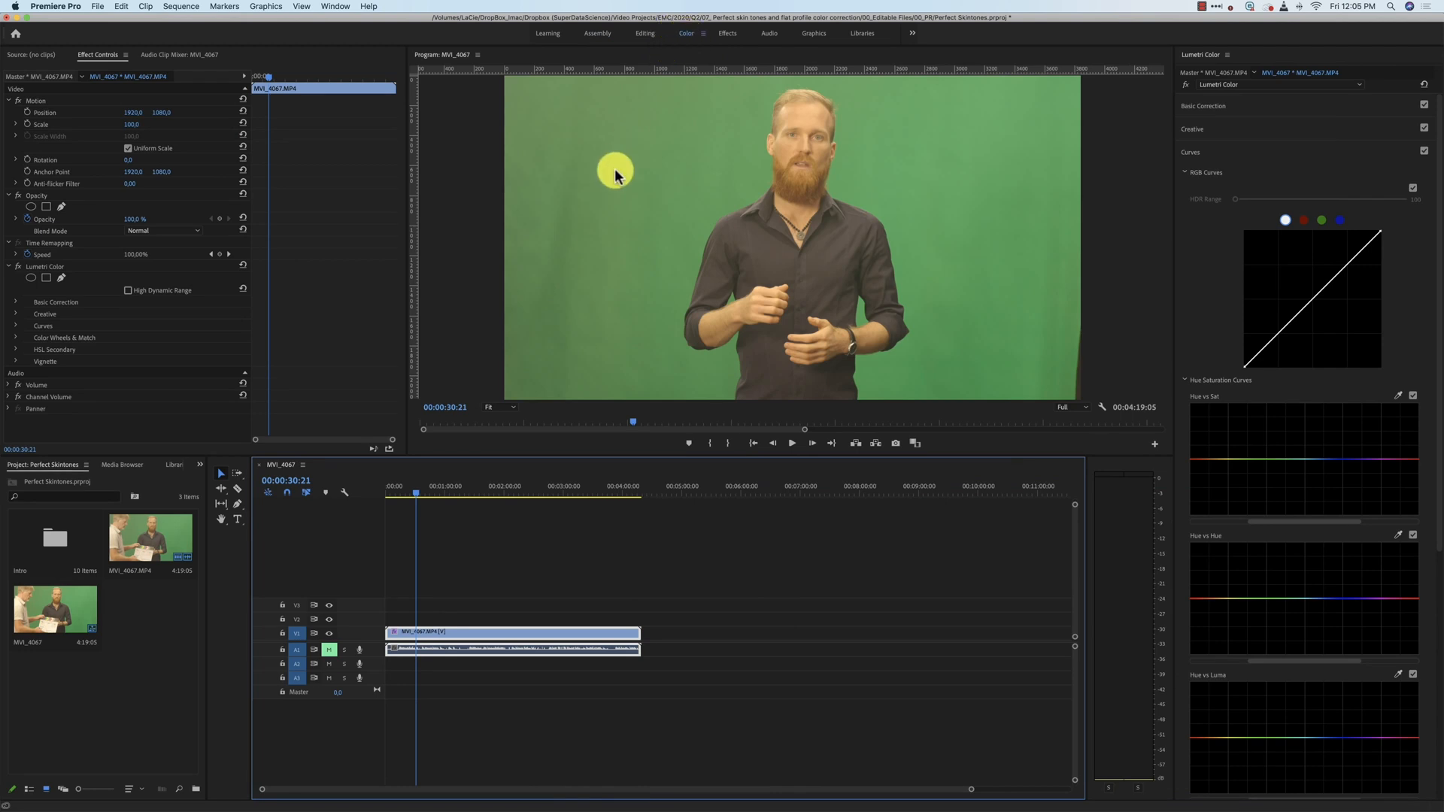
{"action": "mouse_move", "coordinate": [552, 156]}
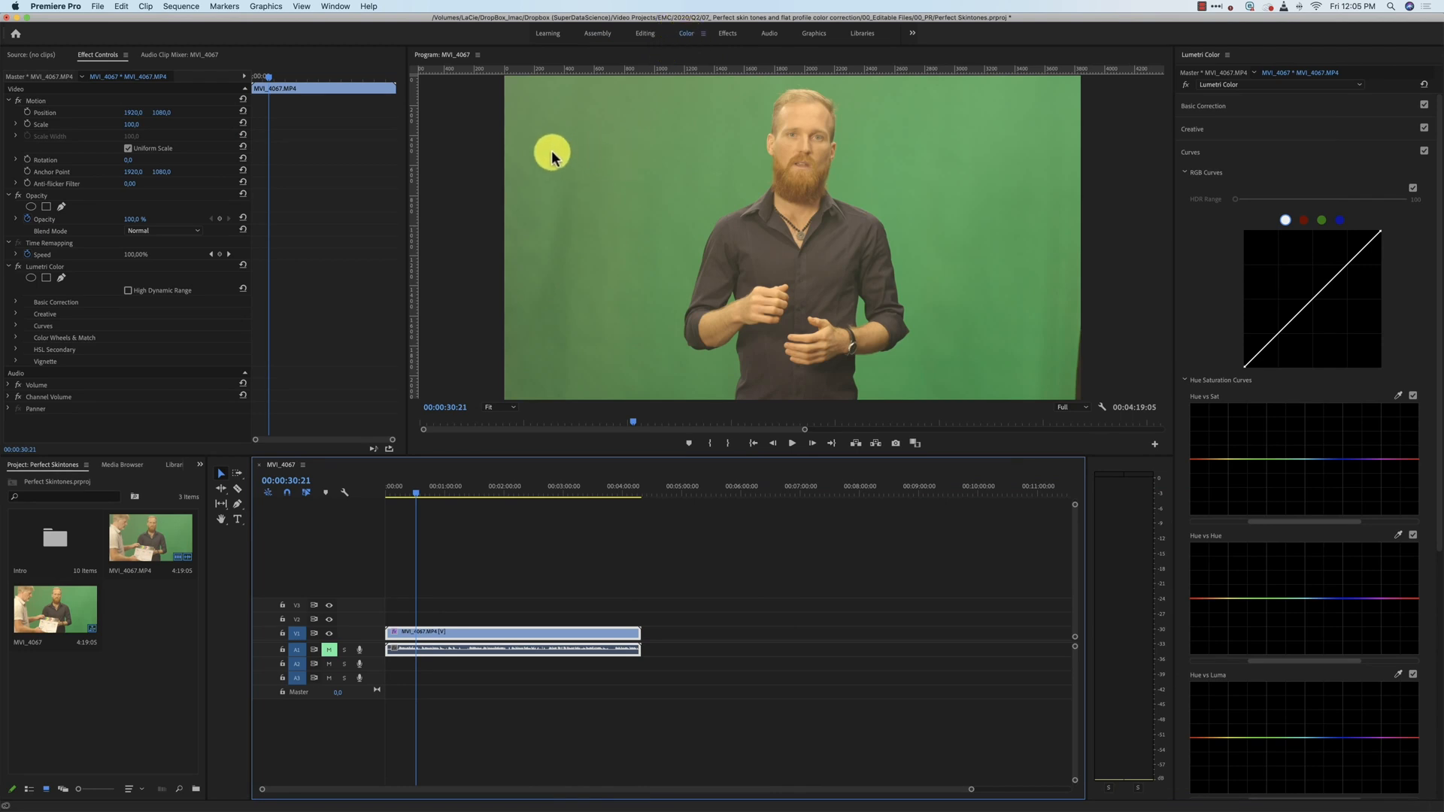
{"action": "left_click", "coordinate": [334, 6]}
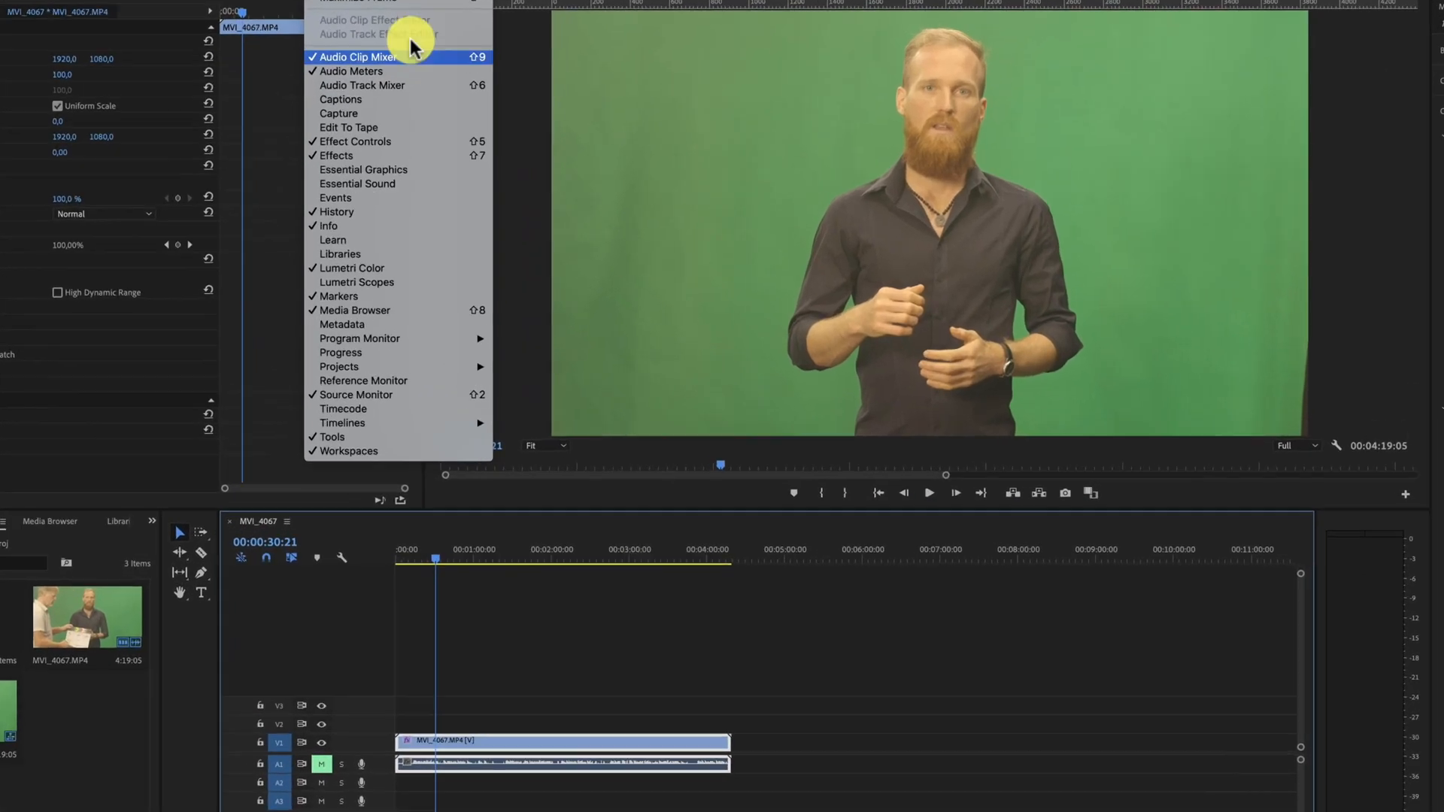
{"action": "mouse_move", "coordinate": [356, 280]}
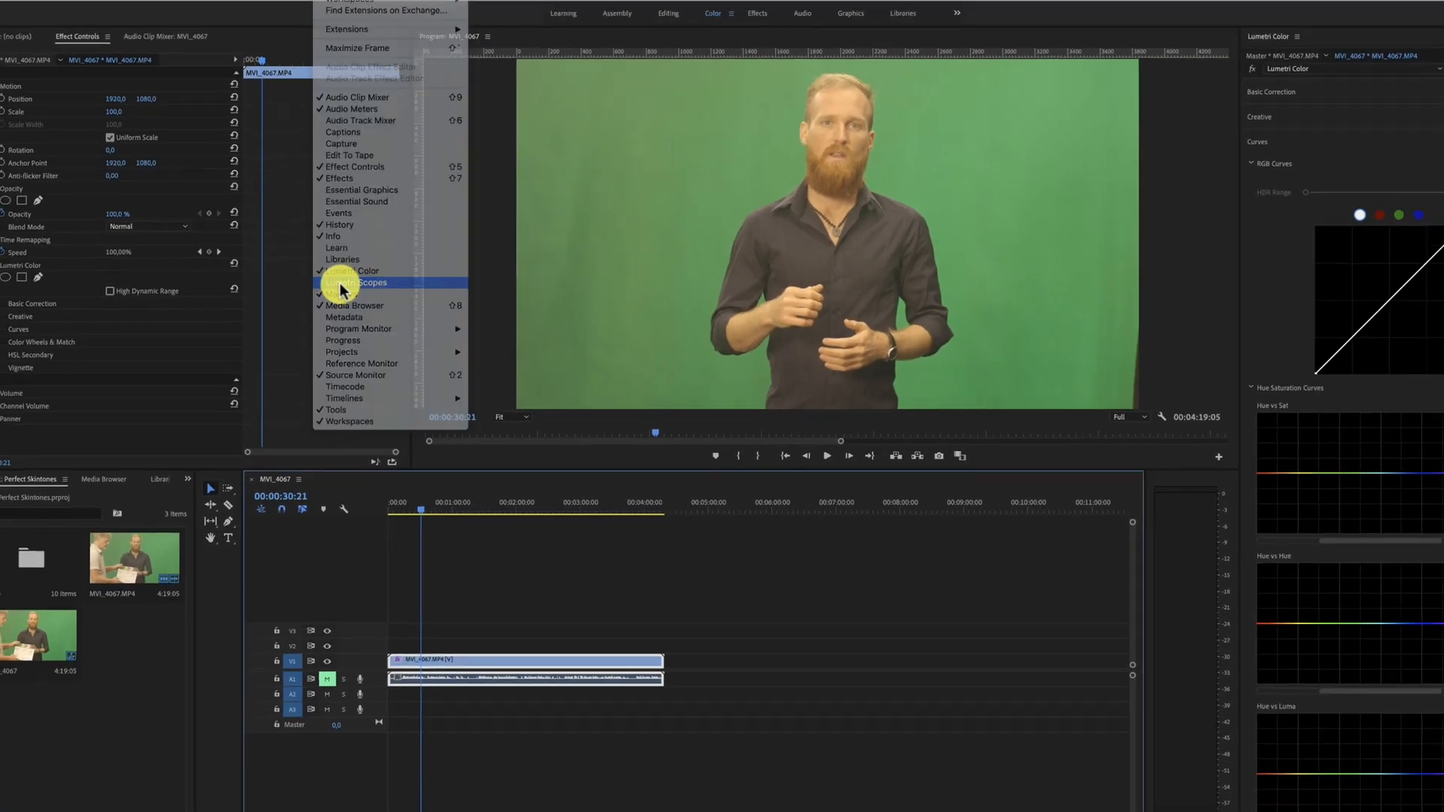
{"action": "left_click", "coordinate": [365, 283]}
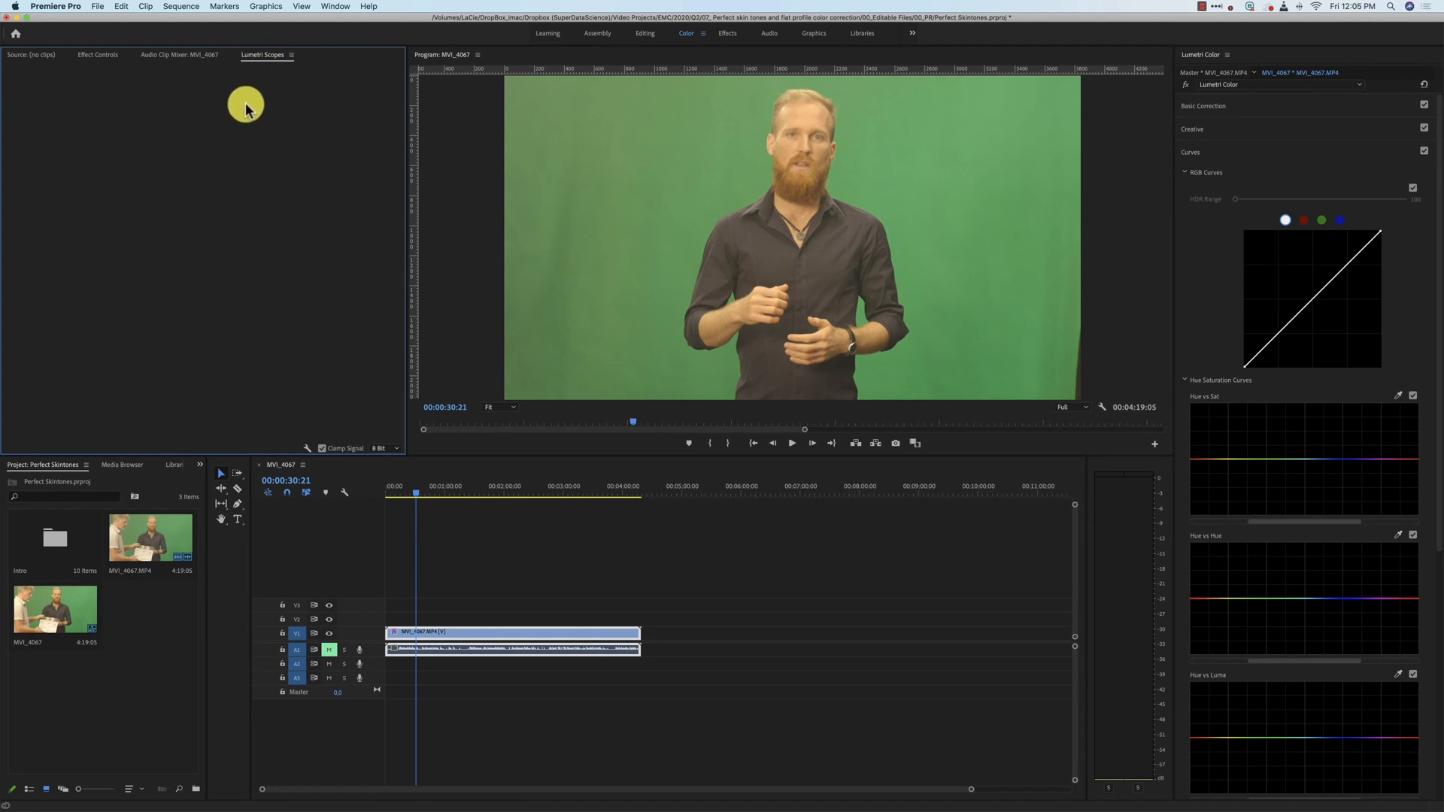
{"action": "mouse_move", "coordinate": [465, 456]}
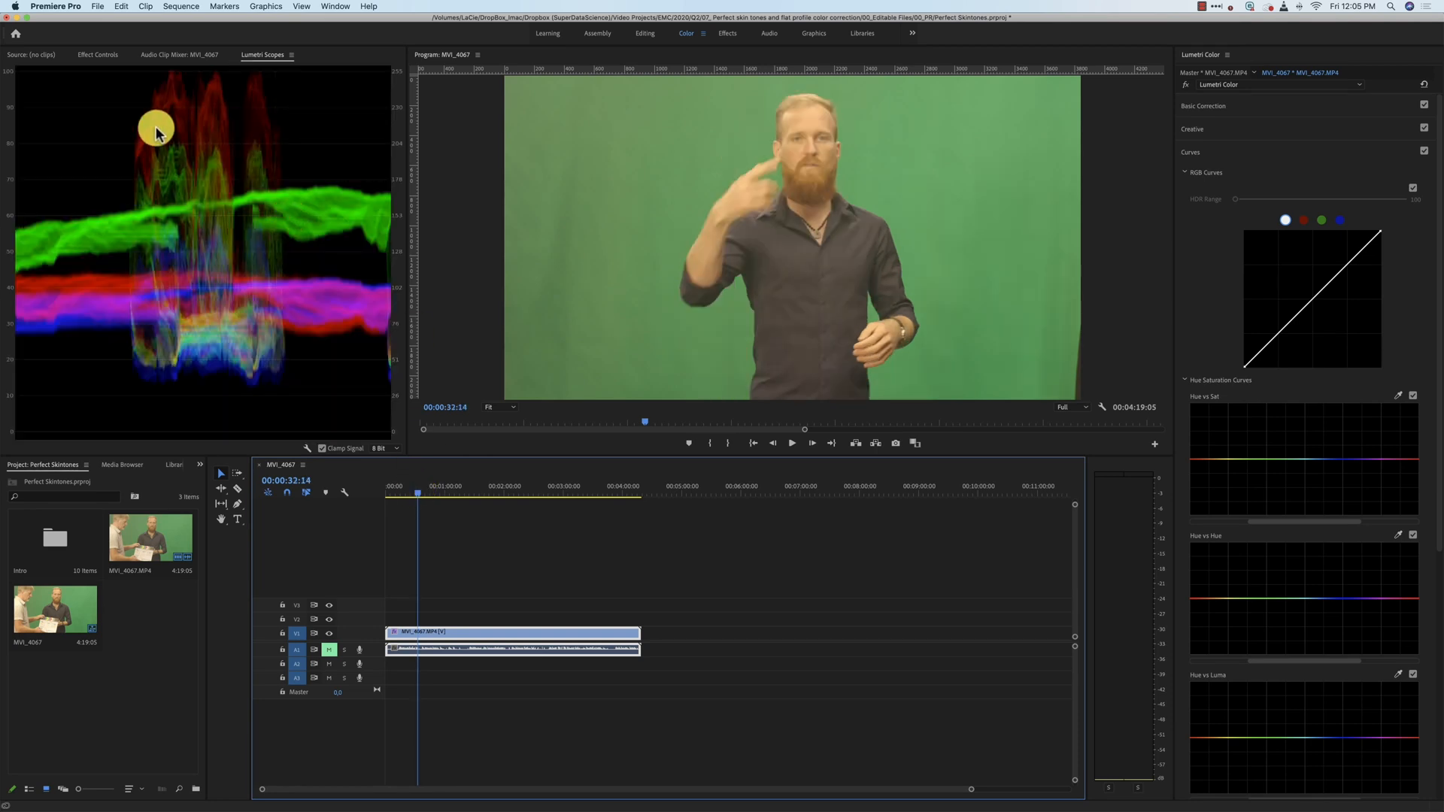
{"action": "mouse_move", "coordinate": [237, 154]}
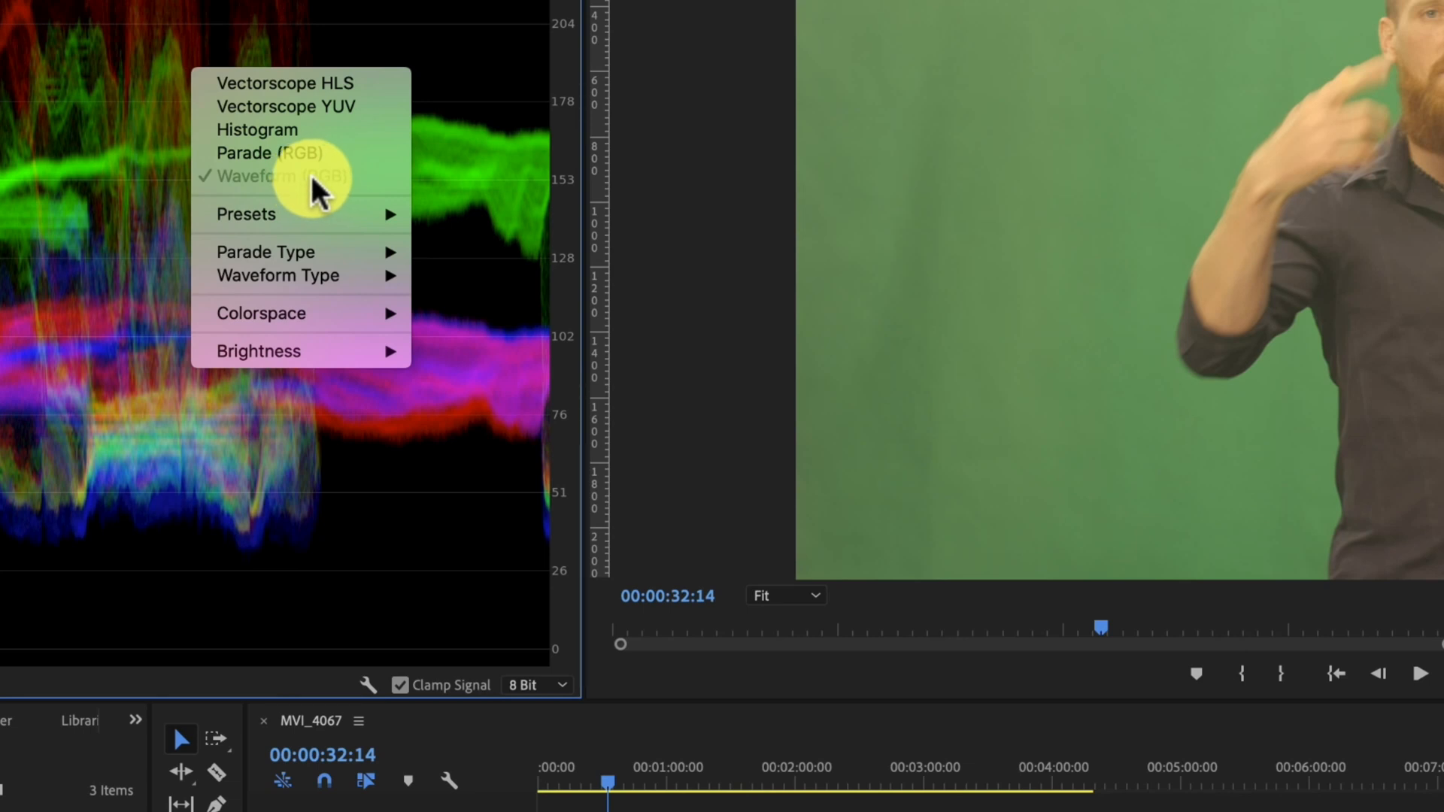
{"action": "mouse_move", "coordinate": [328, 189]}
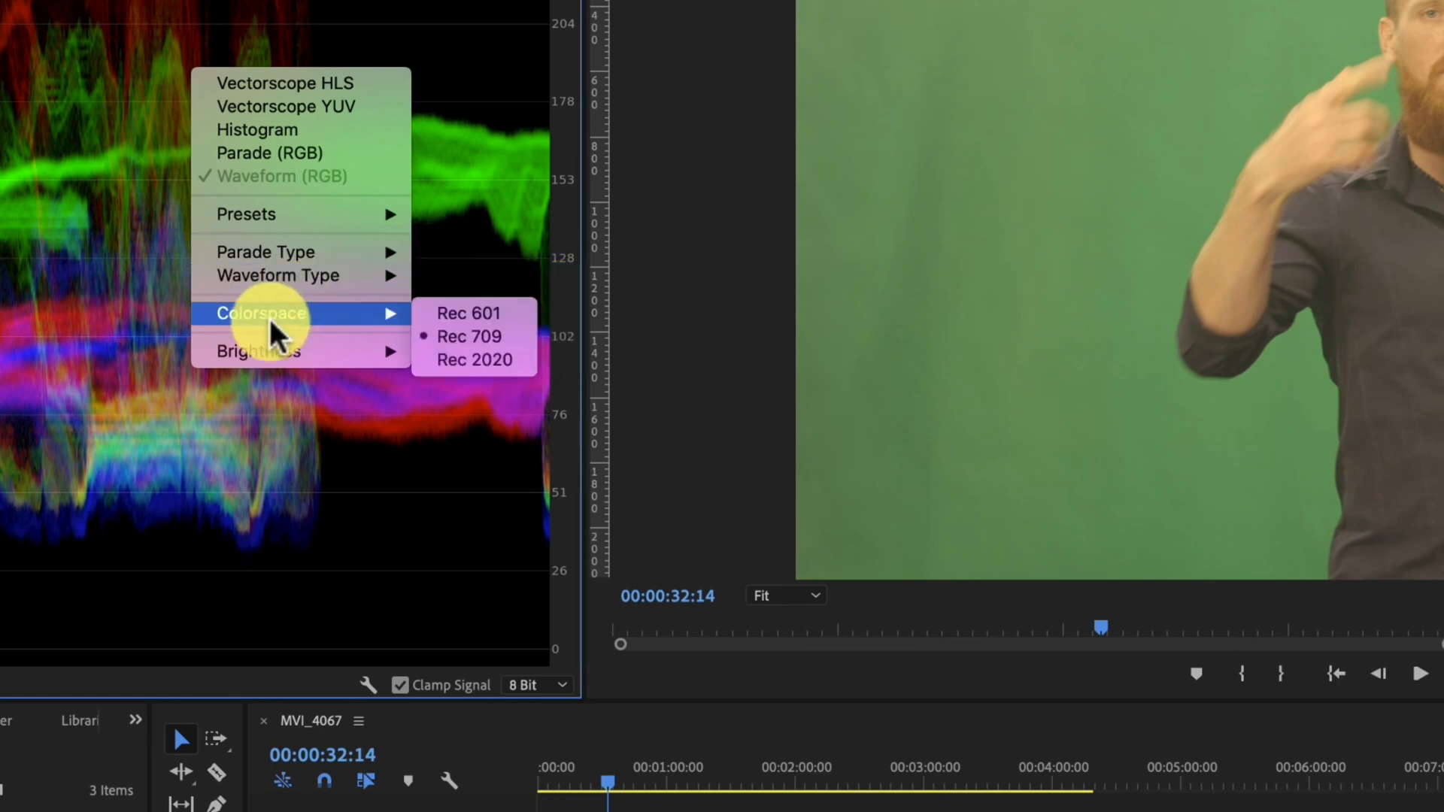
{"action": "mouse_move", "coordinate": [470, 336]}
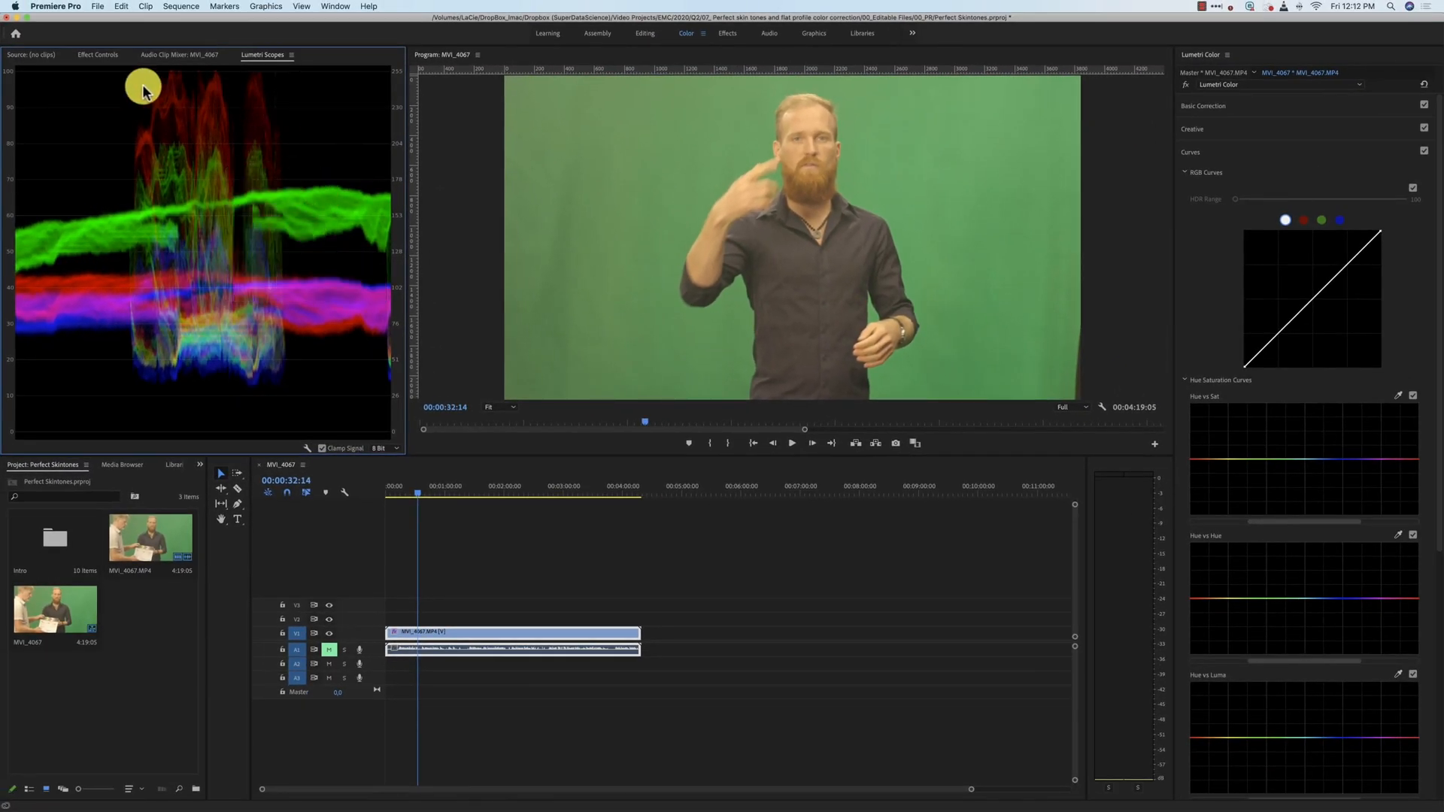
{"action": "mouse_move", "coordinate": [293, 283]}
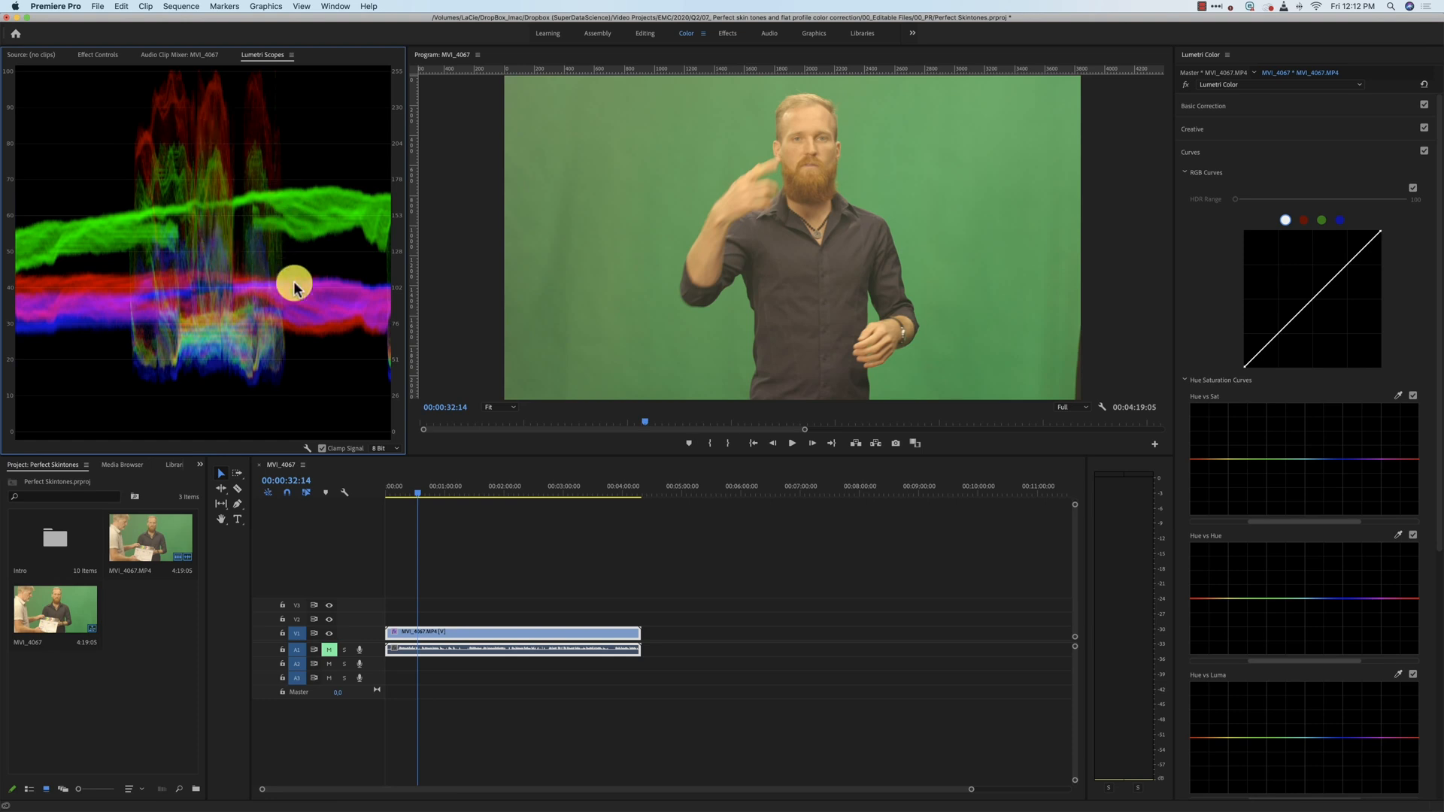
{"action": "mouse_move", "coordinate": [283, 246]}
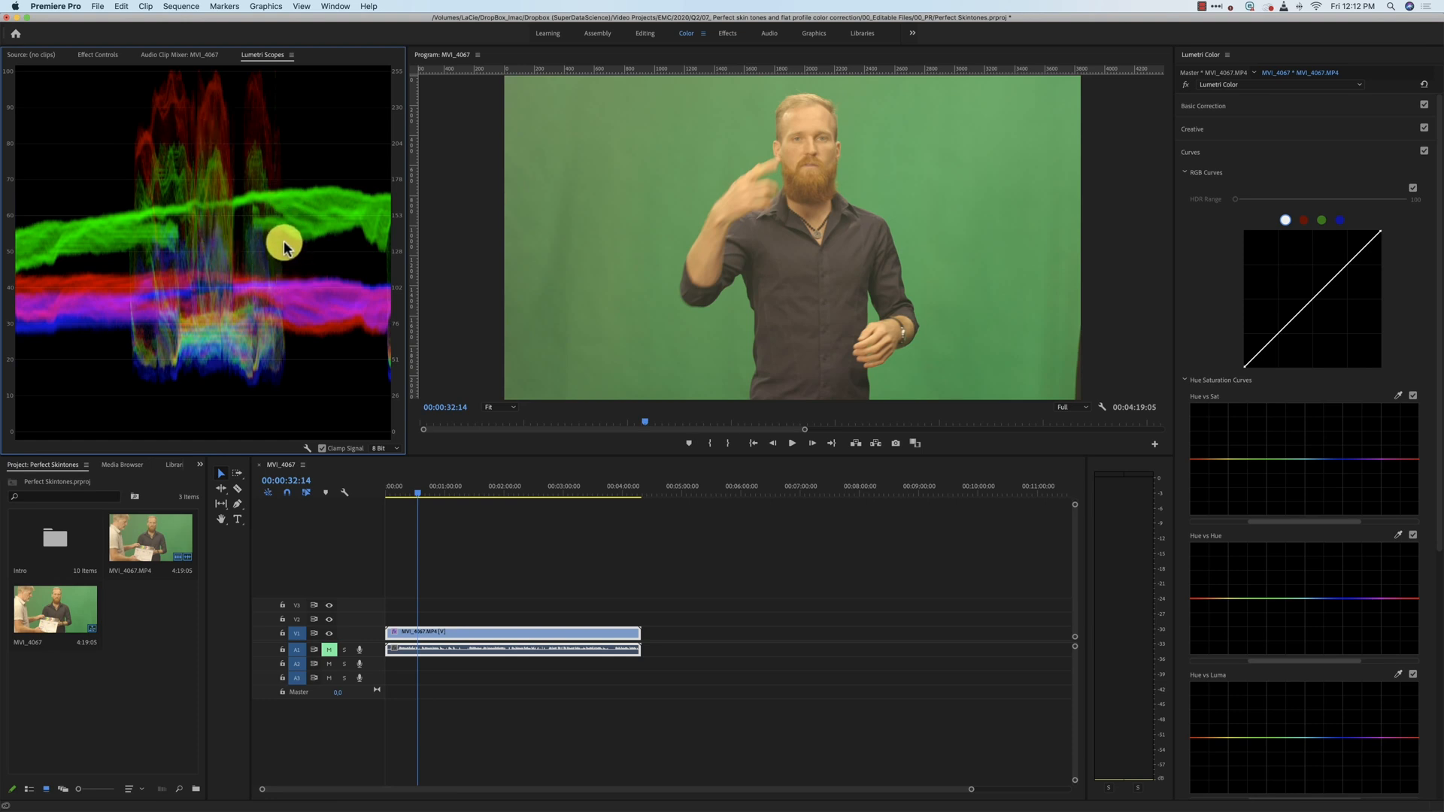
{"action": "mouse_move", "coordinate": [283, 261]}
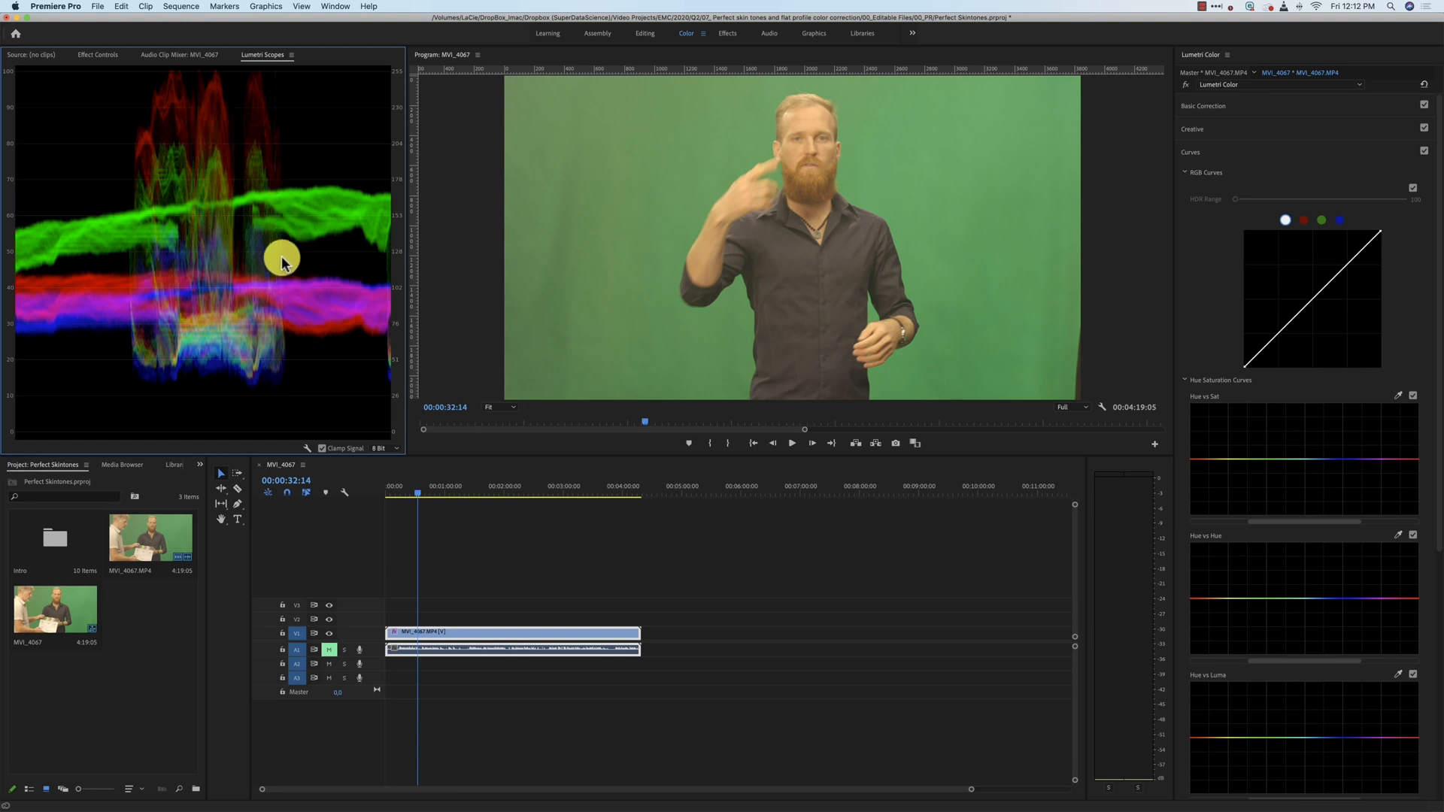
{"action": "mouse_move", "coordinate": [250, 292]}
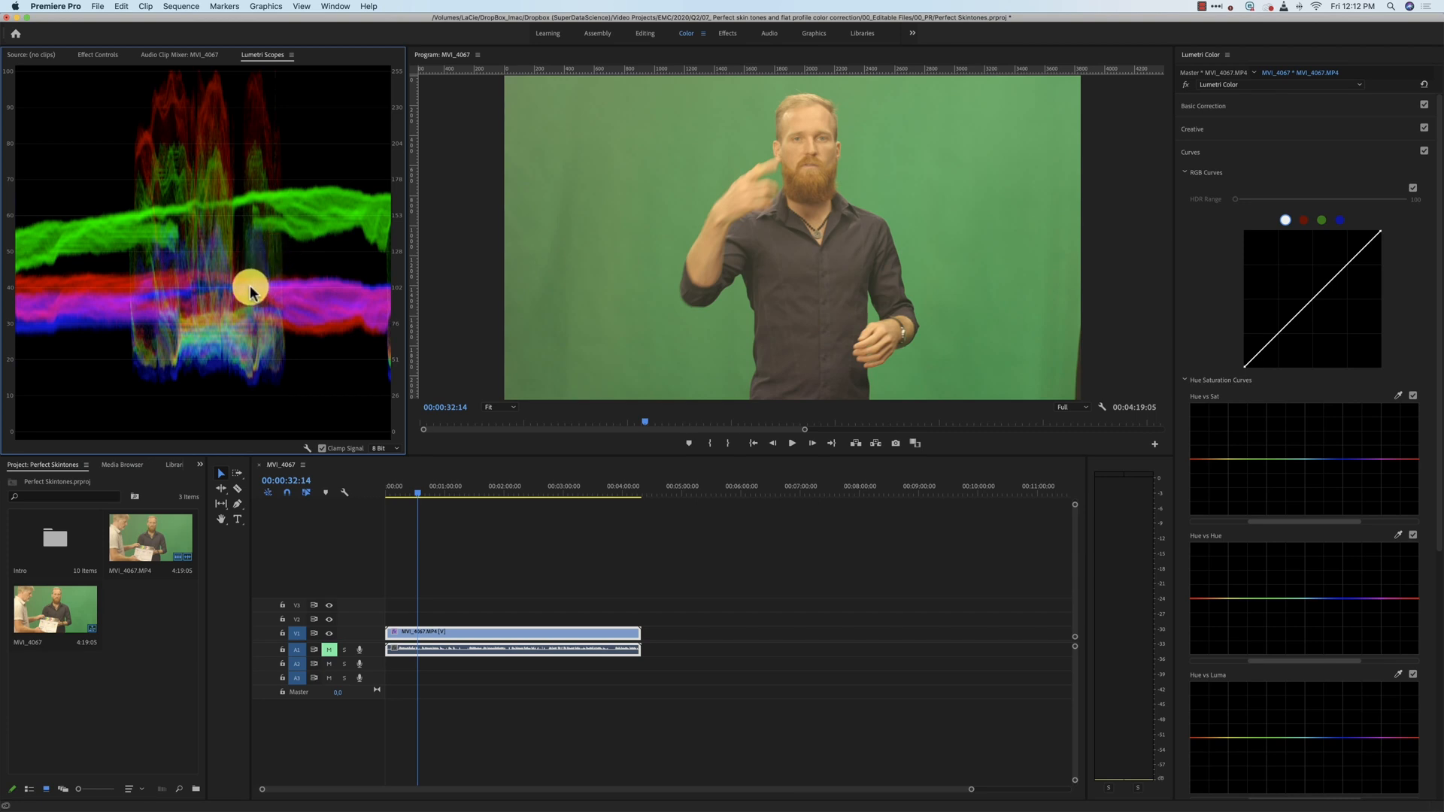
{"action": "mouse_move", "coordinate": [255, 283]}
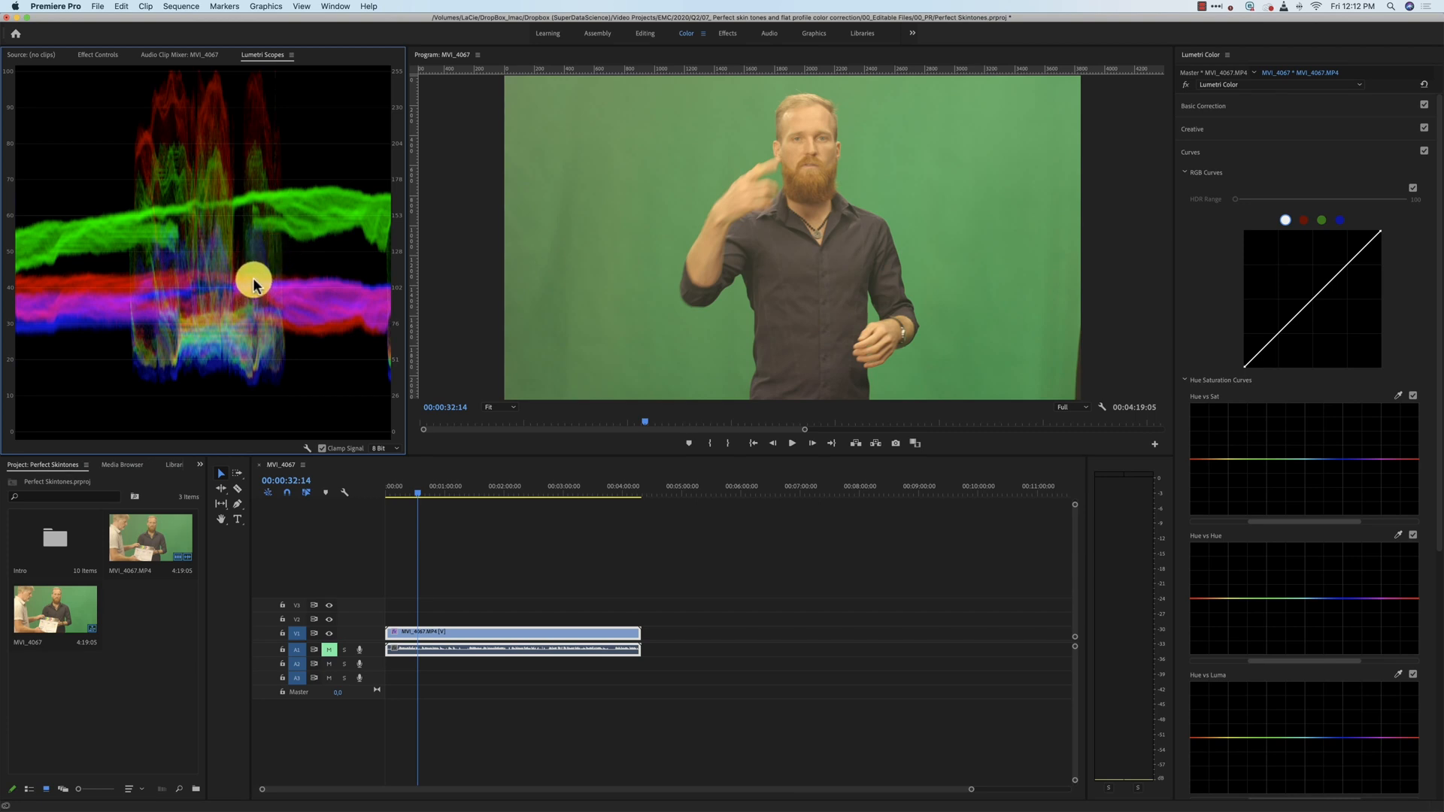
{"action": "mouse_move", "coordinate": [774, 293]}
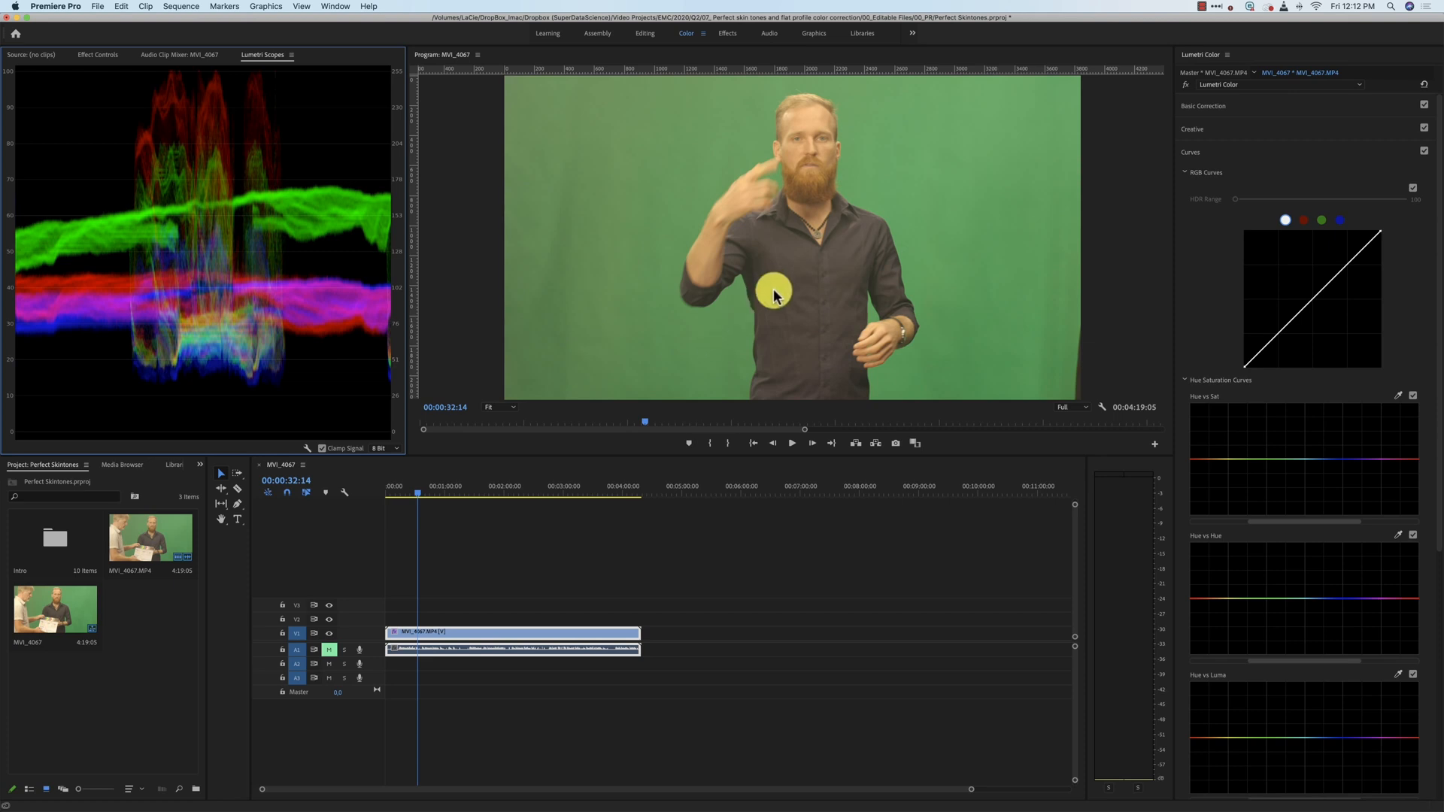
{"action": "mouse_move", "coordinate": [803, 279]}
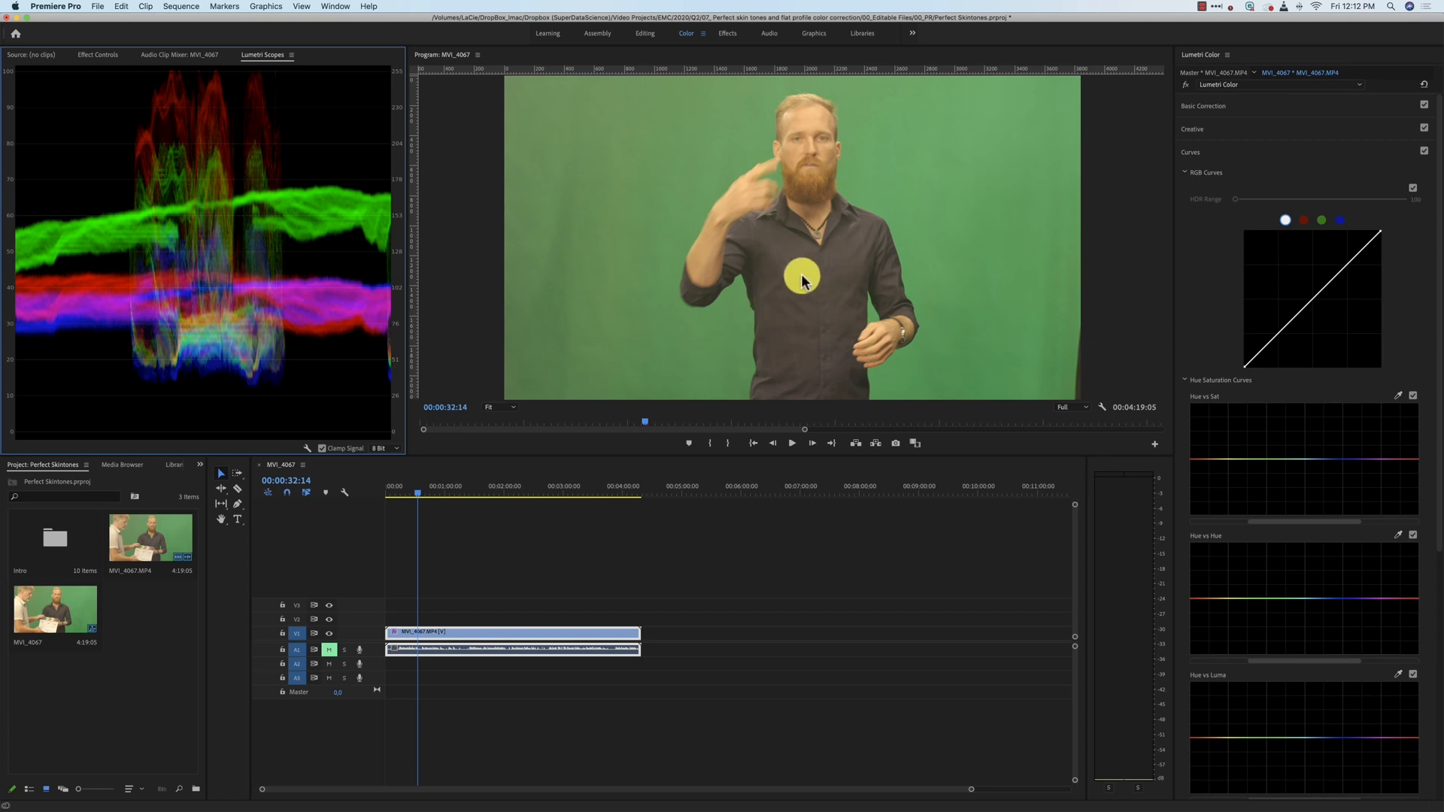
{"action": "mouse_move", "coordinate": [543, 367]}
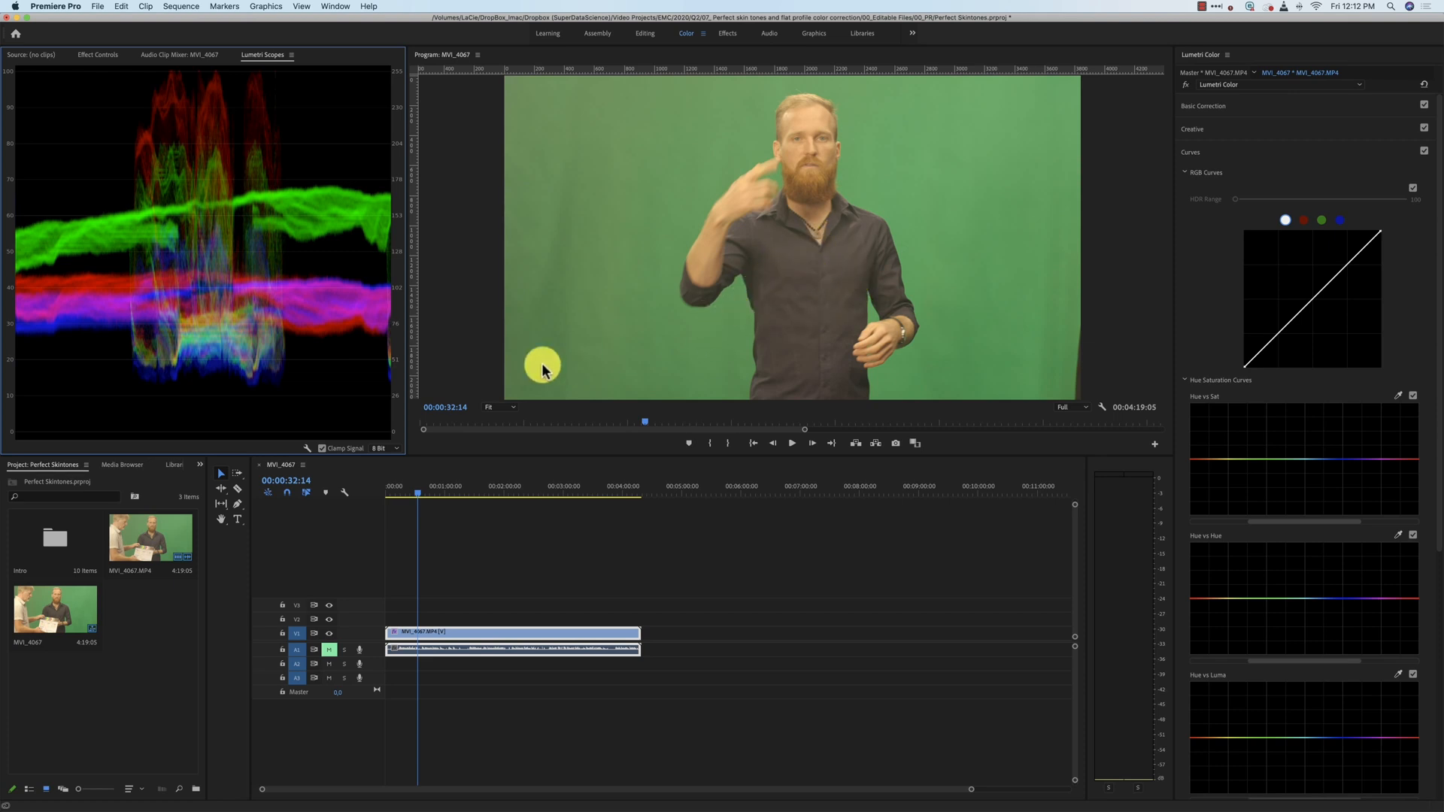
{"action": "mouse_move", "coordinate": [221, 349]}
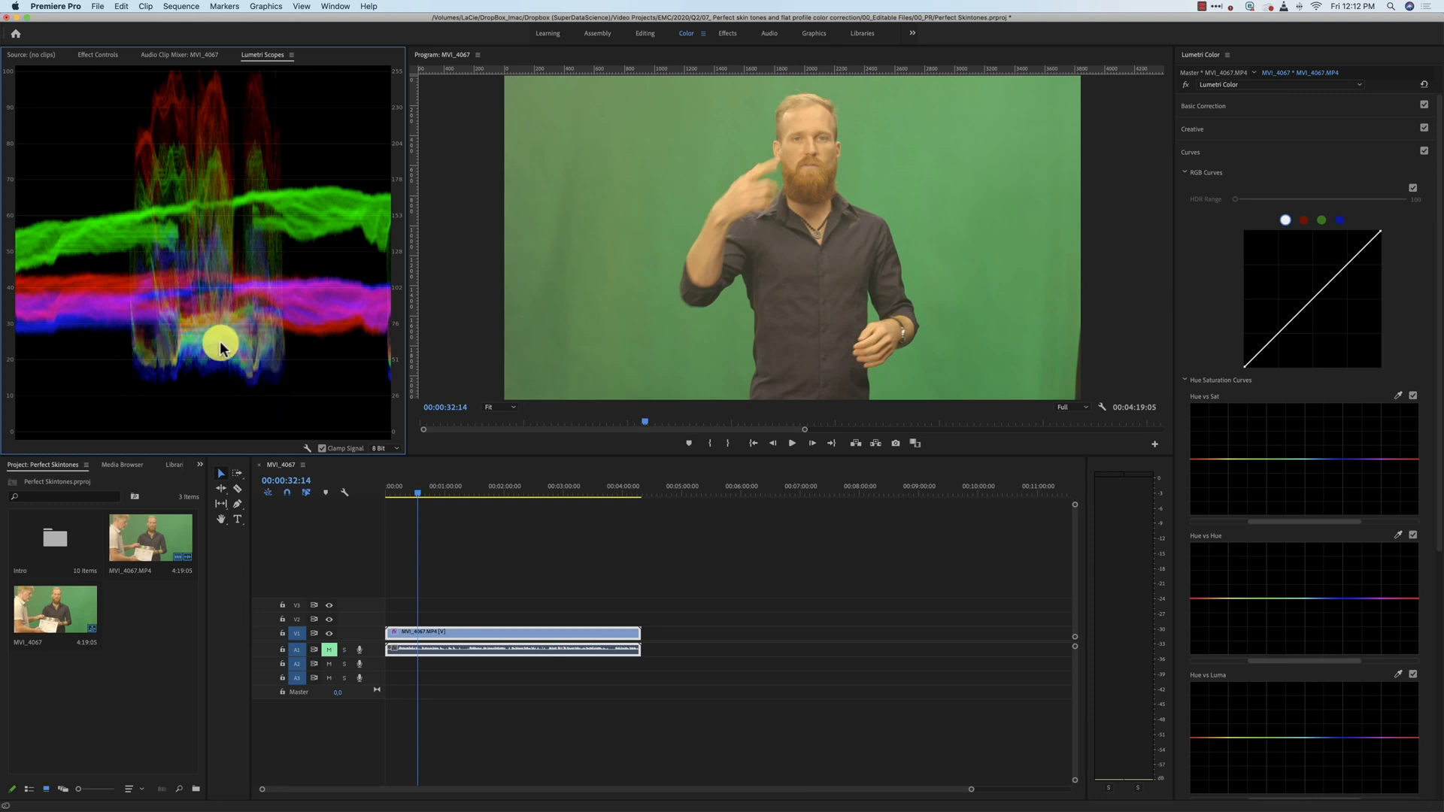
{"action": "mouse_move", "coordinate": [179, 379]}
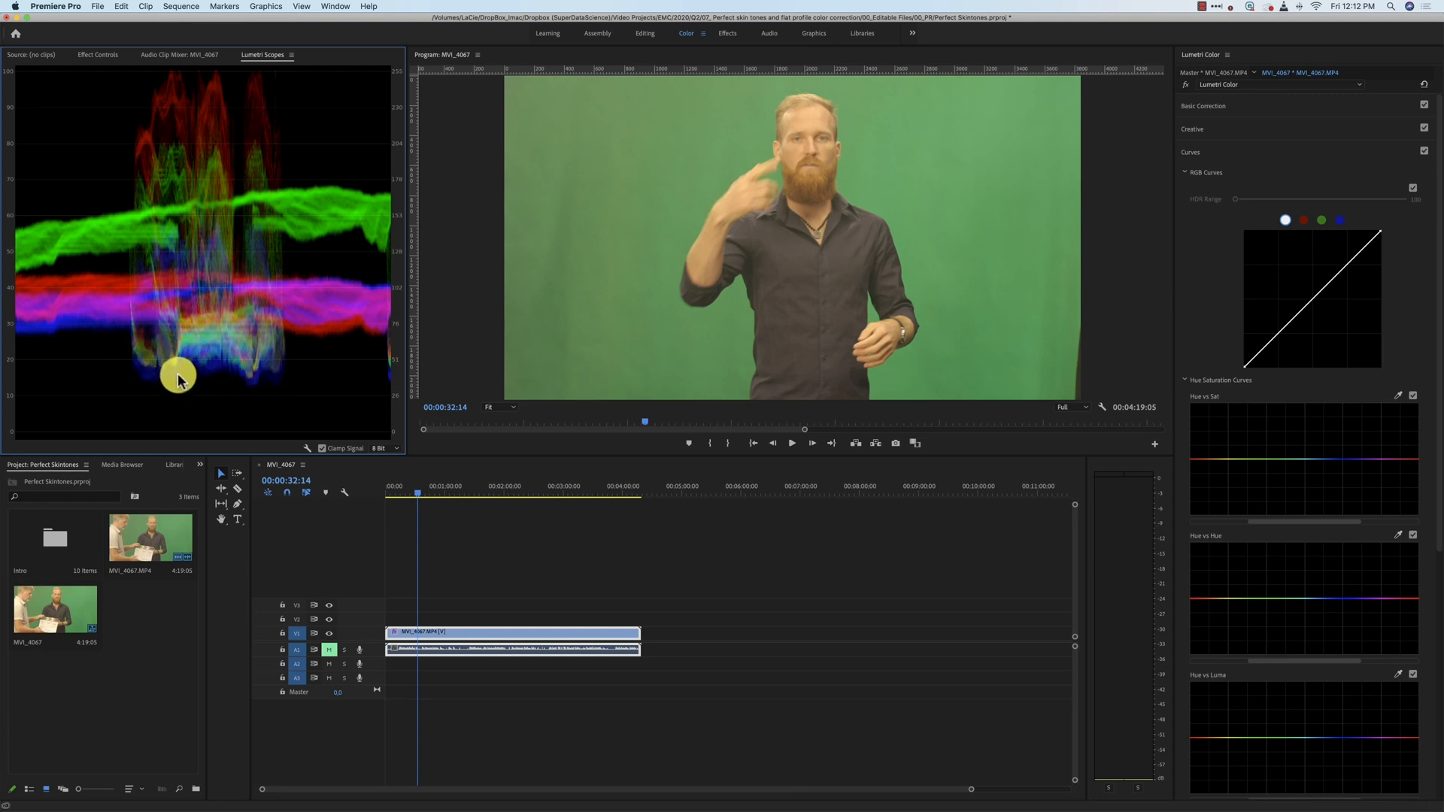
{"action": "mouse_move", "coordinate": [30, 436]}
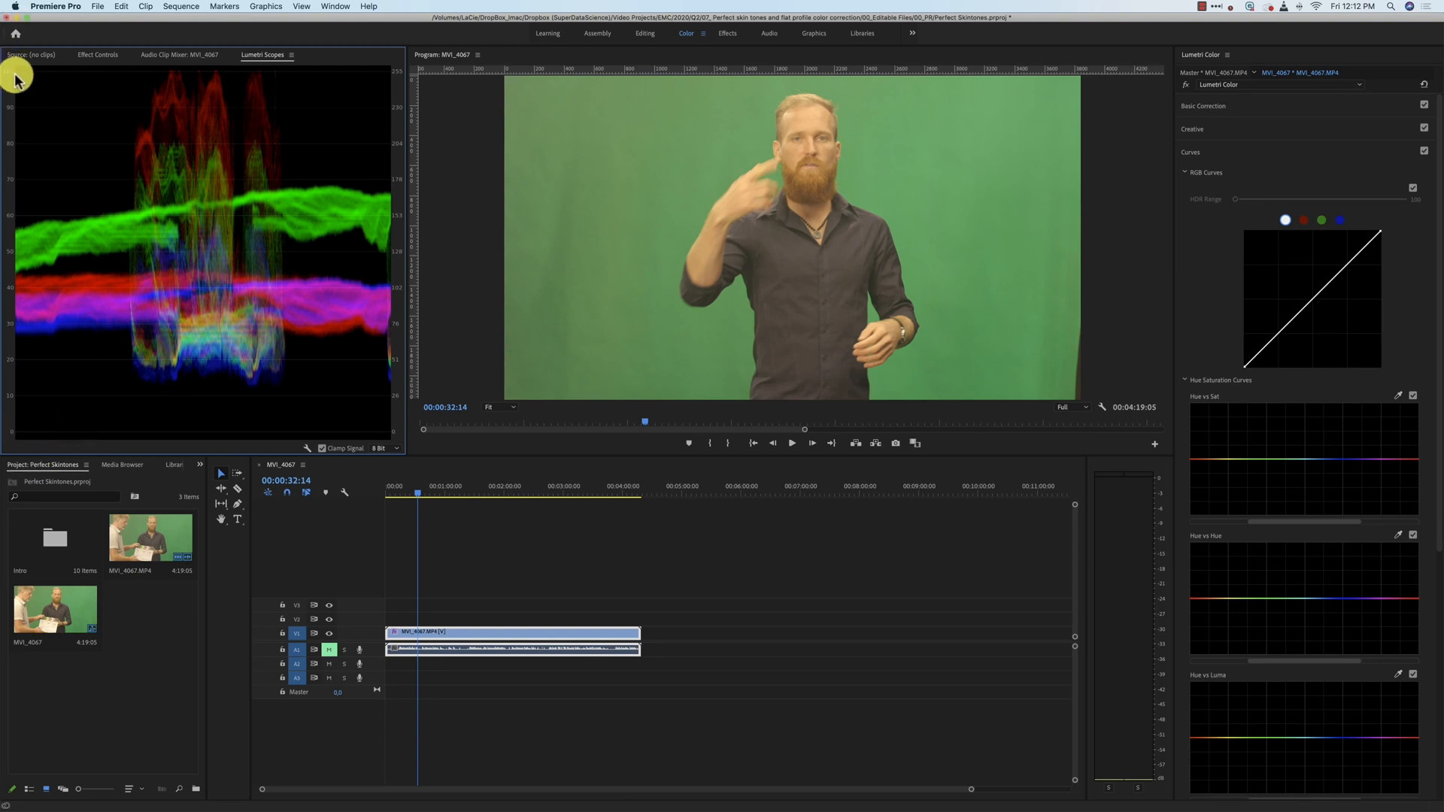
{"action": "mouse_move", "coordinate": [169, 78]}
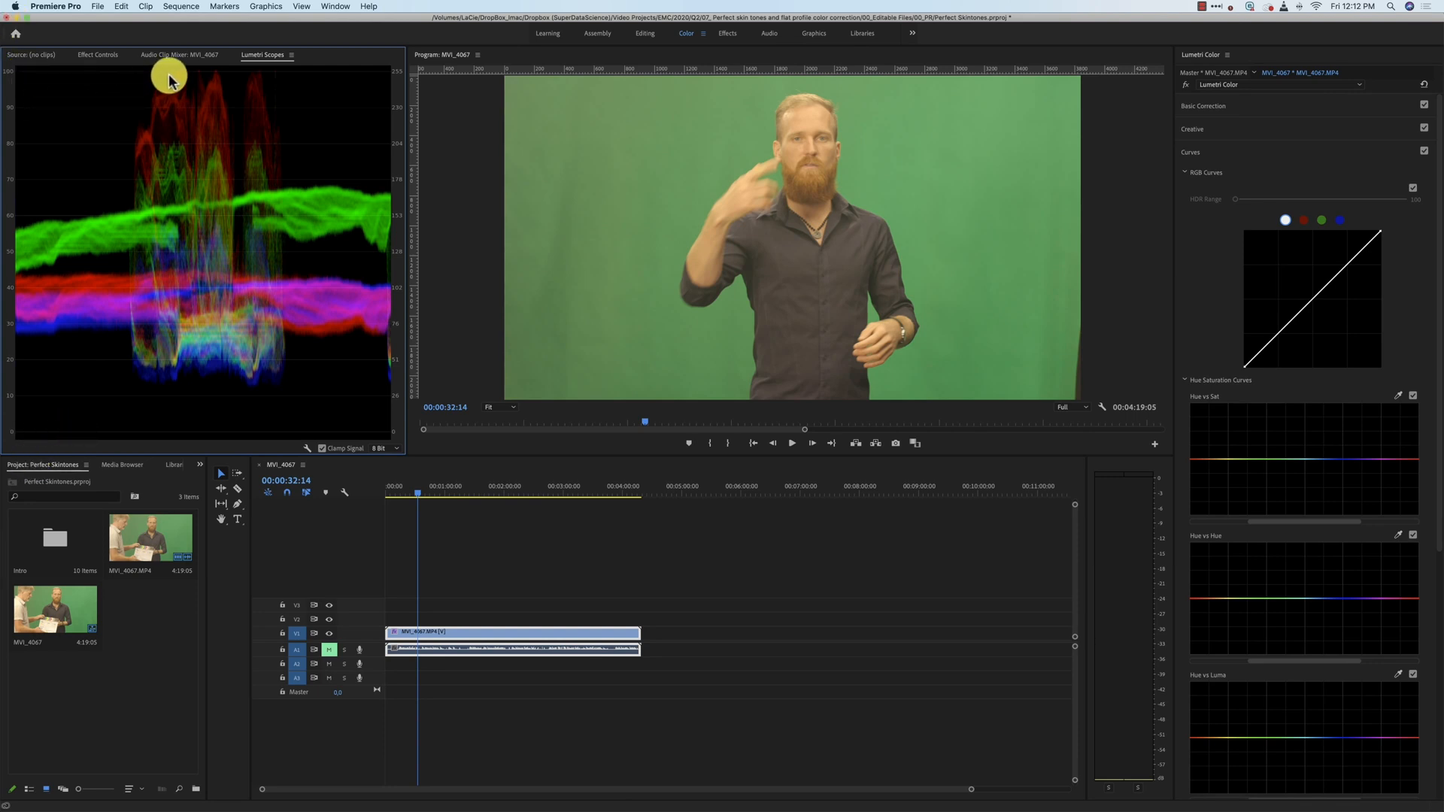
{"action": "mouse_move", "coordinate": [210, 79]}
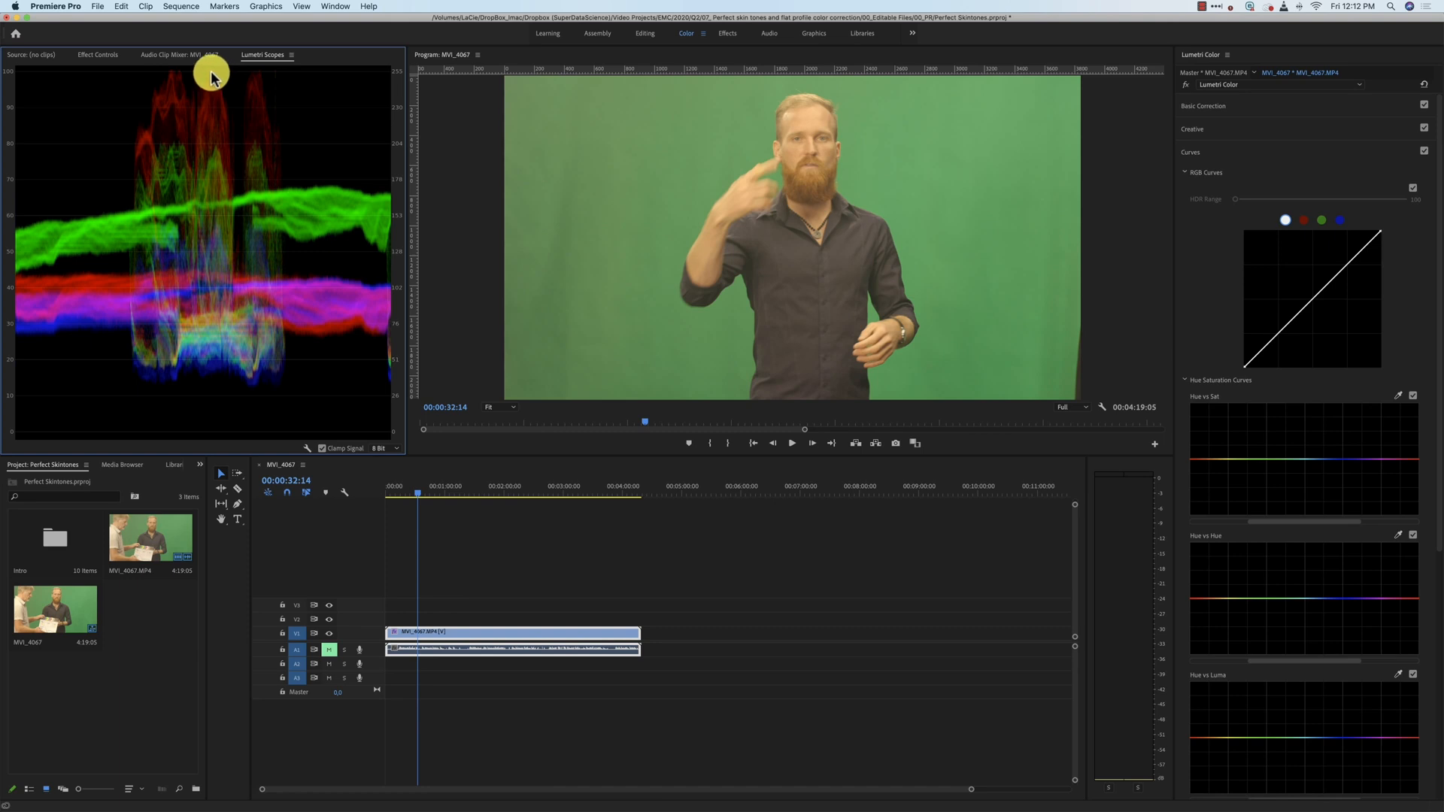
{"action": "mouse_move", "coordinate": [52, 74]}
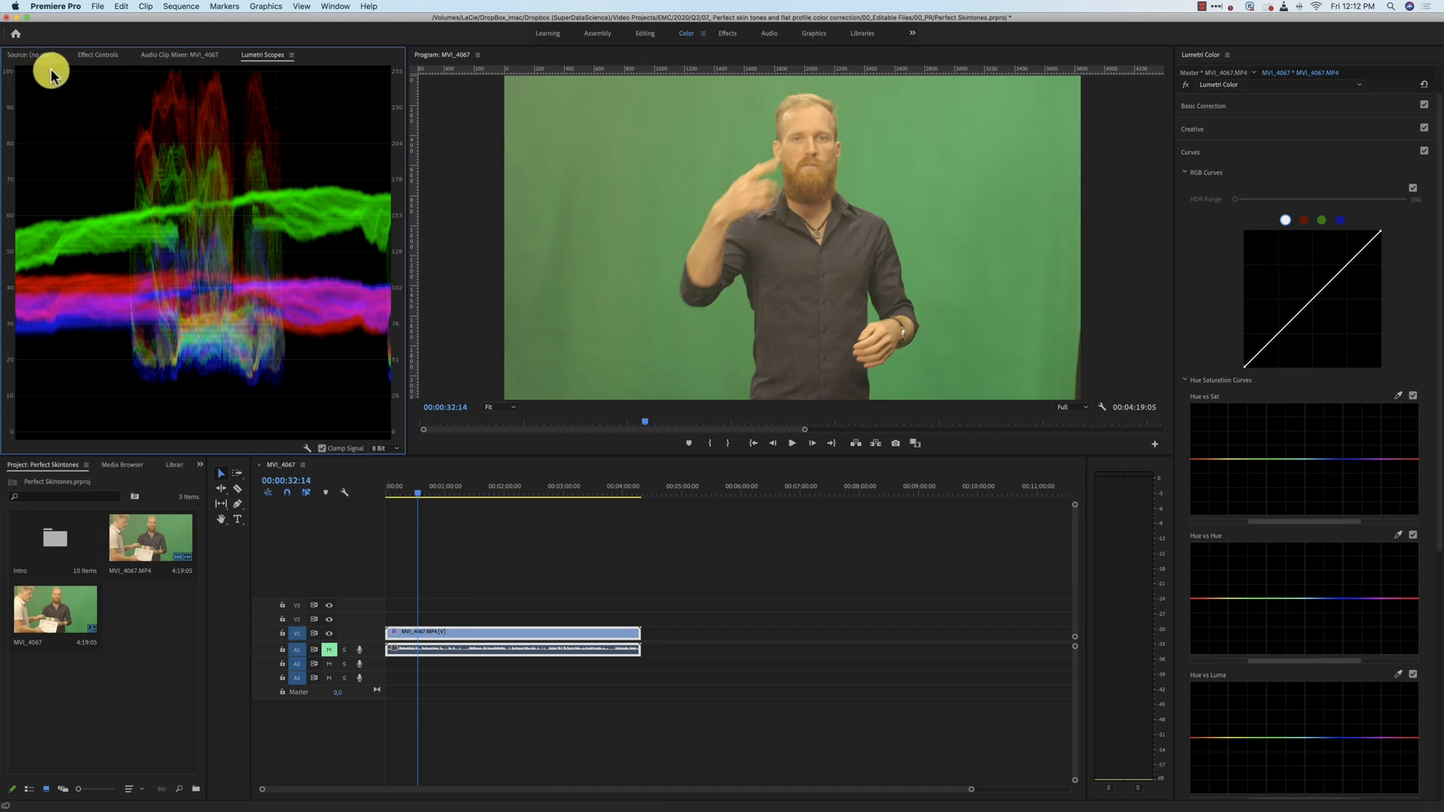
{"action": "mouse_move", "coordinate": [218, 74]}
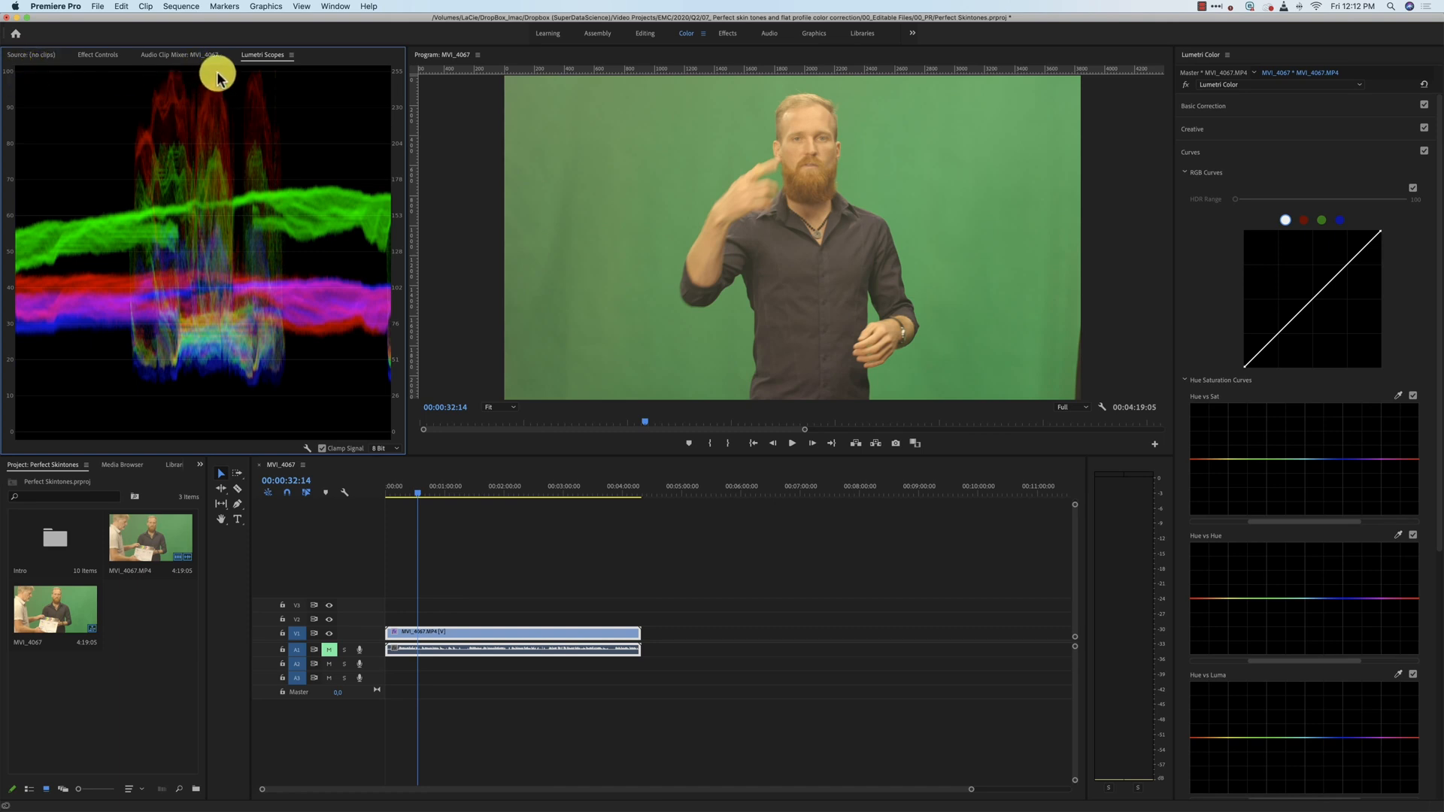
{"action": "mouse_move", "coordinate": [216, 79]}
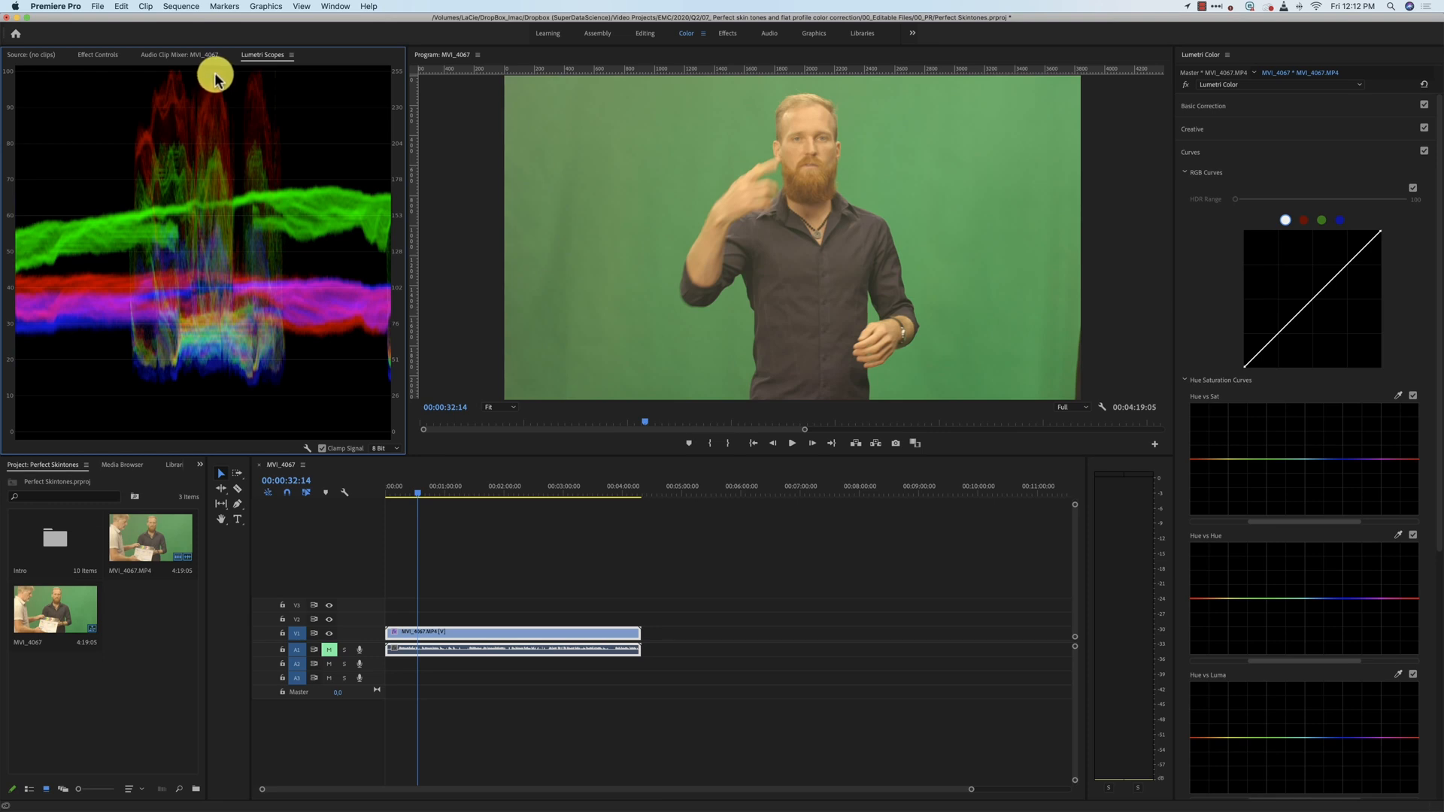
{"action": "mouse_move", "coordinate": [1342, 363]}
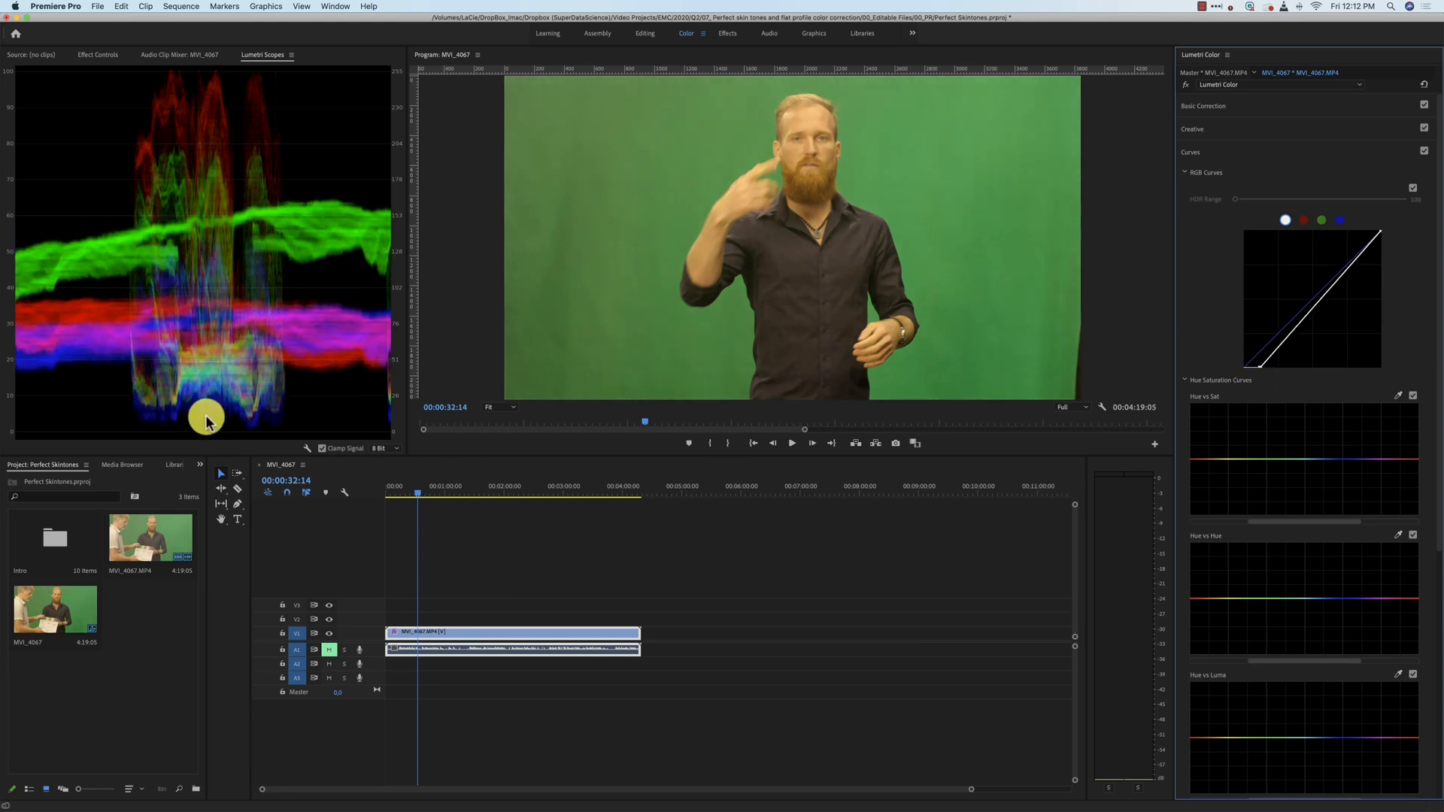
{"action": "mouse_move", "coordinate": [245, 447]}
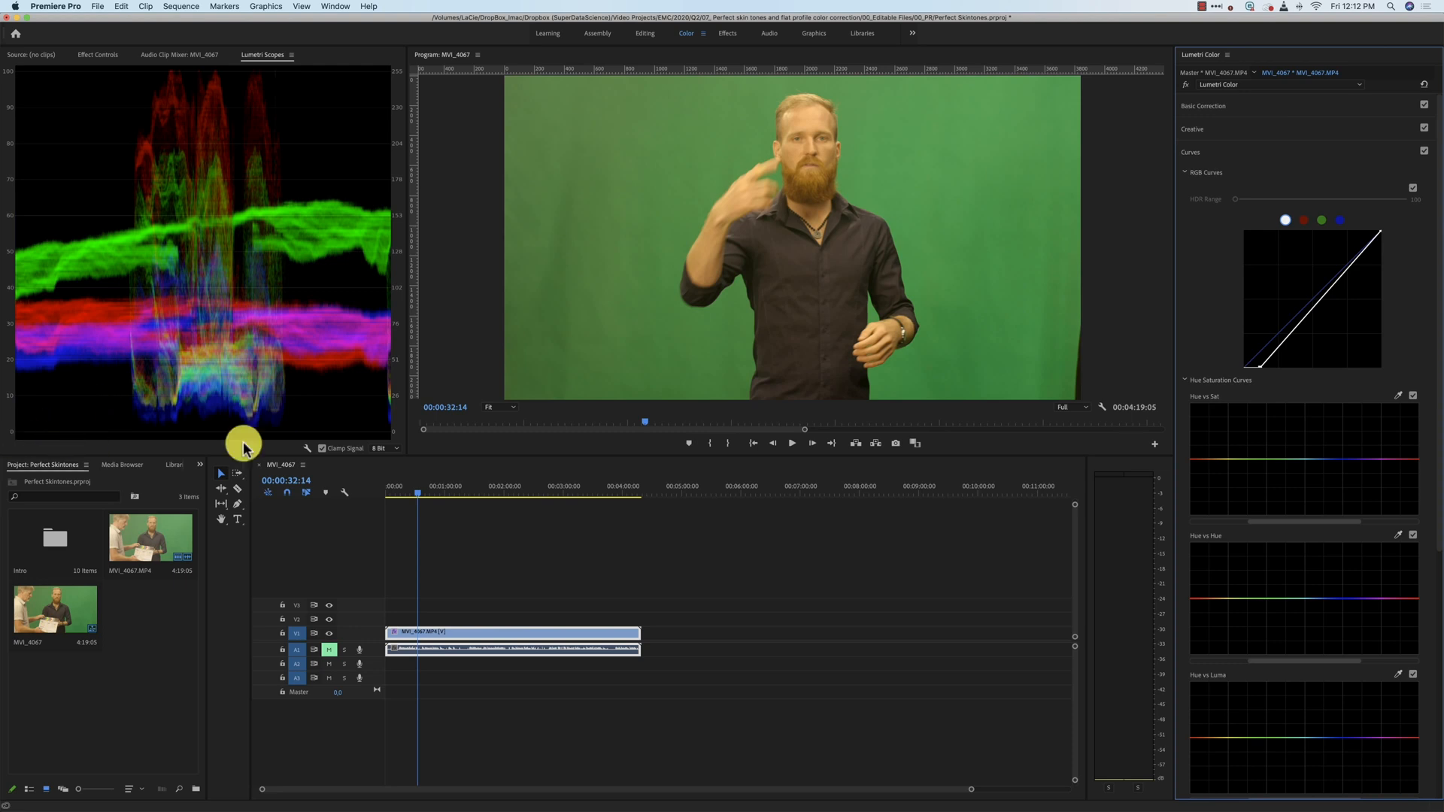
{"action": "mouse_move", "coordinate": [829, 227]}
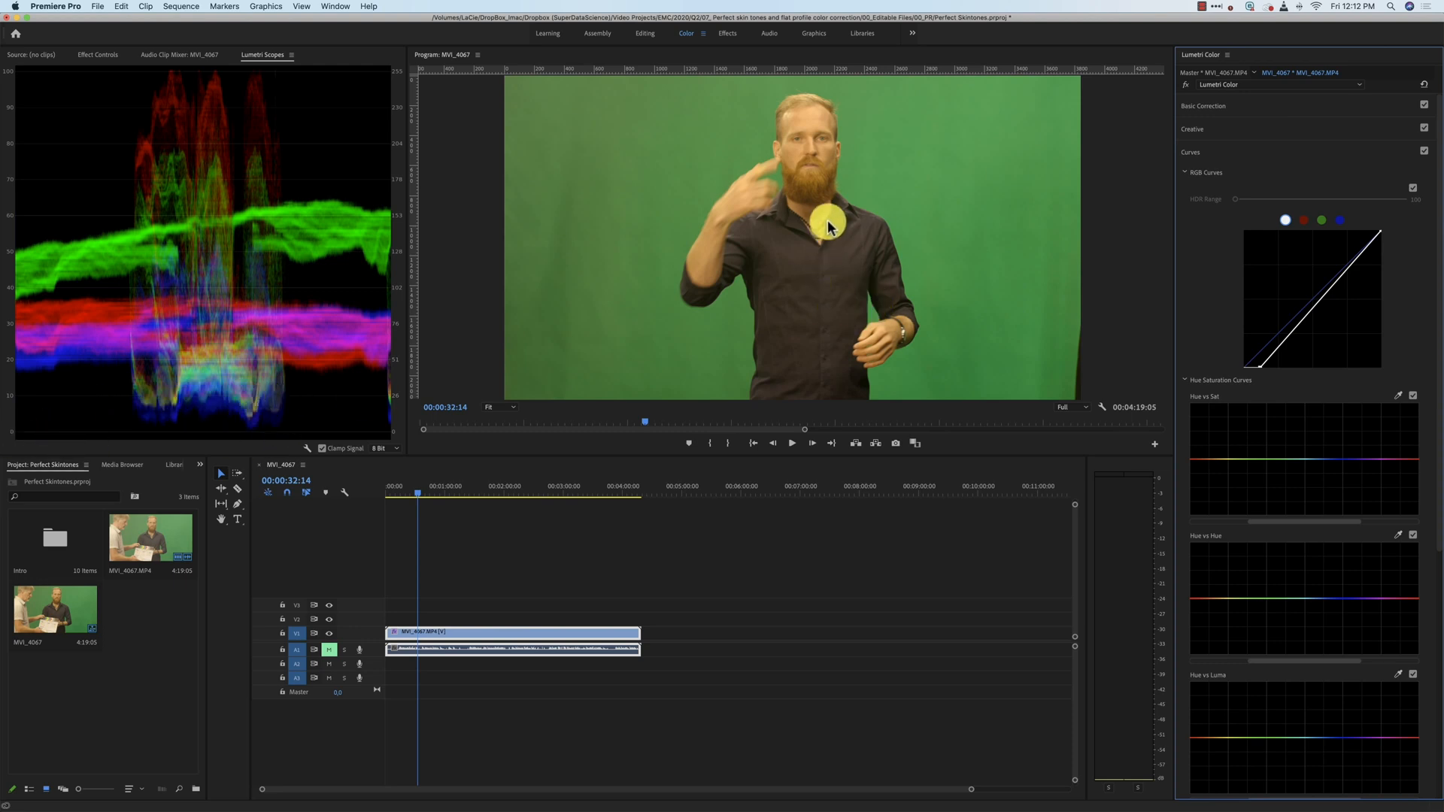
{"action": "mouse_move", "coordinate": [784, 259]}
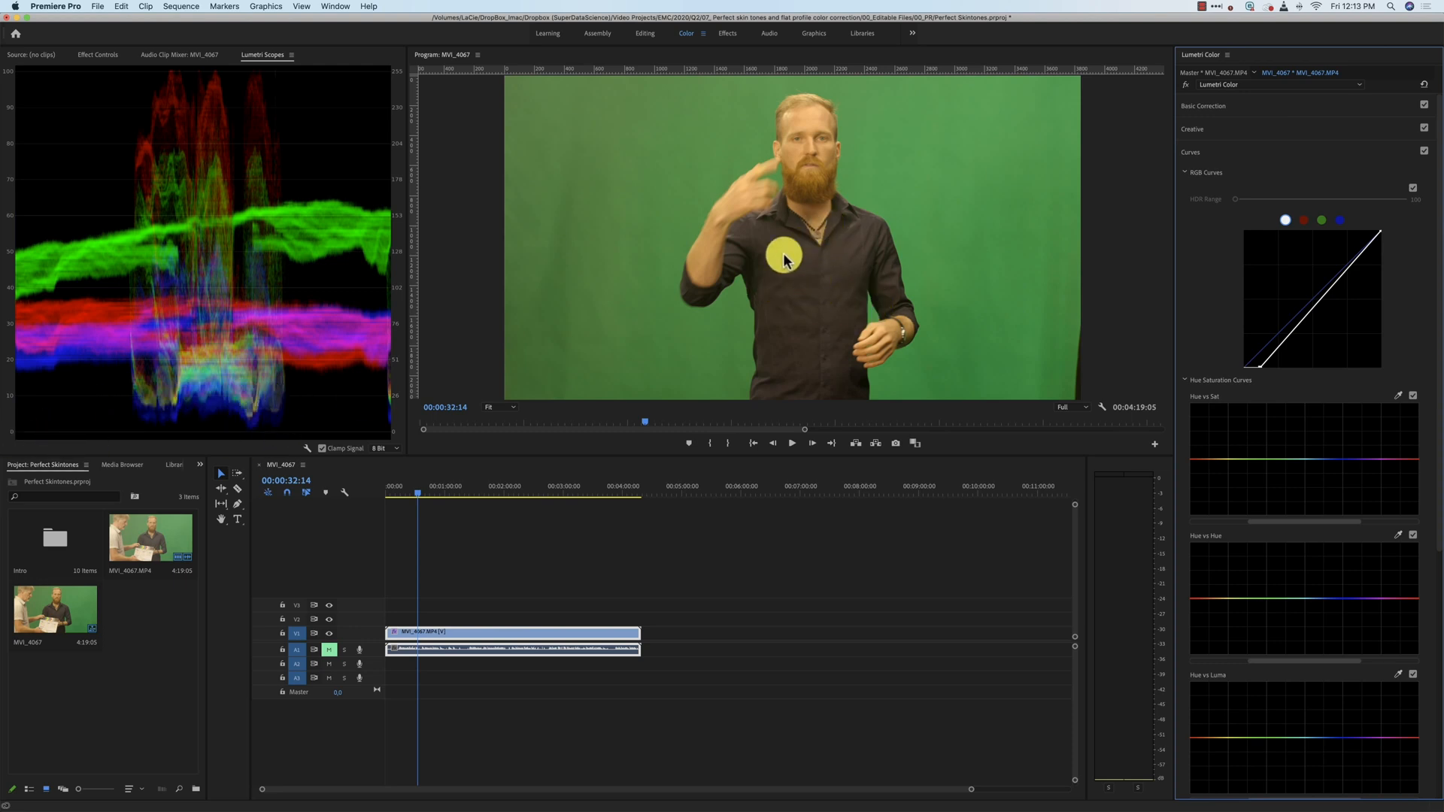
{"action": "mouse_move", "coordinate": [173, 74]}
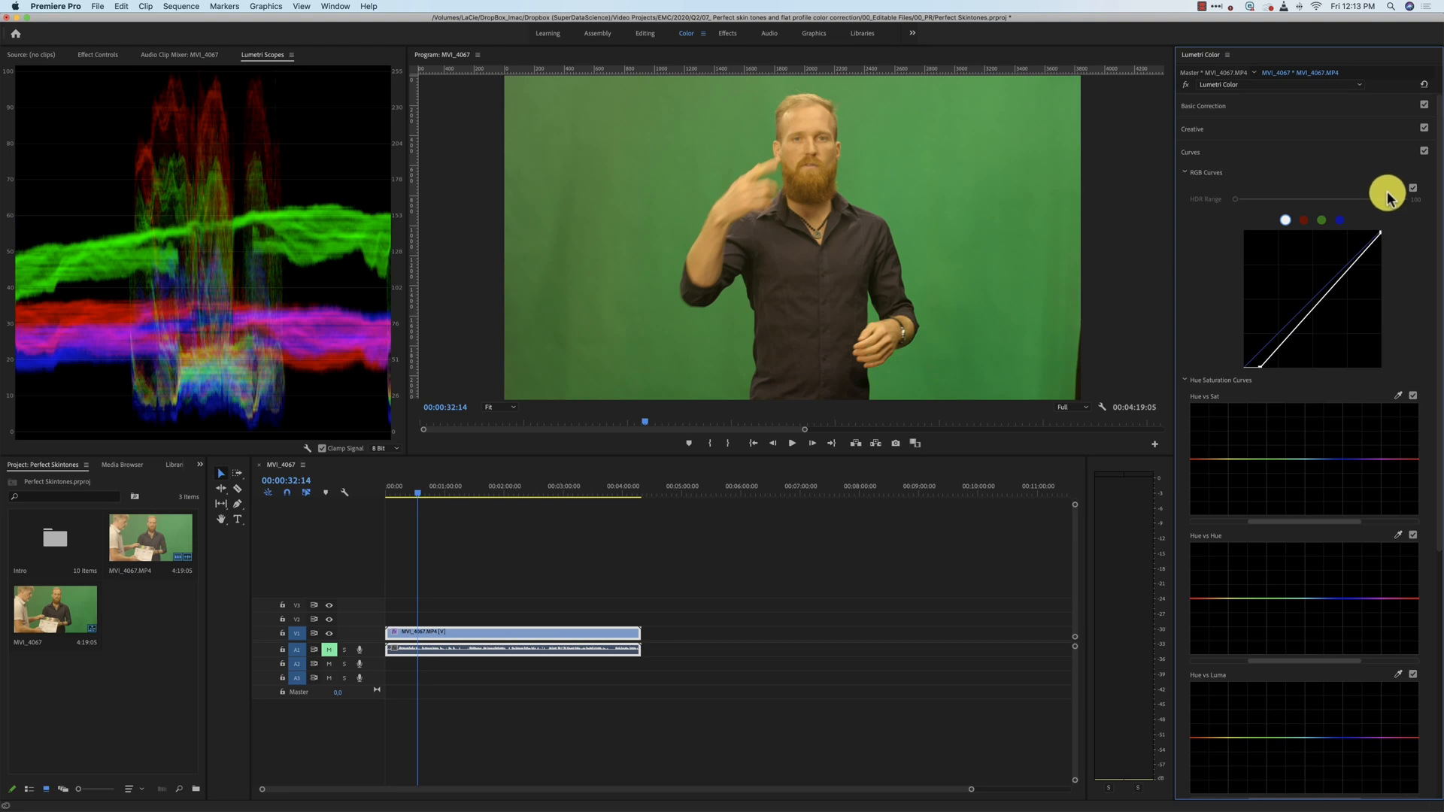
{"action": "mouse_move", "coordinate": [148, 272]}
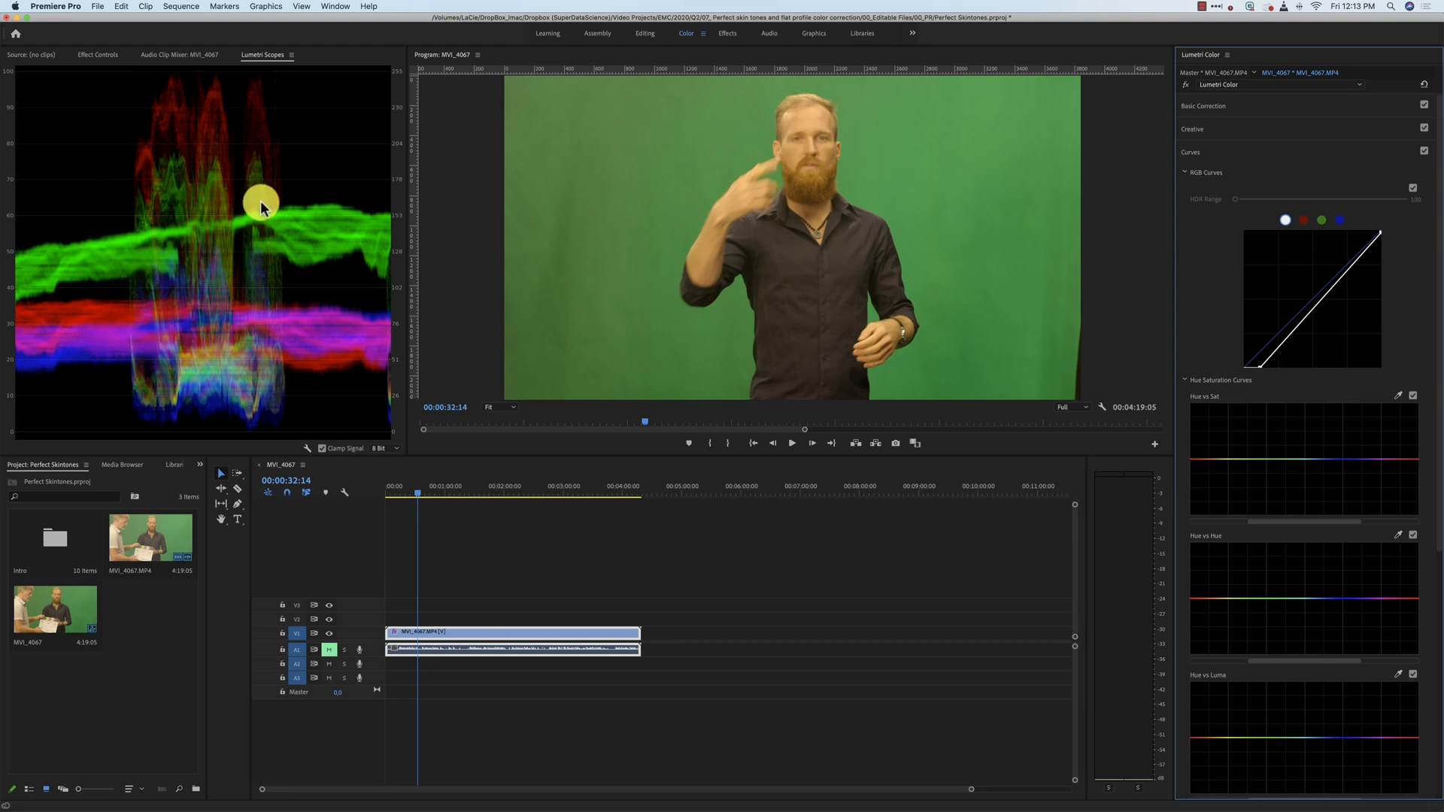
{"action": "mouse_move", "coordinate": [760, 350]}
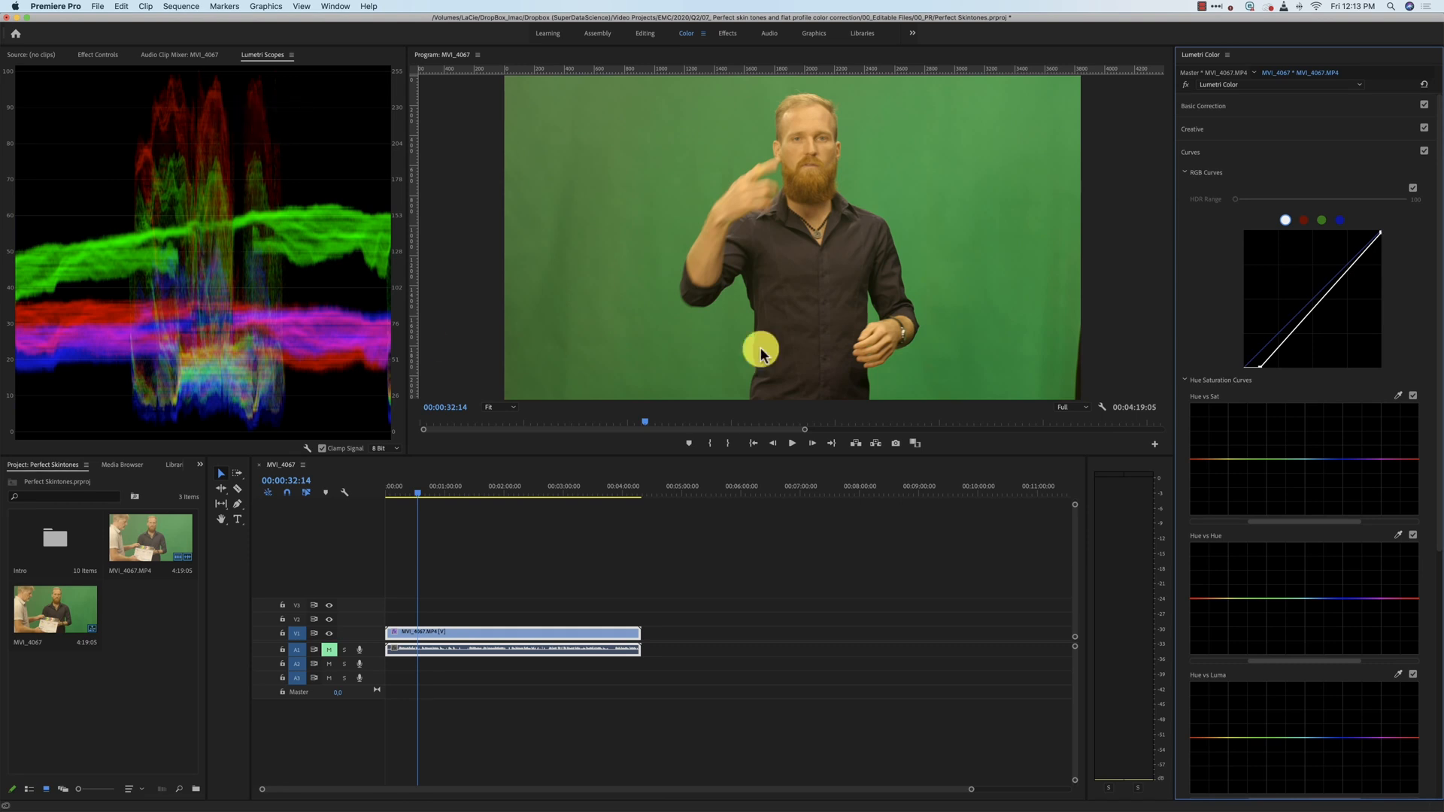
{"action": "mouse_move", "coordinate": [308, 283]}
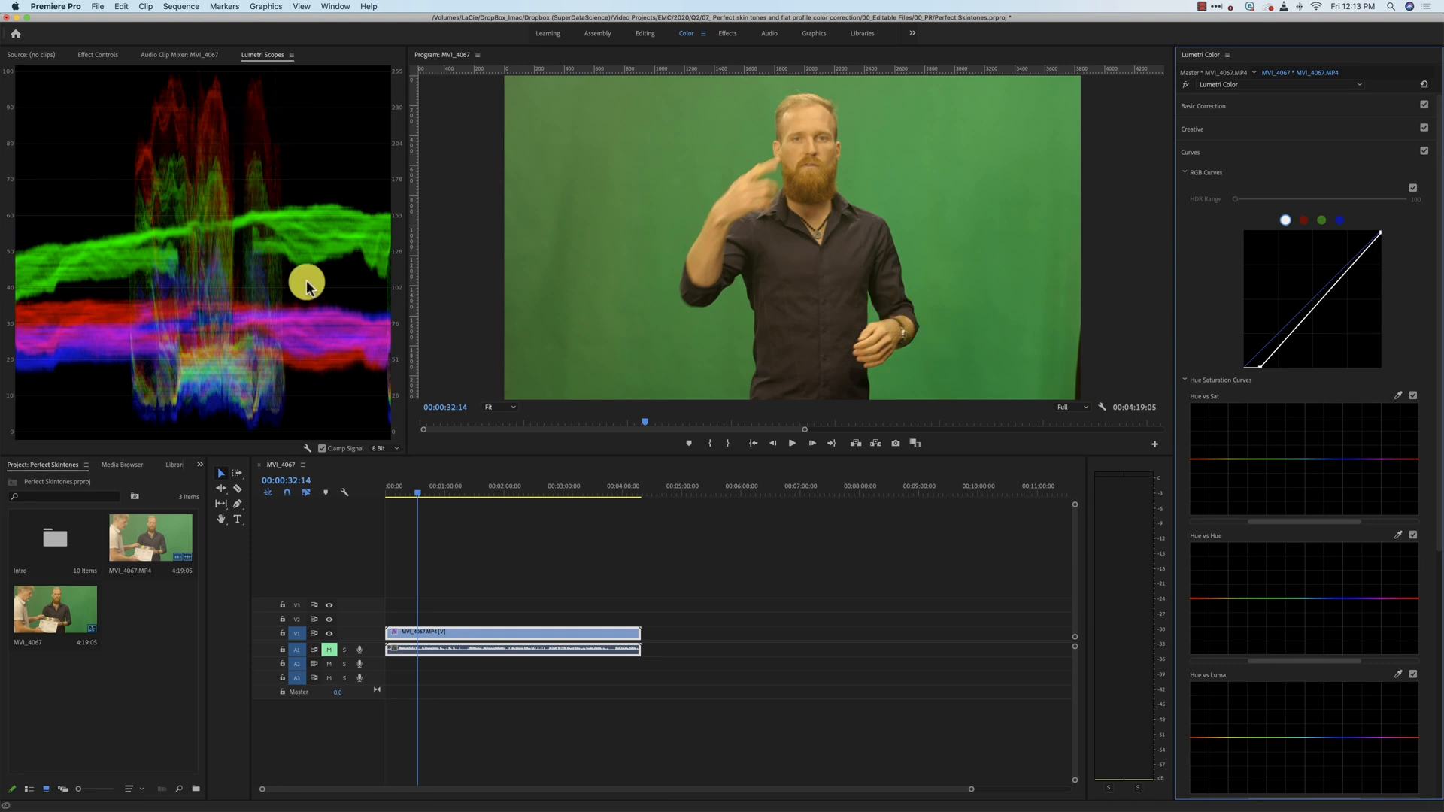
{"action": "mouse_move", "coordinate": [1297, 332]}
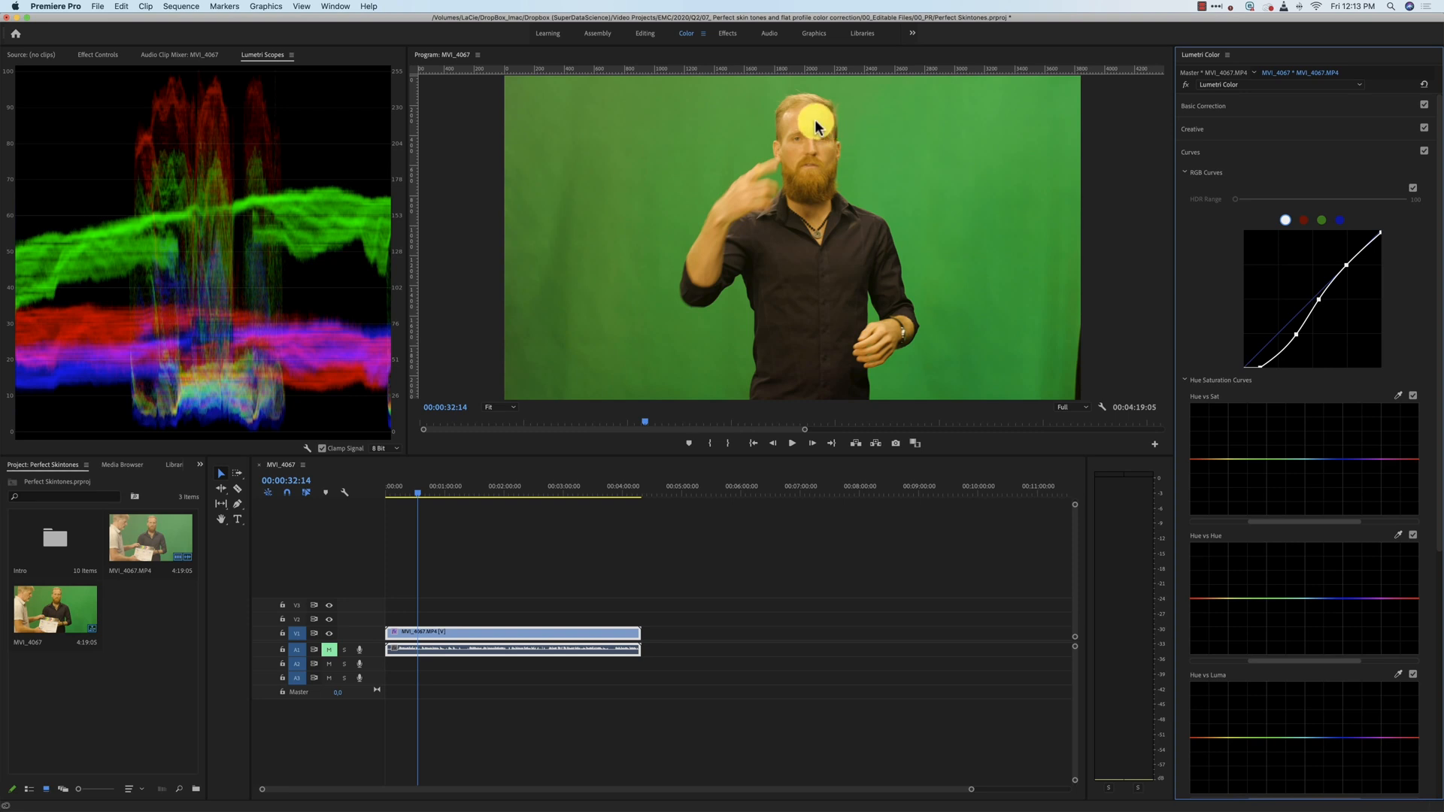
{"action": "mouse_move", "coordinate": [806, 126]}
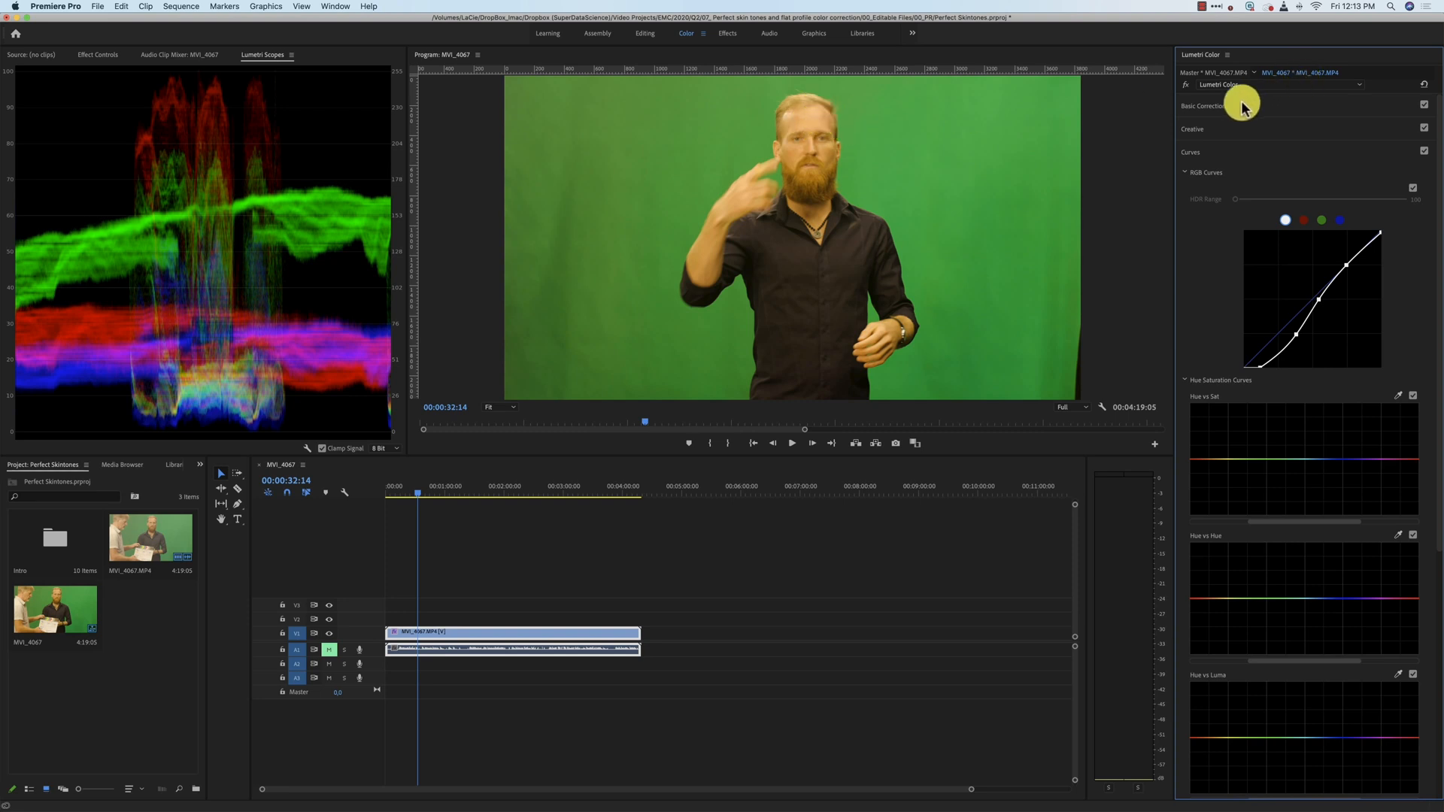
- Expand Basic Correction and sample the shirt with the WB Selector eyedropper
{"action": "left_click", "coordinate": [1203, 105]}
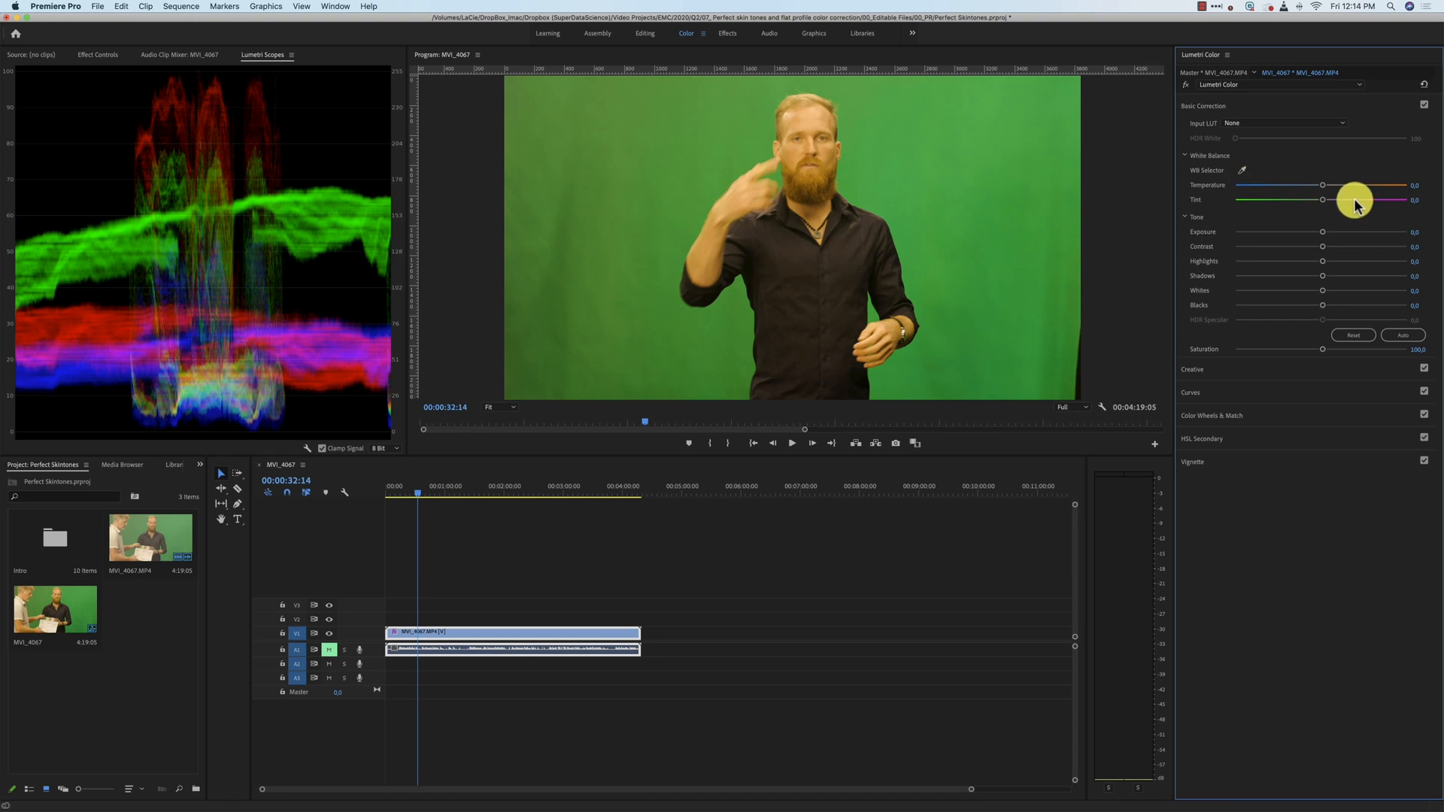
{"action": "mouse_move", "coordinate": [1243, 172]}
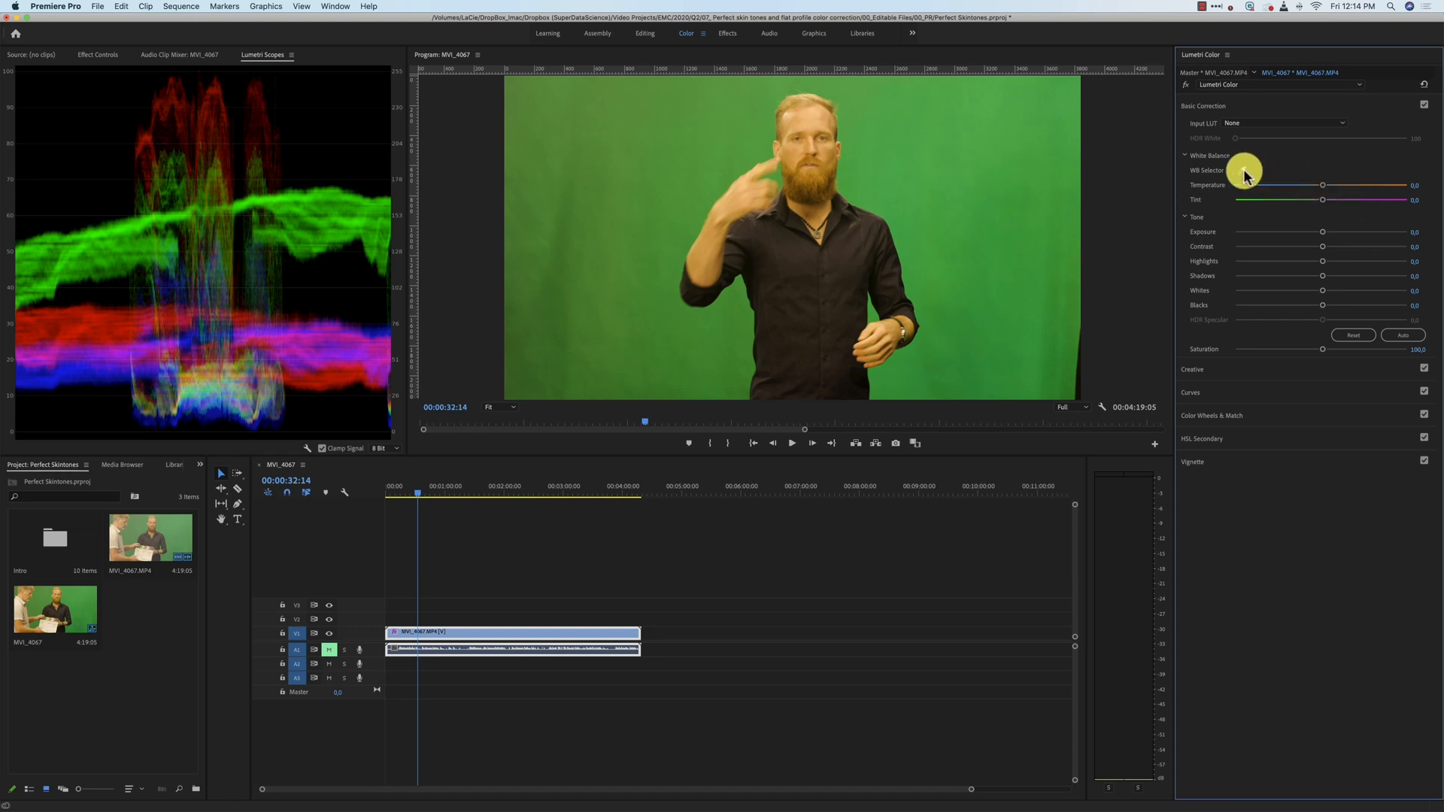
{"action": "left_click", "coordinate": [1242, 171]}
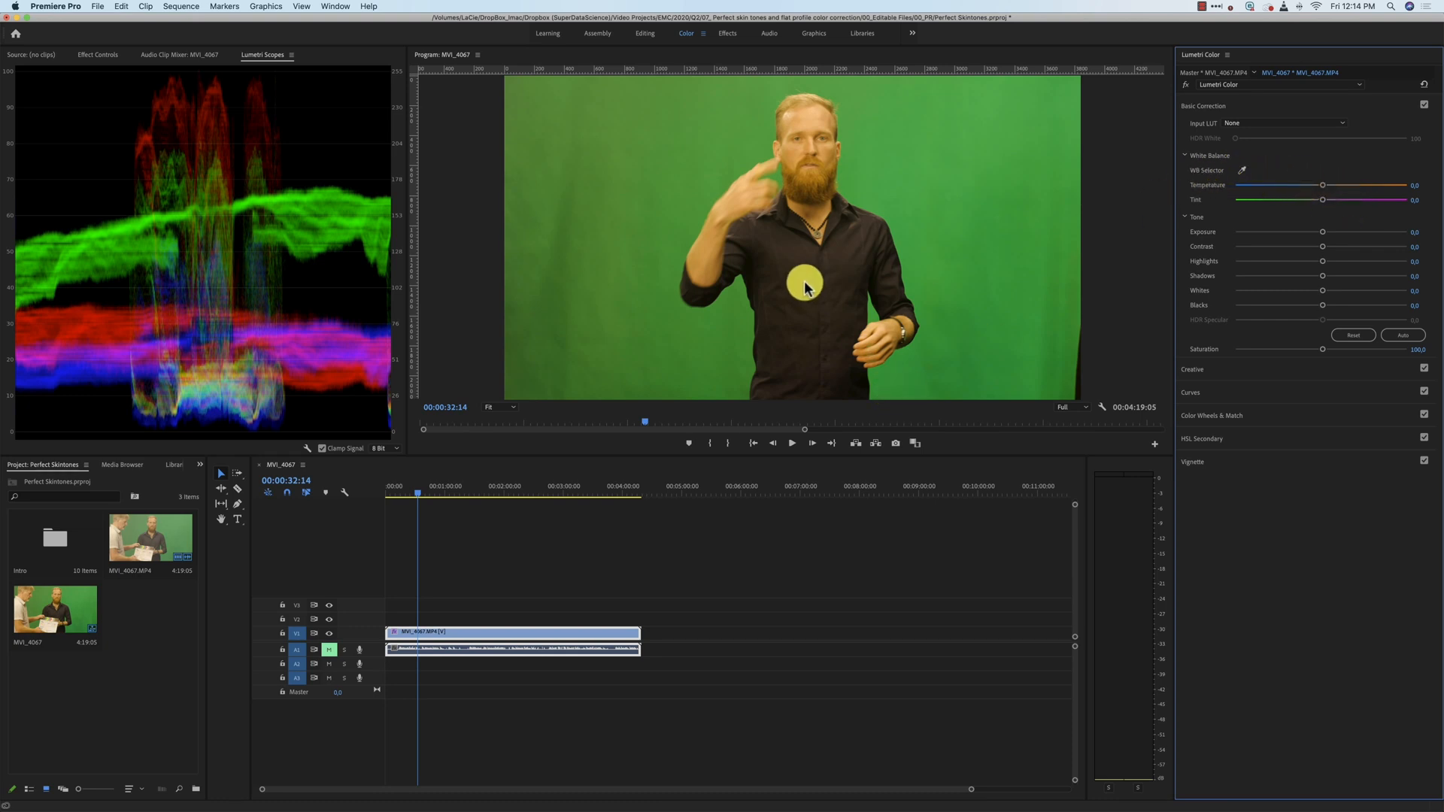
{"action": "mouse_move", "coordinate": [806, 276]}
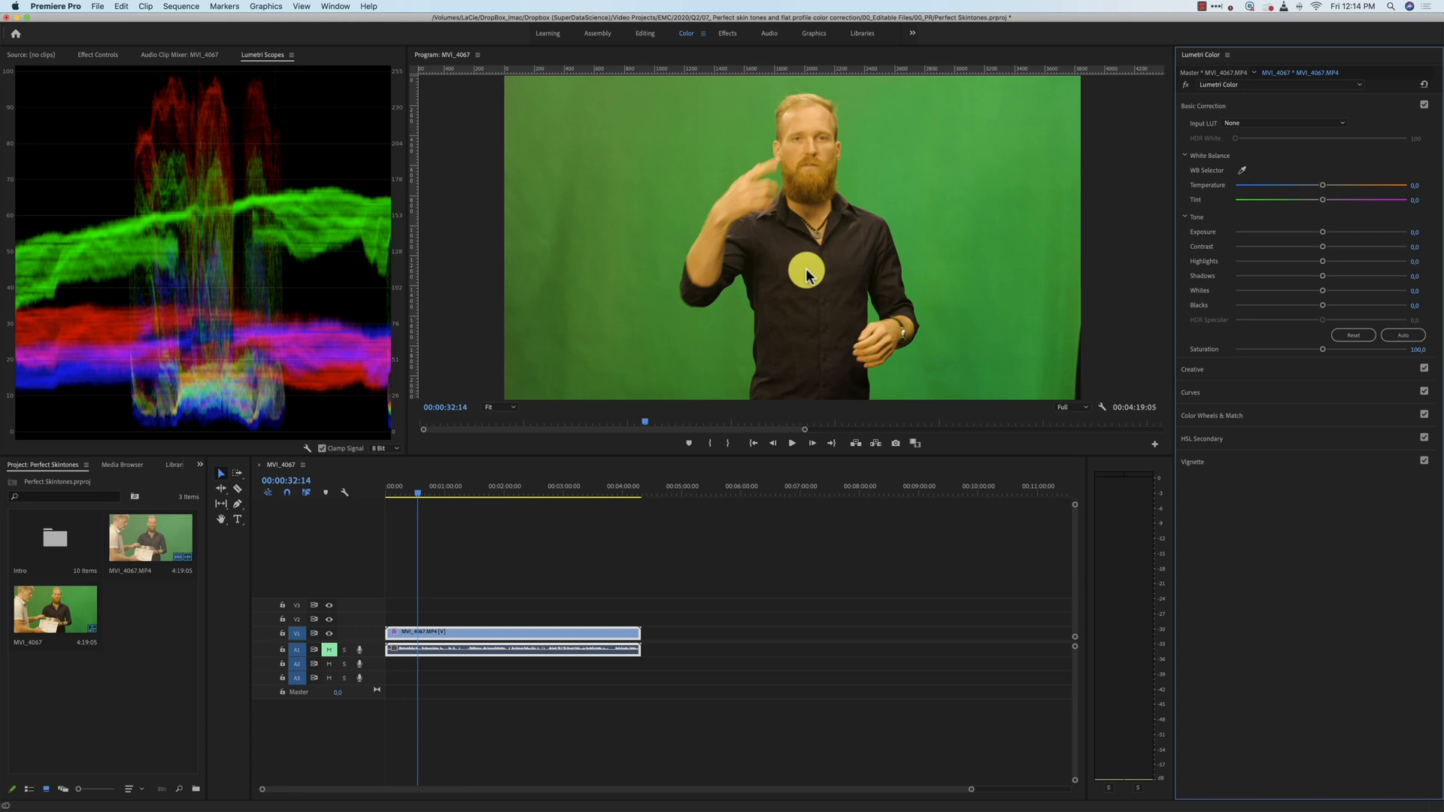
{"action": "mouse_move", "coordinate": [1223, 193]}
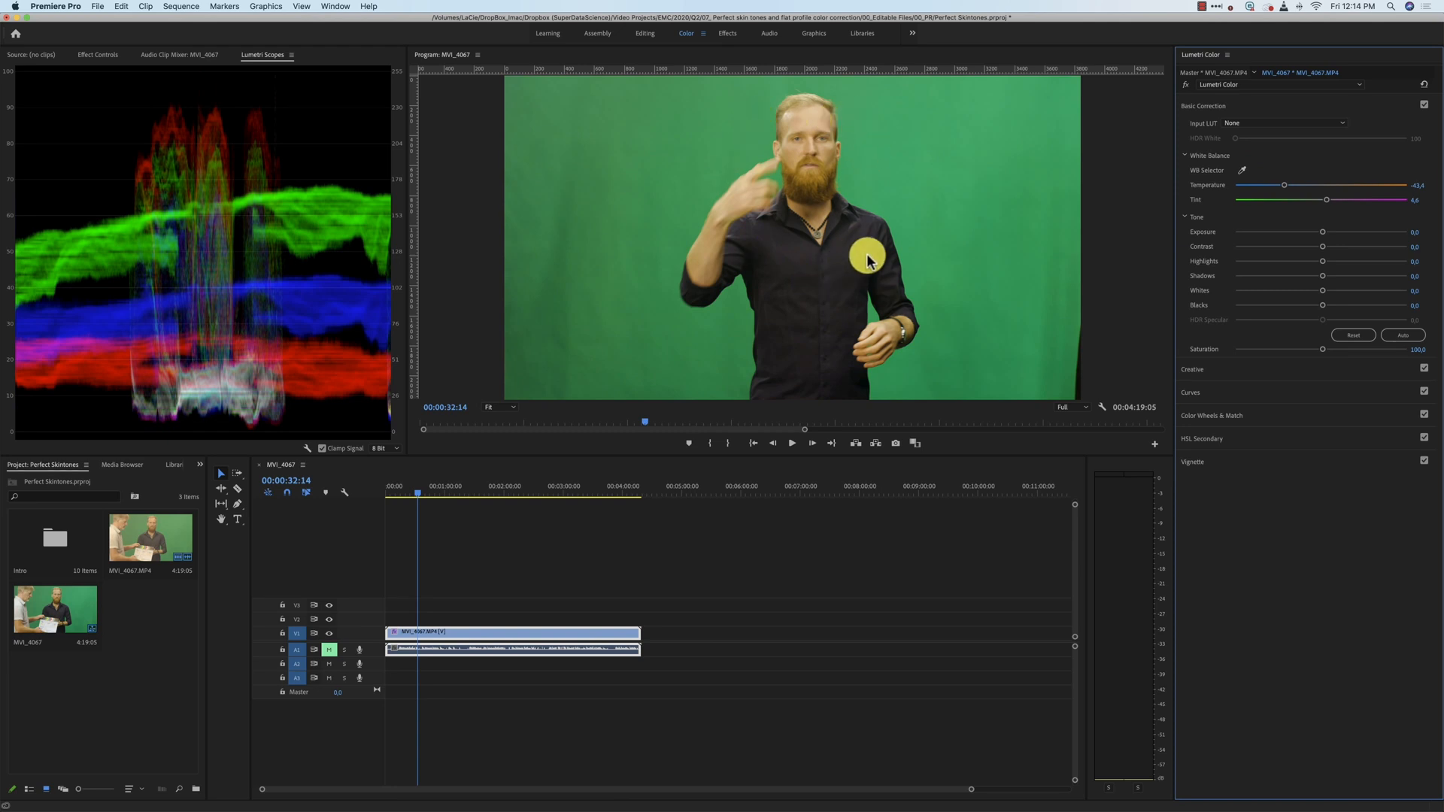
{"action": "mouse_move", "coordinate": [784, 132]}
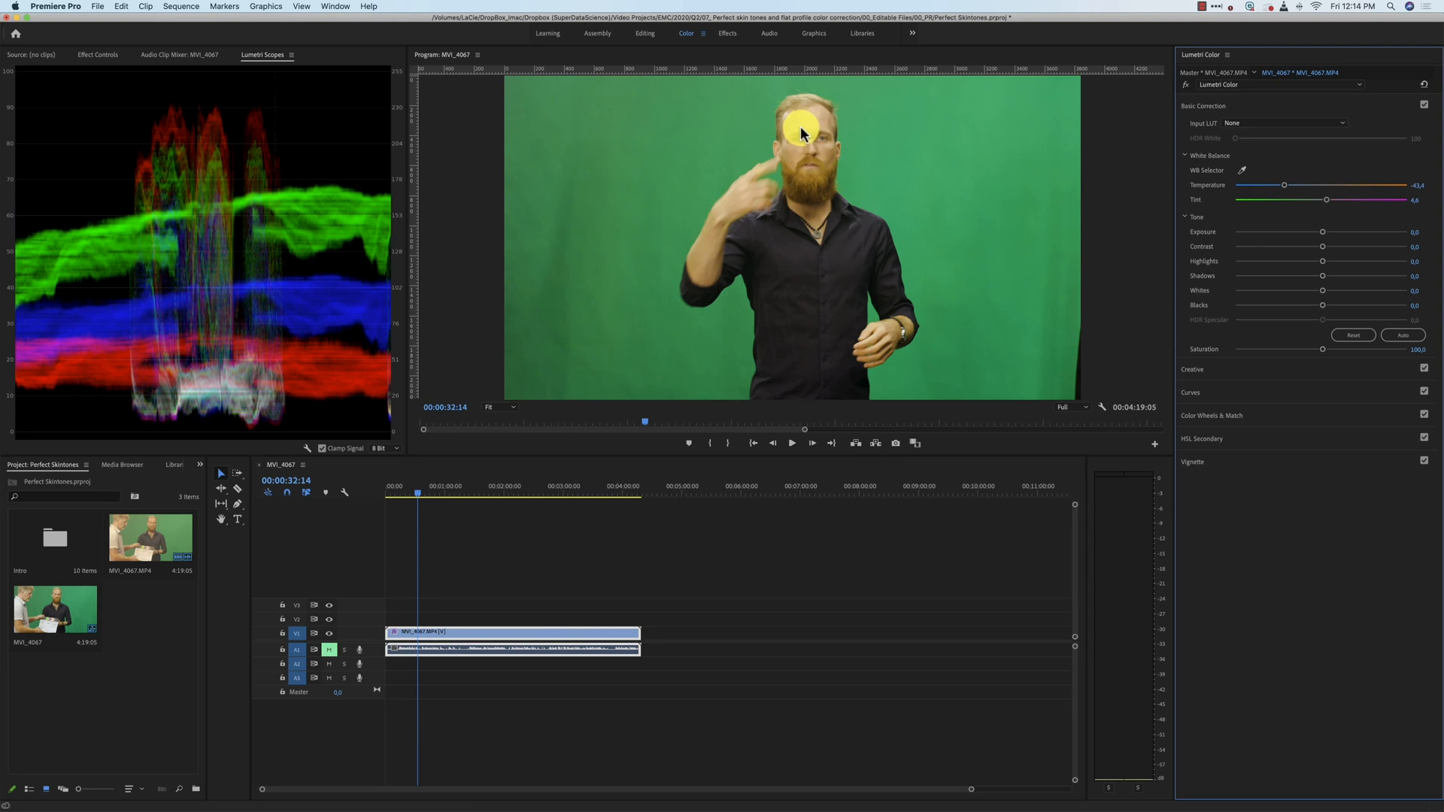
{"action": "mouse_move", "coordinate": [1150, 100]}
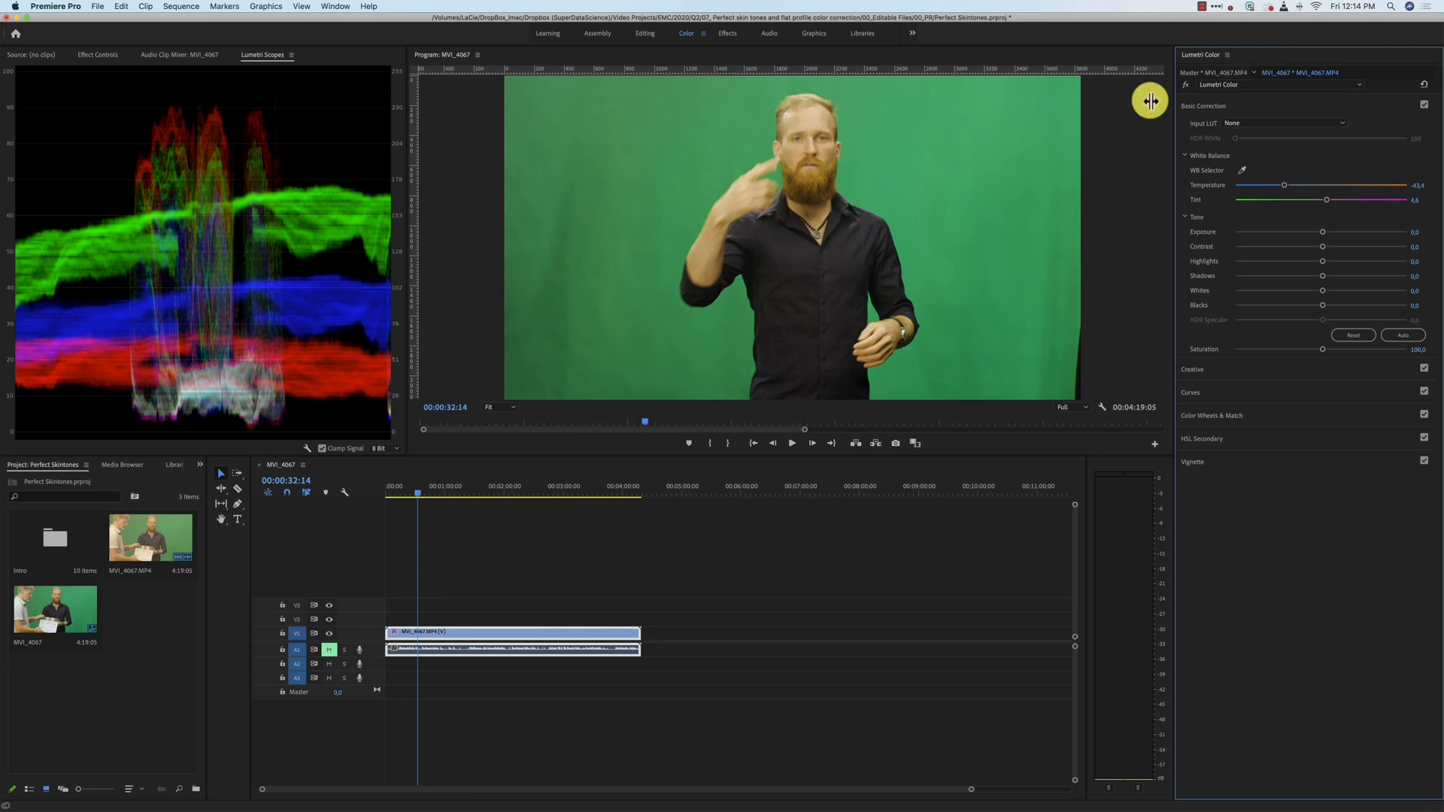
{"action": "mouse_move", "coordinate": [1285, 189]}
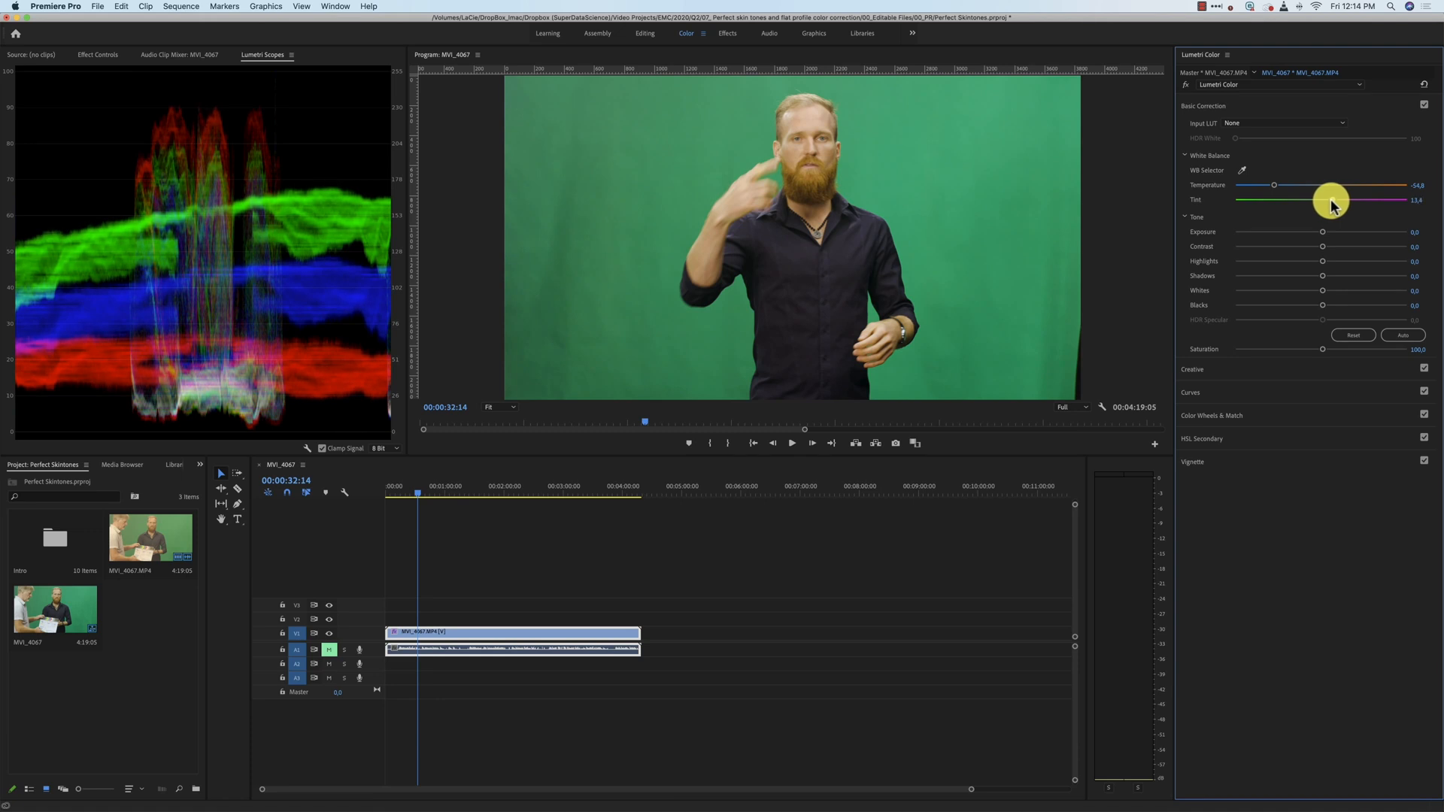
{"action": "mouse_move", "coordinate": [1294, 191]}
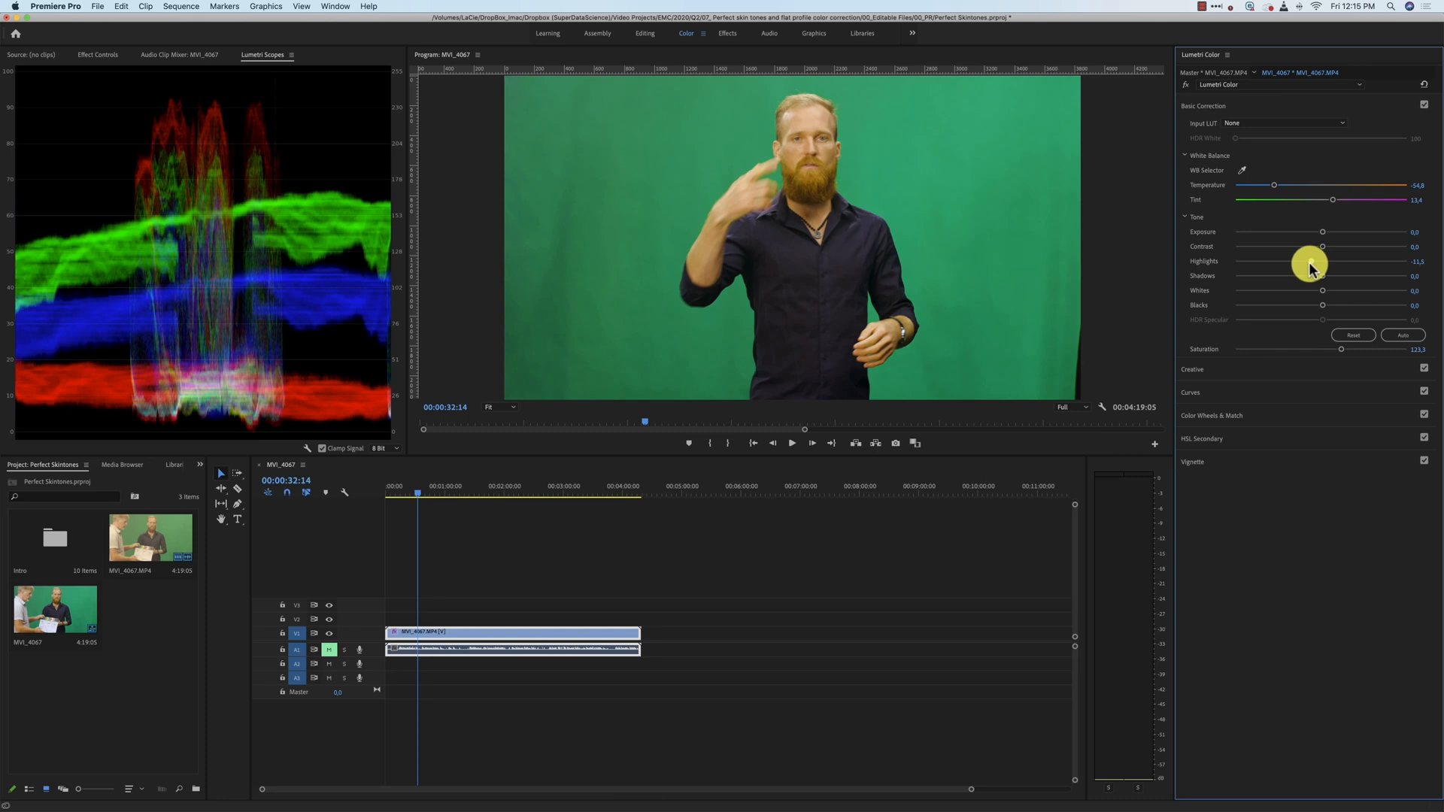
{"action": "mouse_move", "coordinate": [1297, 193]}
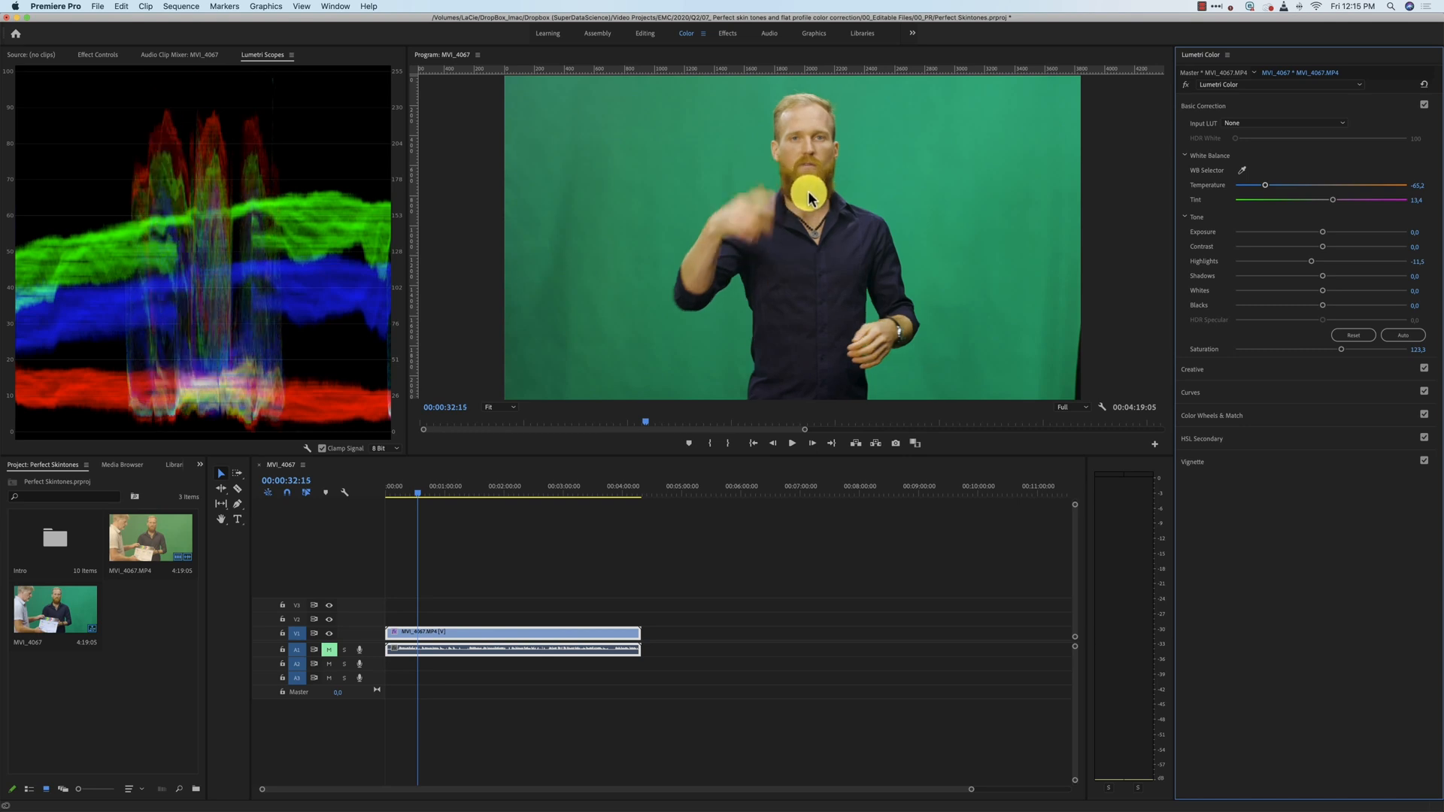
{"action": "mouse_move", "coordinate": [1266, 188]}
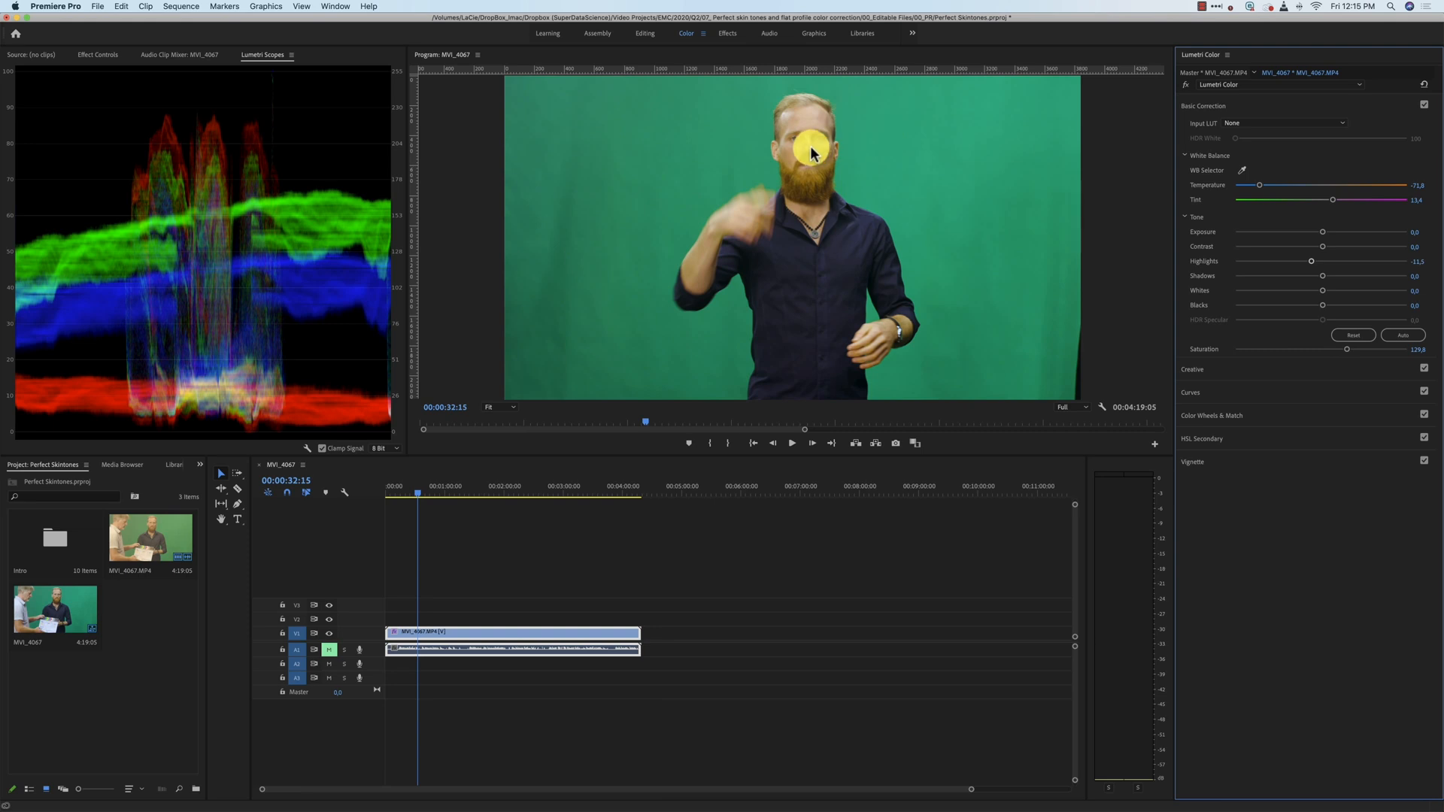
{"action": "mouse_move", "coordinate": [1187, 89]}
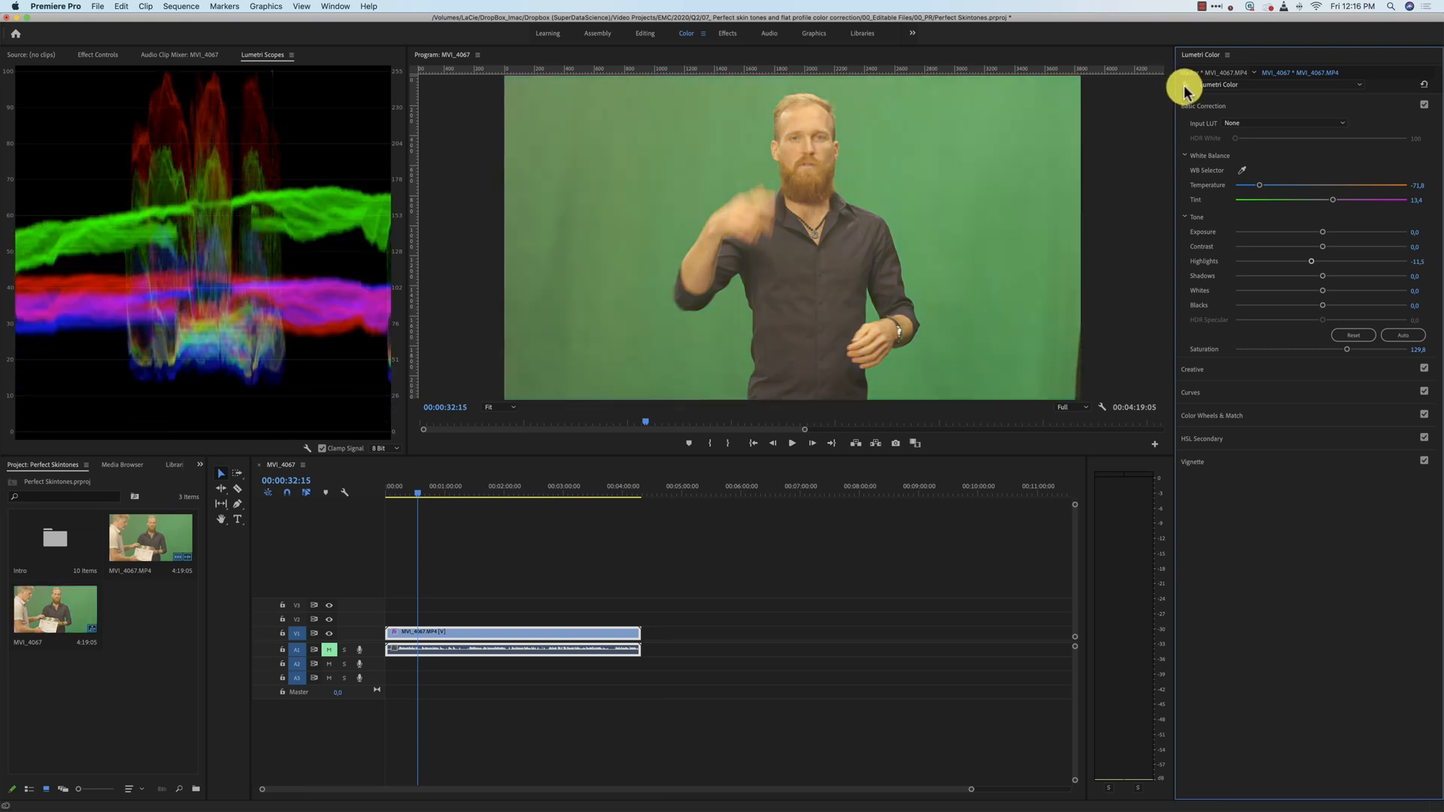
{"action": "mouse_move", "coordinate": [768, 244]}
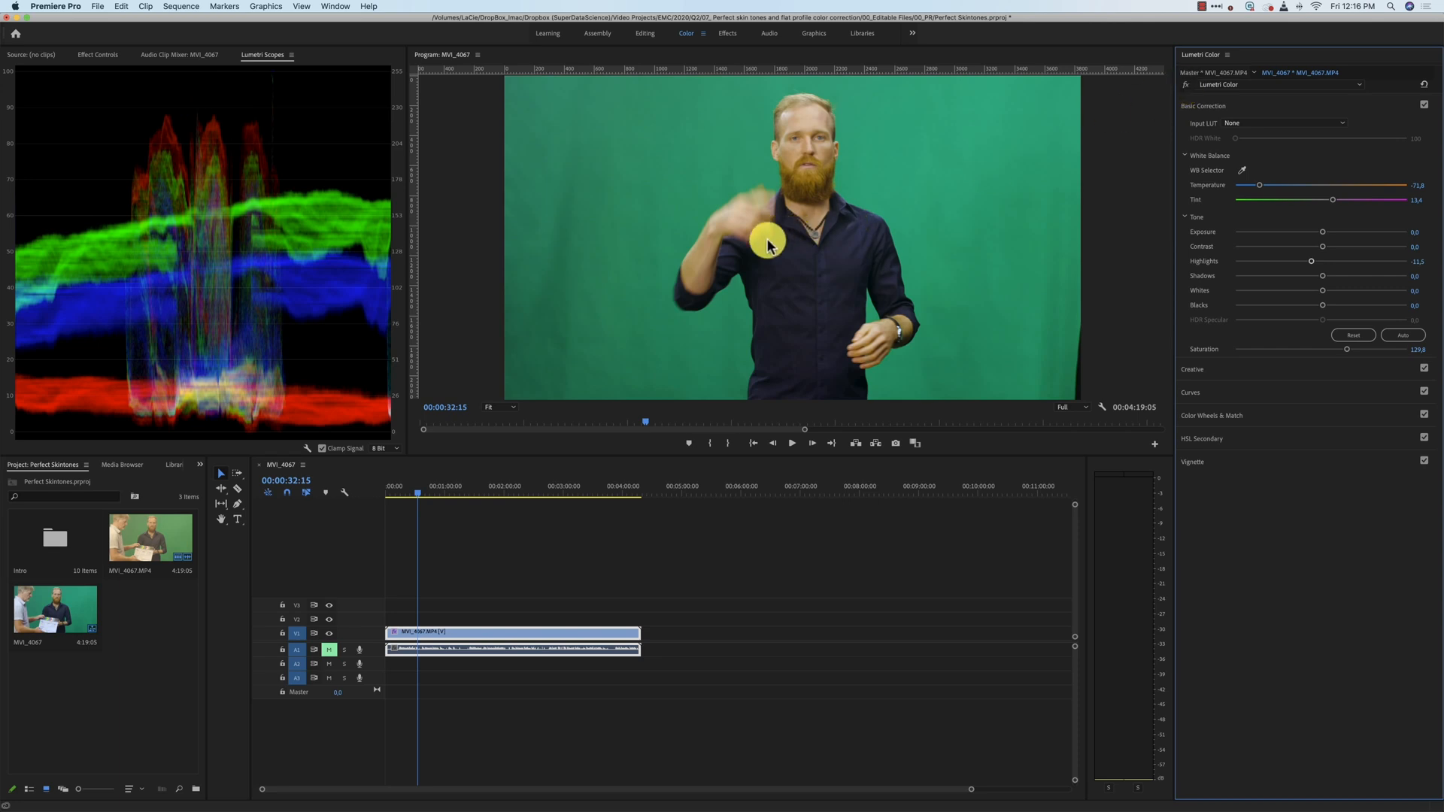
{"action": "mouse_move", "coordinate": [198, 461]}
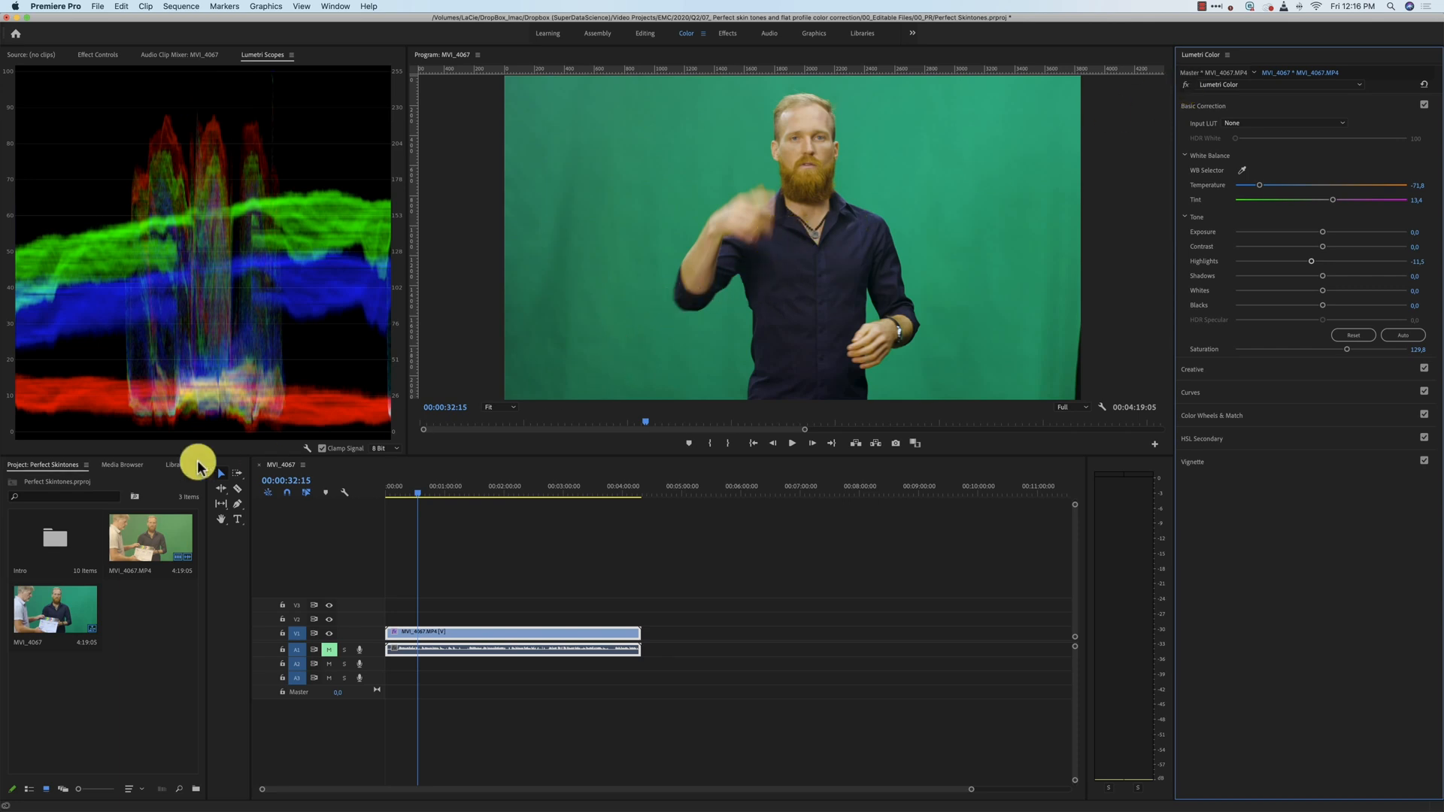
{"action": "mouse_move", "coordinate": [243, 438]}
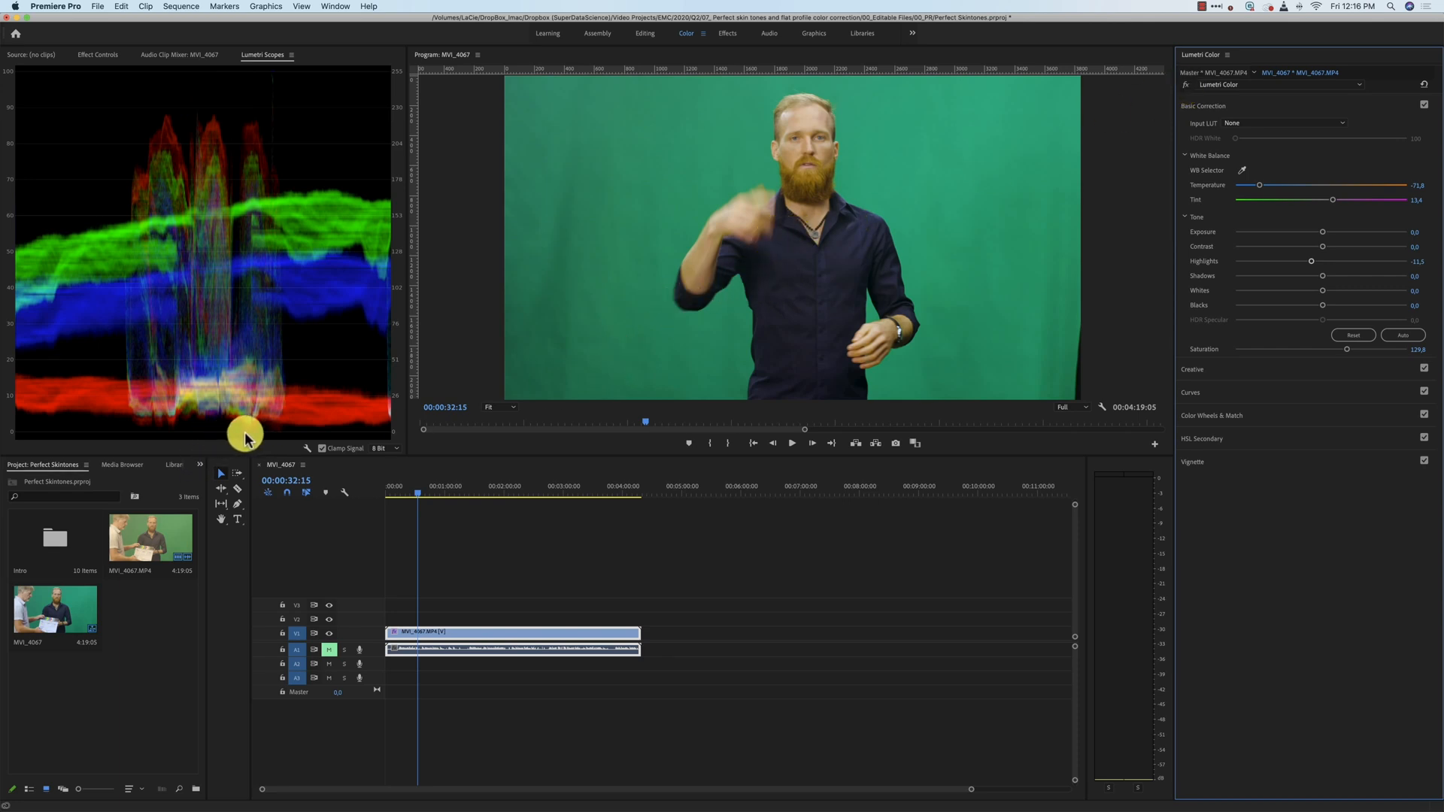
{"action": "mouse_move", "coordinate": [1306, 249]}
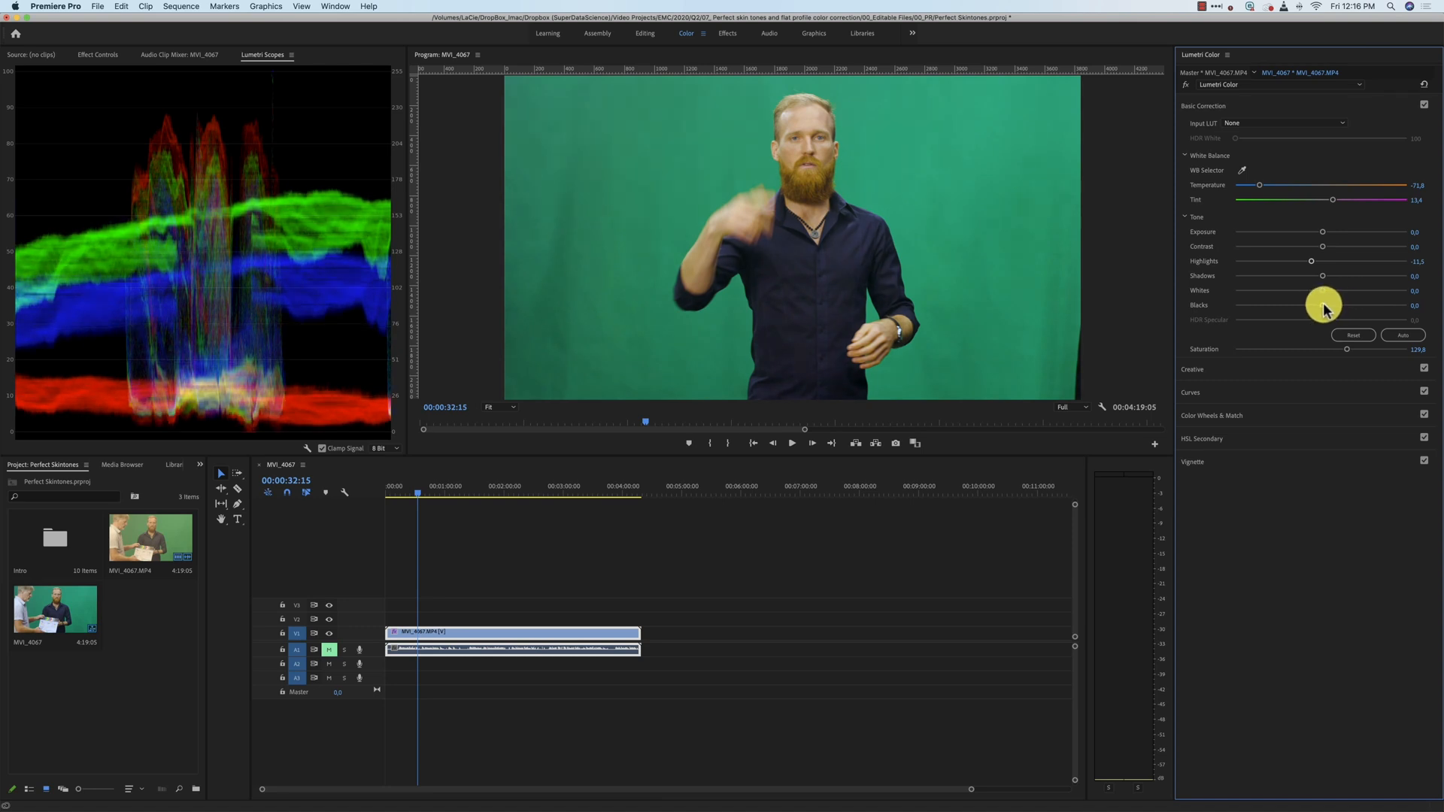
- Collapse the Basic Correction section of Lumetri Color to reveal RGB Curves
{"action": "left_click", "coordinate": [1191, 391]}
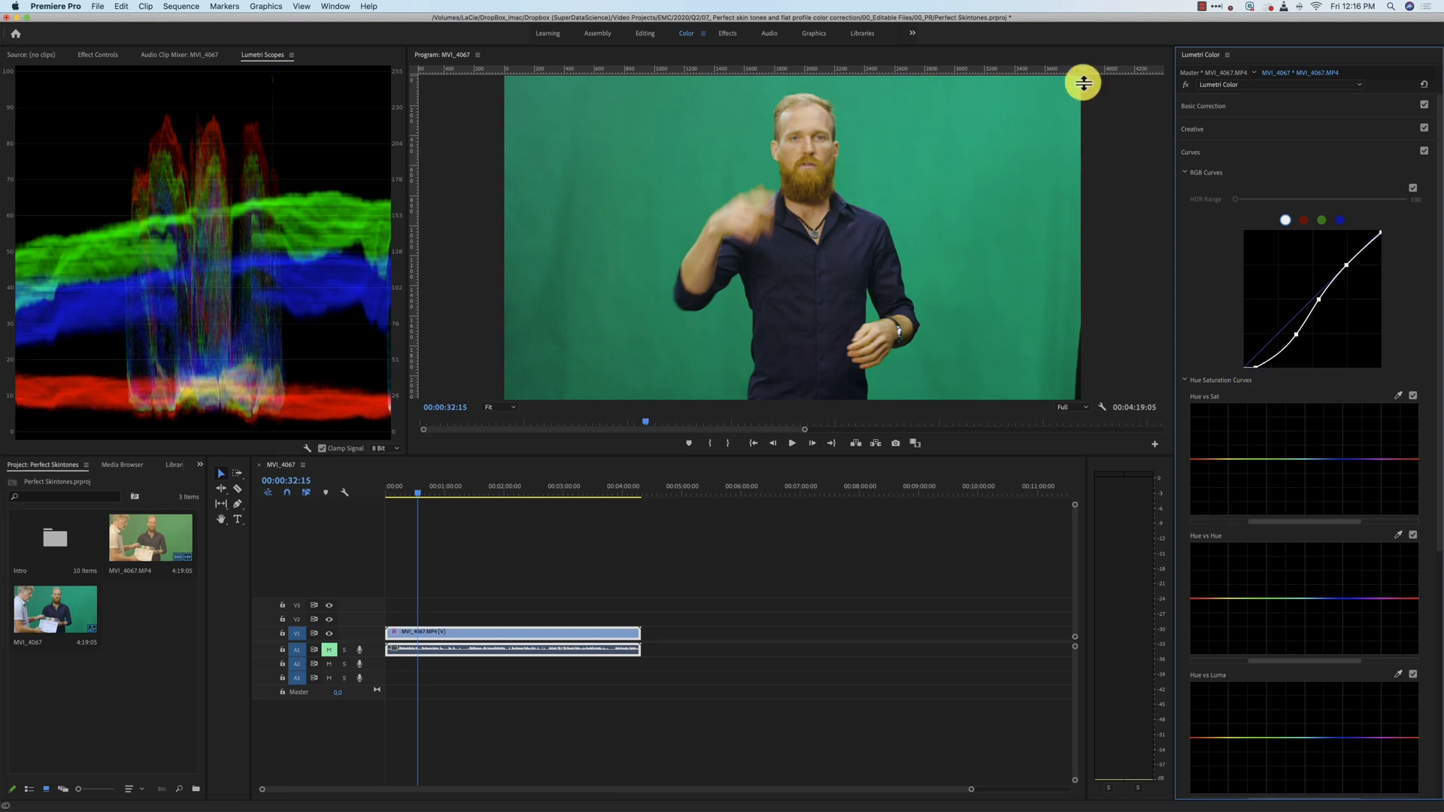
{"action": "left_click", "coordinate": [1203, 105]}
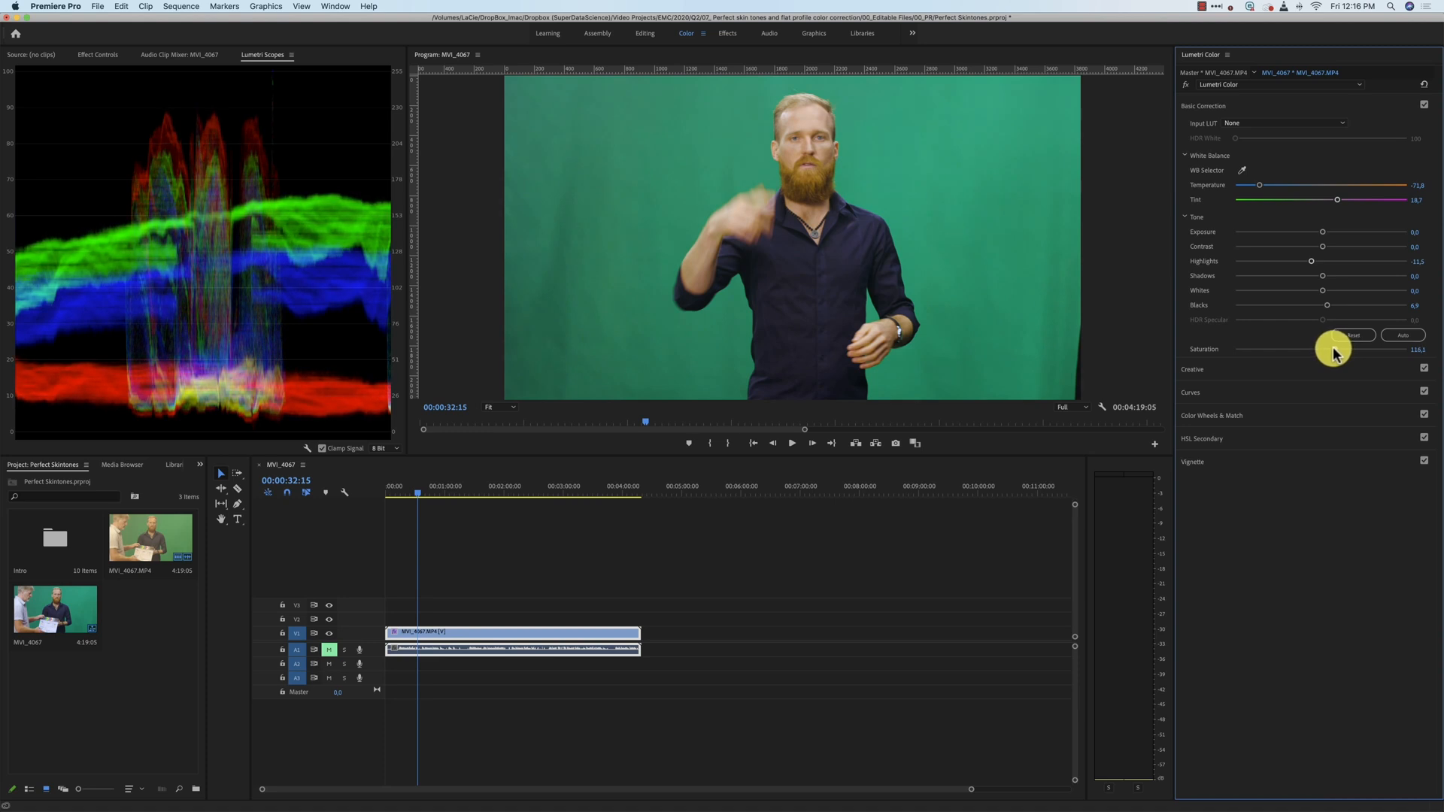
{"action": "mouse_move", "coordinate": [1321, 249]}
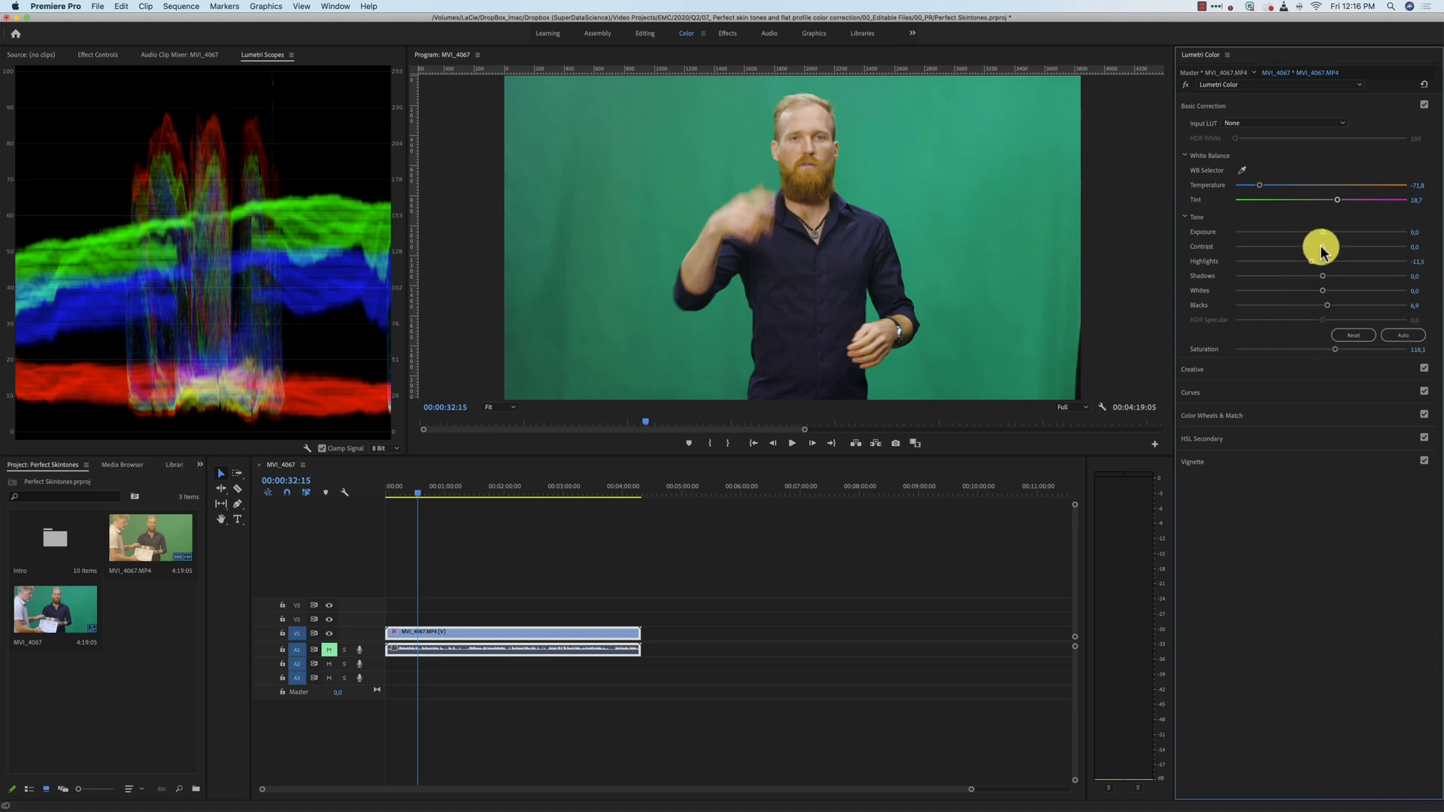
{"action": "mouse_move", "coordinate": [1323, 293]}
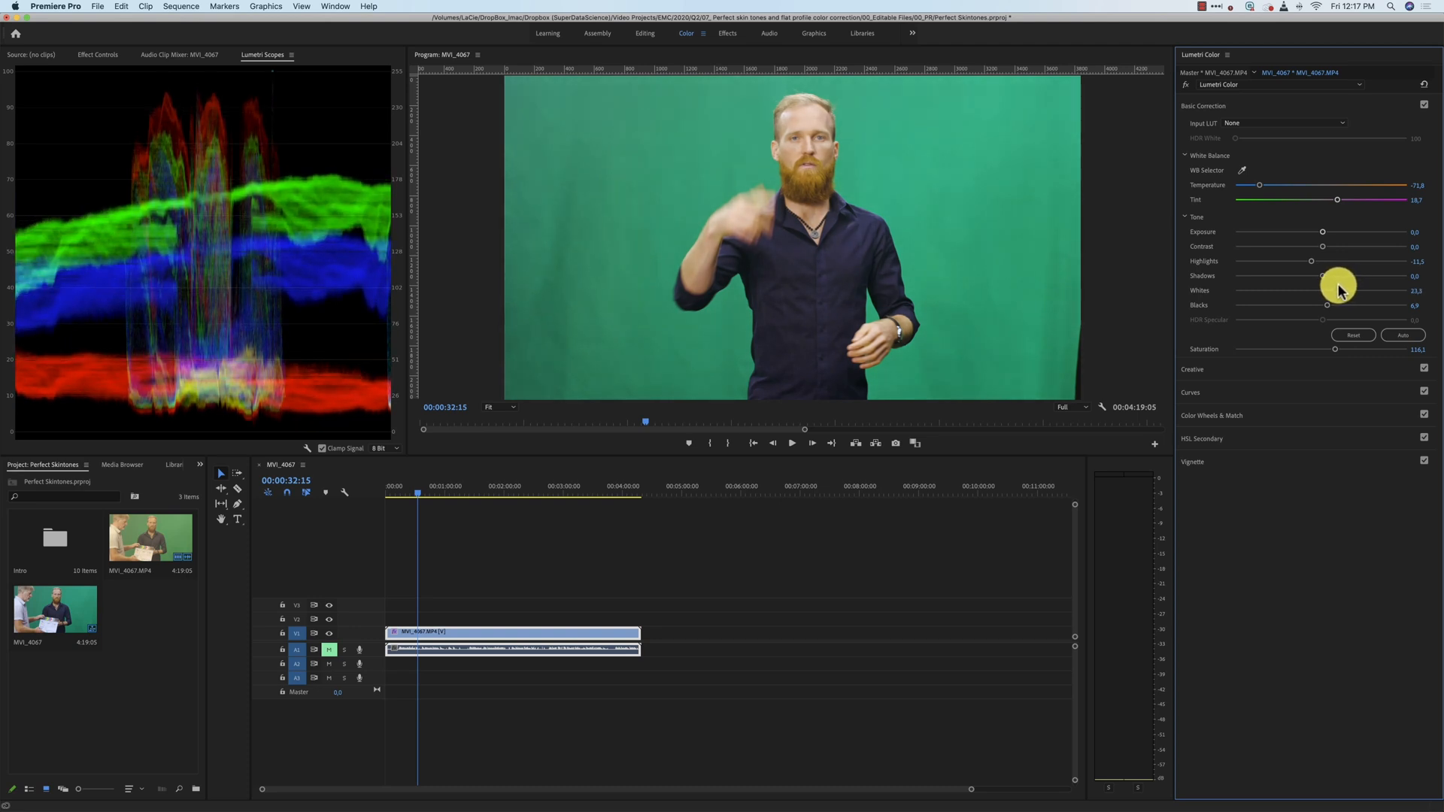
{"action": "mouse_move", "coordinate": [943, 325]}
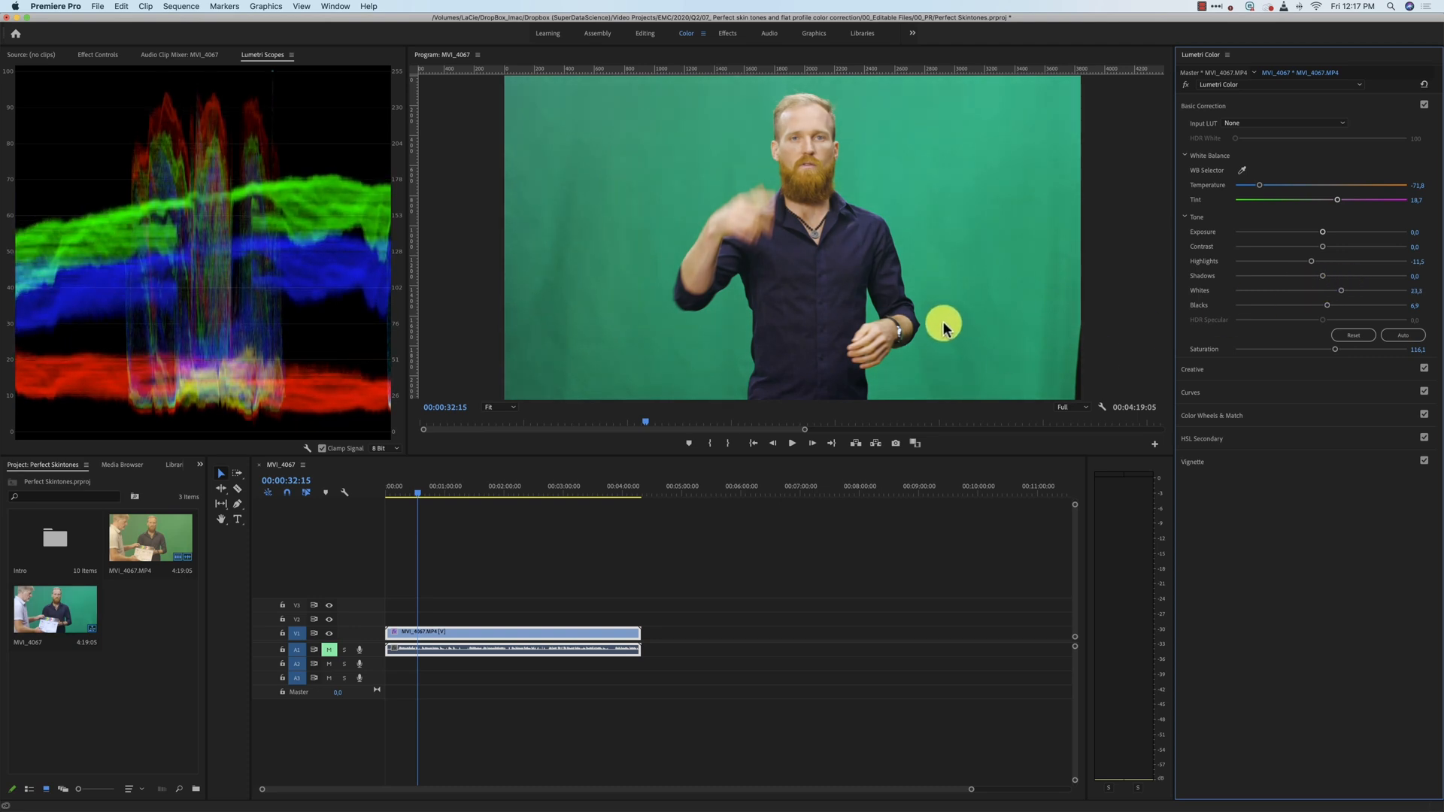
{"action": "mouse_move", "coordinate": [712, 399]}
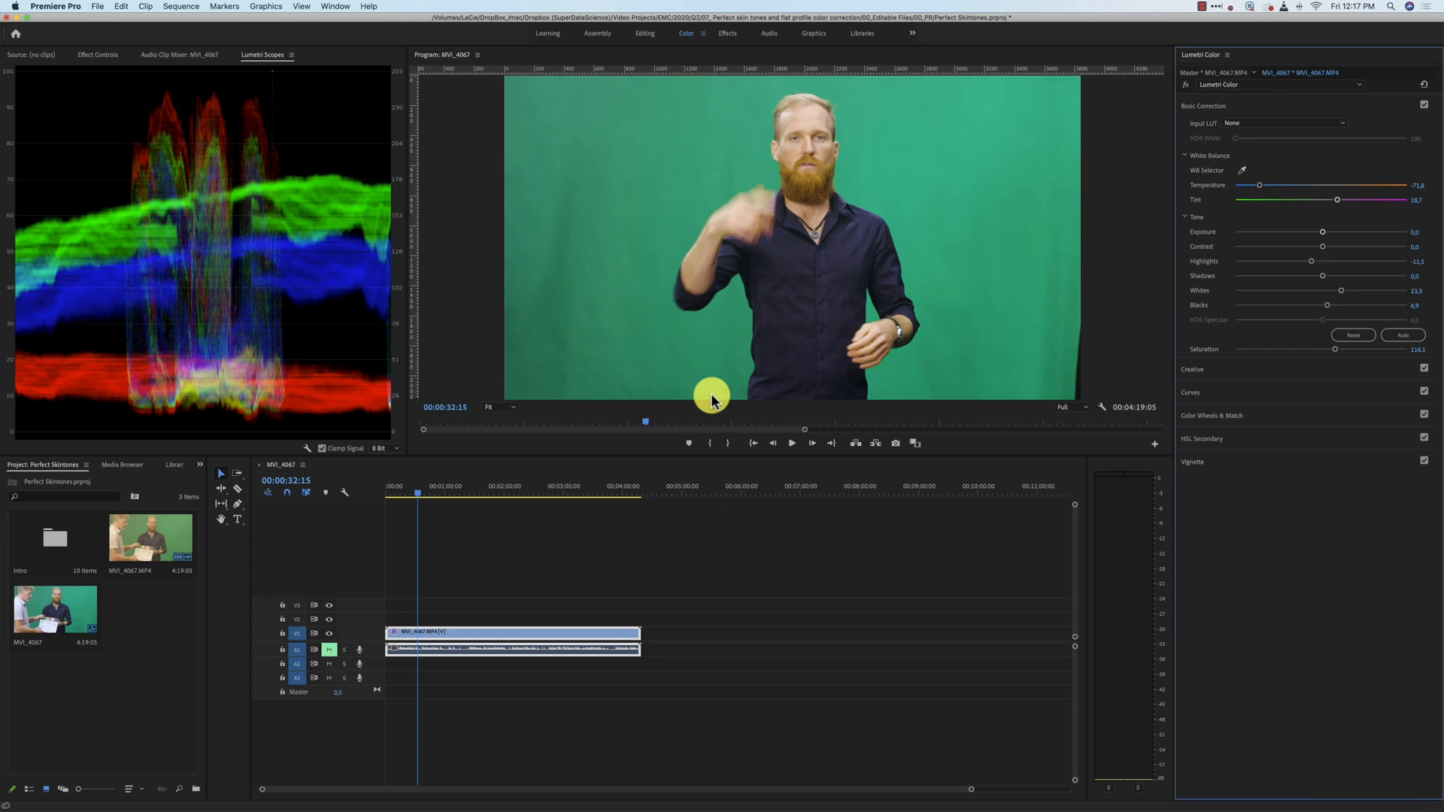
{"action": "mouse_move", "coordinate": [663, 46]}
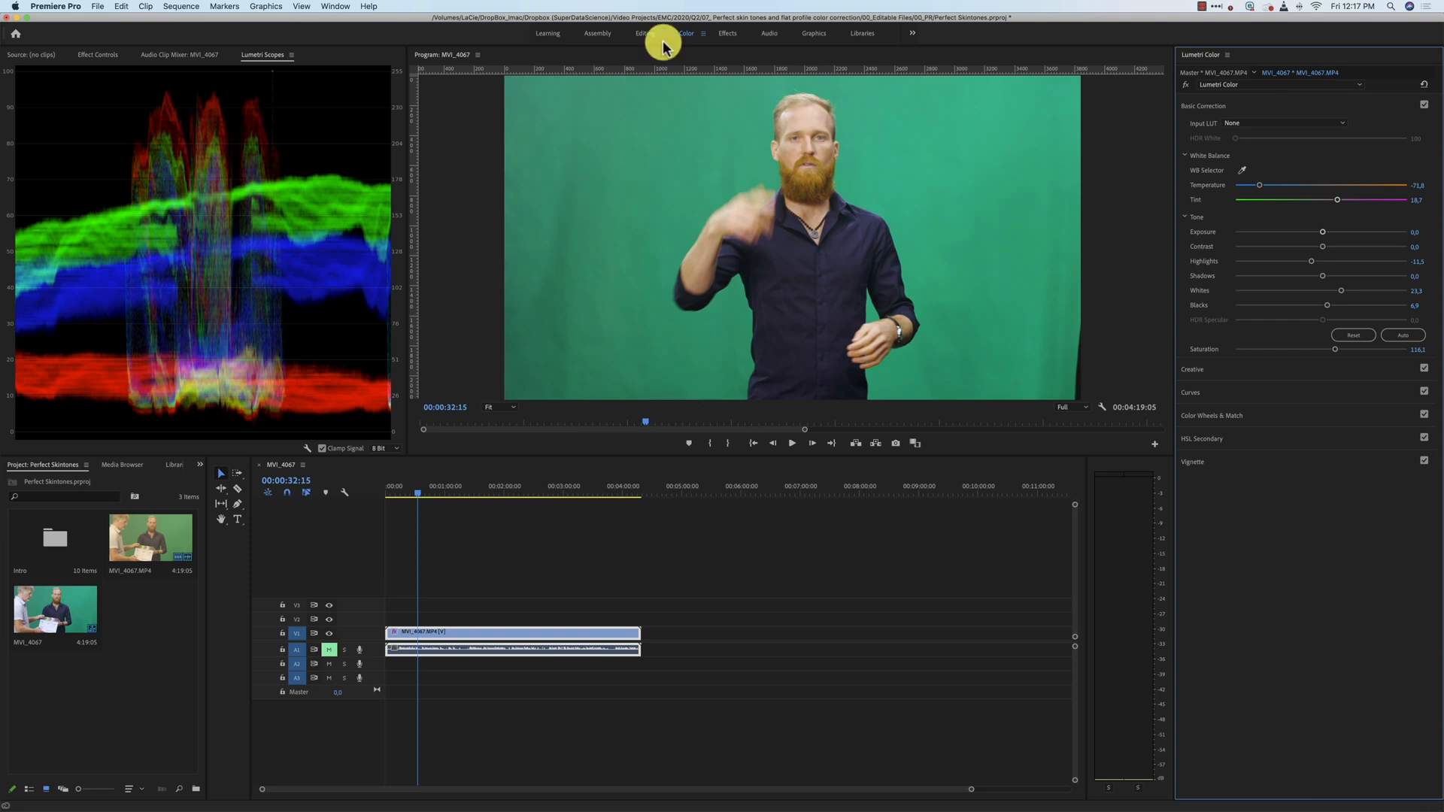
{"action": "mouse_move", "coordinate": [822, 192]}
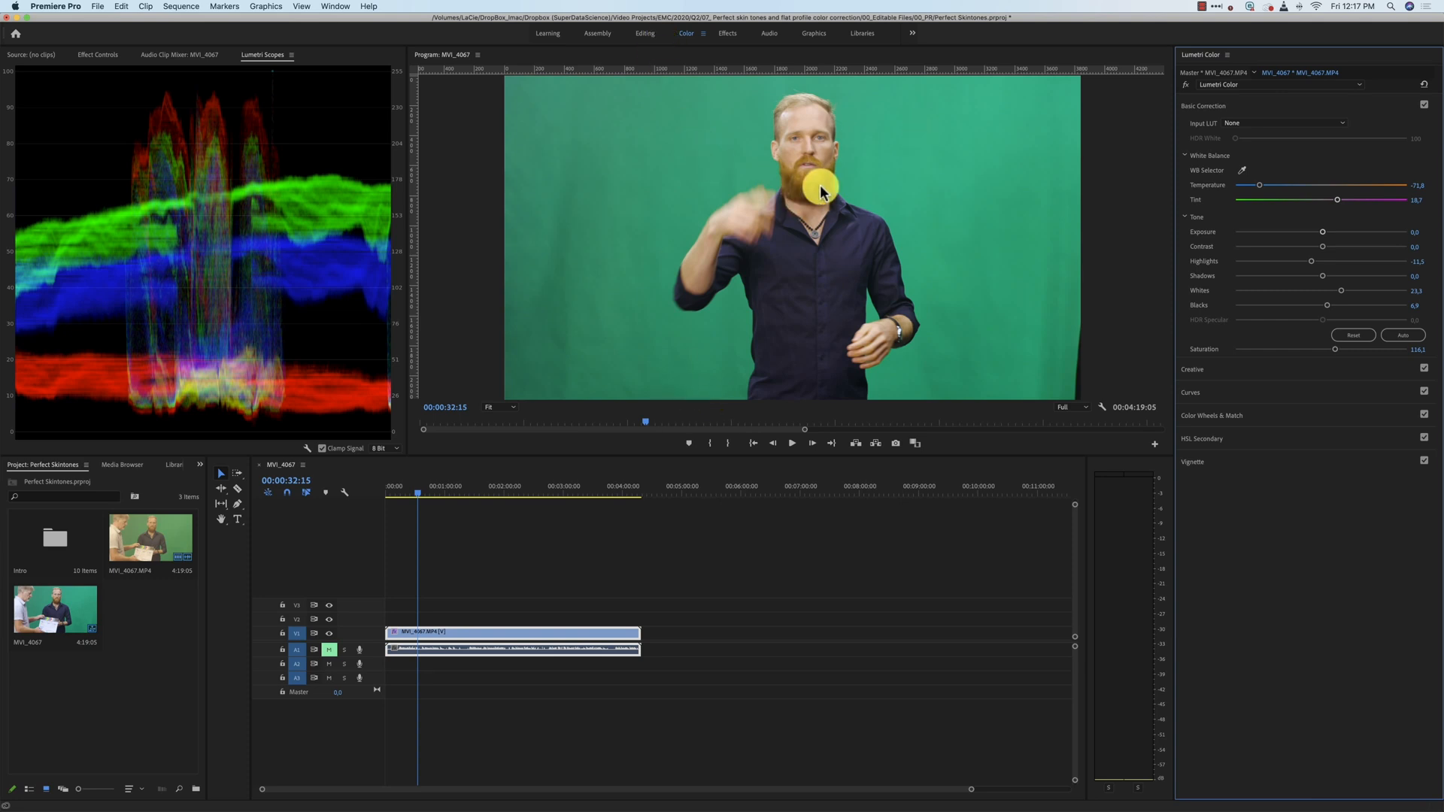
{"action": "mouse_move", "coordinate": [859, 230]}
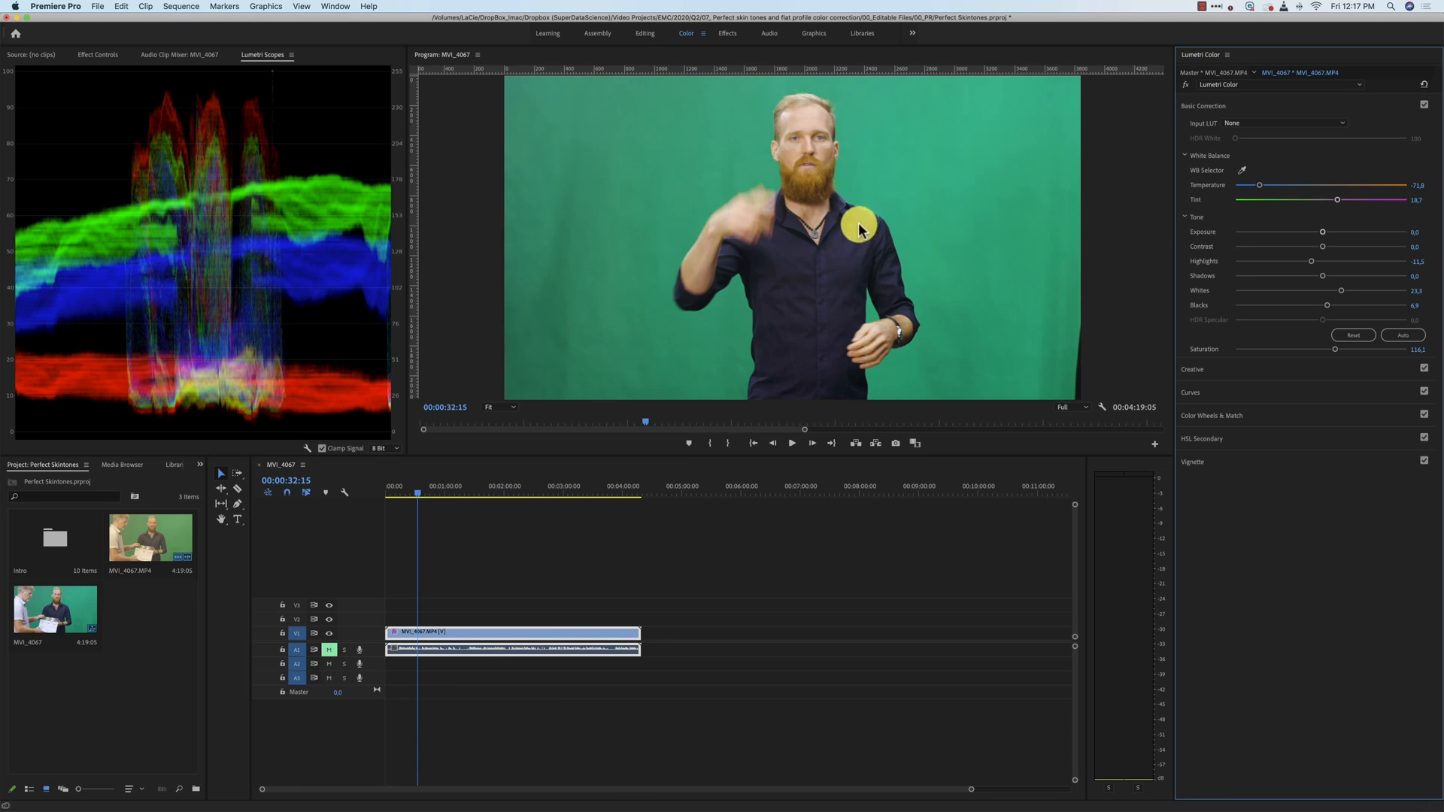
{"action": "mouse_move", "coordinate": [797, 292]}
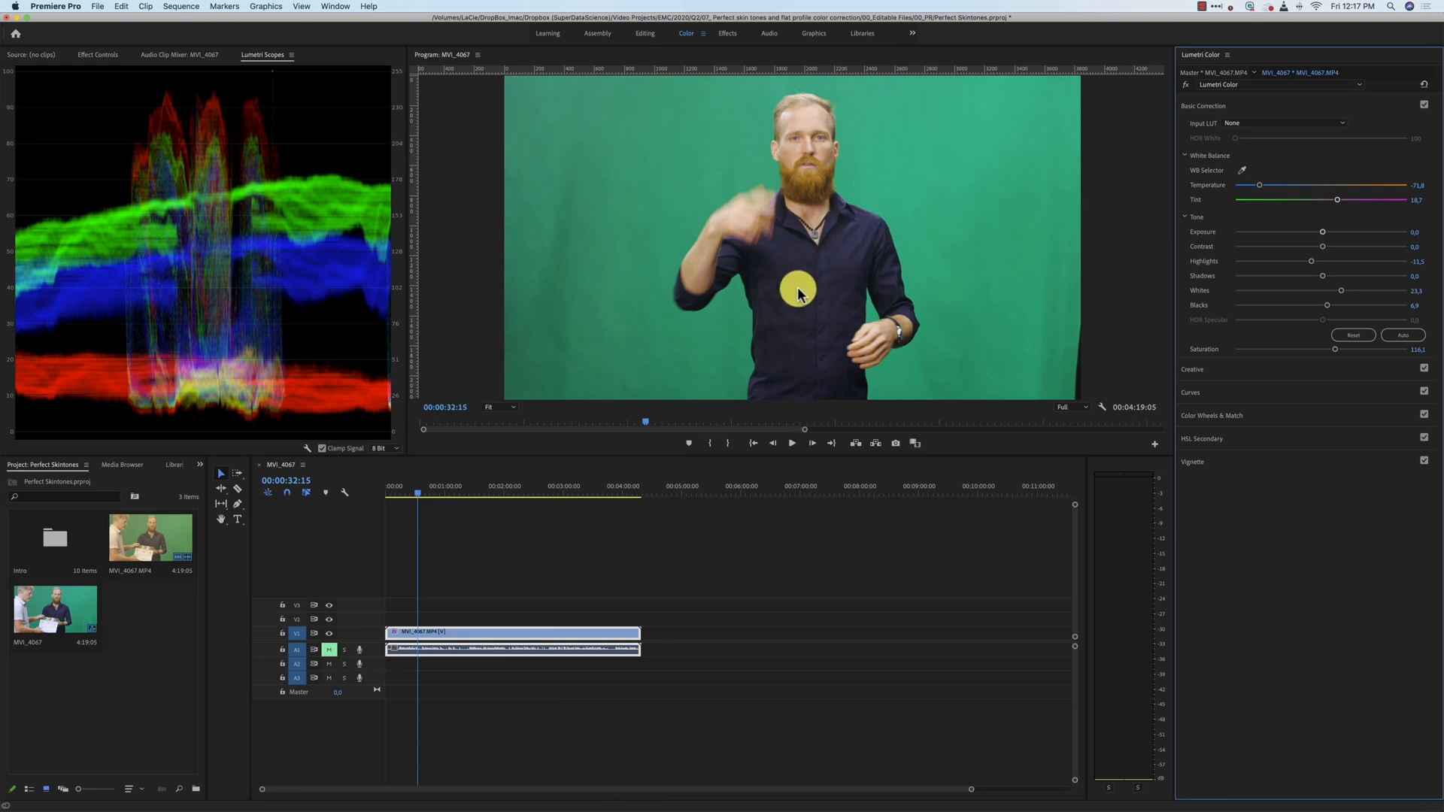
{"action": "mouse_move", "coordinate": [840, 242]}
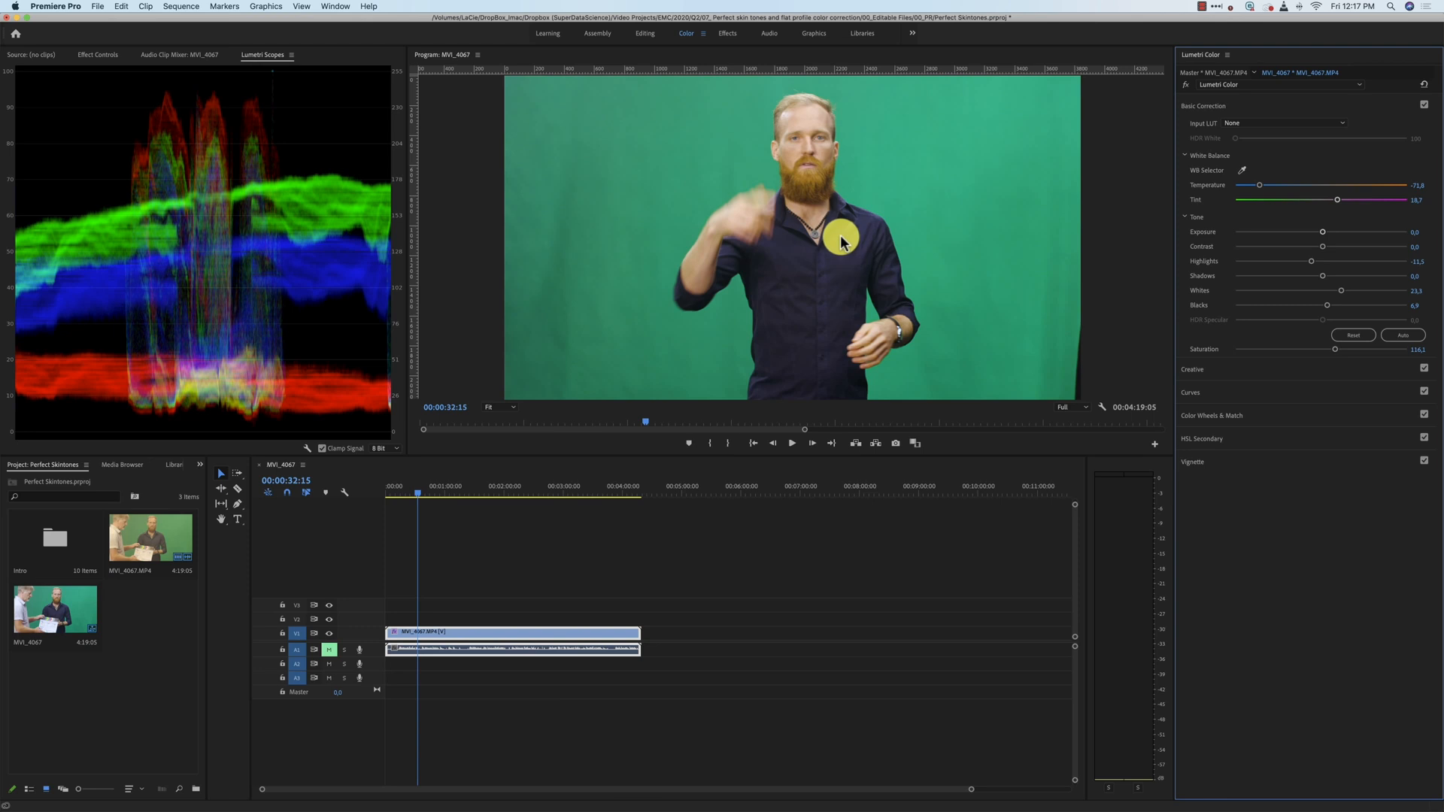
{"action": "mouse_move", "coordinate": [848, 246]}
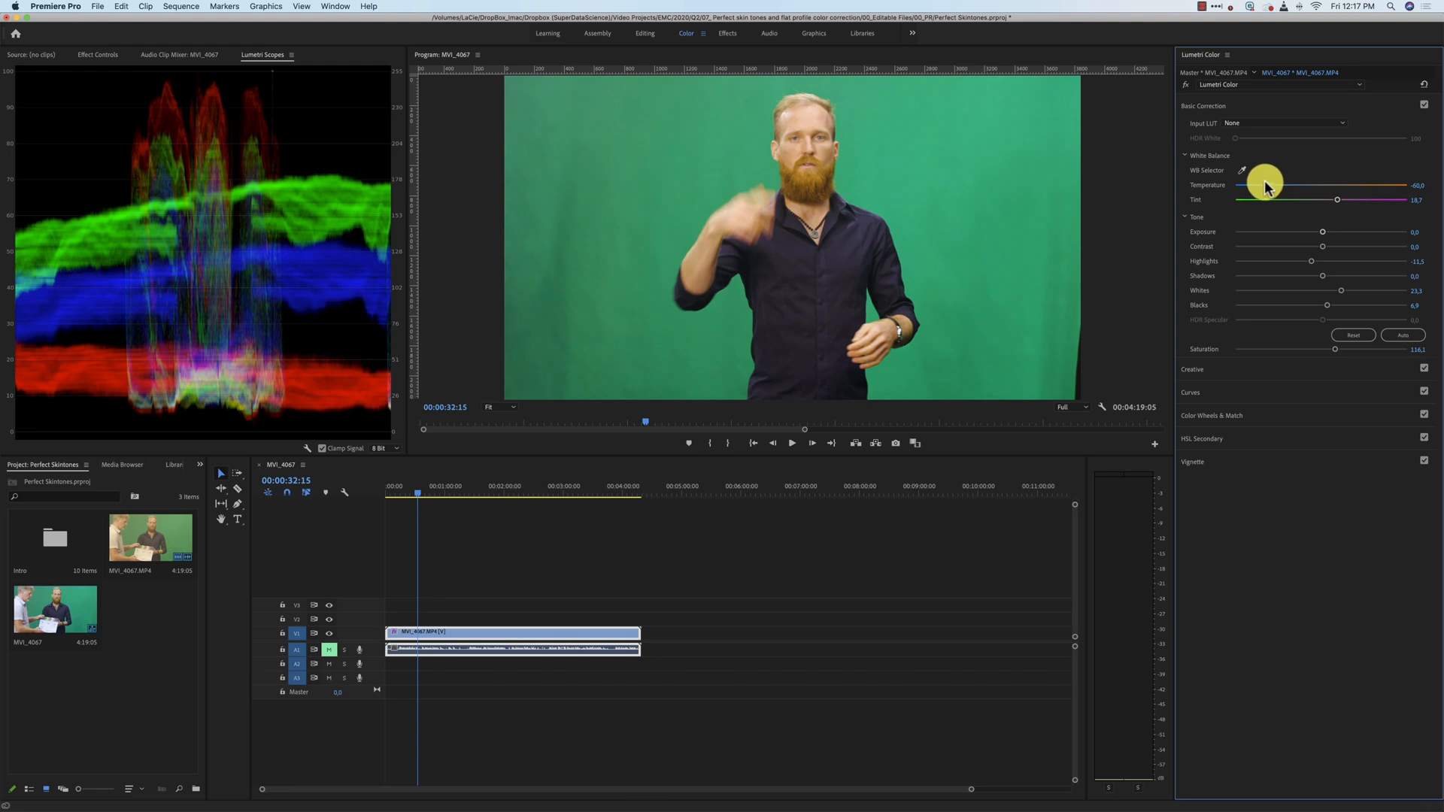
{"action": "mouse_move", "coordinate": [435, 243]}
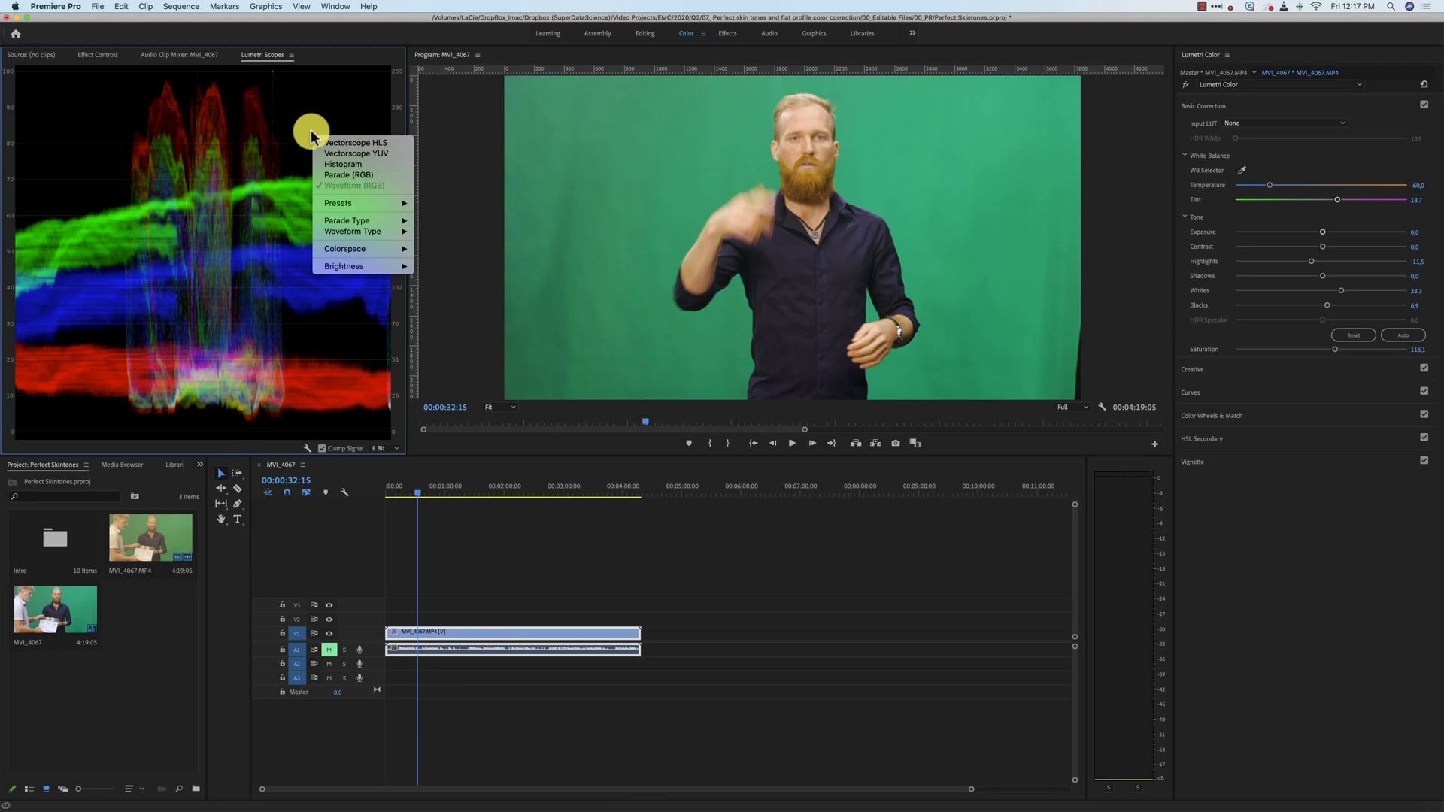
{"action": "mouse_move", "coordinate": [343, 154]}
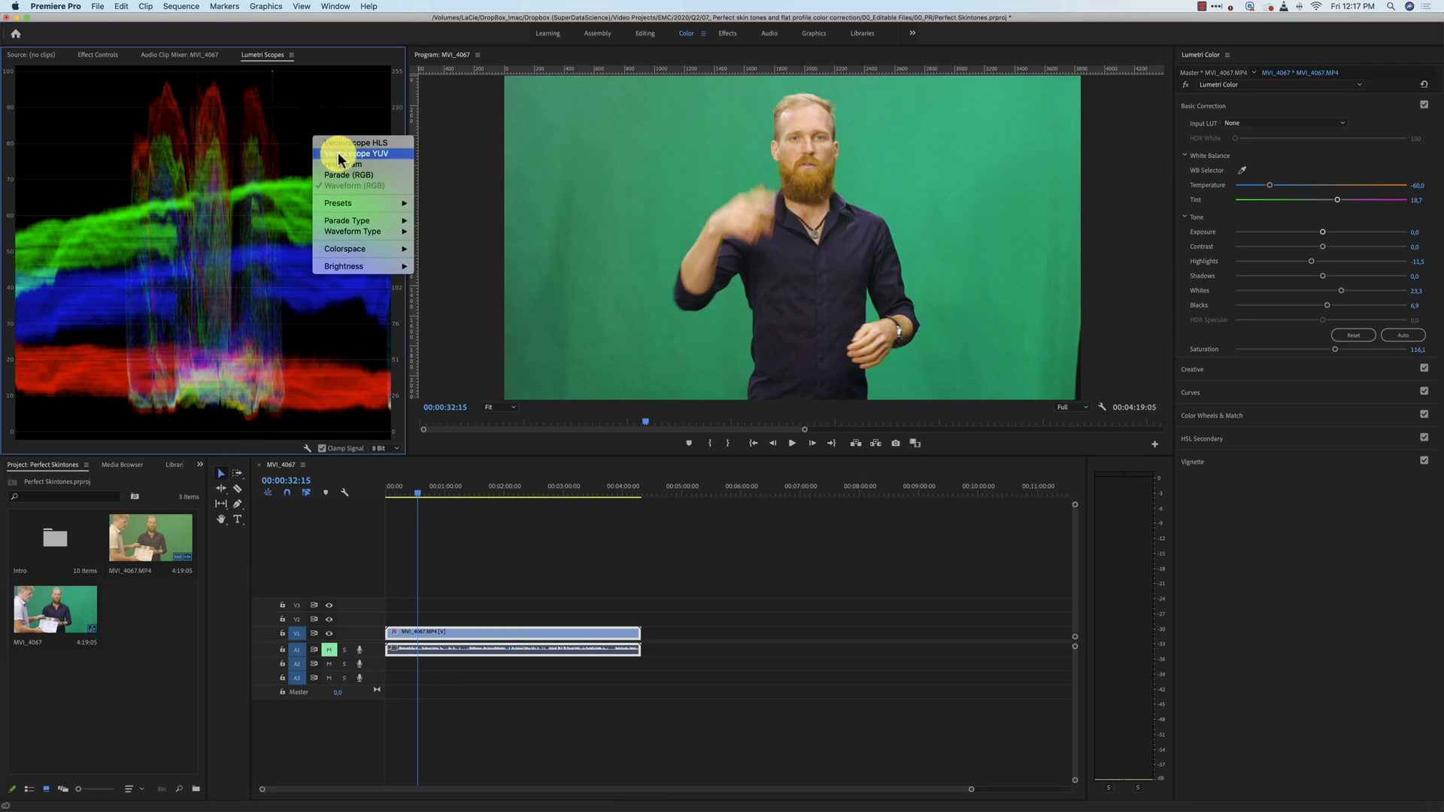
- Add the YUV vectorscope to Lumetri Scopes beside a smaller RGB waveform
{"action": "left_click", "coordinate": [357, 152]}
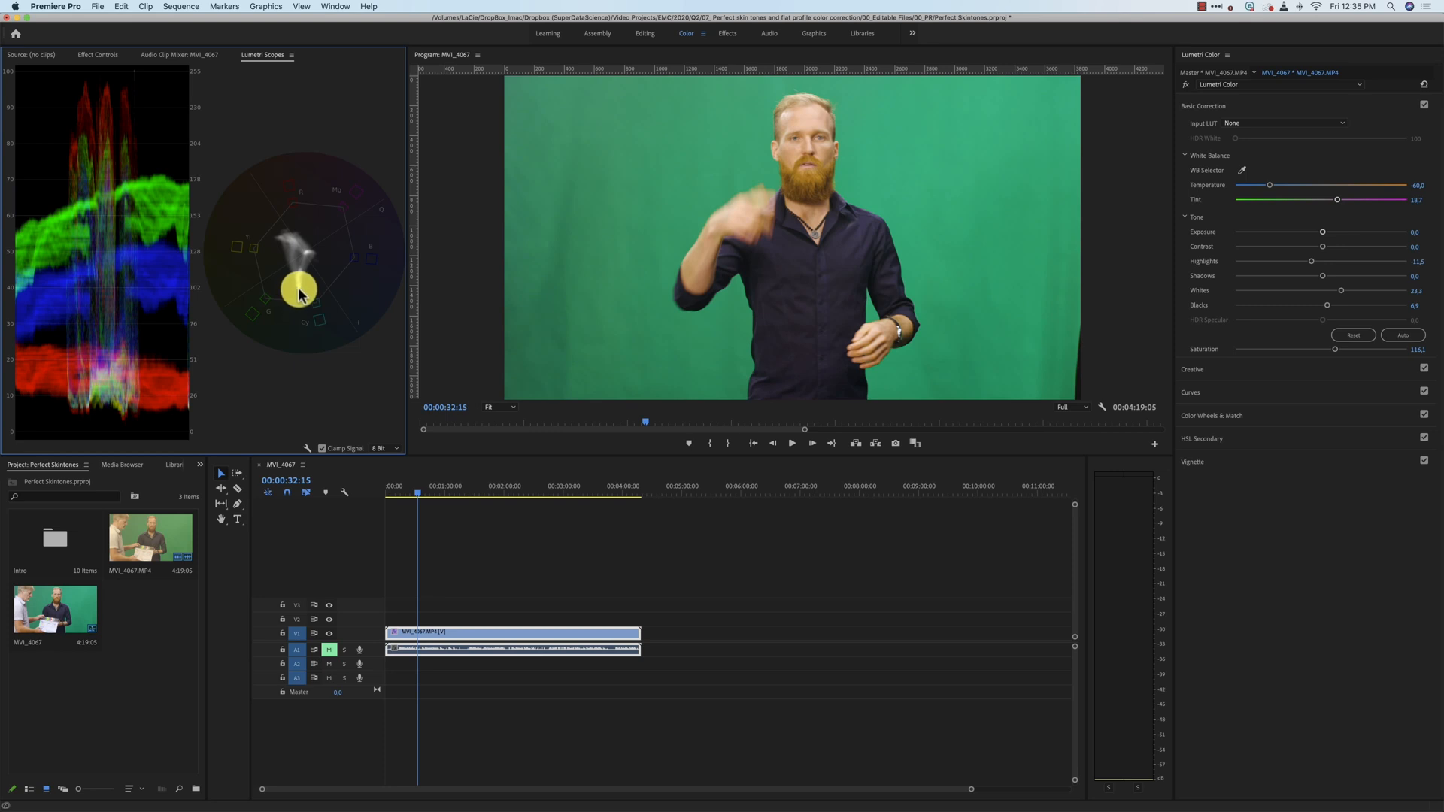
{"action": "mouse_move", "coordinate": [620, 299]}
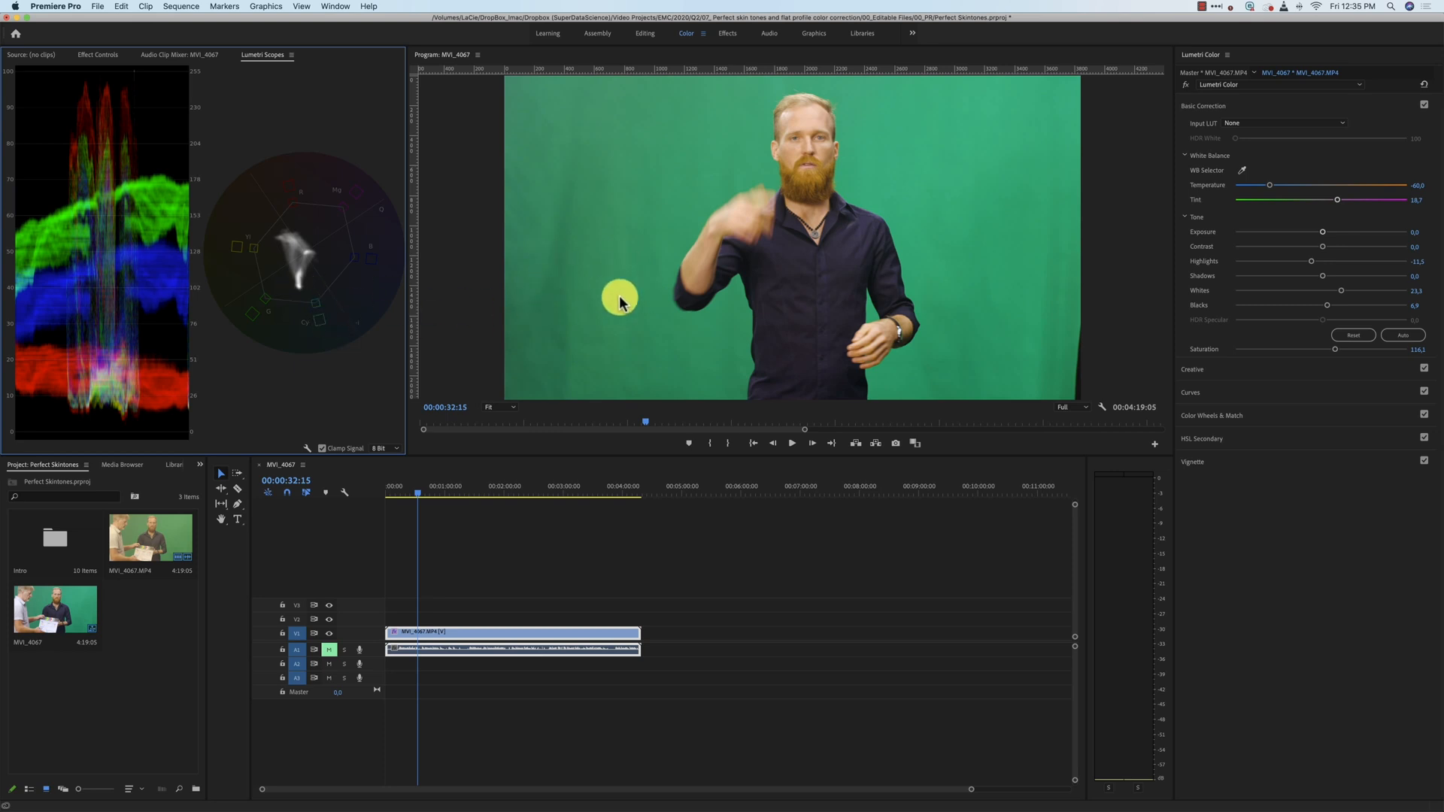
{"action": "mouse_move", "coordinate": [308, 299]}
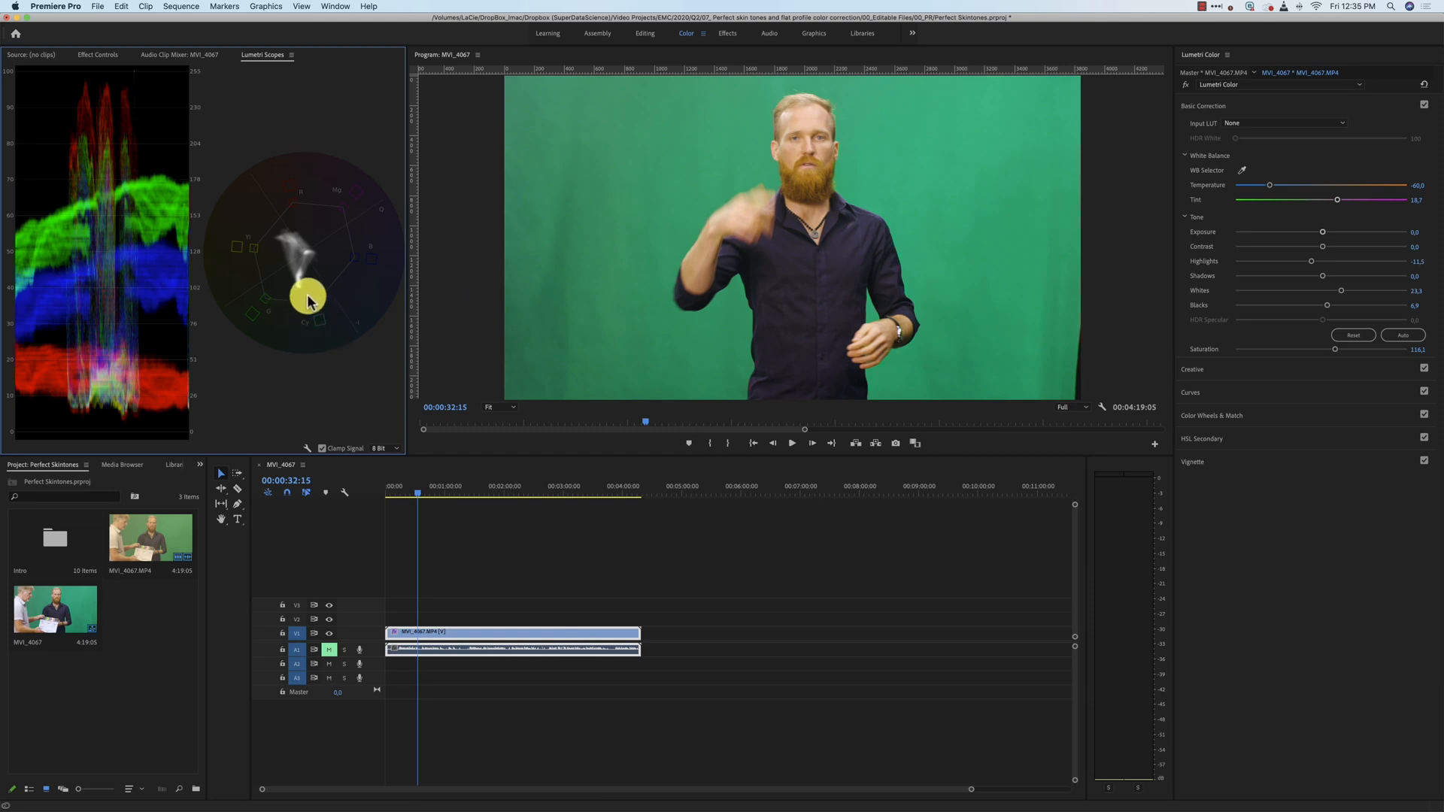
{"action": "left_click_drag", "start_coordinate": [308, 299], "coordinate": [303, 292]}
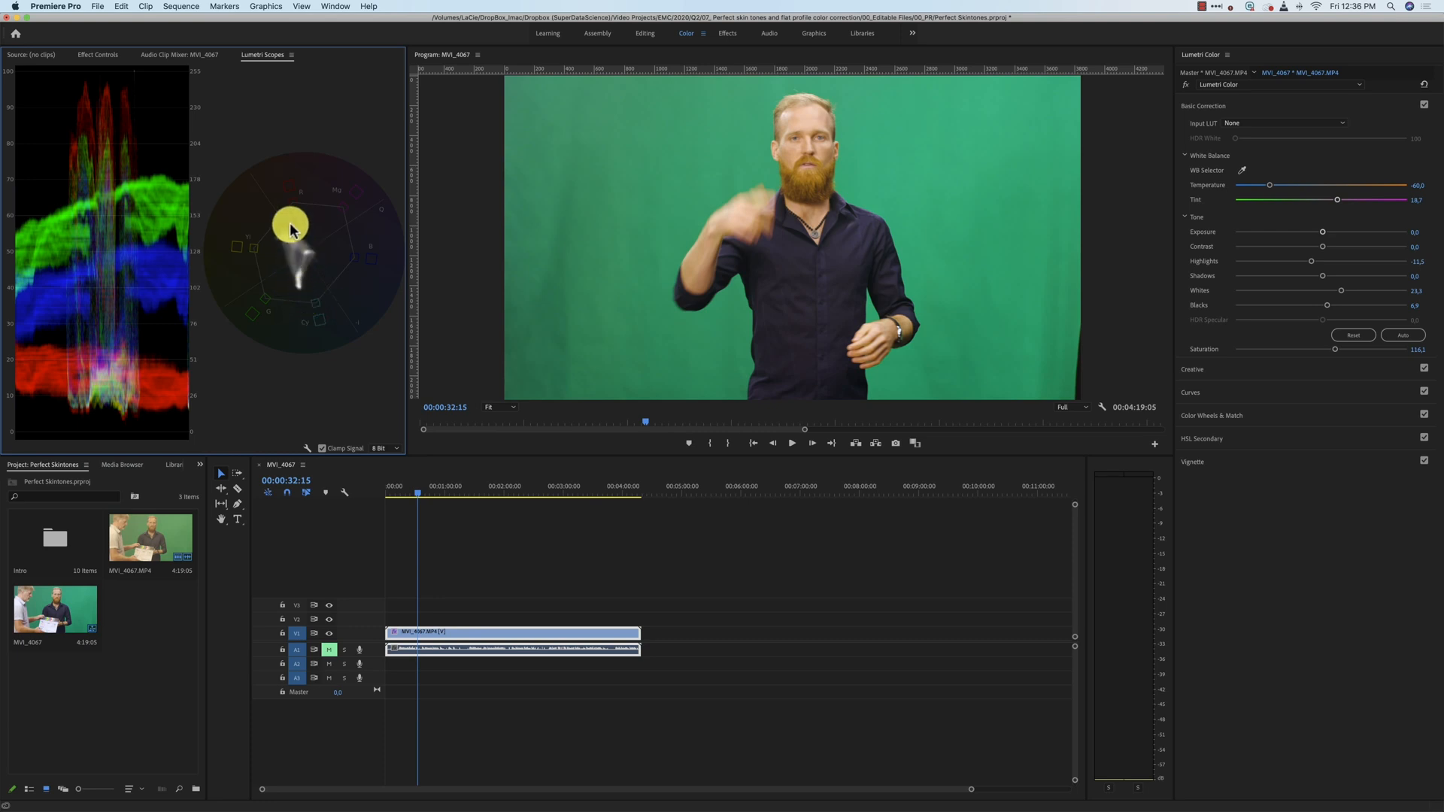
{"action": "mouse_move", "coordinate": [319, 258]}
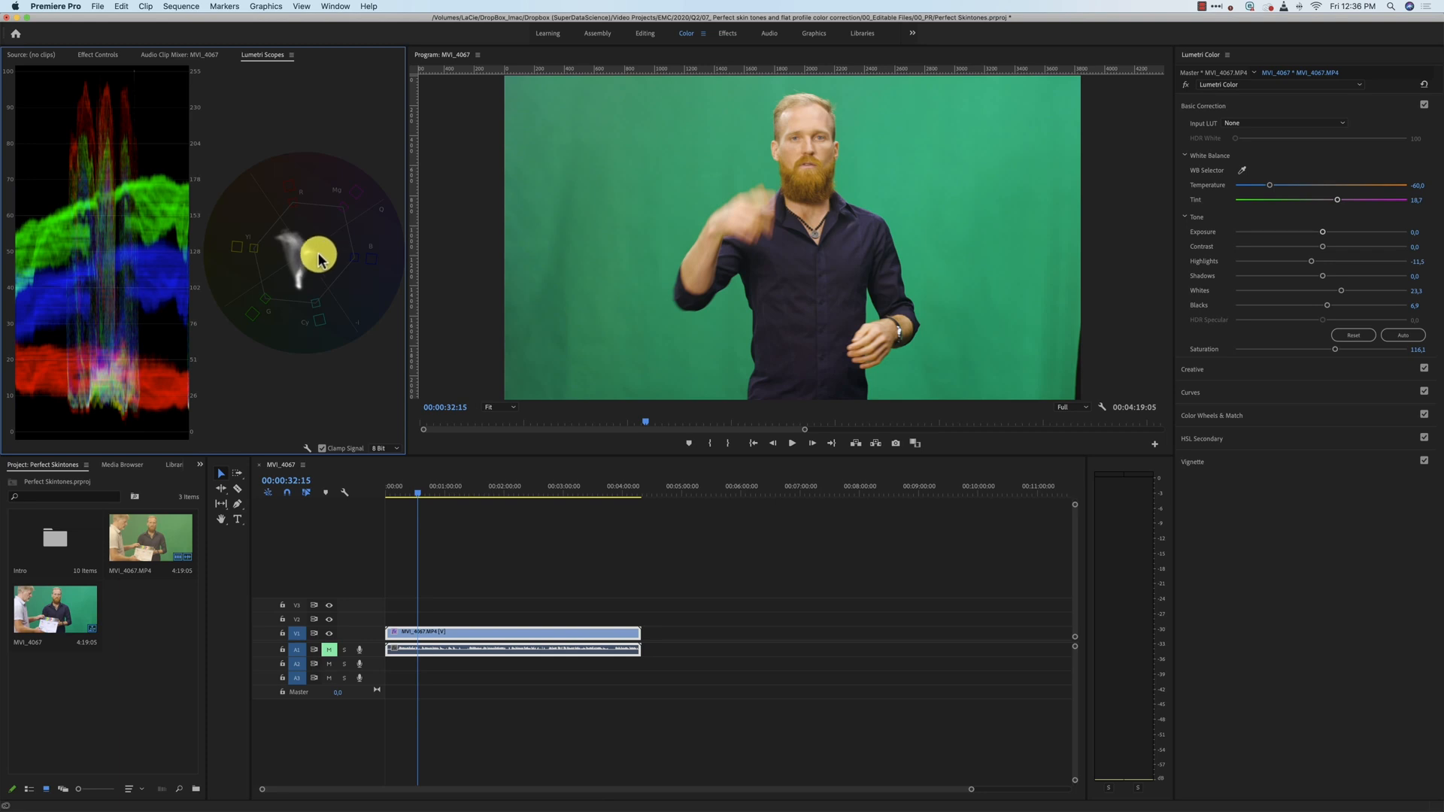
{"action": "mouse_move", "coordinate": [334, 253]}
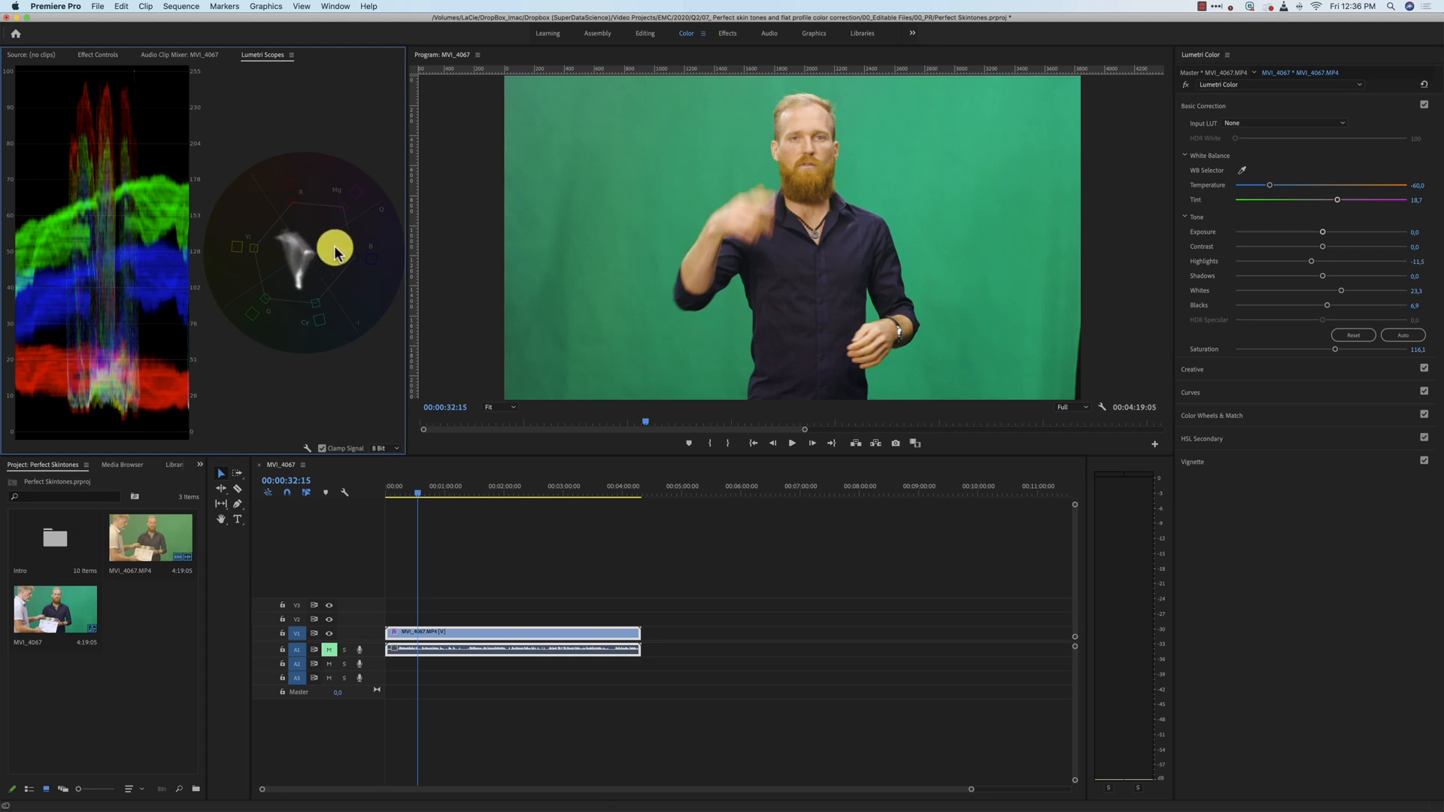
{"action": "mouse_move", "coordinate": [299, 262]}
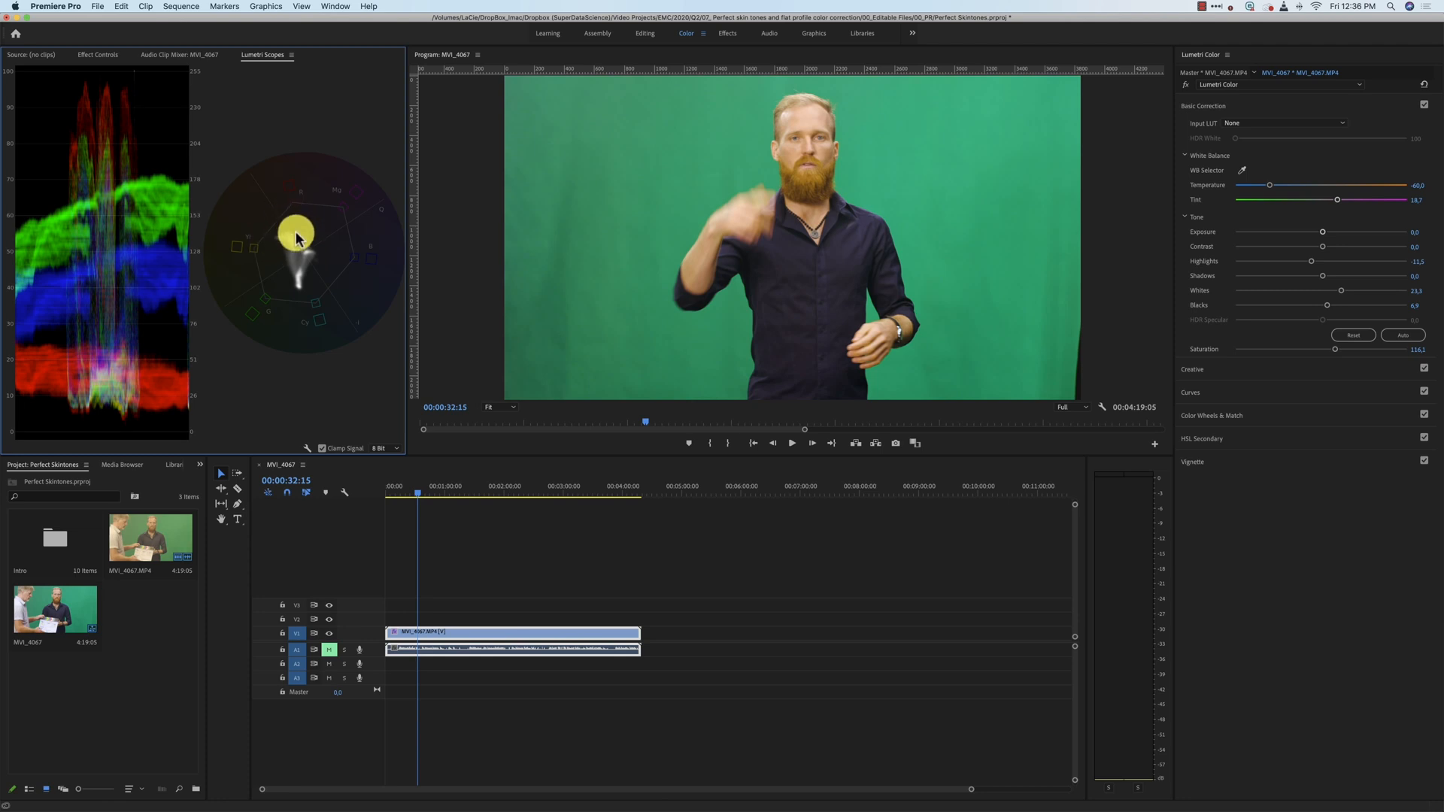
{"action": "mouse_move", "coordinate": [294, 214]}
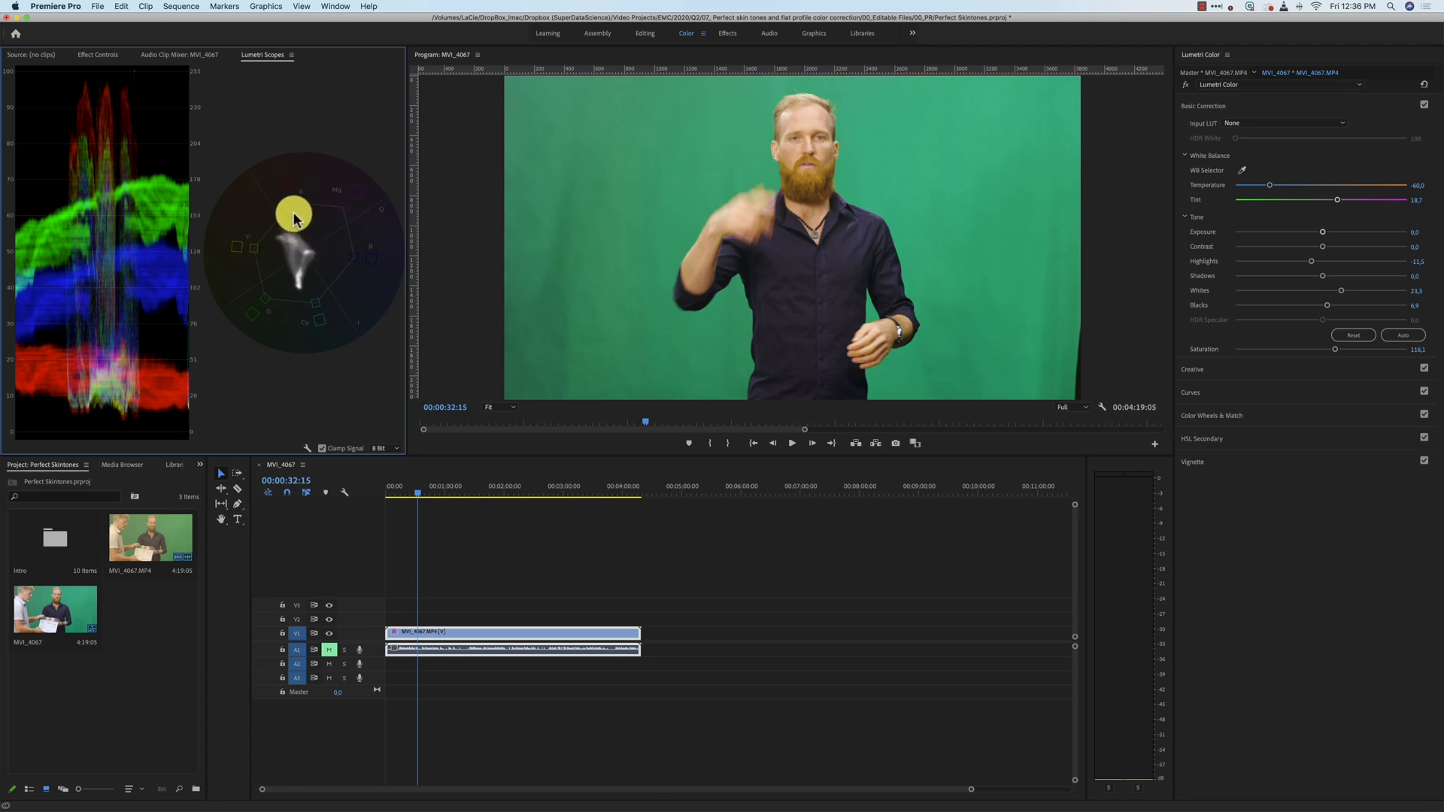
{"action": "mouse_move", "coordinate": [250, 178]}
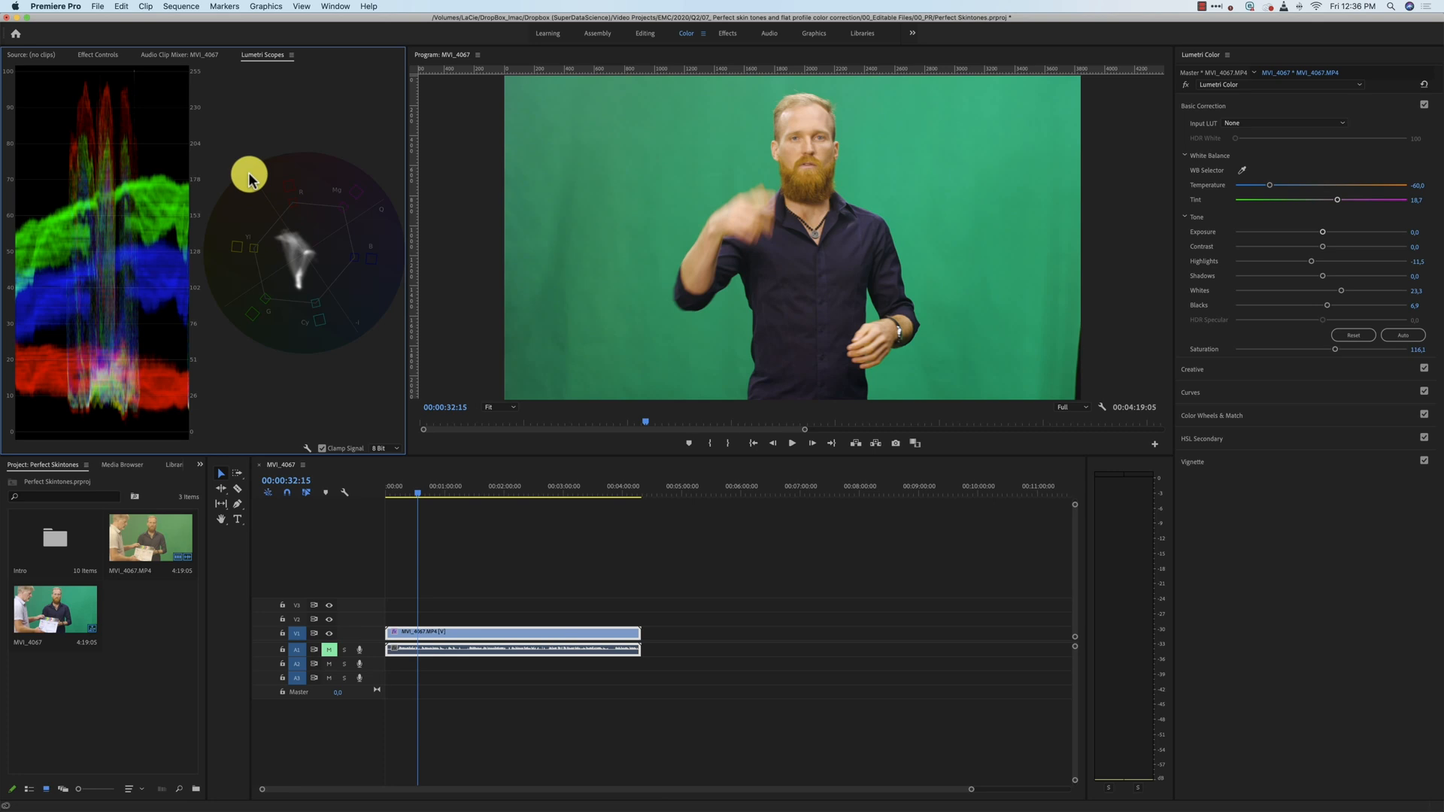
{"action": "mouse_move", "coordinate": [354, 331]}
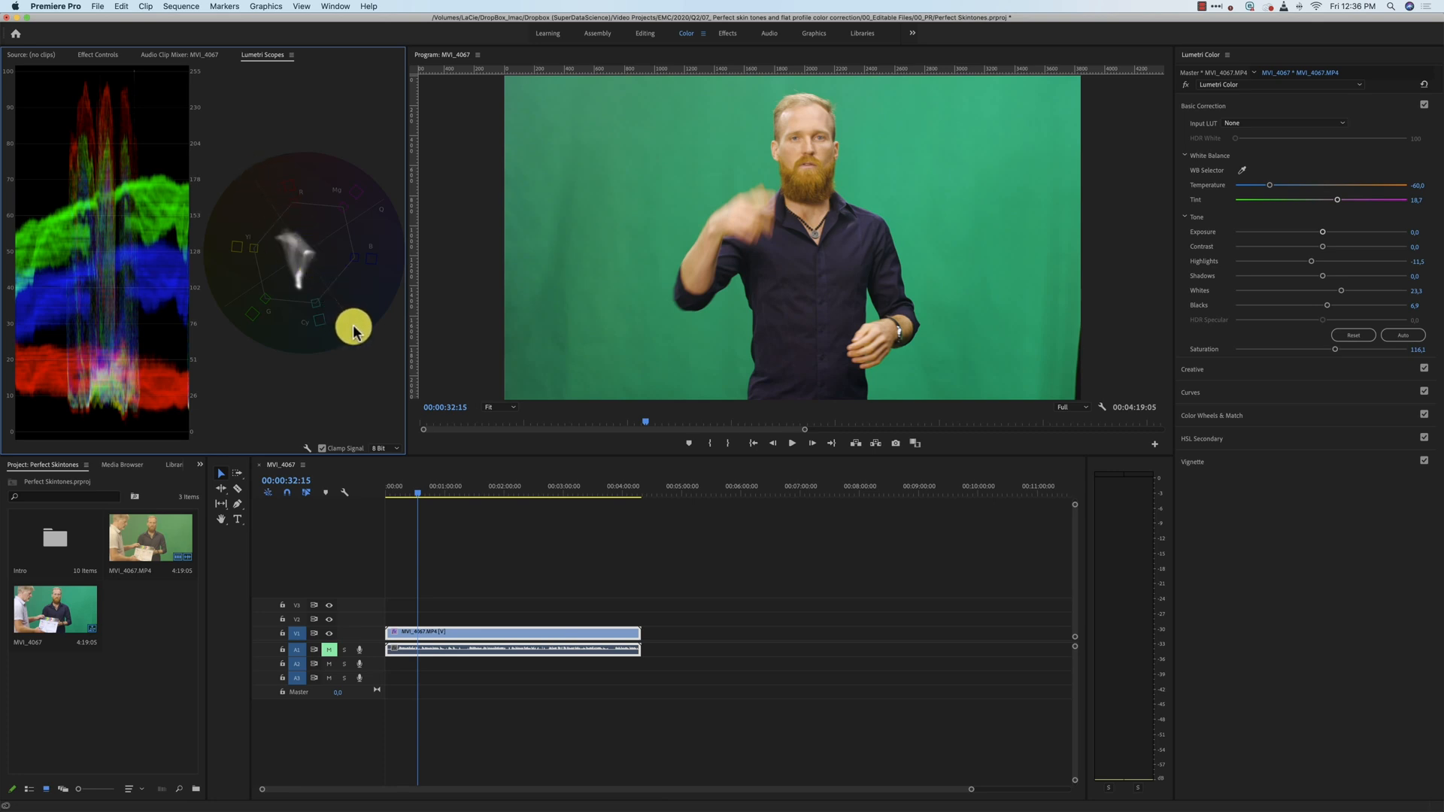
{"action": "mouse_move", "coordinate": [331, 299]}
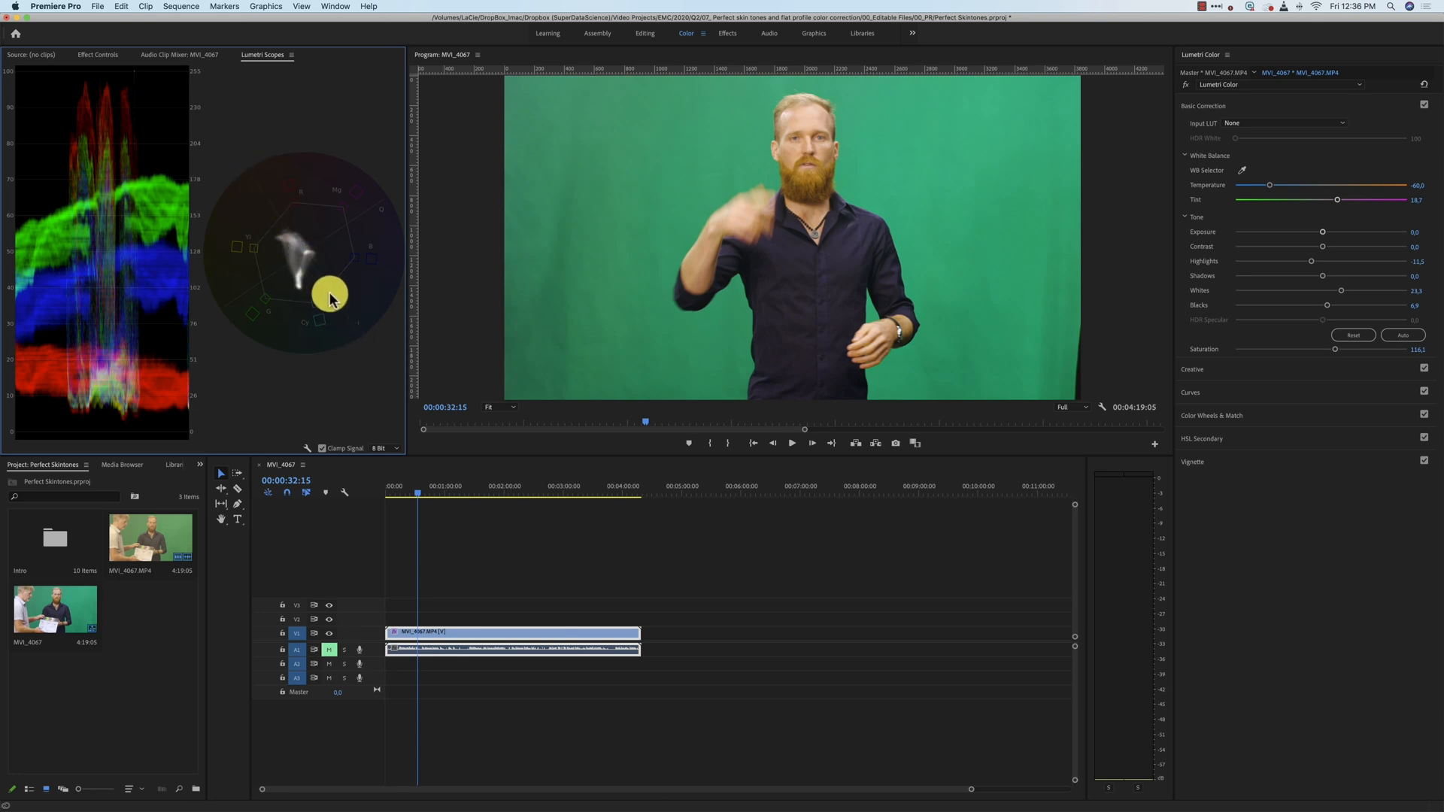
- Draw an opacity mask around a face patch, then return to the Color workspace
{"action": "left_click", "coordinate": [723, 33]}
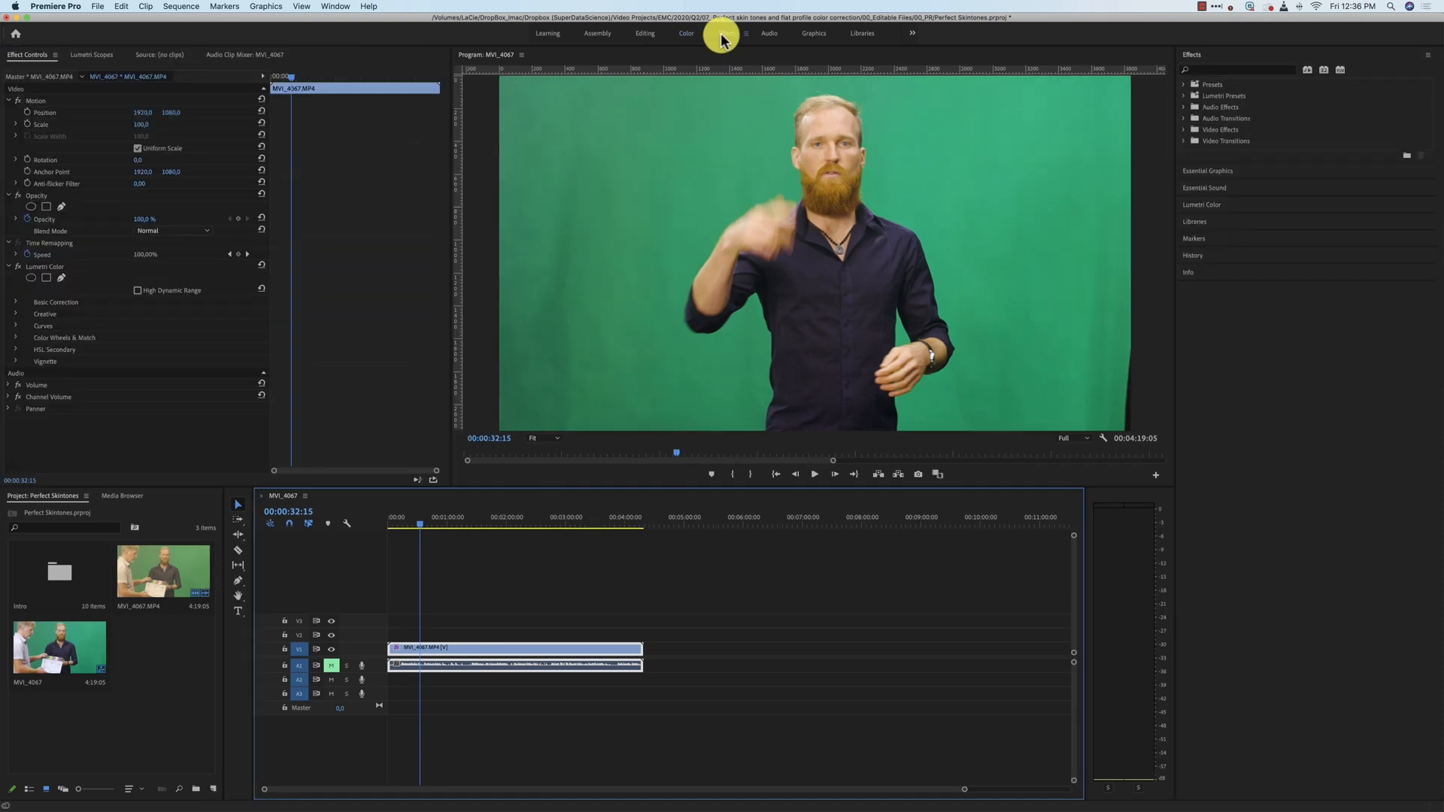
{"action": "left_click", "coordinate": [46, 206]}
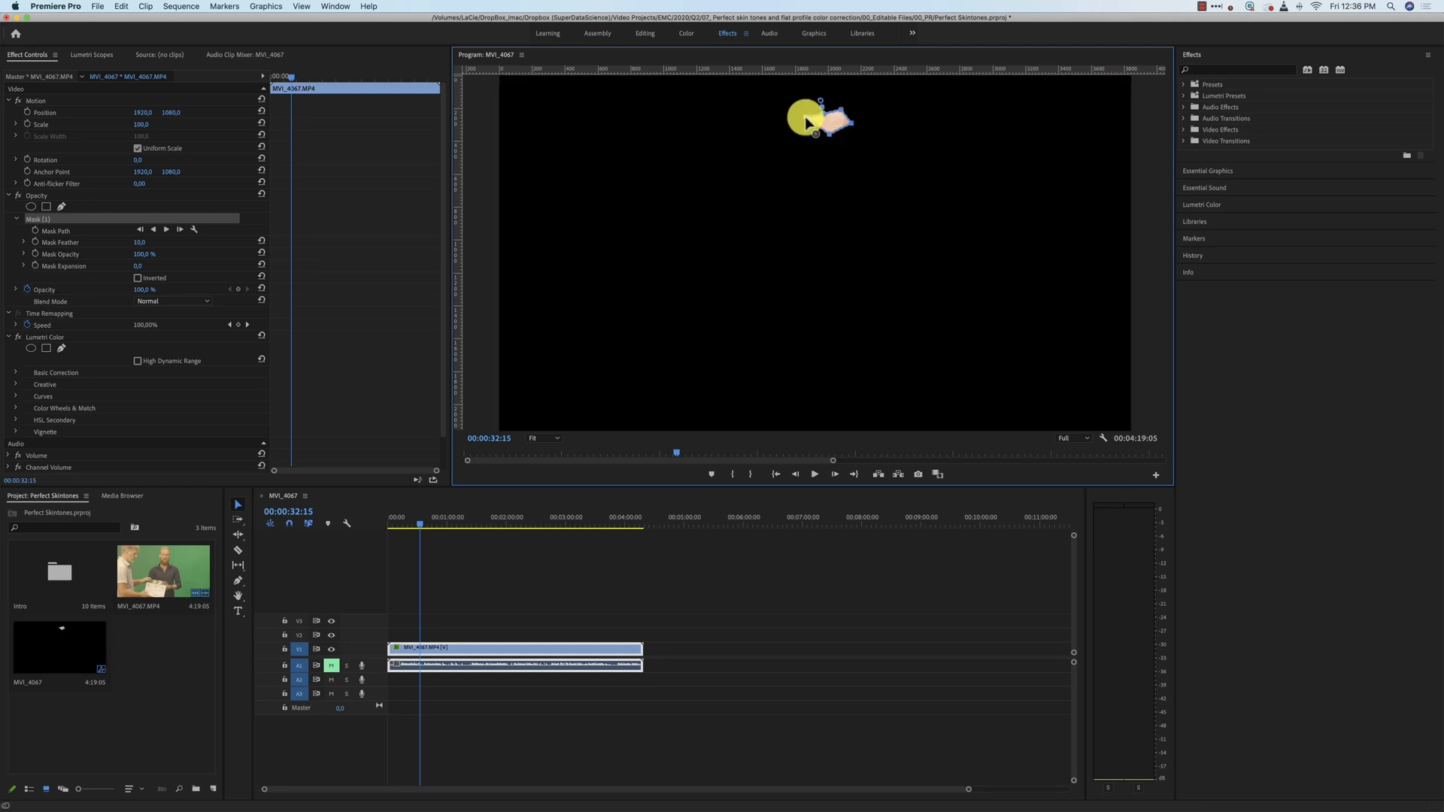
{"action": "left_click", "coordinate": [685, 33]}
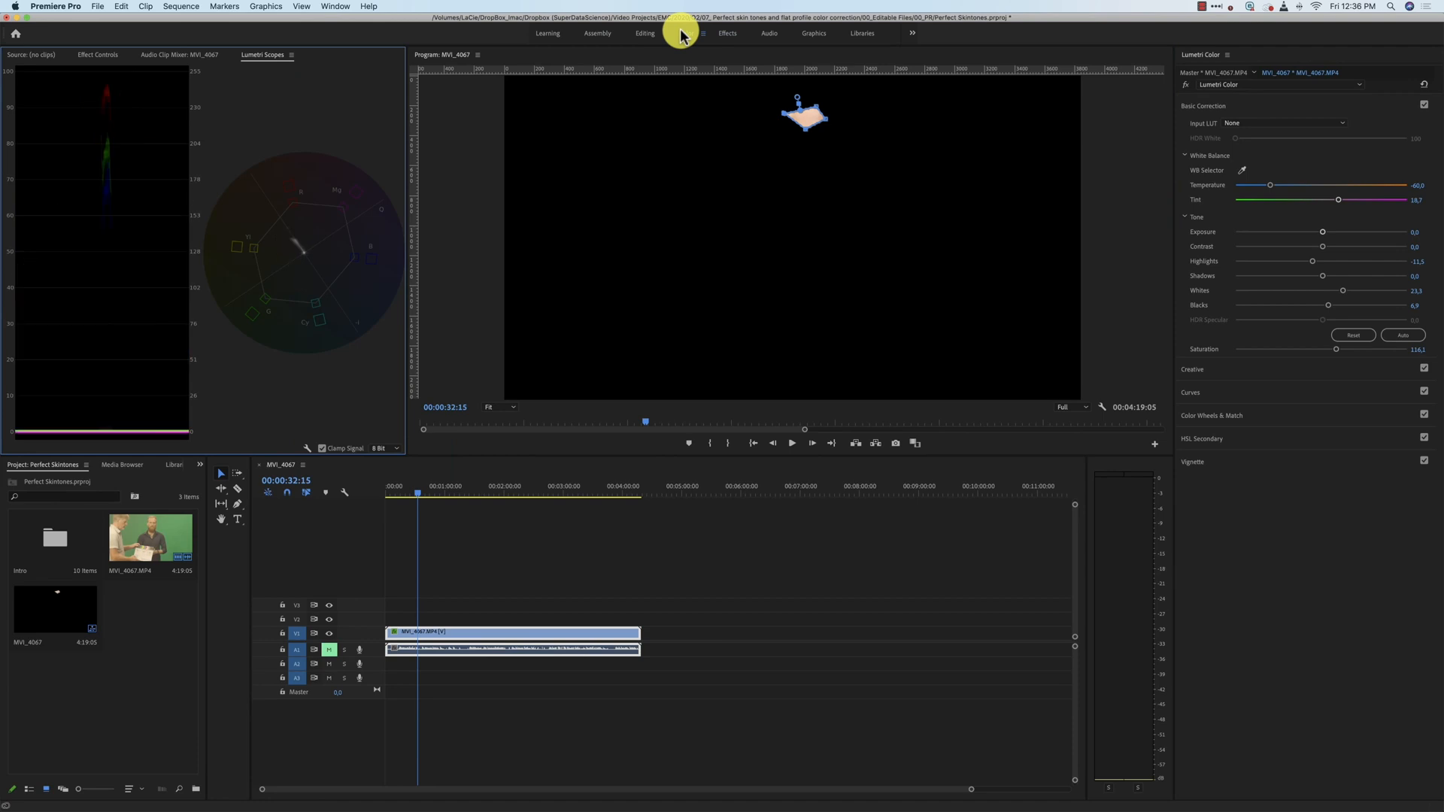
- Push the Lumetri tint to about 80, turning the masked skin patch pinkish
{"action": "left_click", "coordinate": [685, 34]}
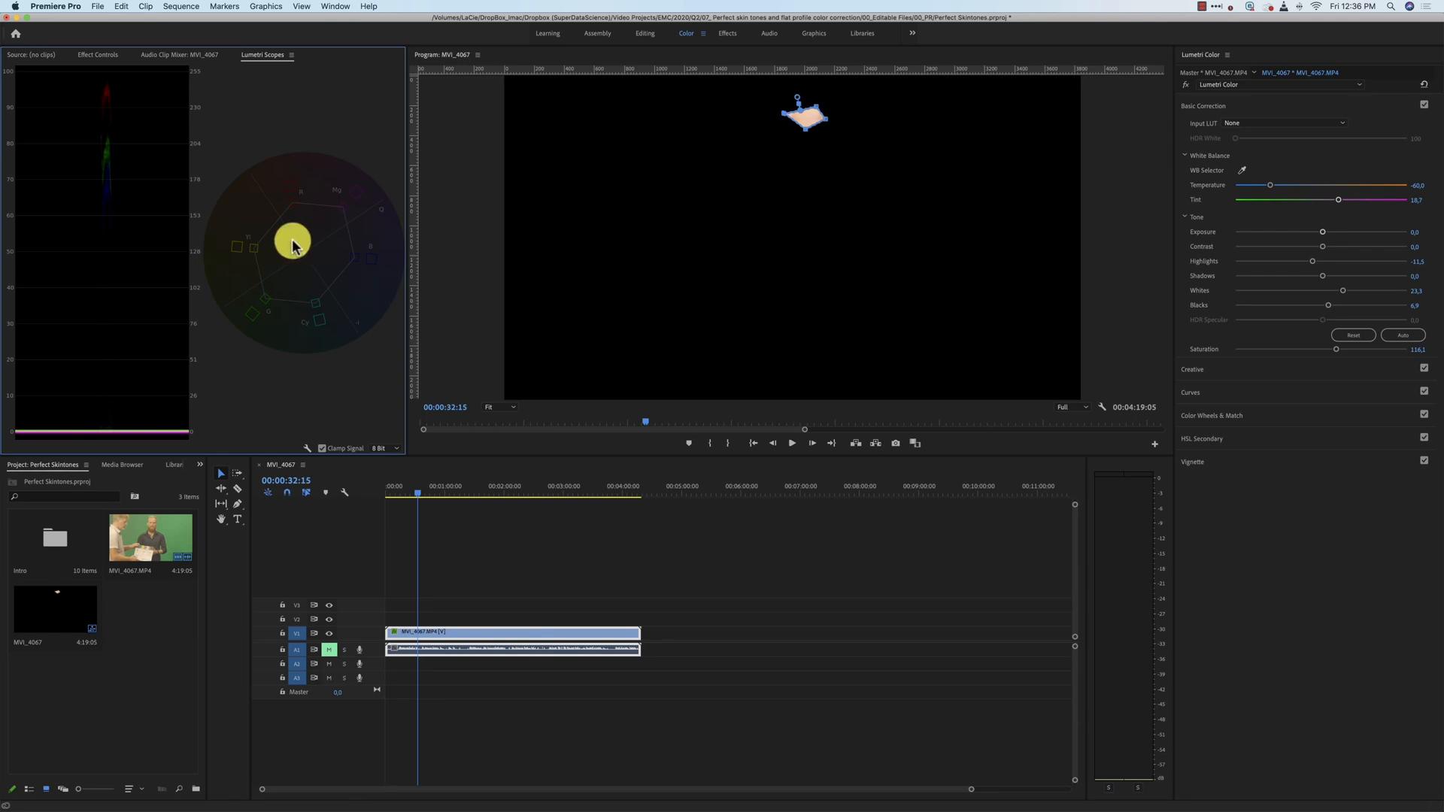
{"action": "mouse_move", "coordinate": [1338, 199]}
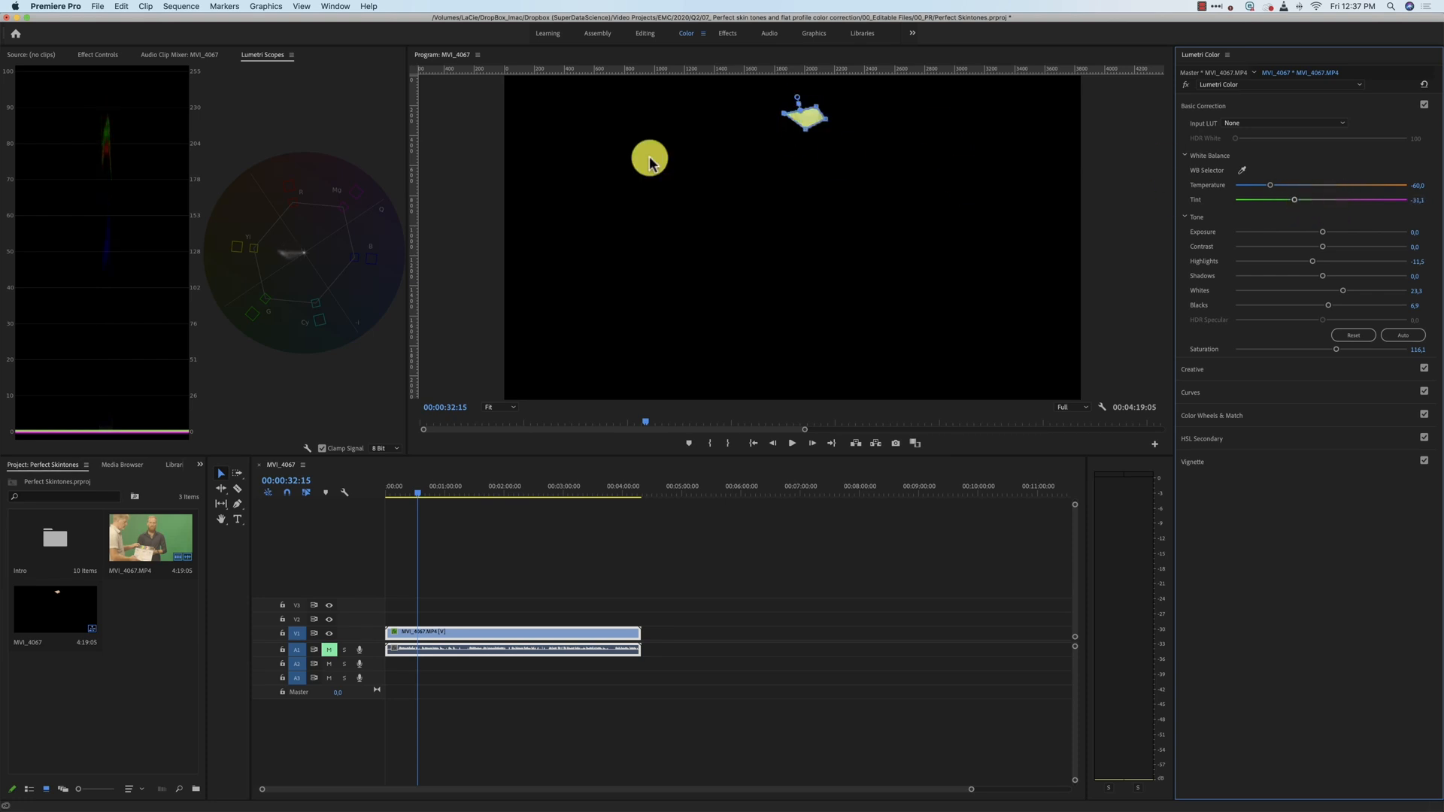
{"action": "mouse_move", "coordinate": [279, 255]}
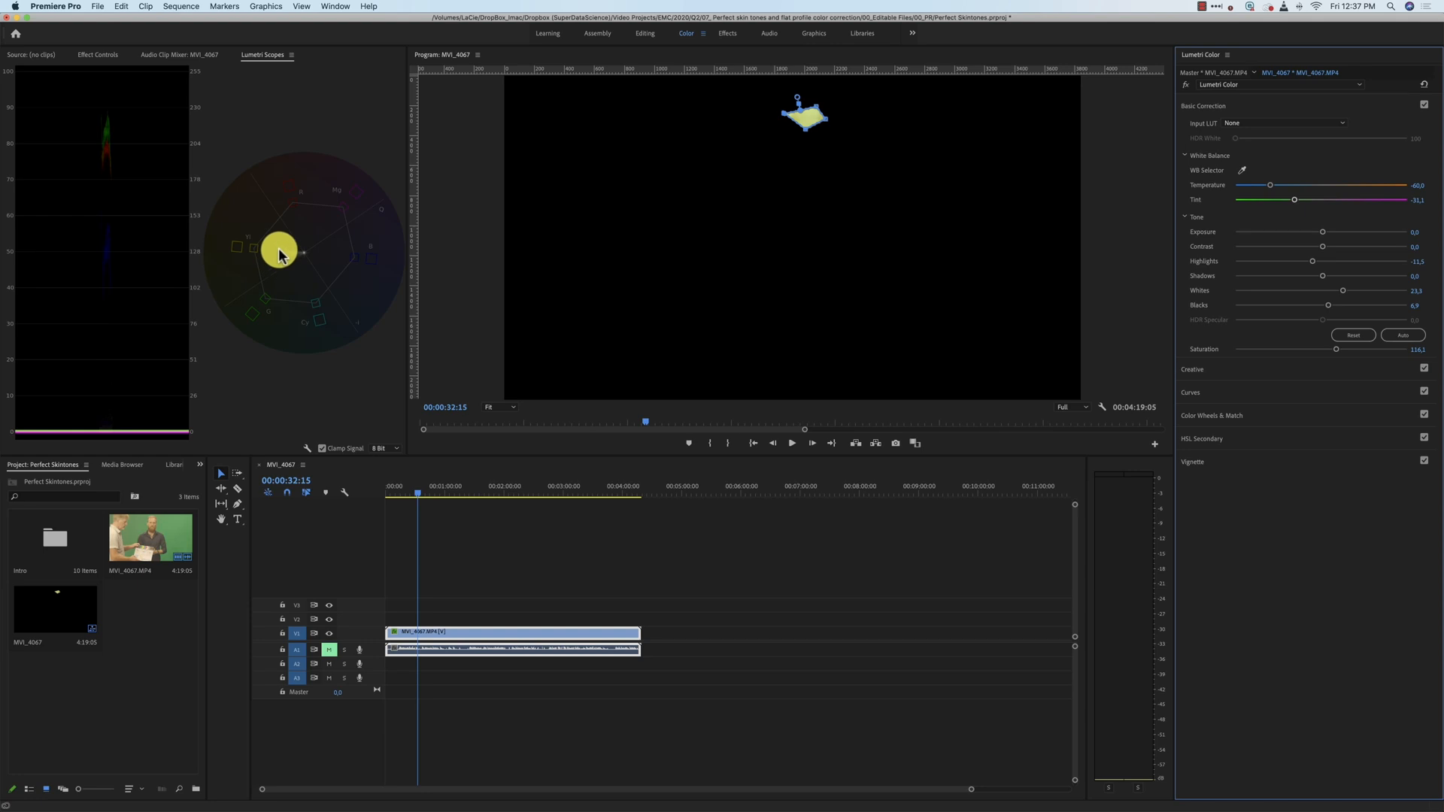
{"action": "left_click_drag", "start_coordinate": [279, 254], "coordinate": [253, 254]}
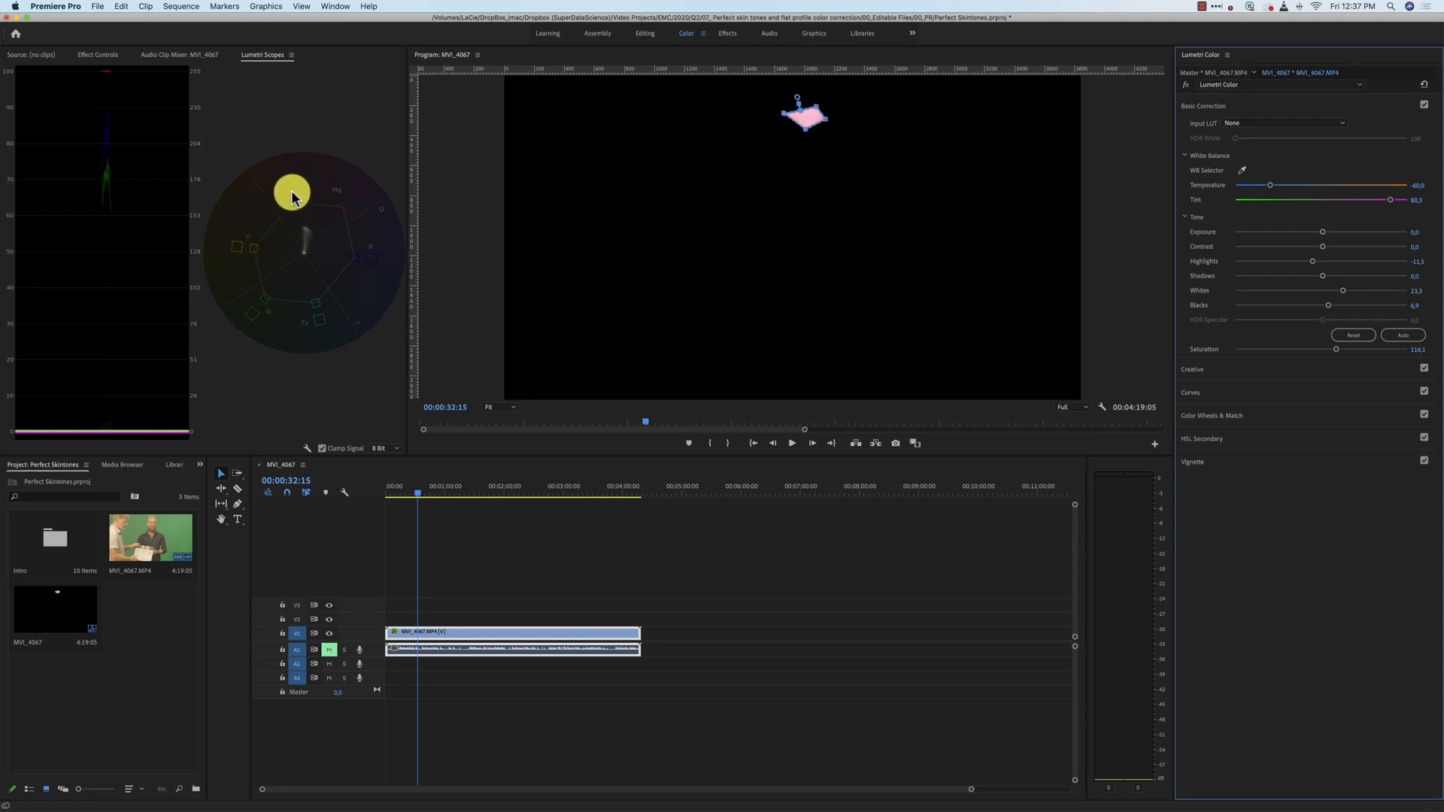
{"action": "mouse_move", "coordinate": [353, 196]}
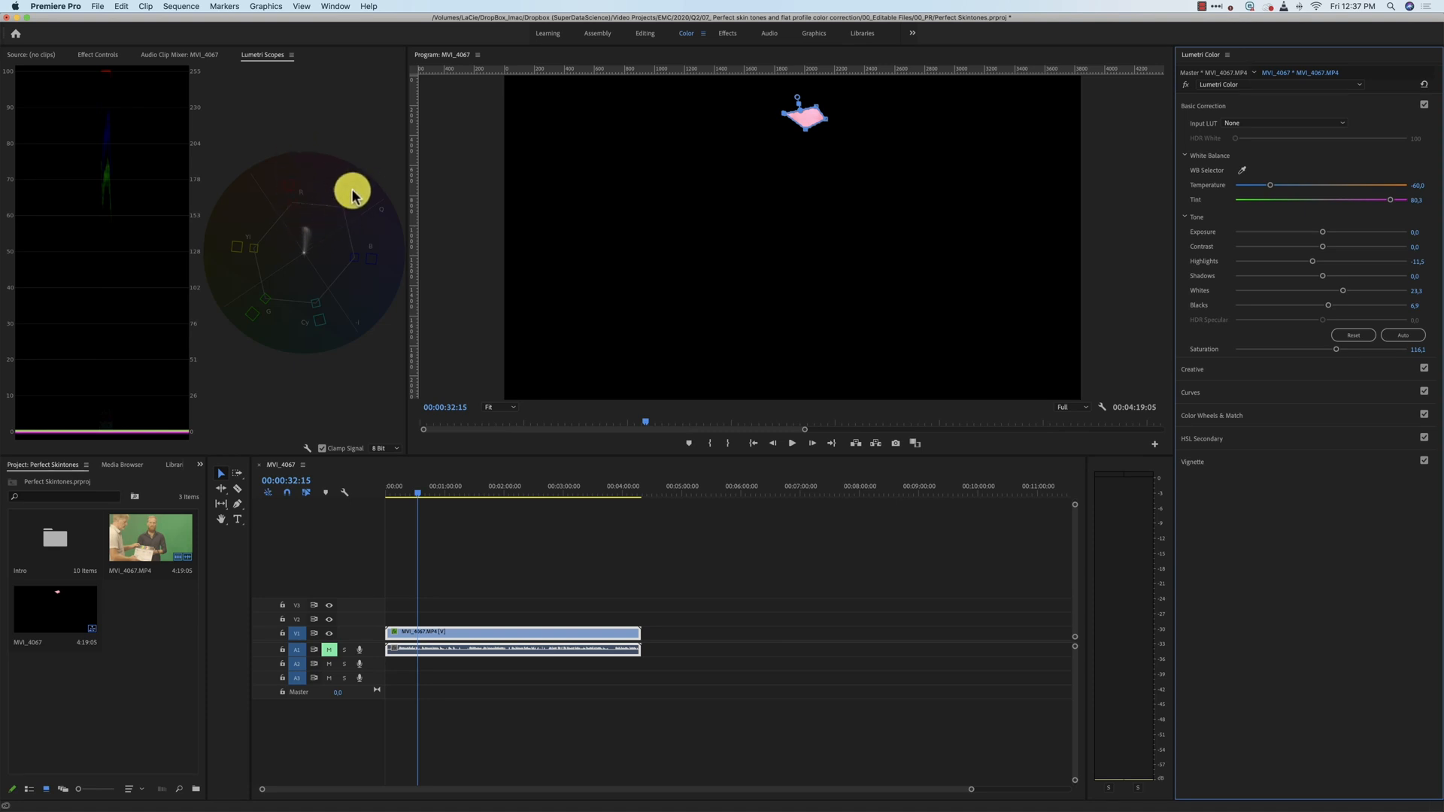
{"action": "mouse_move", "coordinate": [1391, 201]}
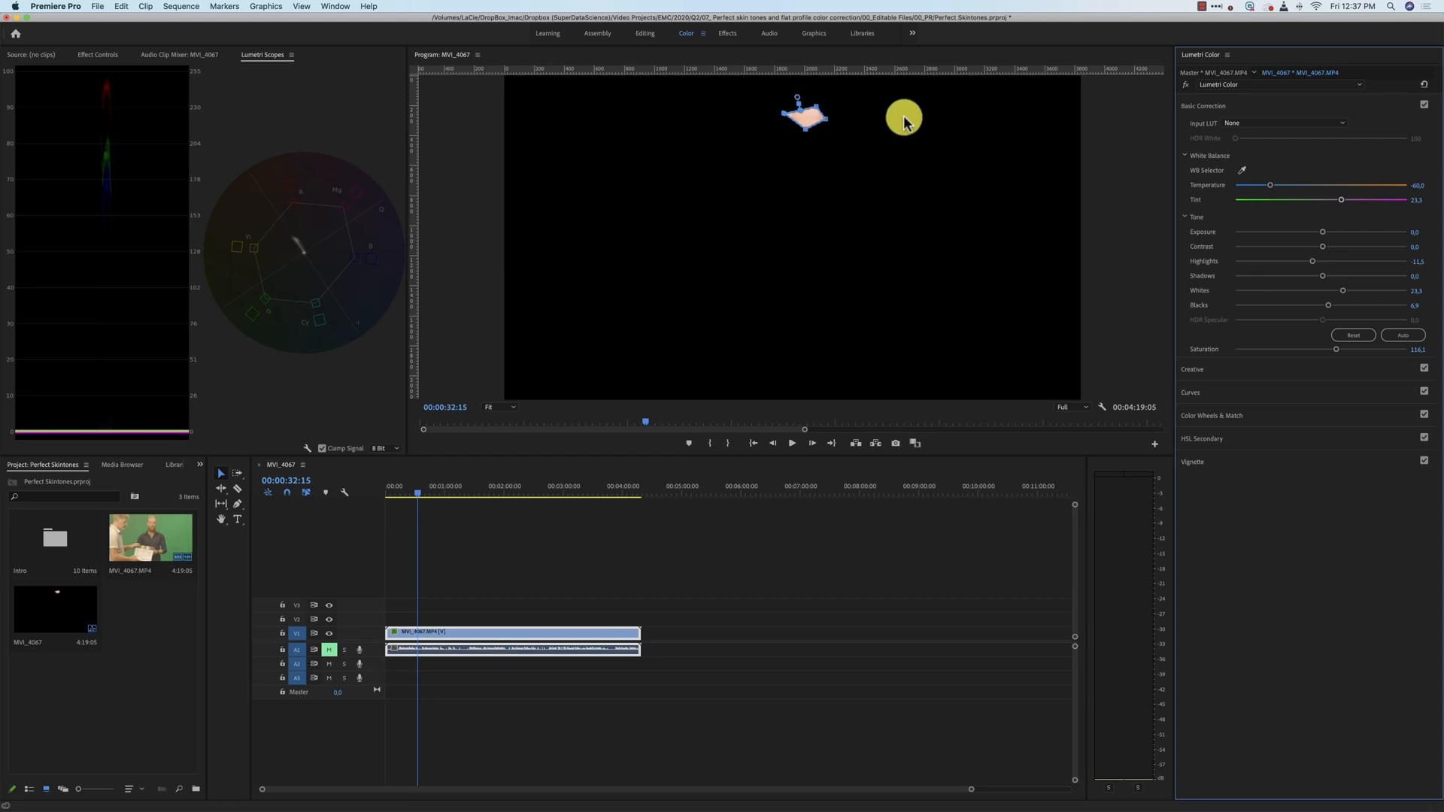
{"action": "mouse_move", "coordinate": [321, 296]}
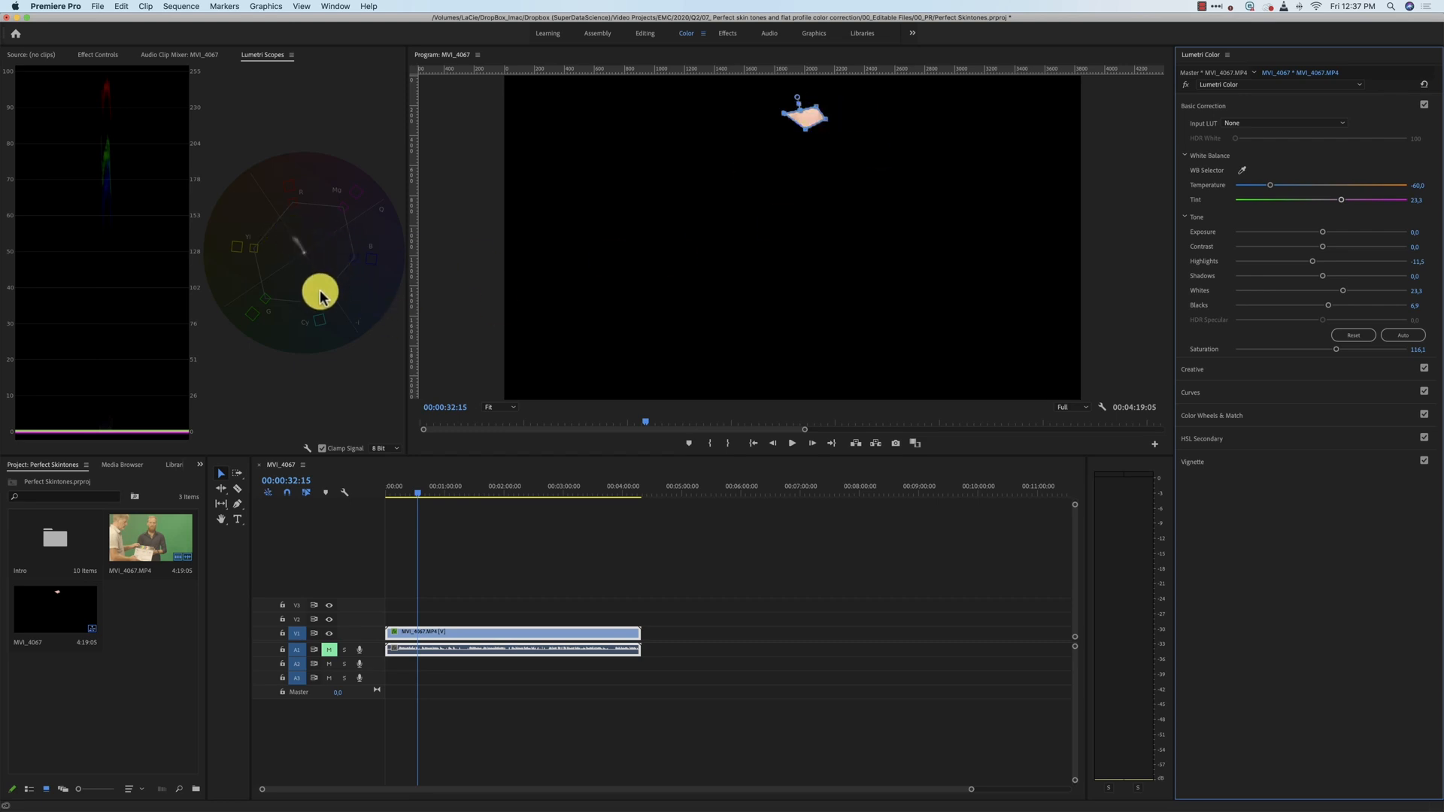
{"action": "mouse_move", "coordinate": [1272, 184]}
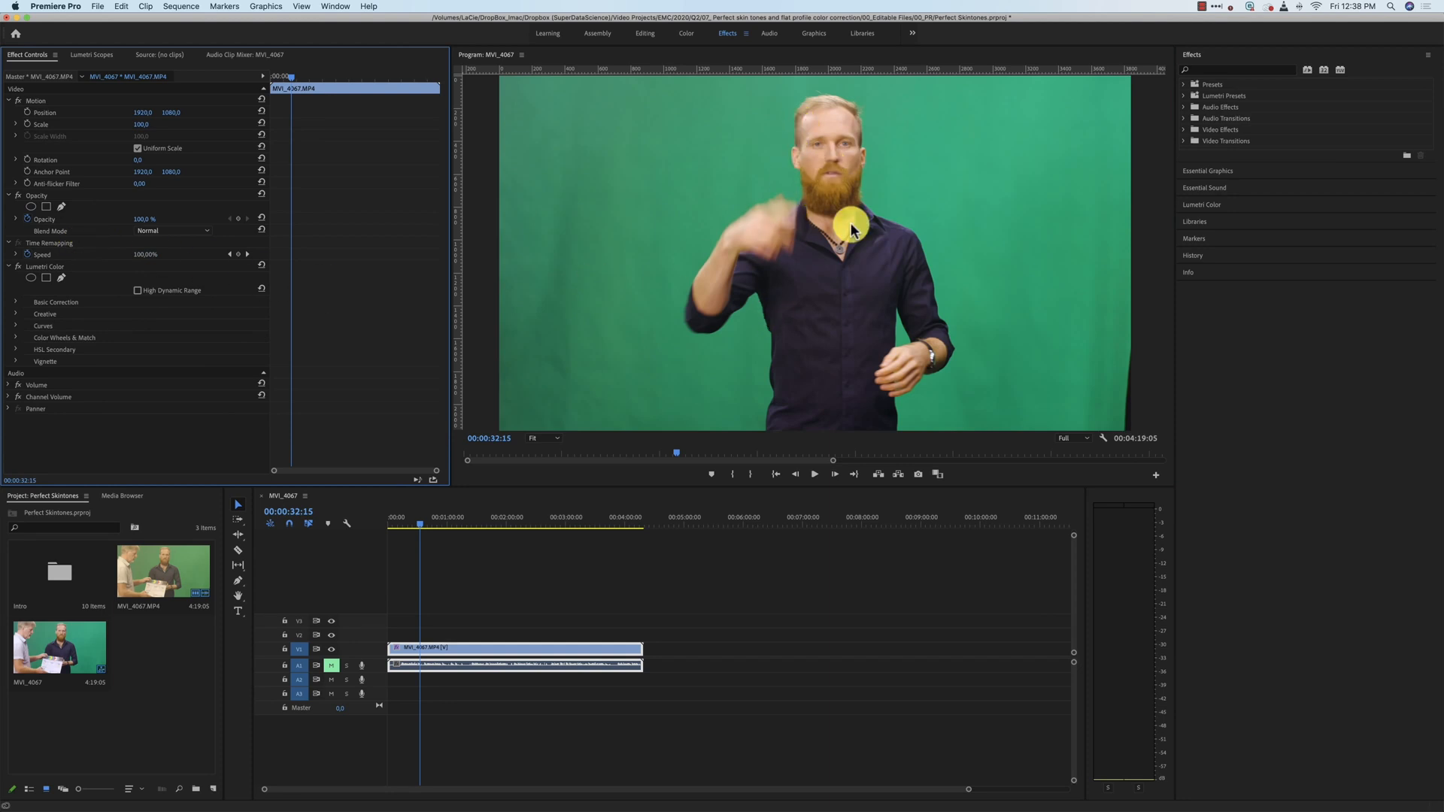
{"action": "mouse_move", "coordinate": [776, 166]}
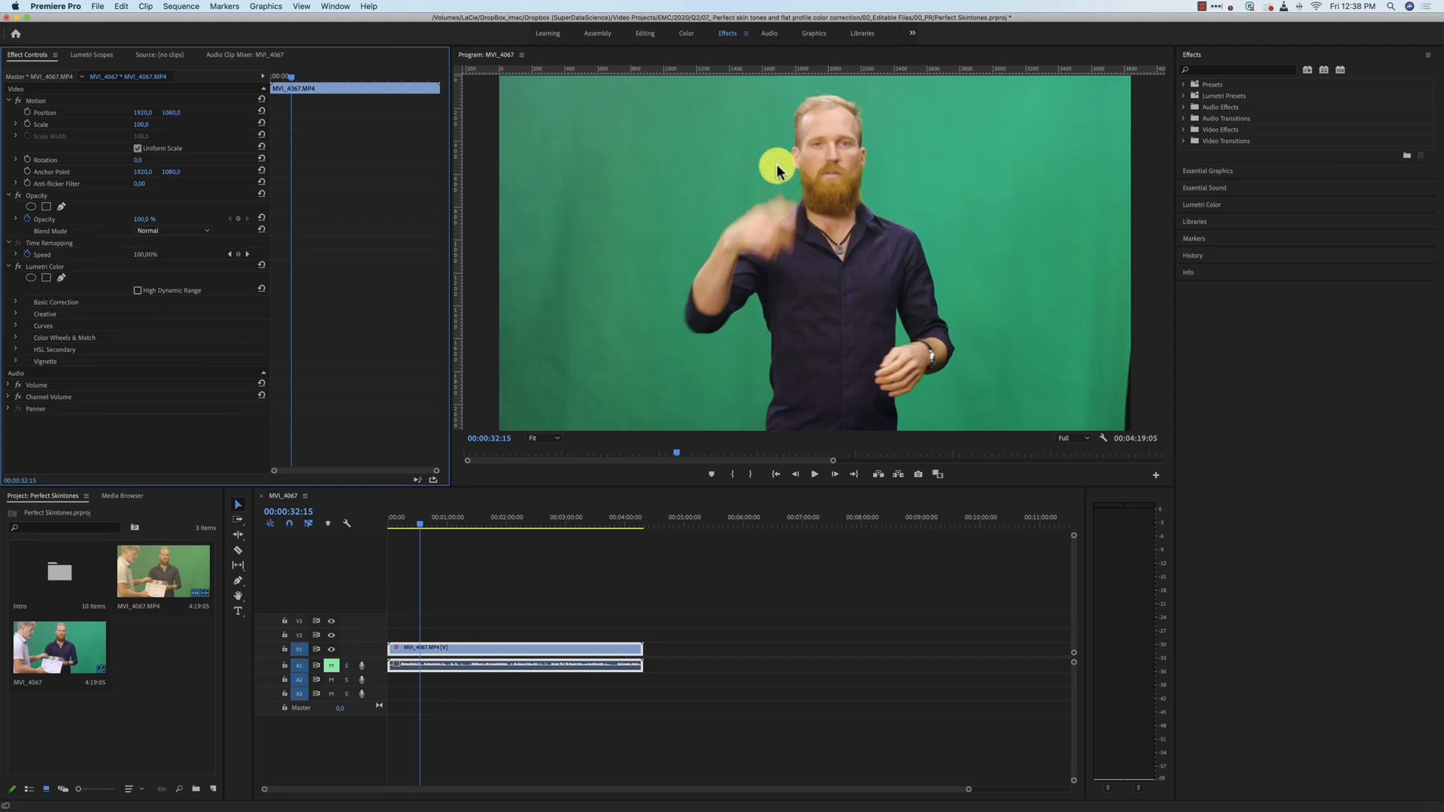
{"action": "mouse_move", "coordinate": [686, 38]}
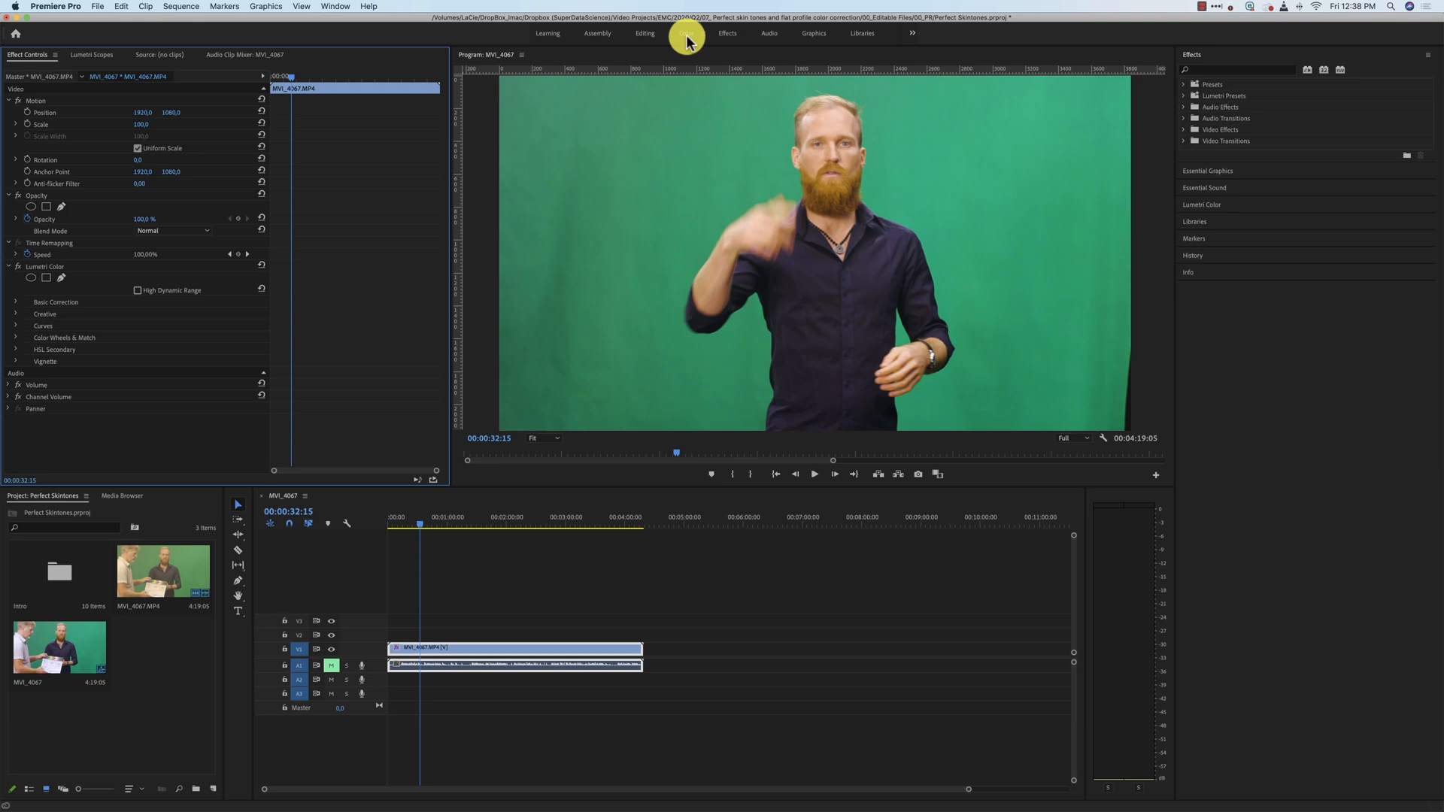
- Set Temperature to -56.7 and Saturation to 99 in Lumetri Color
{"action": "left_click", "coordinate": [686, 33]}
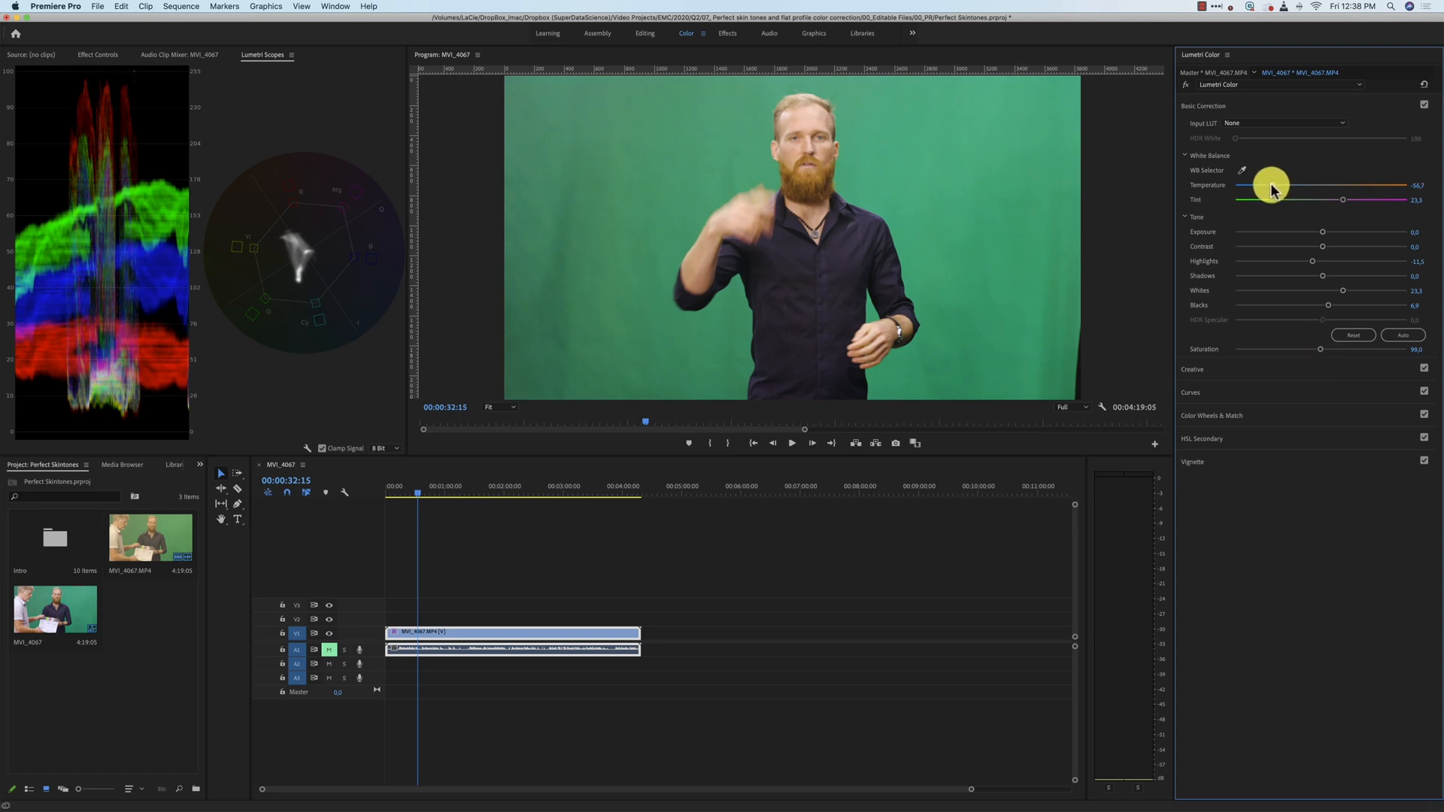
{"action": "mouse_move", "coordinate": [779, 111]}
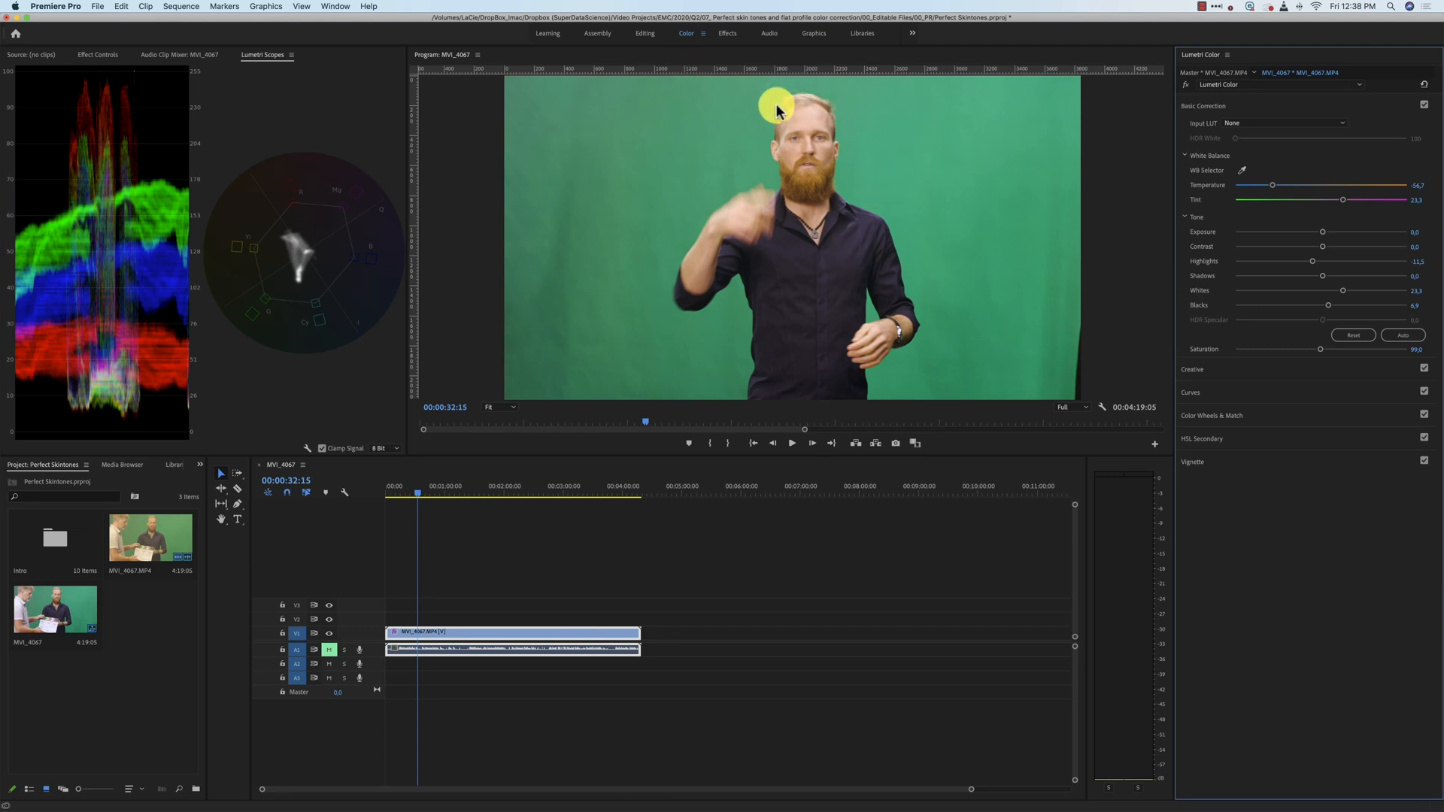
{"action": "mouse_move", "coordinate": [799, 120]}
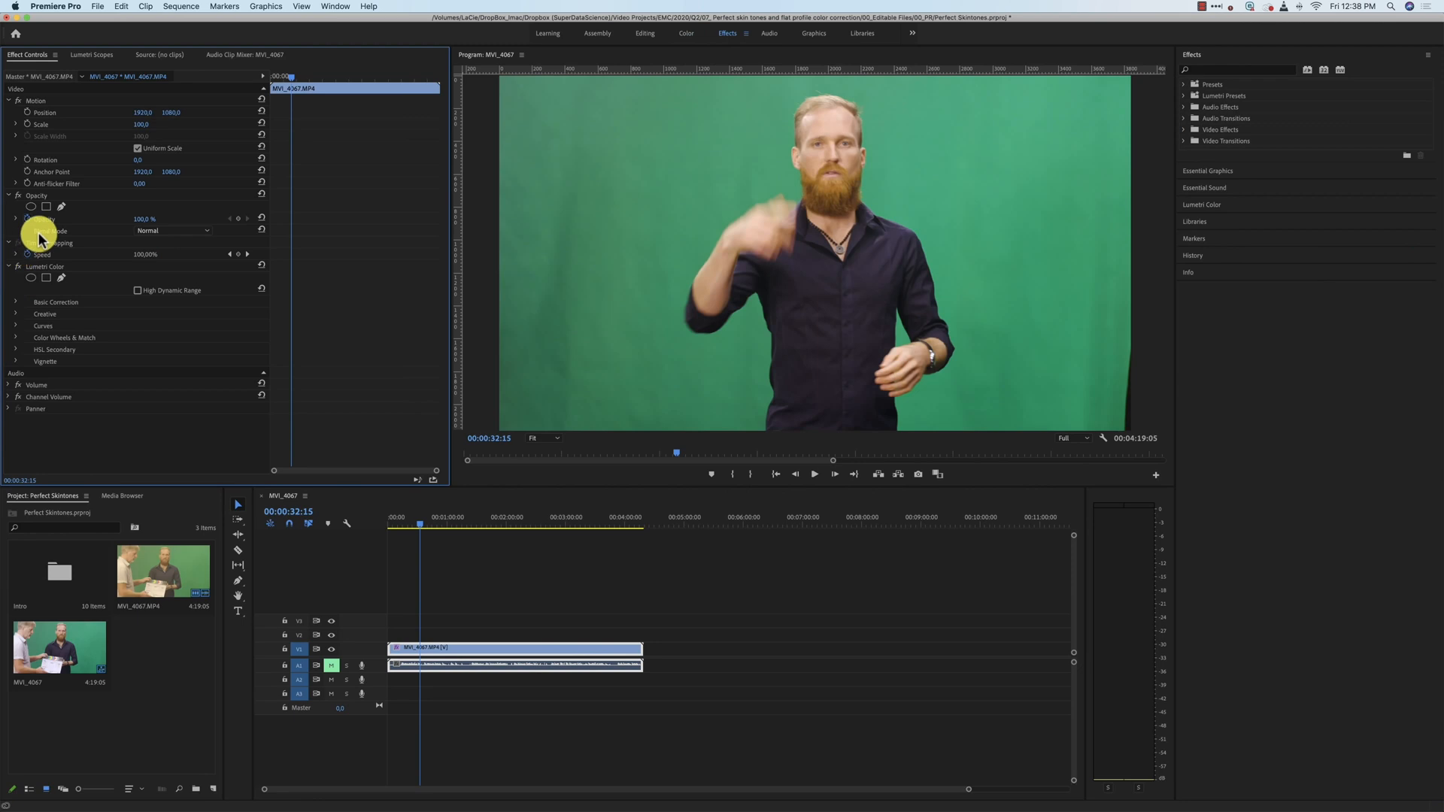
- Redraw the opacity mask around the face patch and return to Color workspace
{"action": "left_click", "coordinate": [30, 206]}
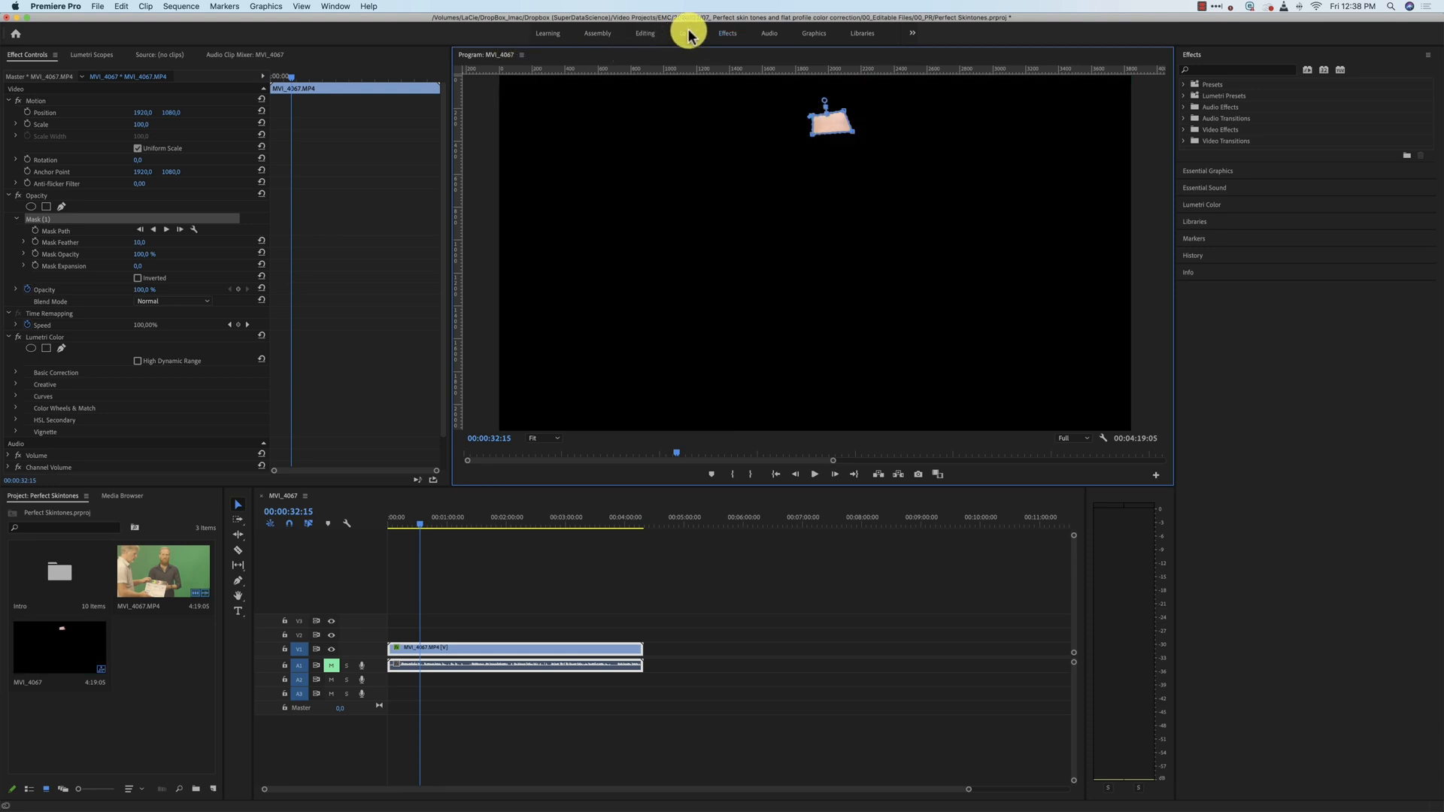
{"action": "left_click", "coordinate": [685, 33]}
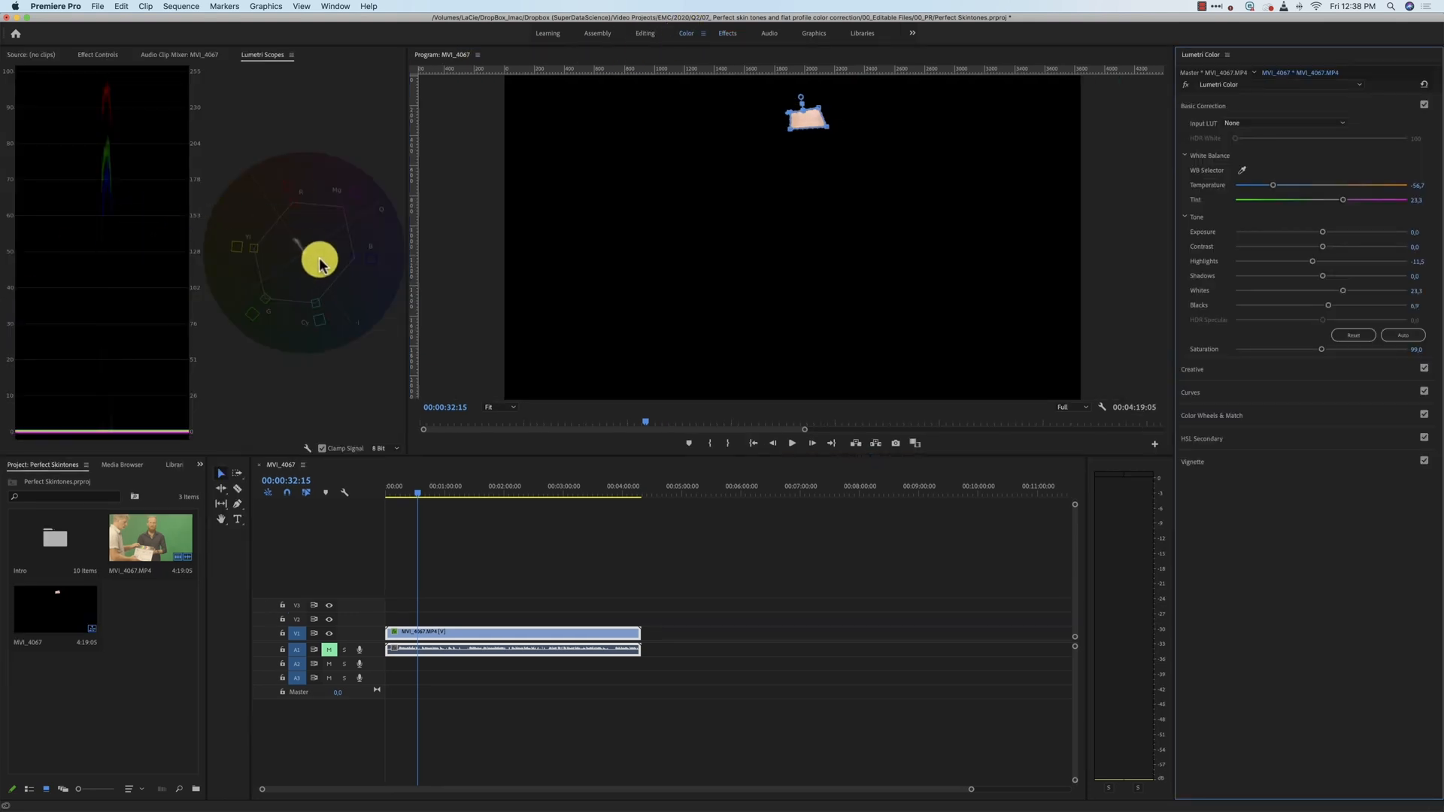
{"action": "mouse_move", "coordinate": [135, 283]}
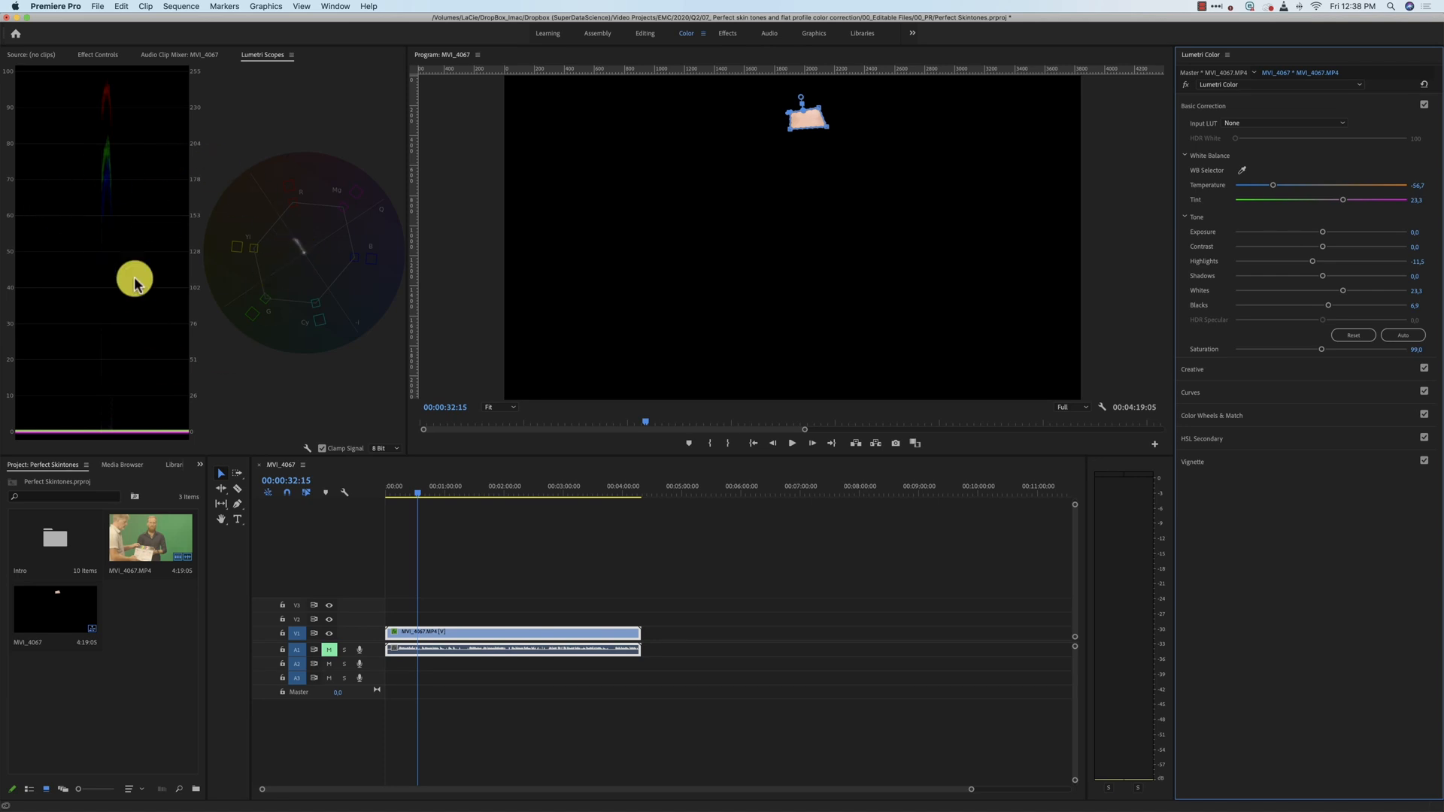
{"action": "mouse_move", "coordinate": [239, 135]}
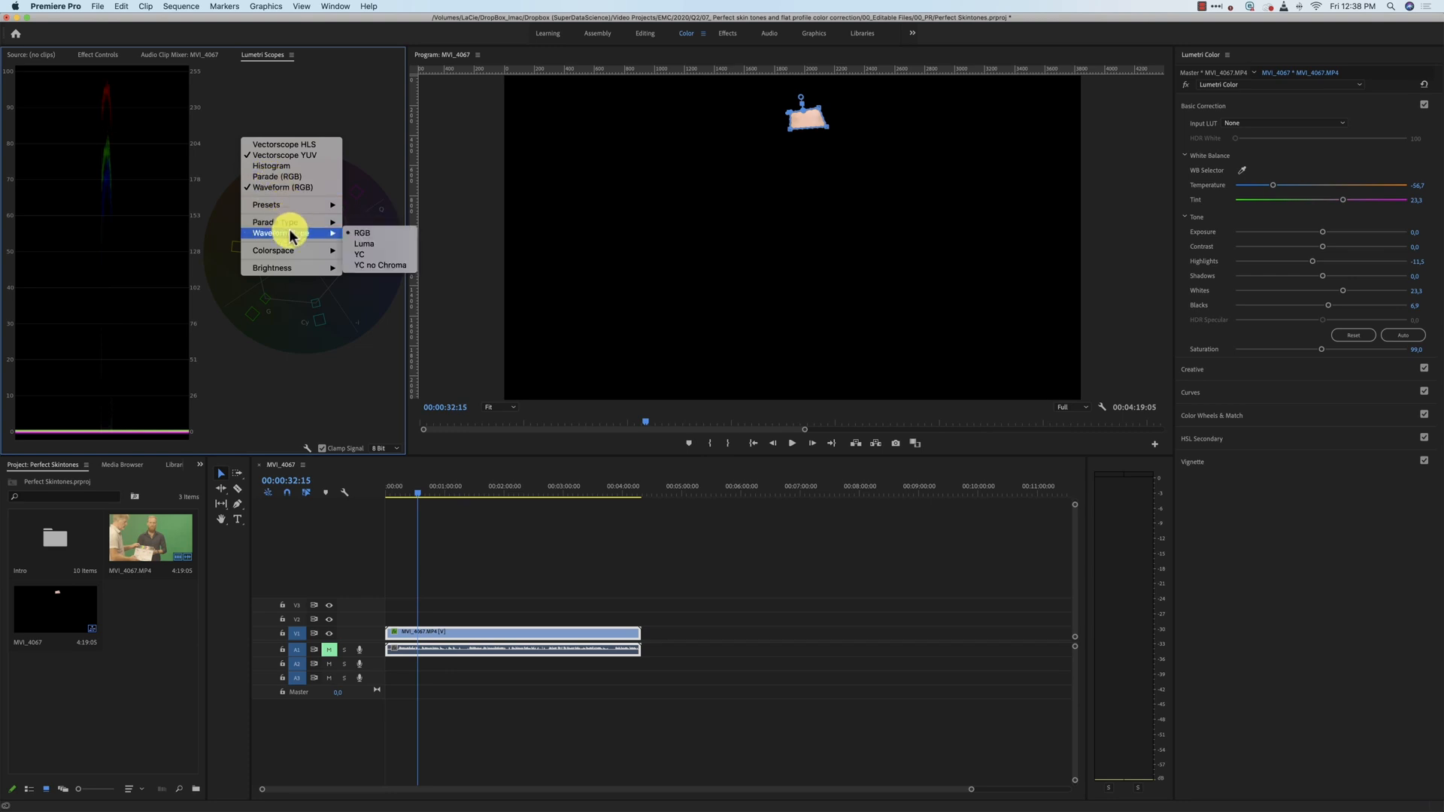
- Switch the Lumetri Scopes waveform type to Luma for the masked face patch
{"action": "left_click", "coordinate": [364, 243]}
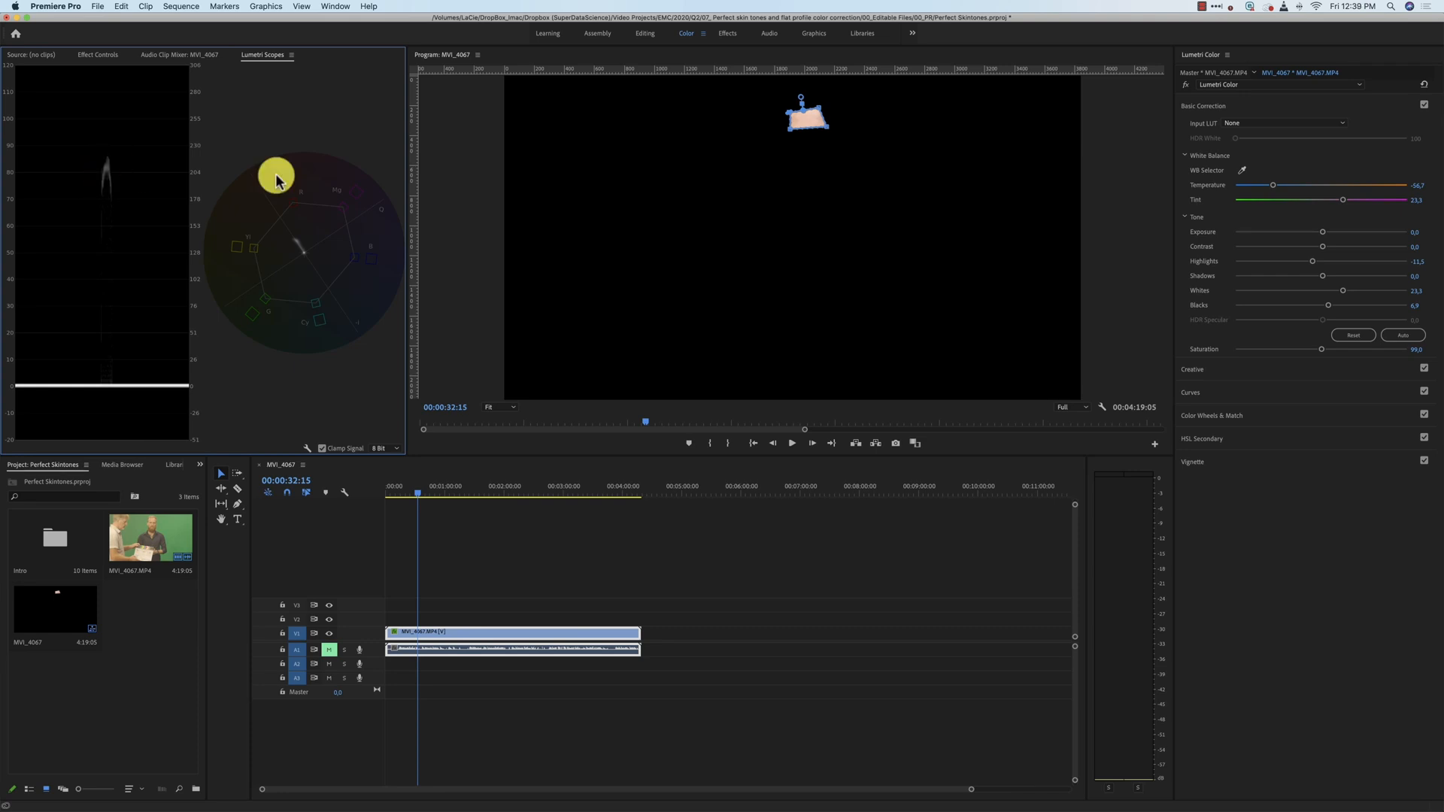
{"action": "mouse_move", "coordinate": [15, 189]}
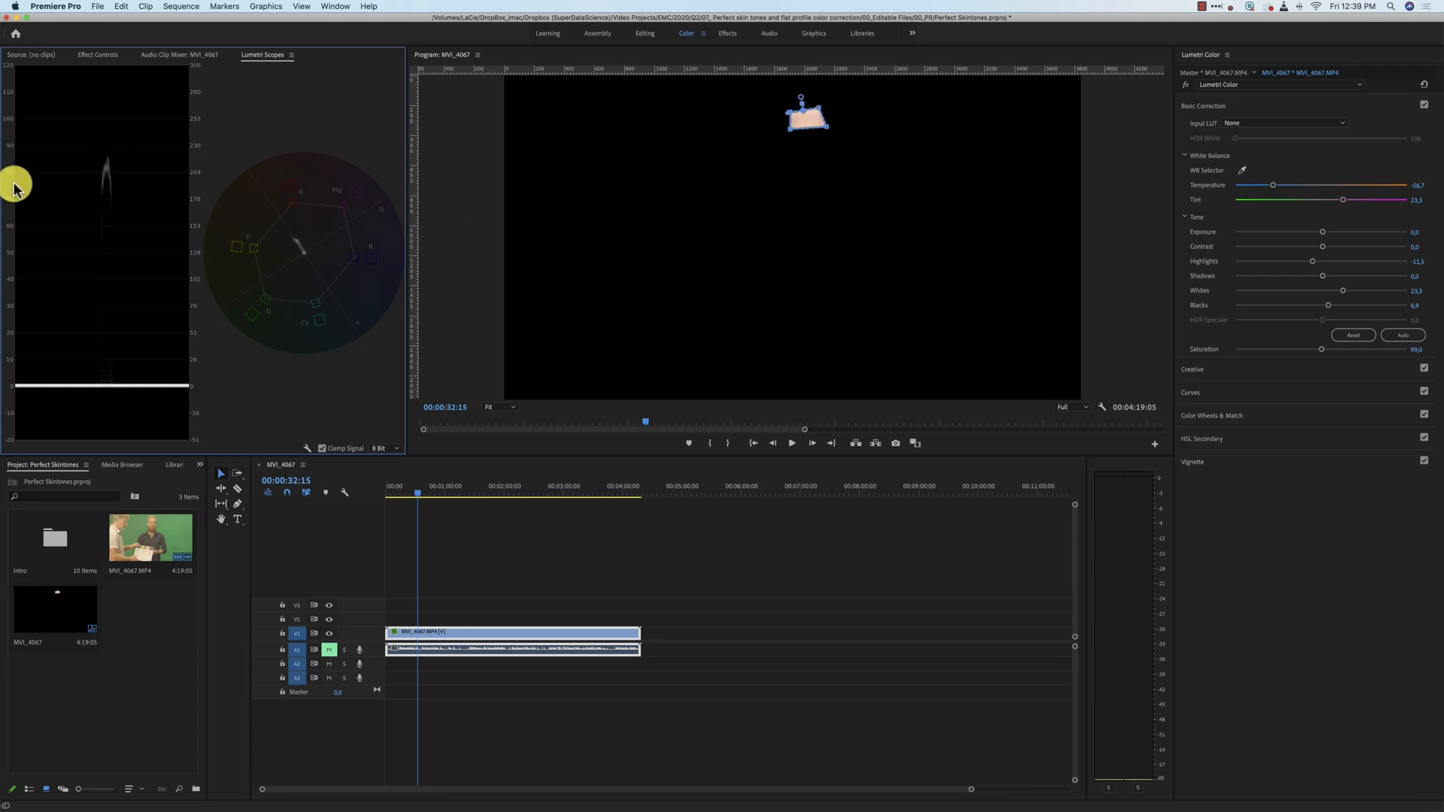
{"action": "mouse_move", "coordinate": [71, 198]}
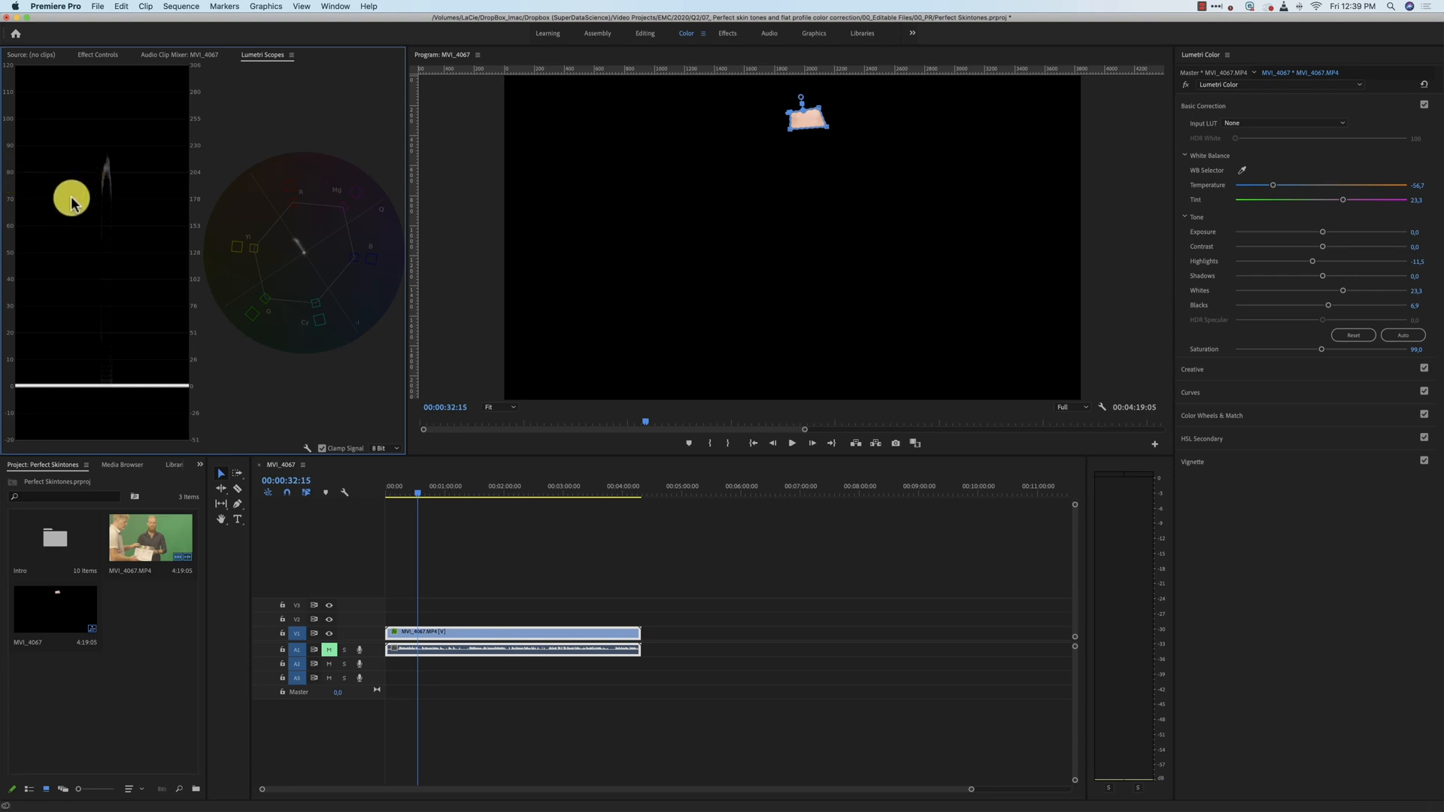
{"action": "mouse_move", "coordinate": [108, 179]}
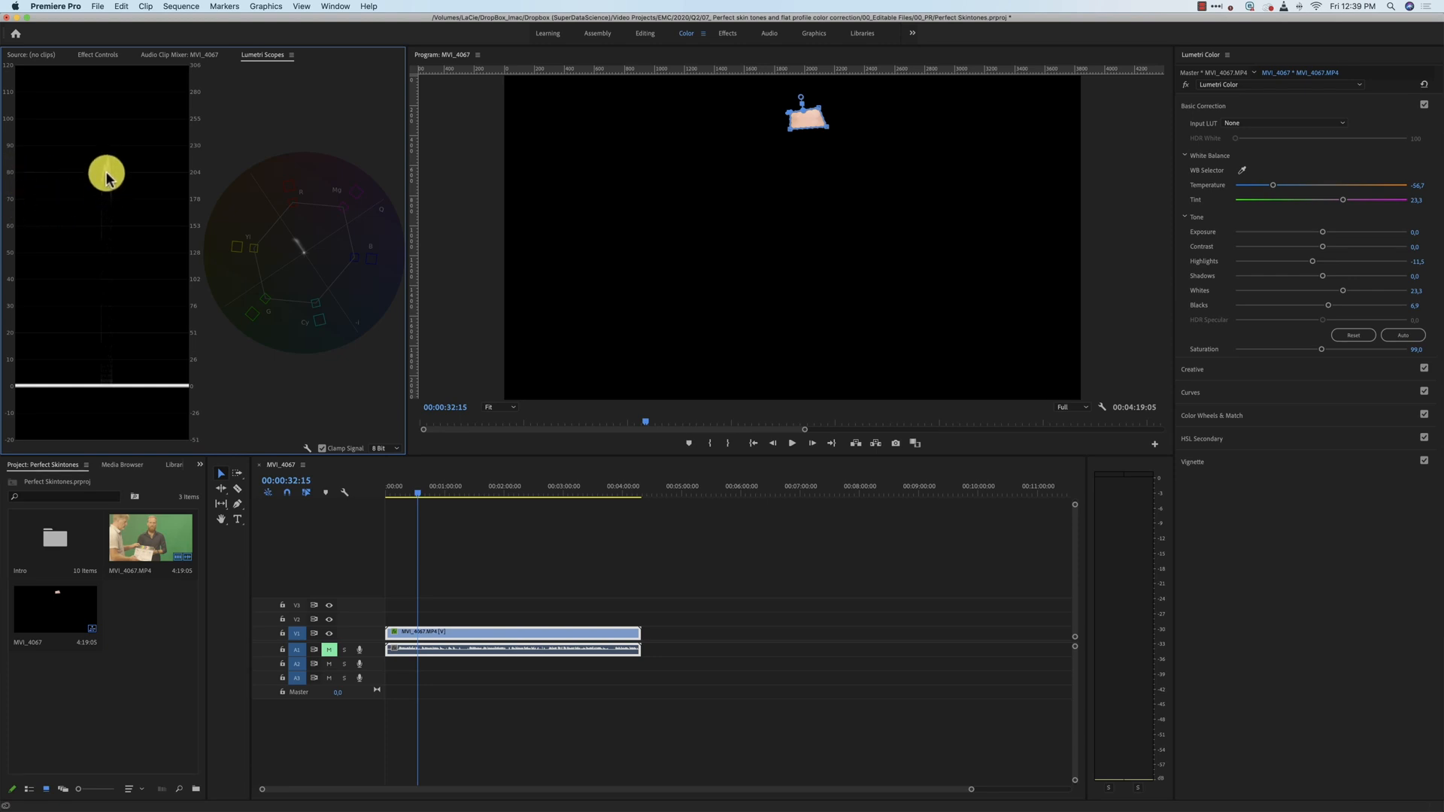
{"action": "mouse_move", "coordinate": [103, 164]}
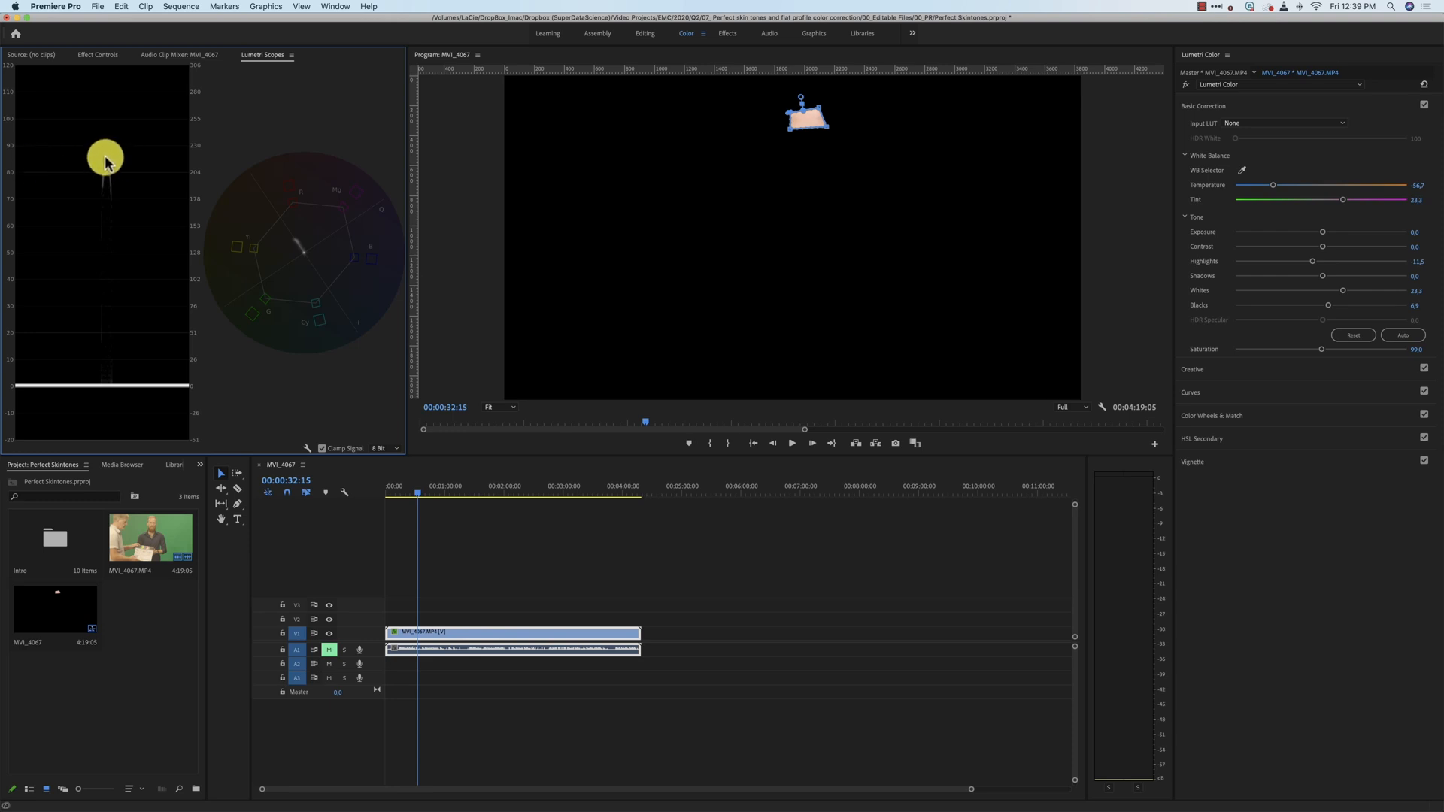
{"action": "mouse_move", "coordinate": [110, 164]}
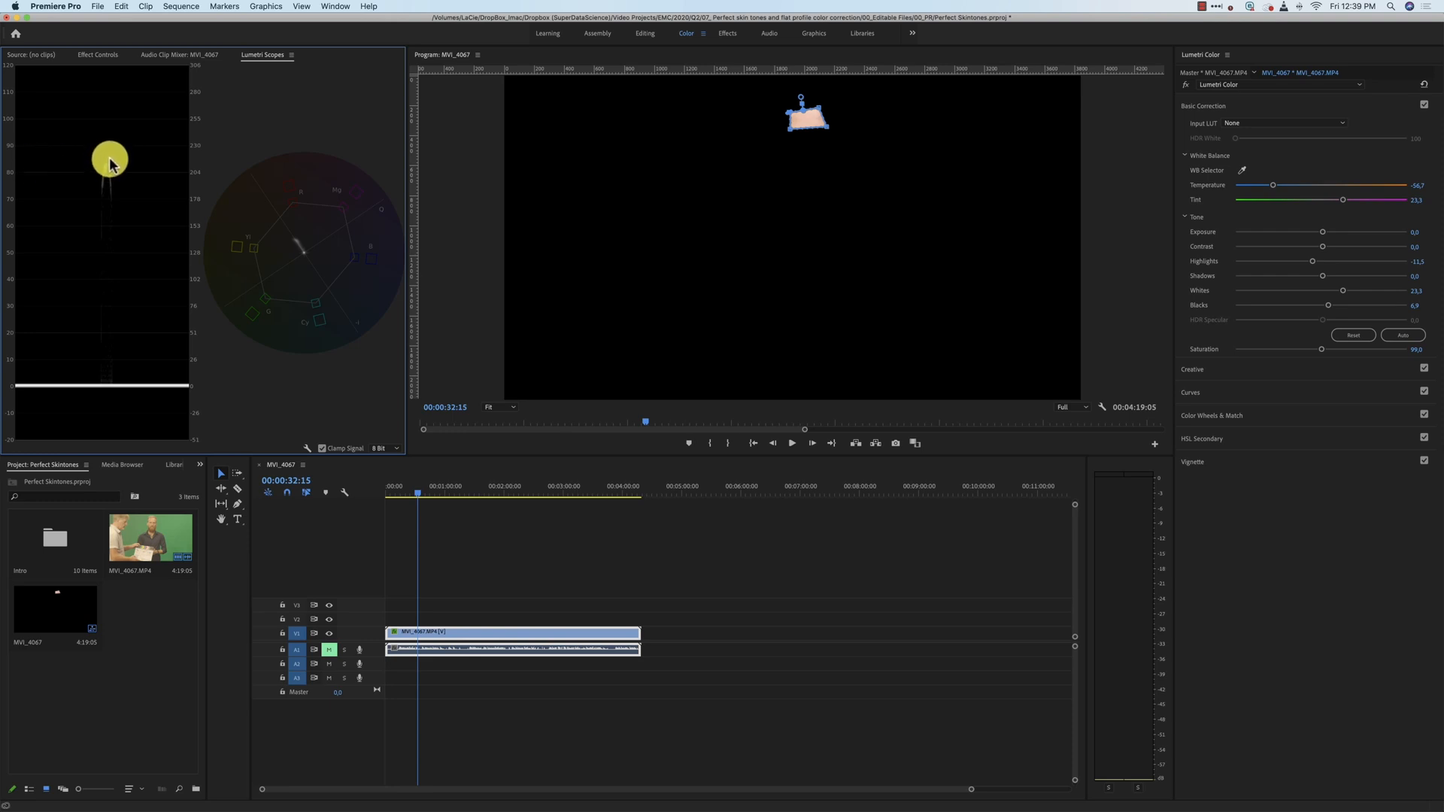
{"action": "mouse_move", "coordinate": [906, 235]}
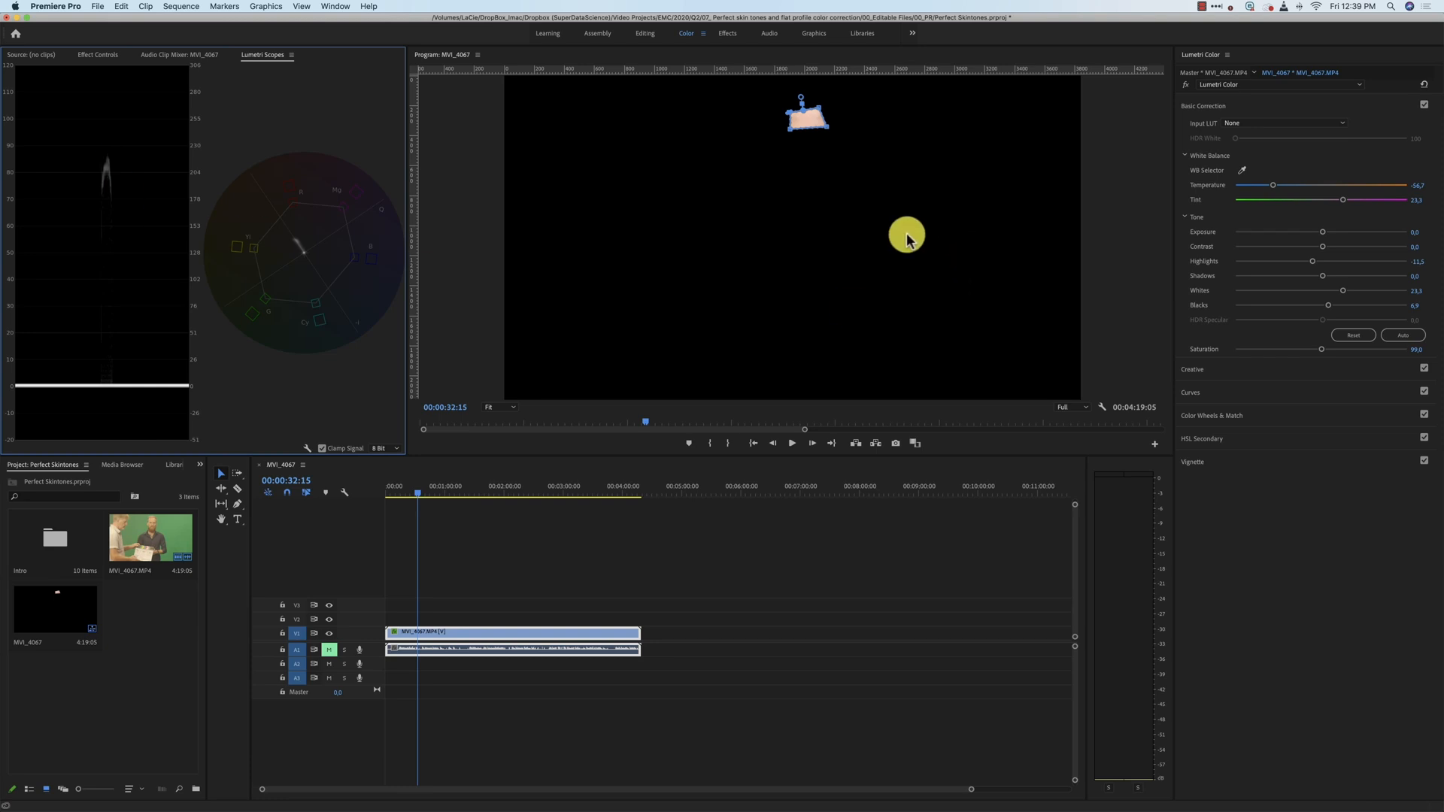
{"action": "mouse_move", "coordinate": [65, 173]}
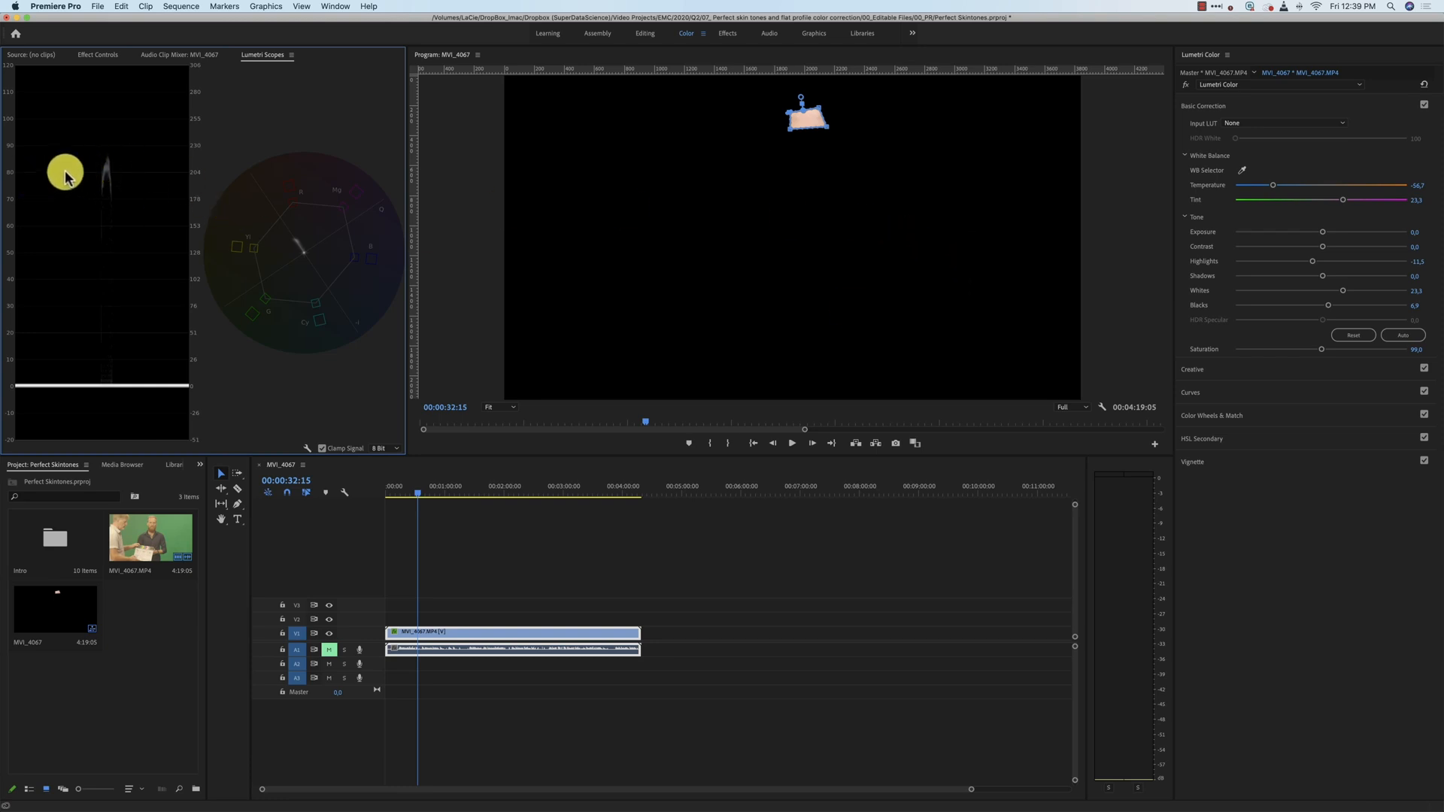
{"action": "mouse_move", "coordinate": [16, 176]}
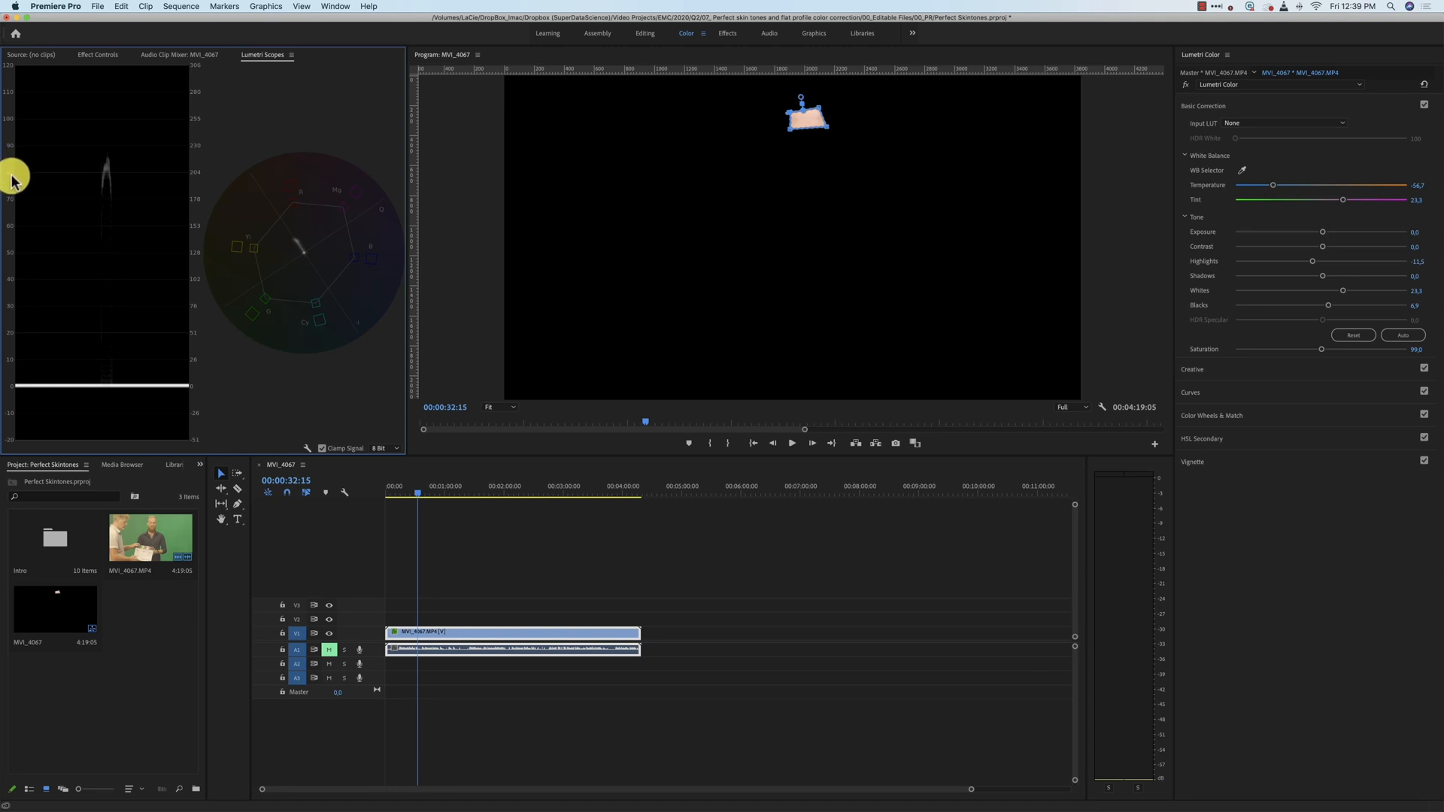
{"action": "mouse_move", "coordinate": [243, 189]}
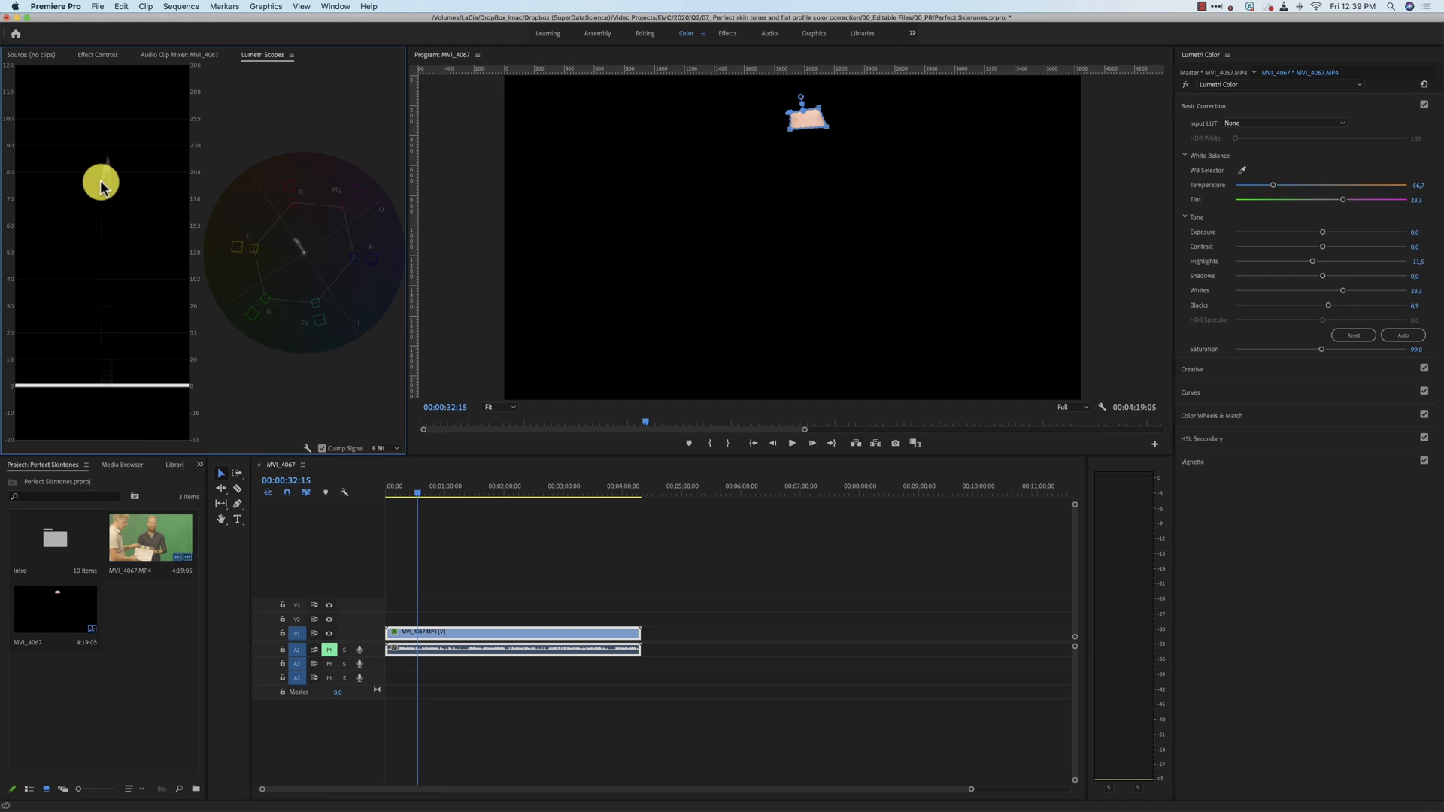
{"action": "mouse_move", "coordinate": [1317, 232]}
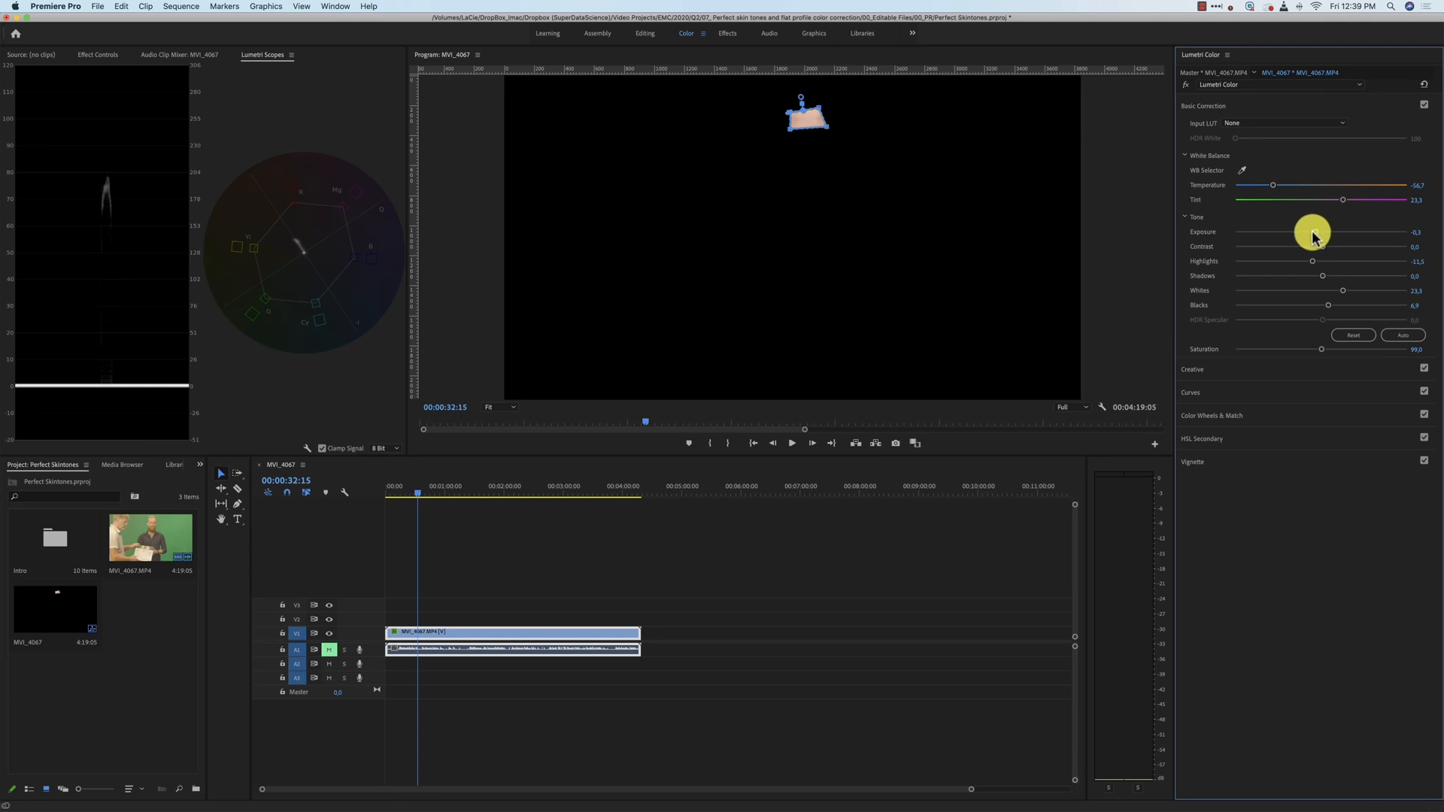
{"action": "mouse_move", "coordinate": [722, 37]}
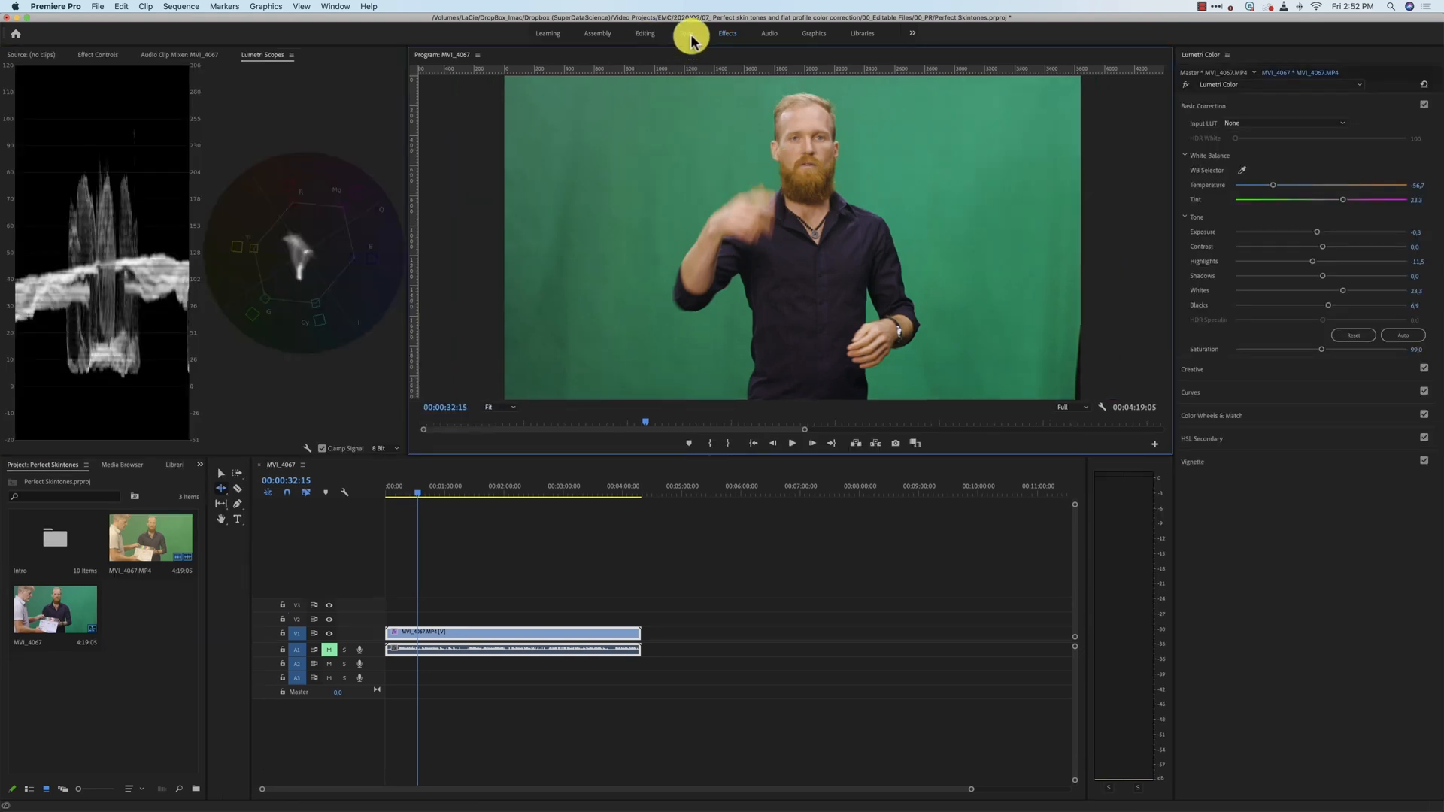
- Set Lumetri Shadows to 16.2 and Temperature to -58.0, then play the interview clip
{"action": "left_click", "coordinate": [685, 33]}
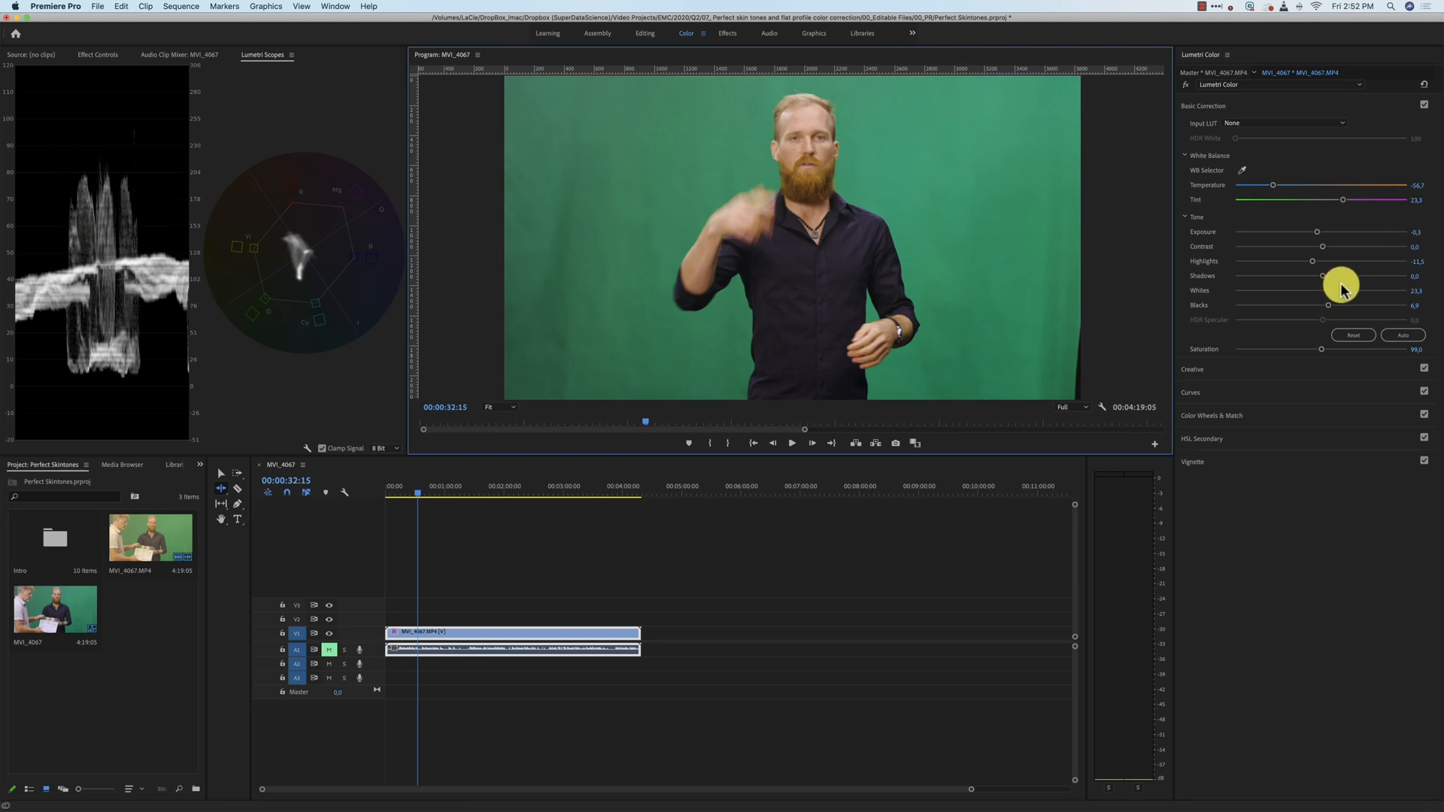
{"action": "mouse_move", "coordinate": [1322, 277]}
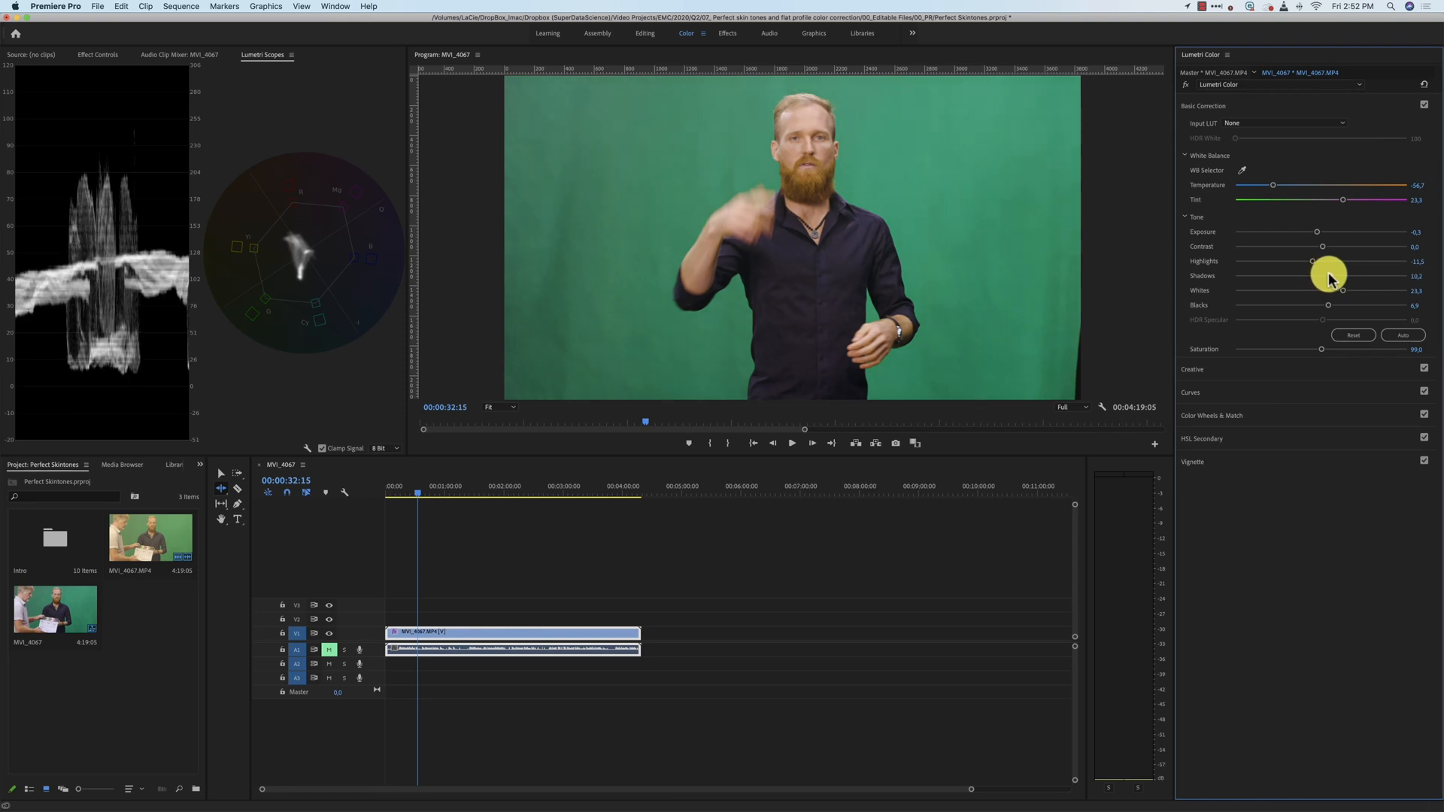
{"action": "mouse_move", "coordinate": [1274, 188]}
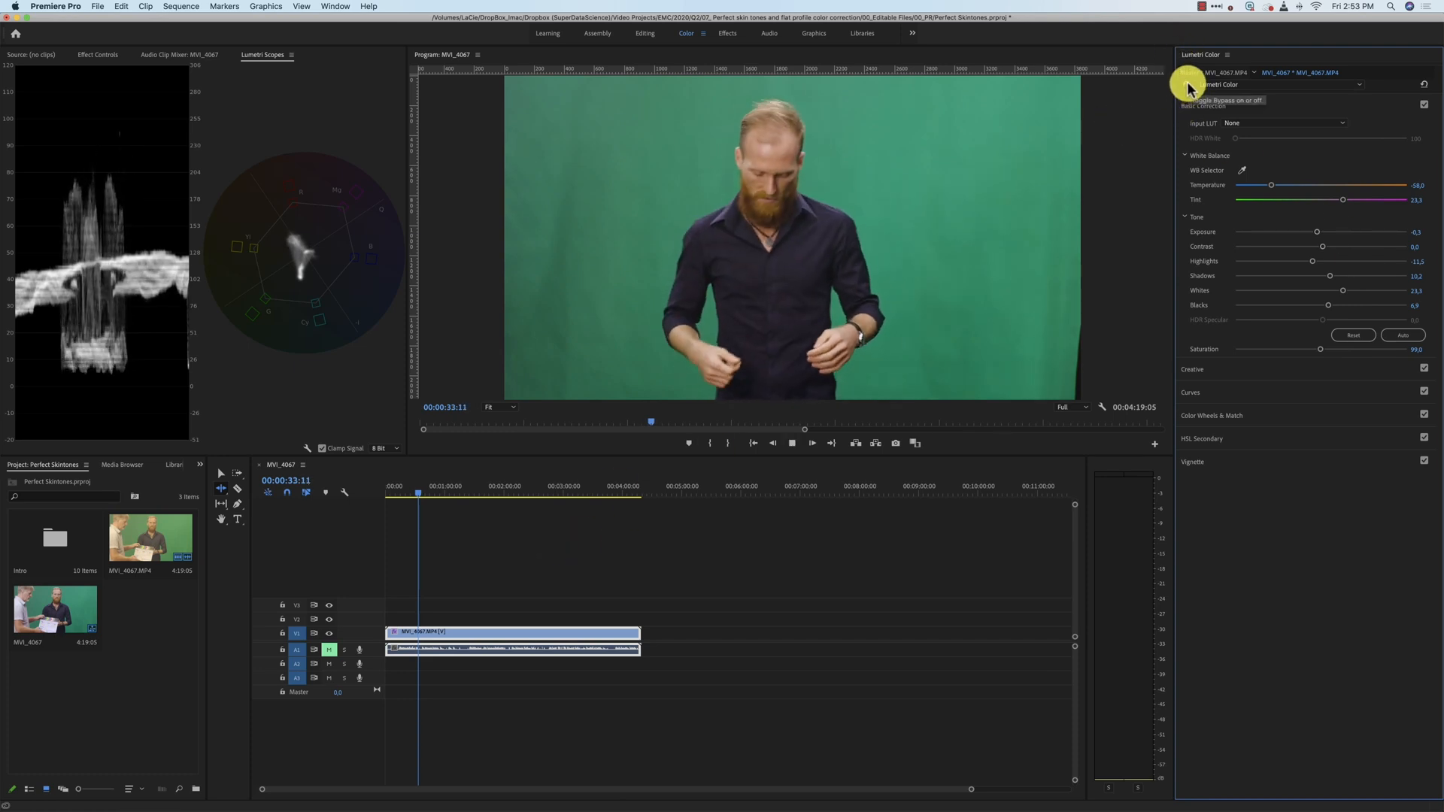
{"action": "left_click", "coordinate": [790, 443]}
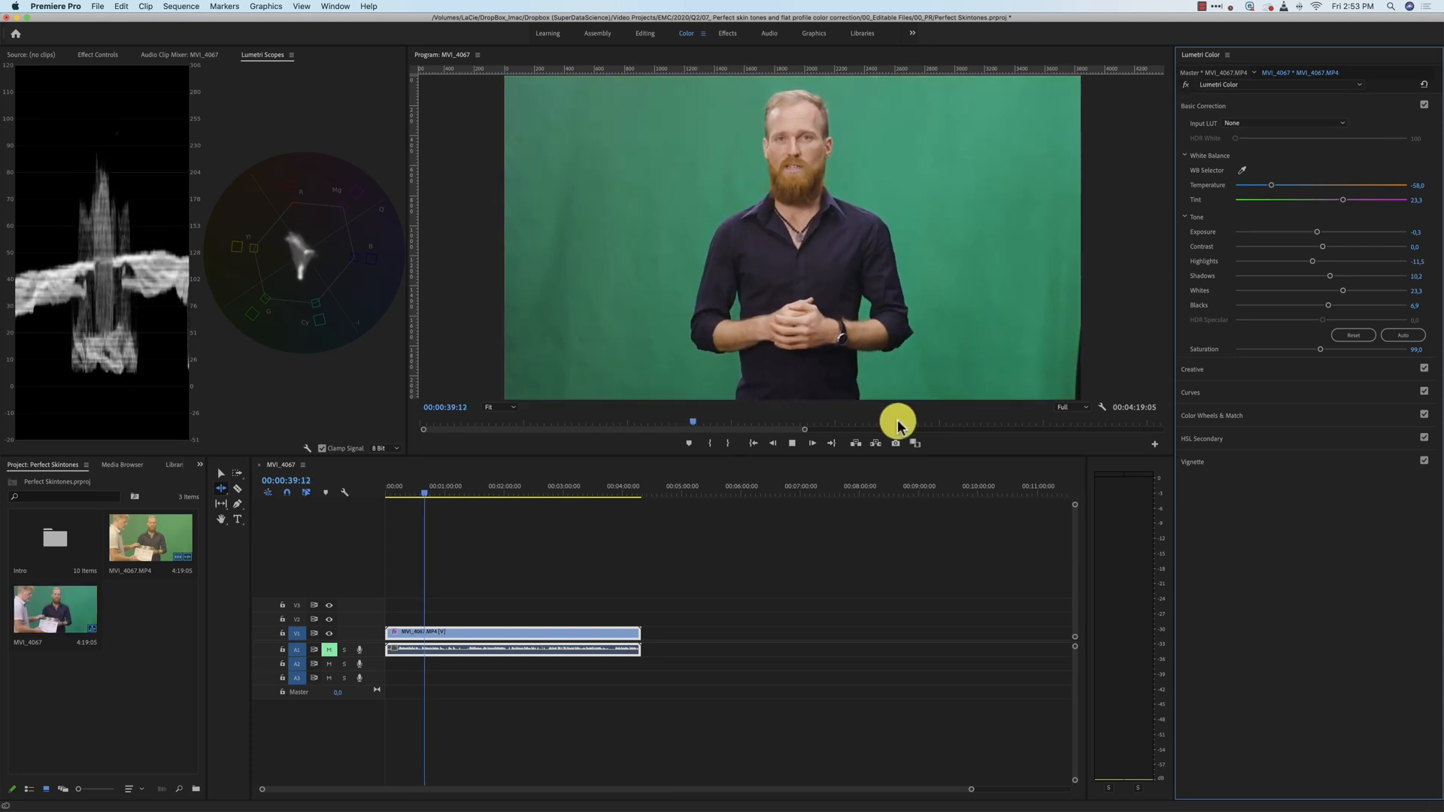
{"action": "left_click", "coordinate": [809, 443]}
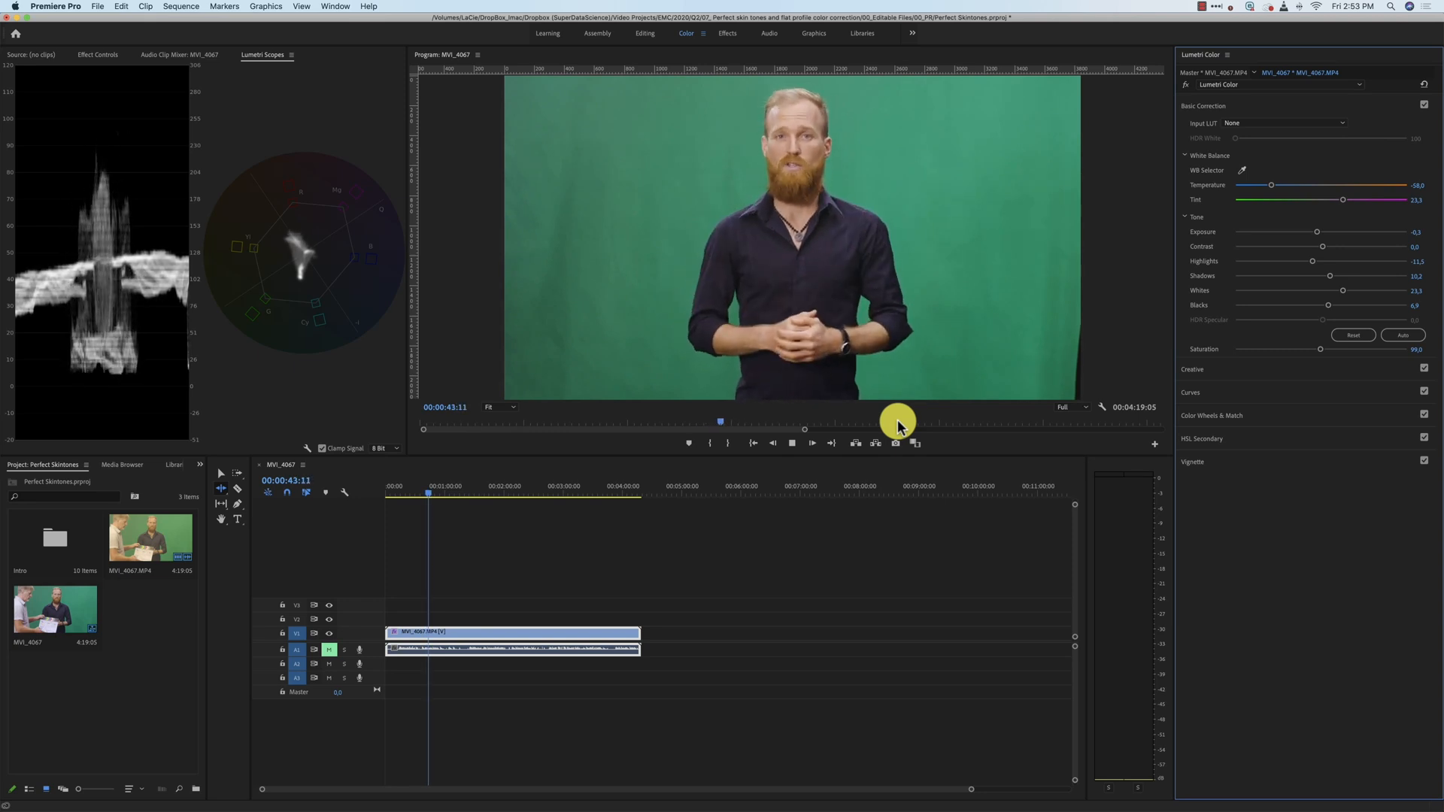
{"action": "left_click", "coordinate": [810, 444]}
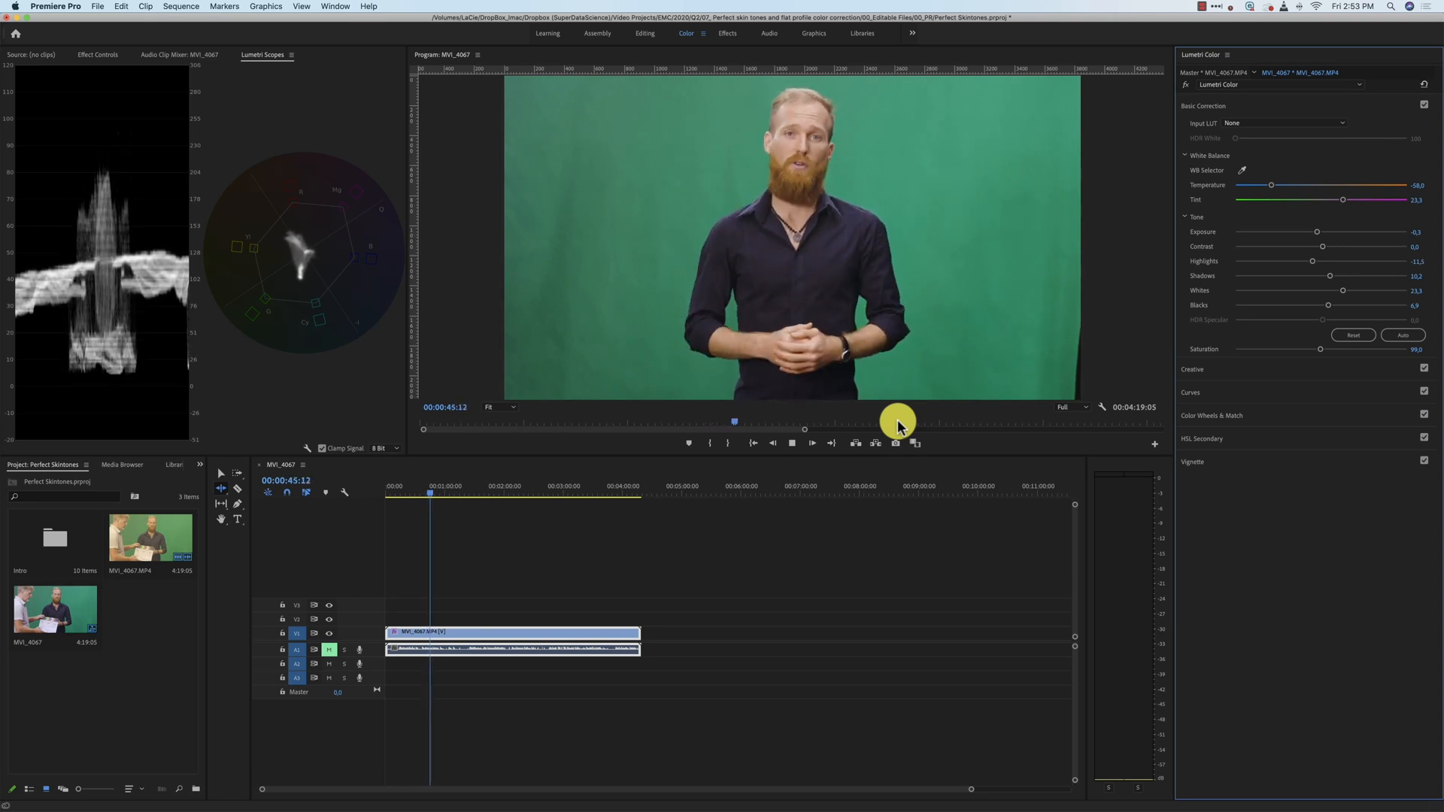